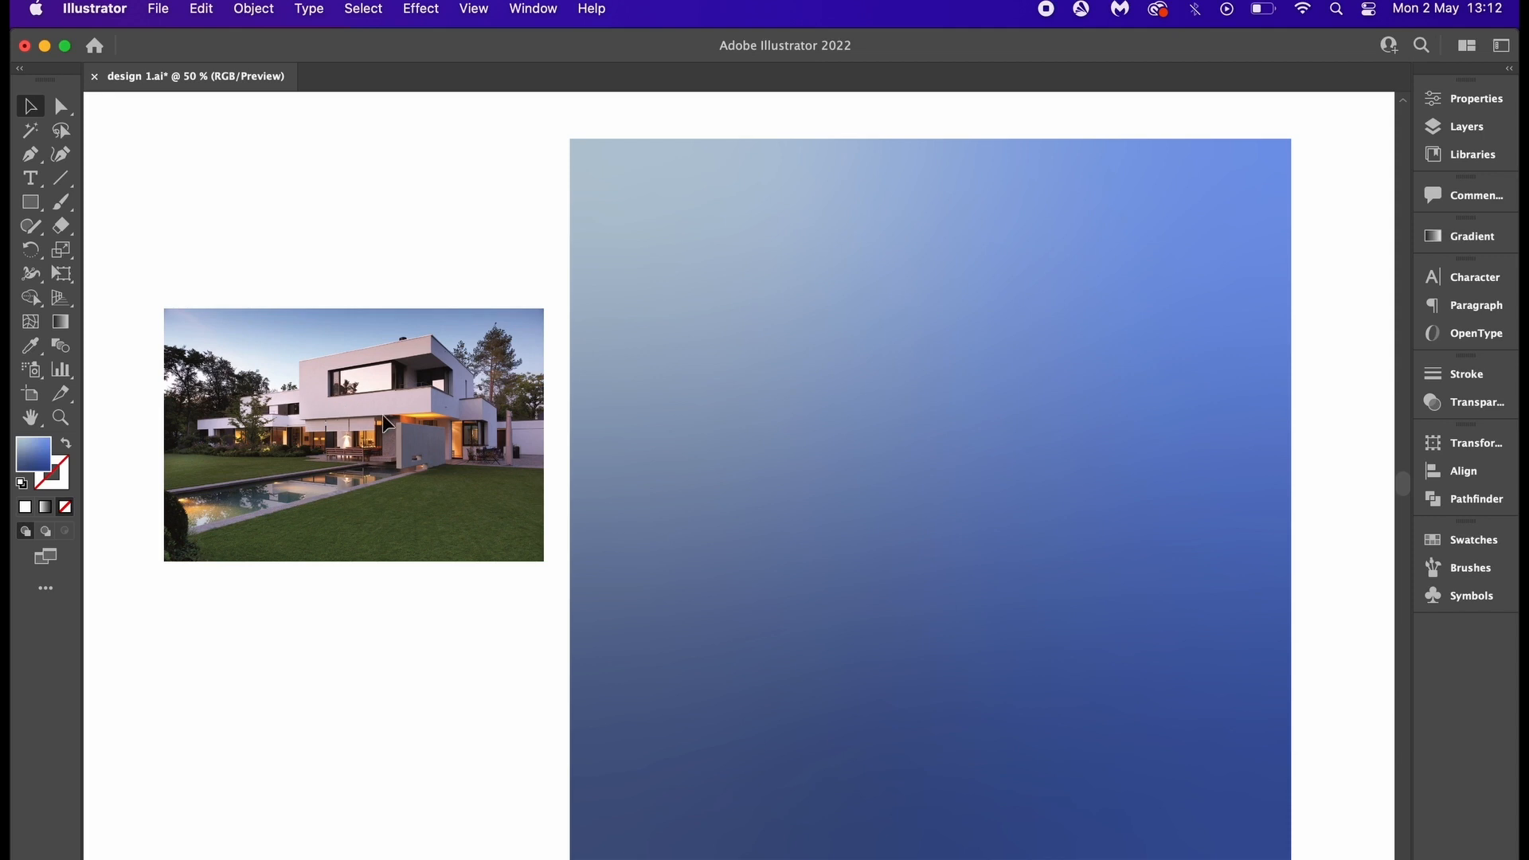
mouse_move(405, 409)
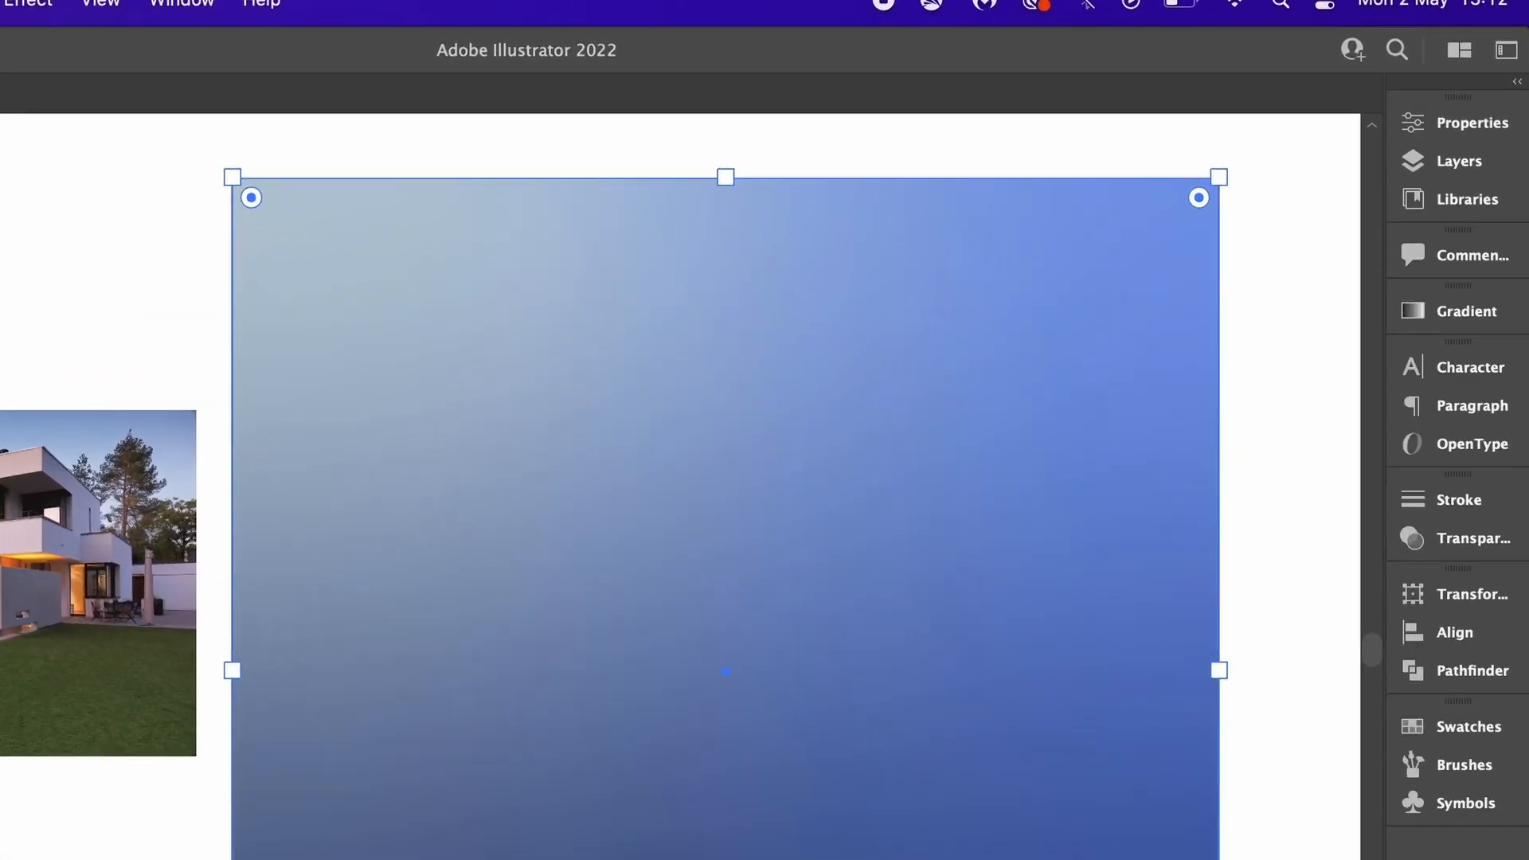
- Select the background square and move its freeform gradient points, making the top colour #ADC1D8
left_click(1464, 312)
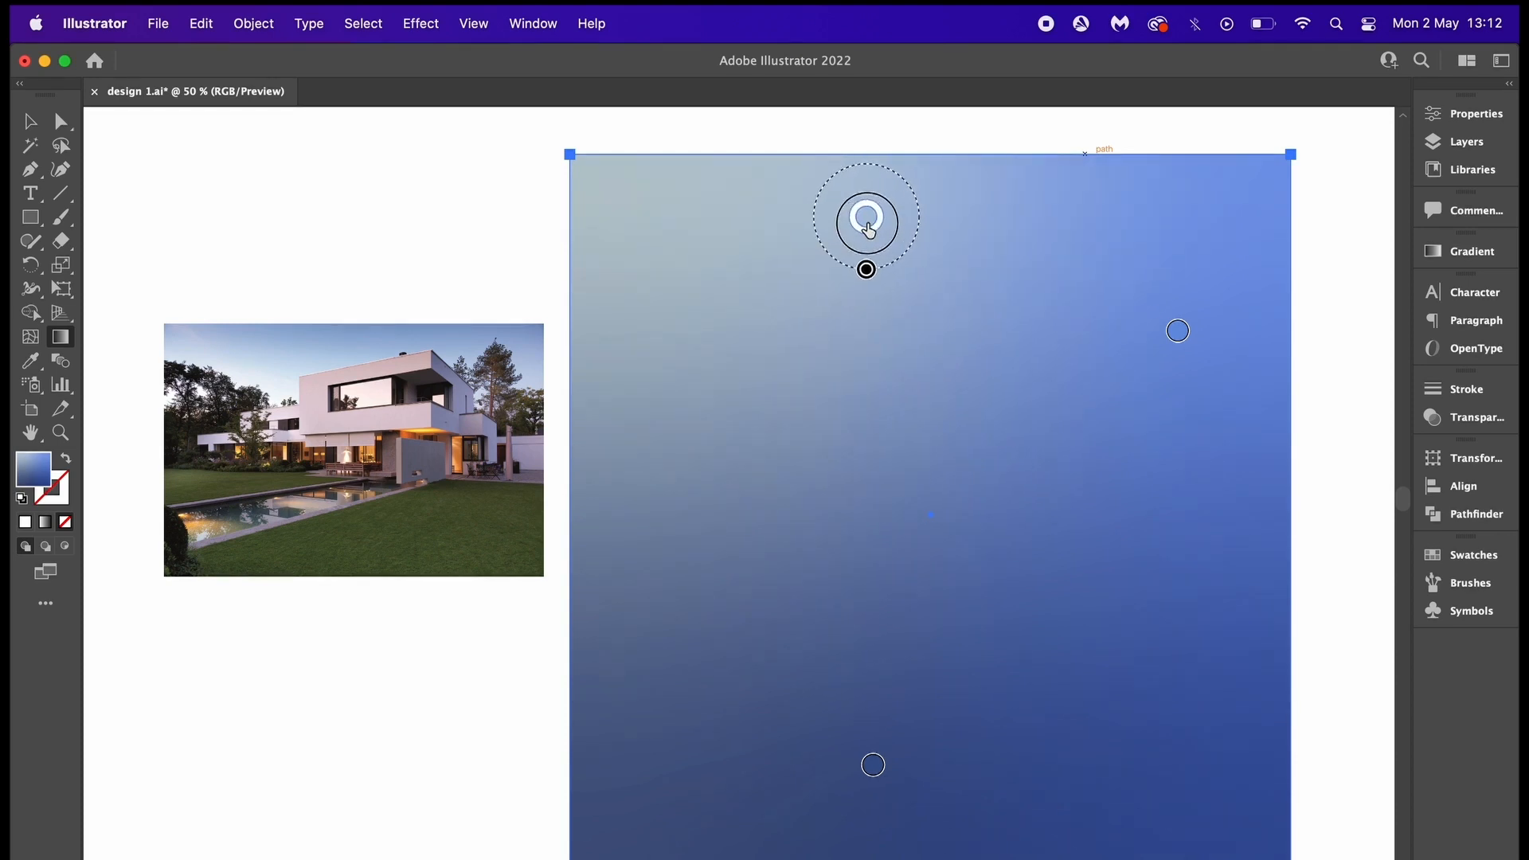
left_click_drag(865, 269, 848, 824)
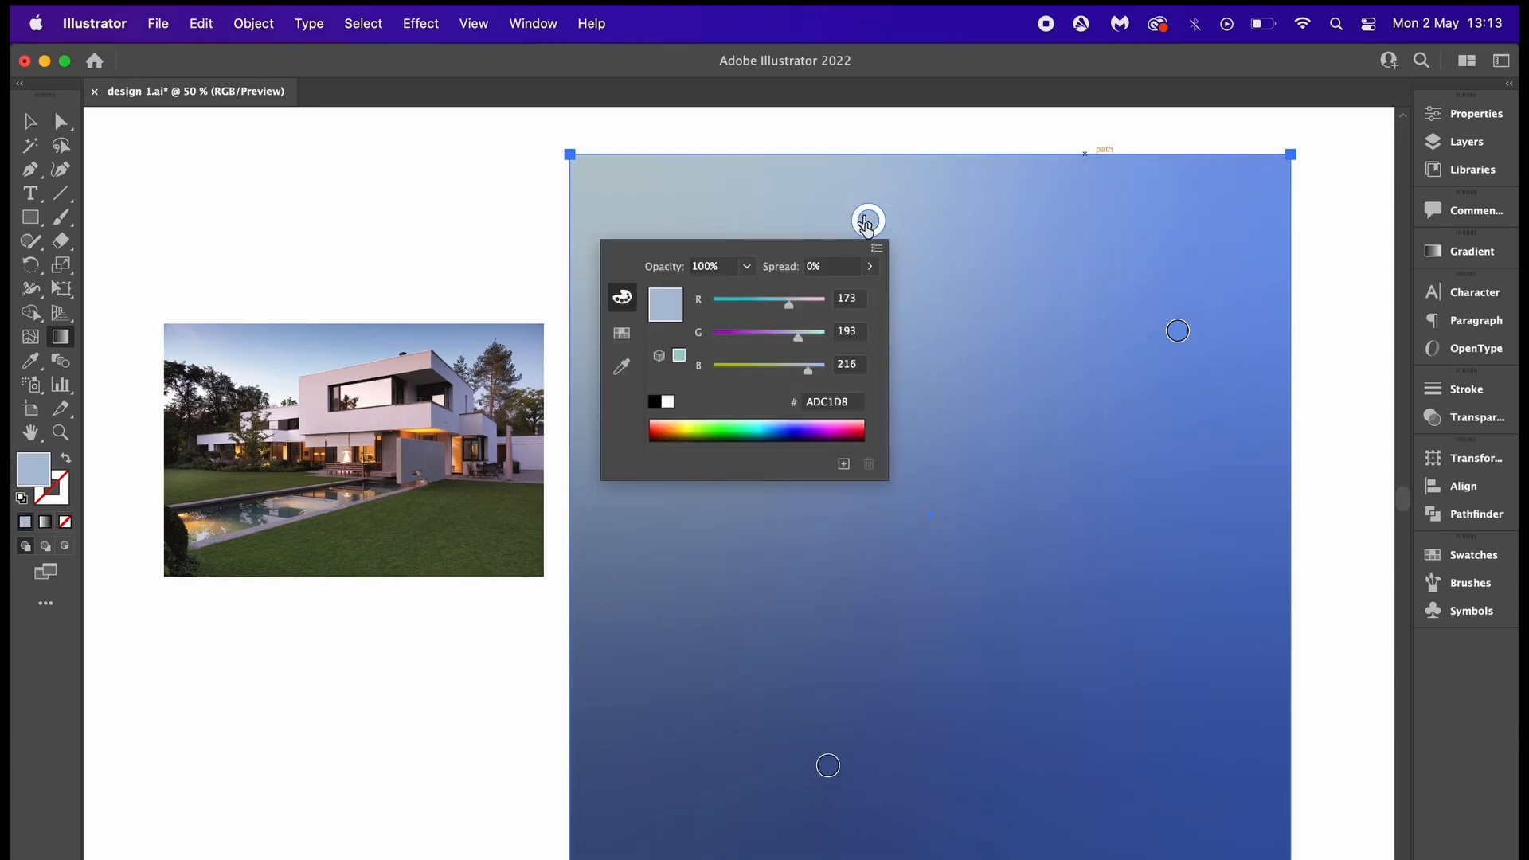
left_click_drag(788, 331, 814, 331)
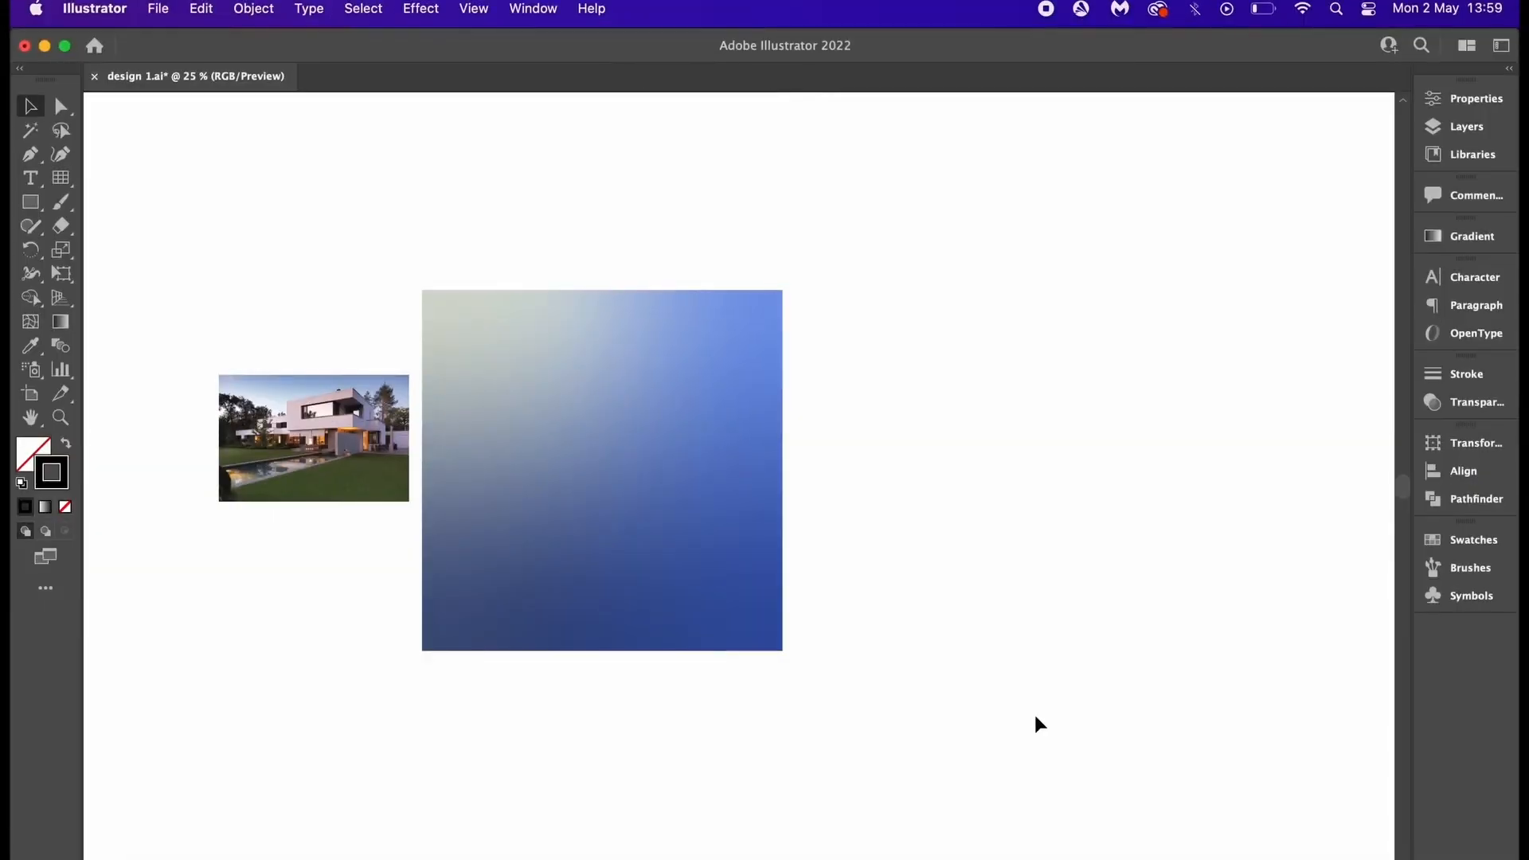
- Create a 1000 px rectangular grid with 99 dividers and preview an 86.62% vertical scale
left_click(30, 201)
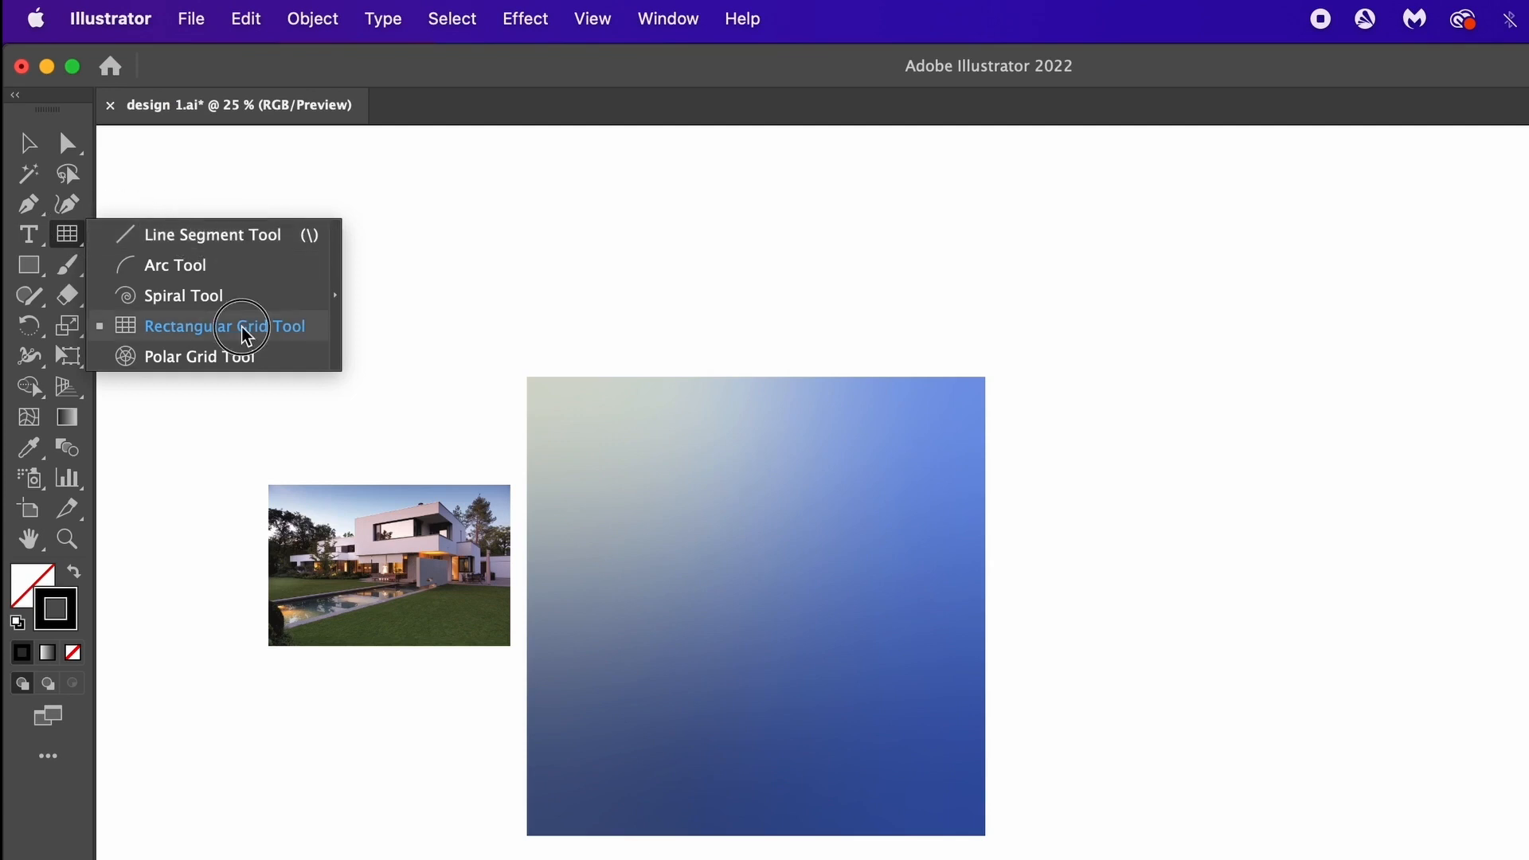
left_click(223, 326)
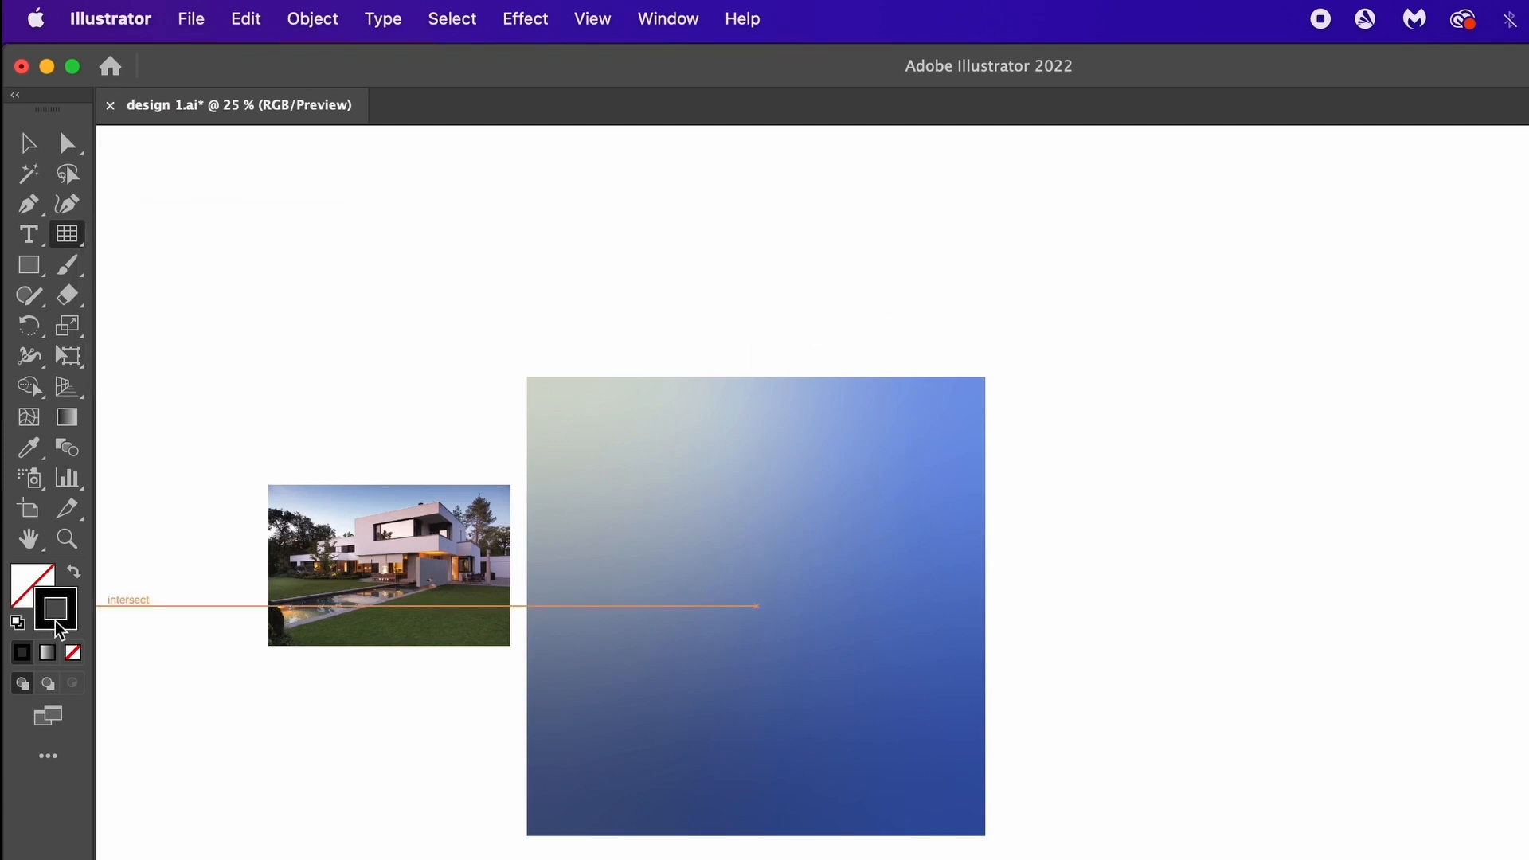
double_click(66, 234)
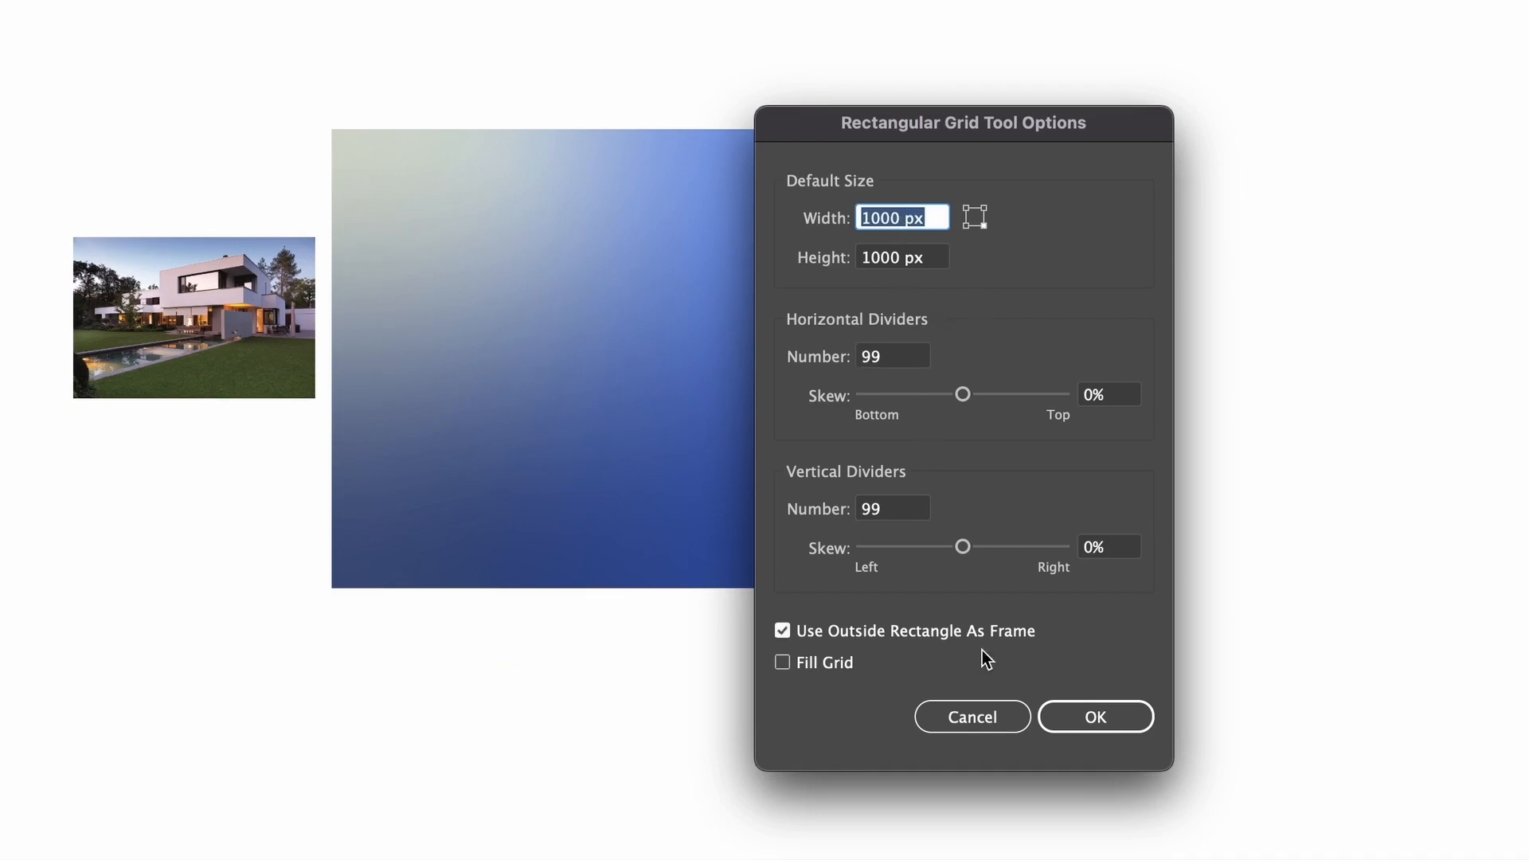
left_click(1094, 717)
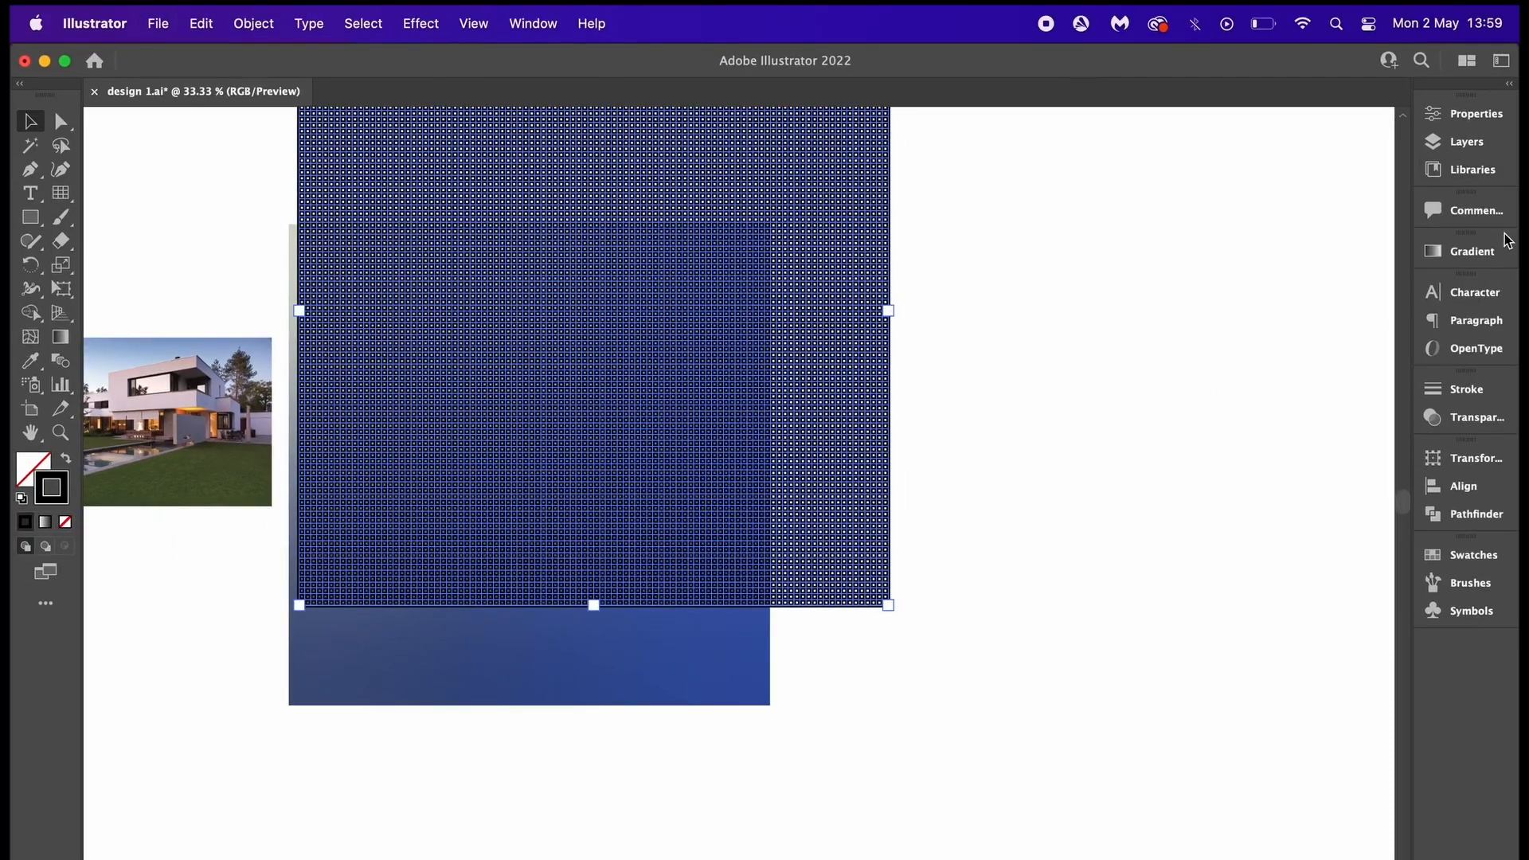
left_click(1465, 388)
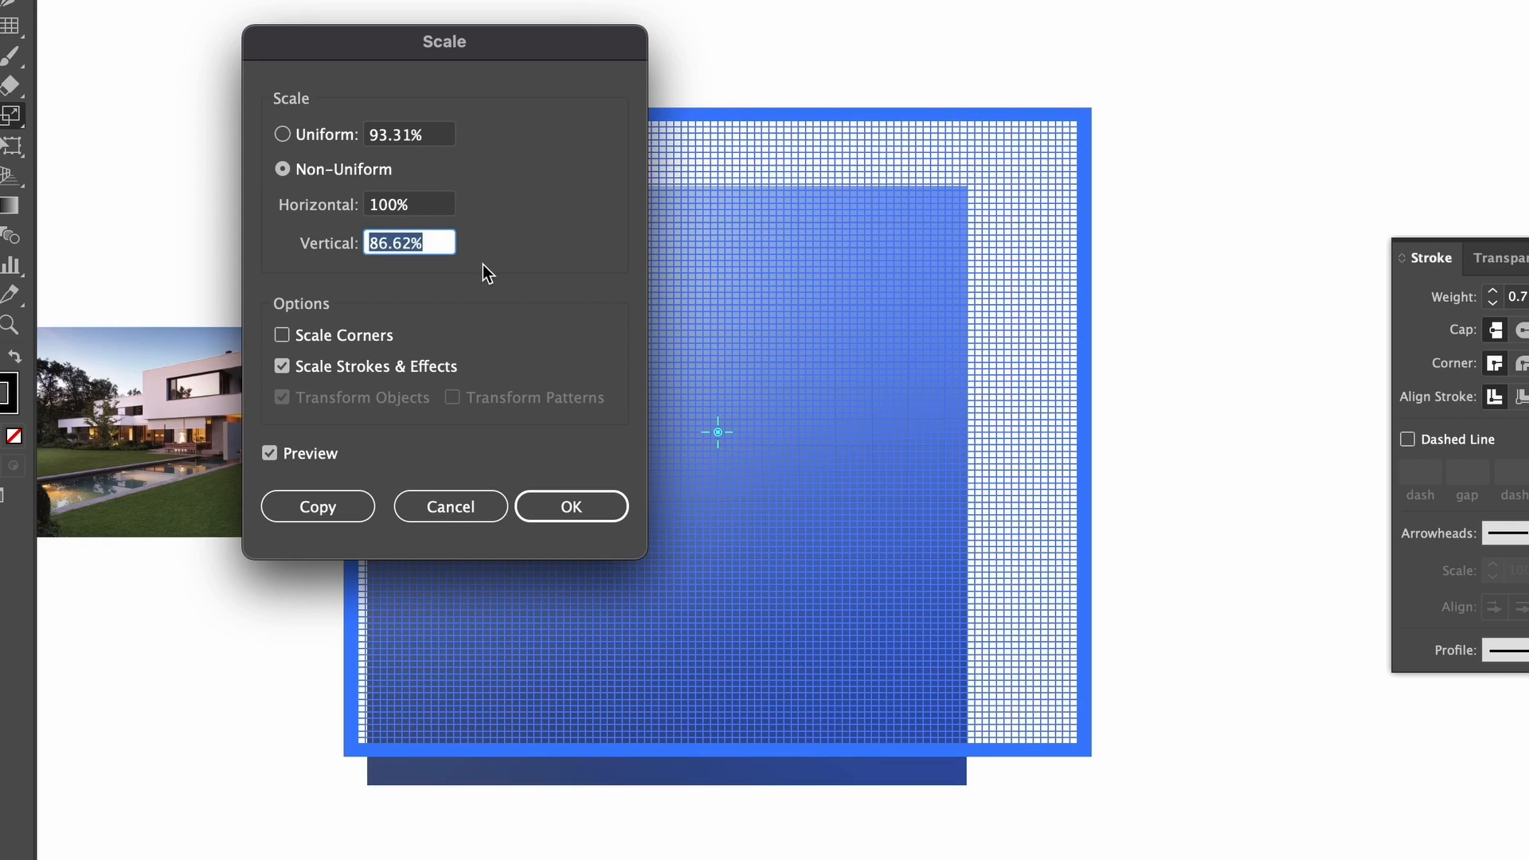
- Apply the vertical squash, then shear the grid and rotate it by −30°
left_click(570, 507)
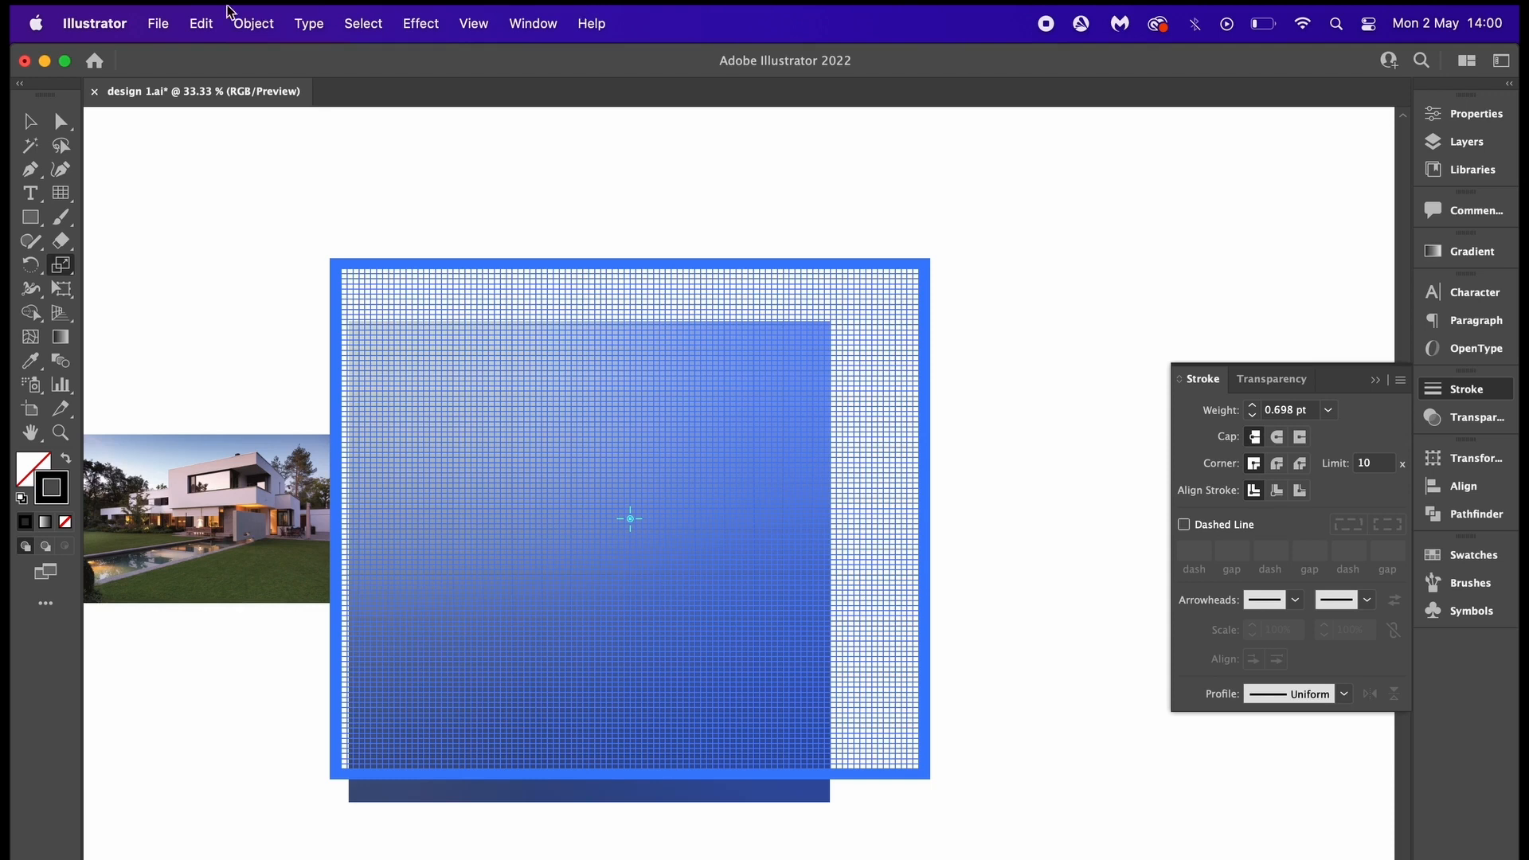
left_click(252, 23)
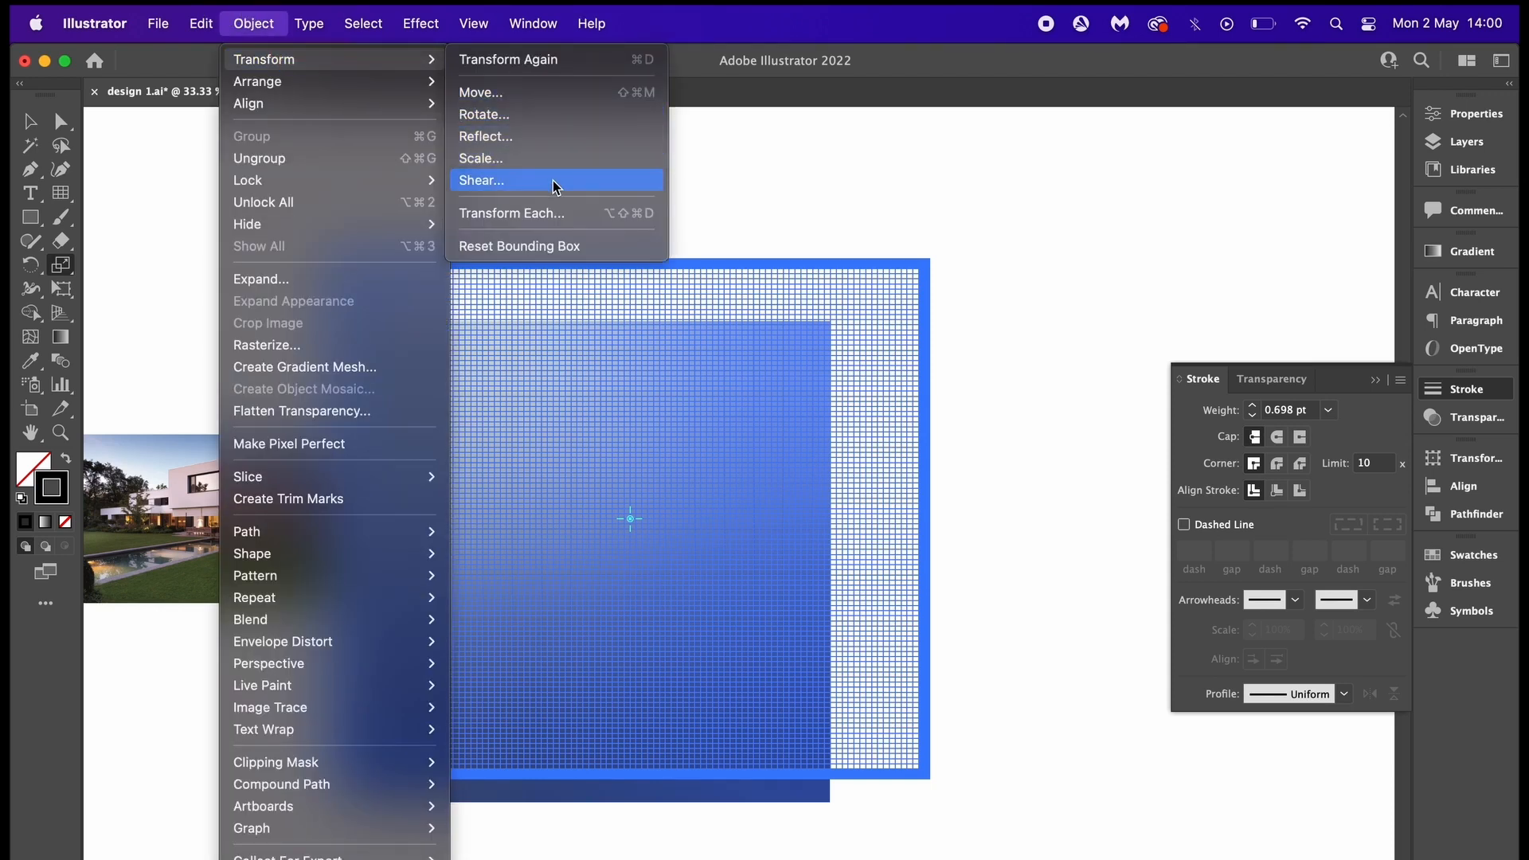
left_click(481, 181)
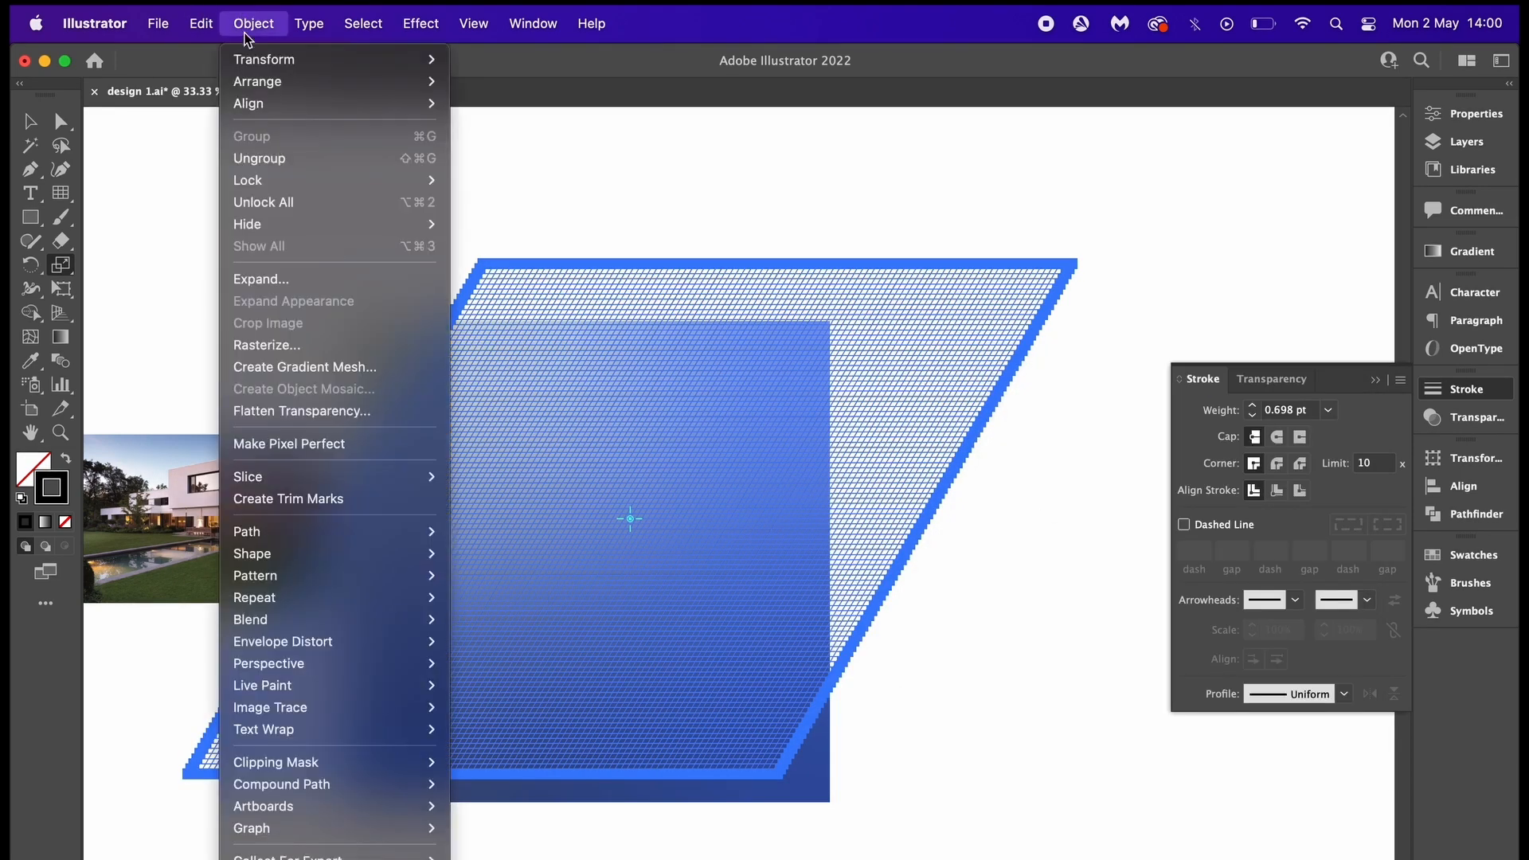
mouse_move(264, 58)
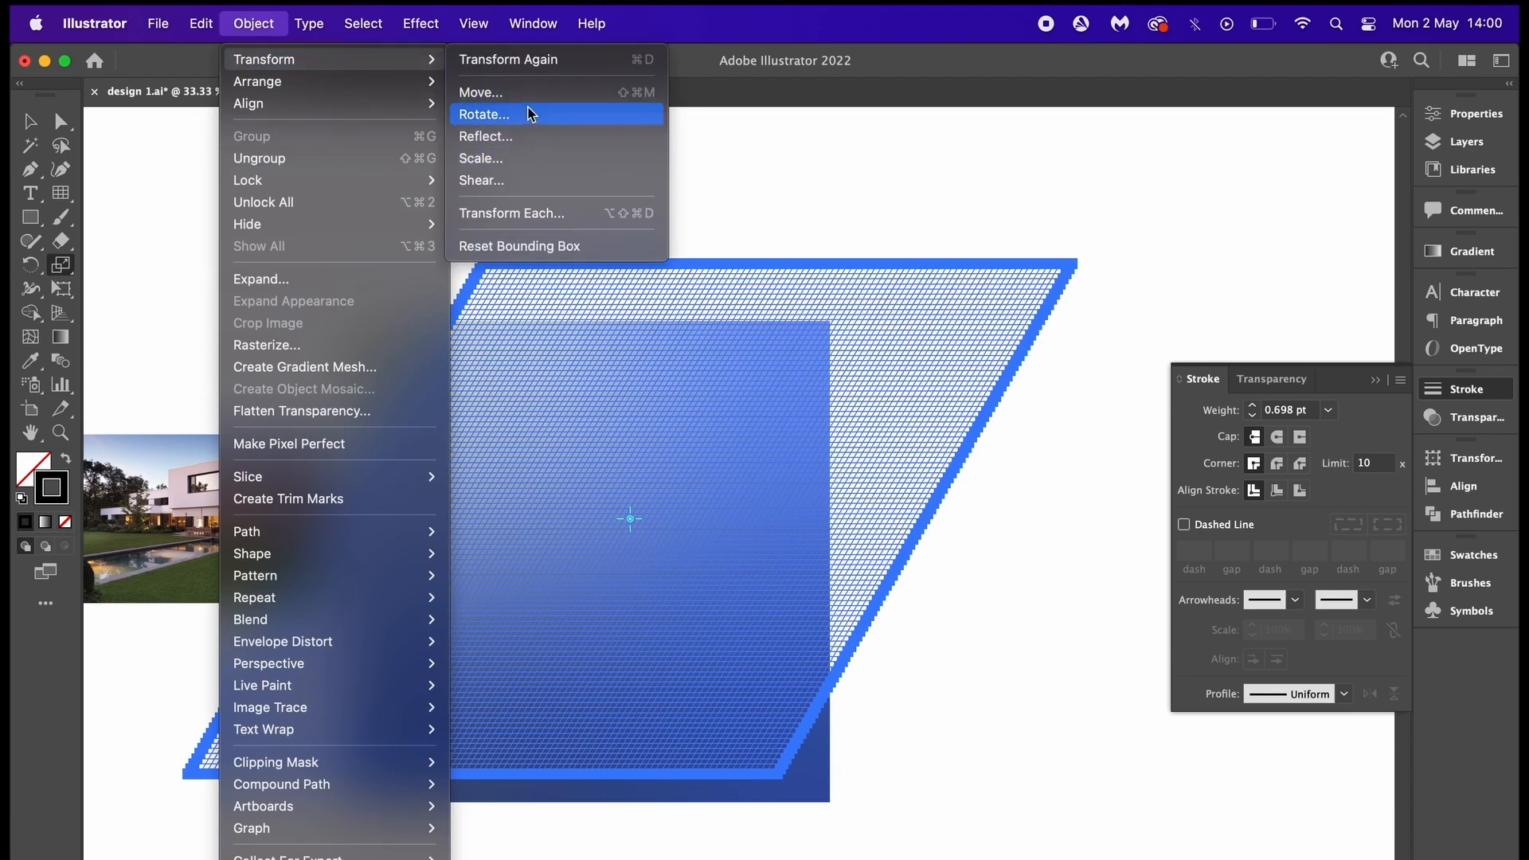
left_click(485, 114)
type("-30")
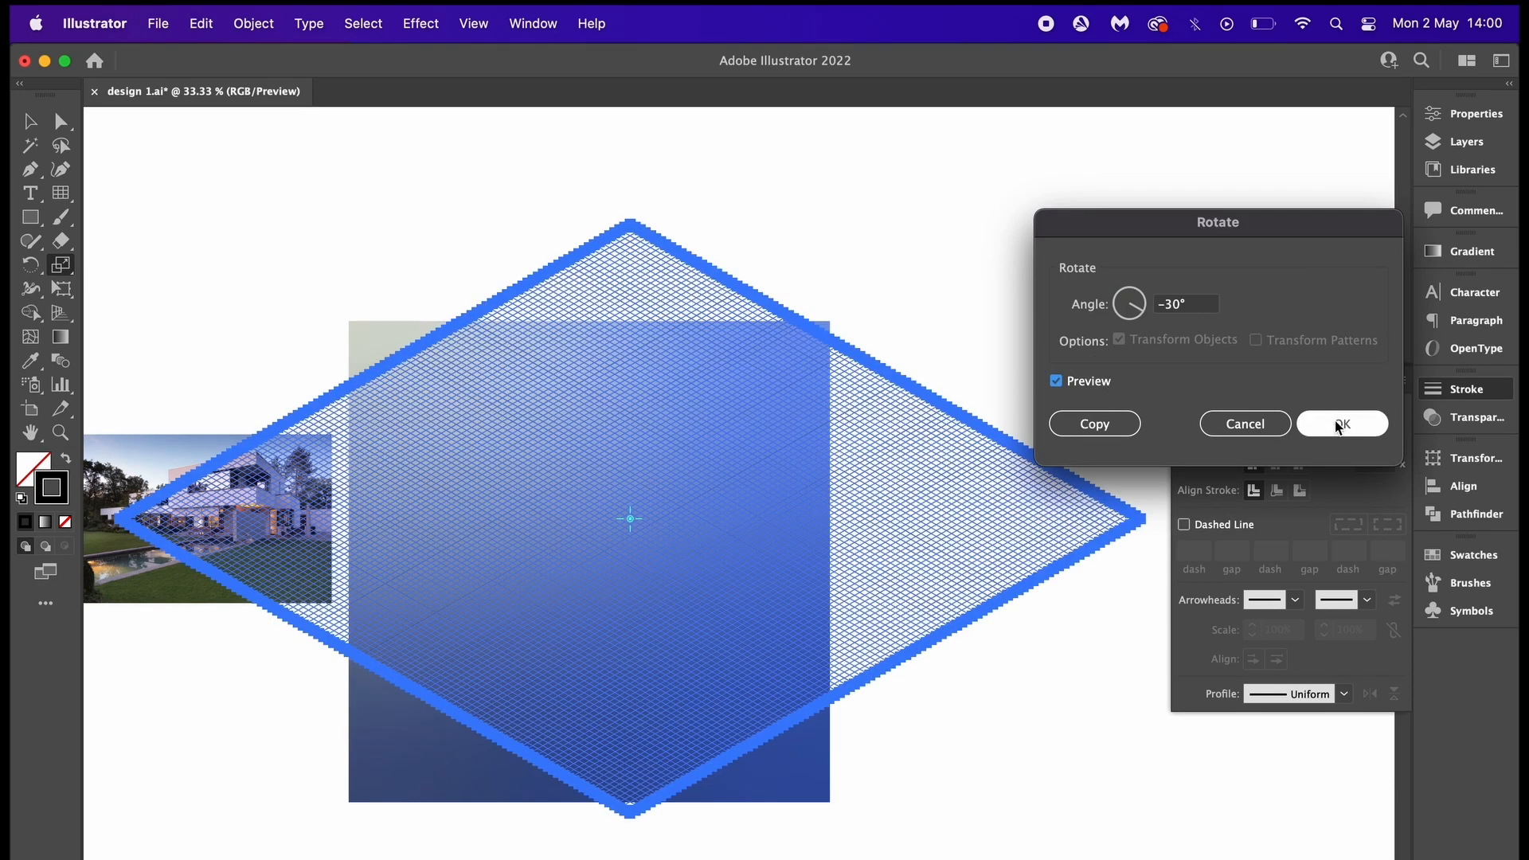
left_click(1339, 425)
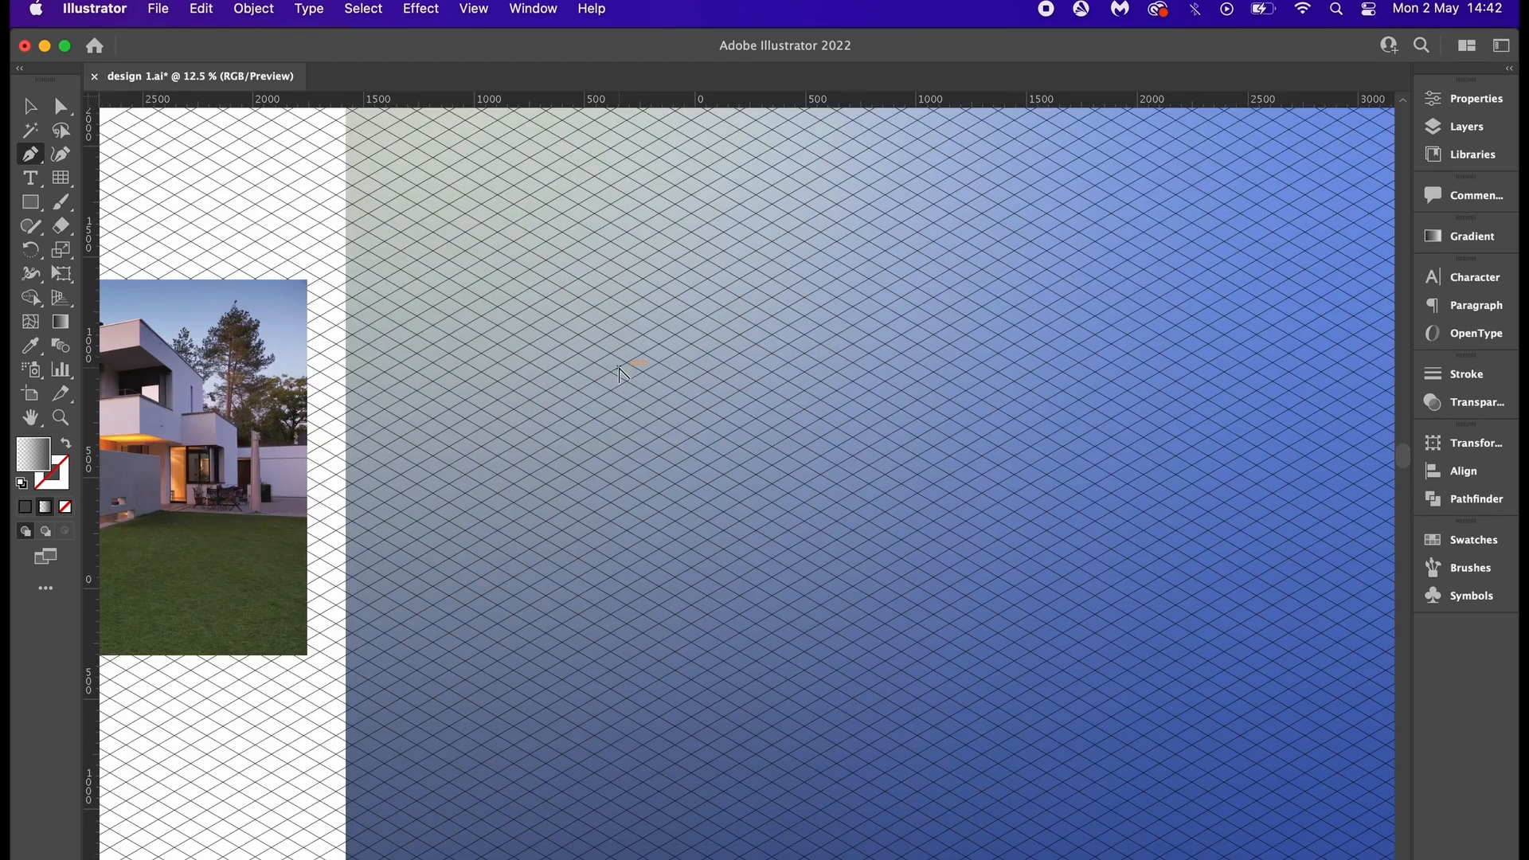
- Trace the white C-shaped base with the Pen tool along isometric grid intersections
left_click(629, 297)
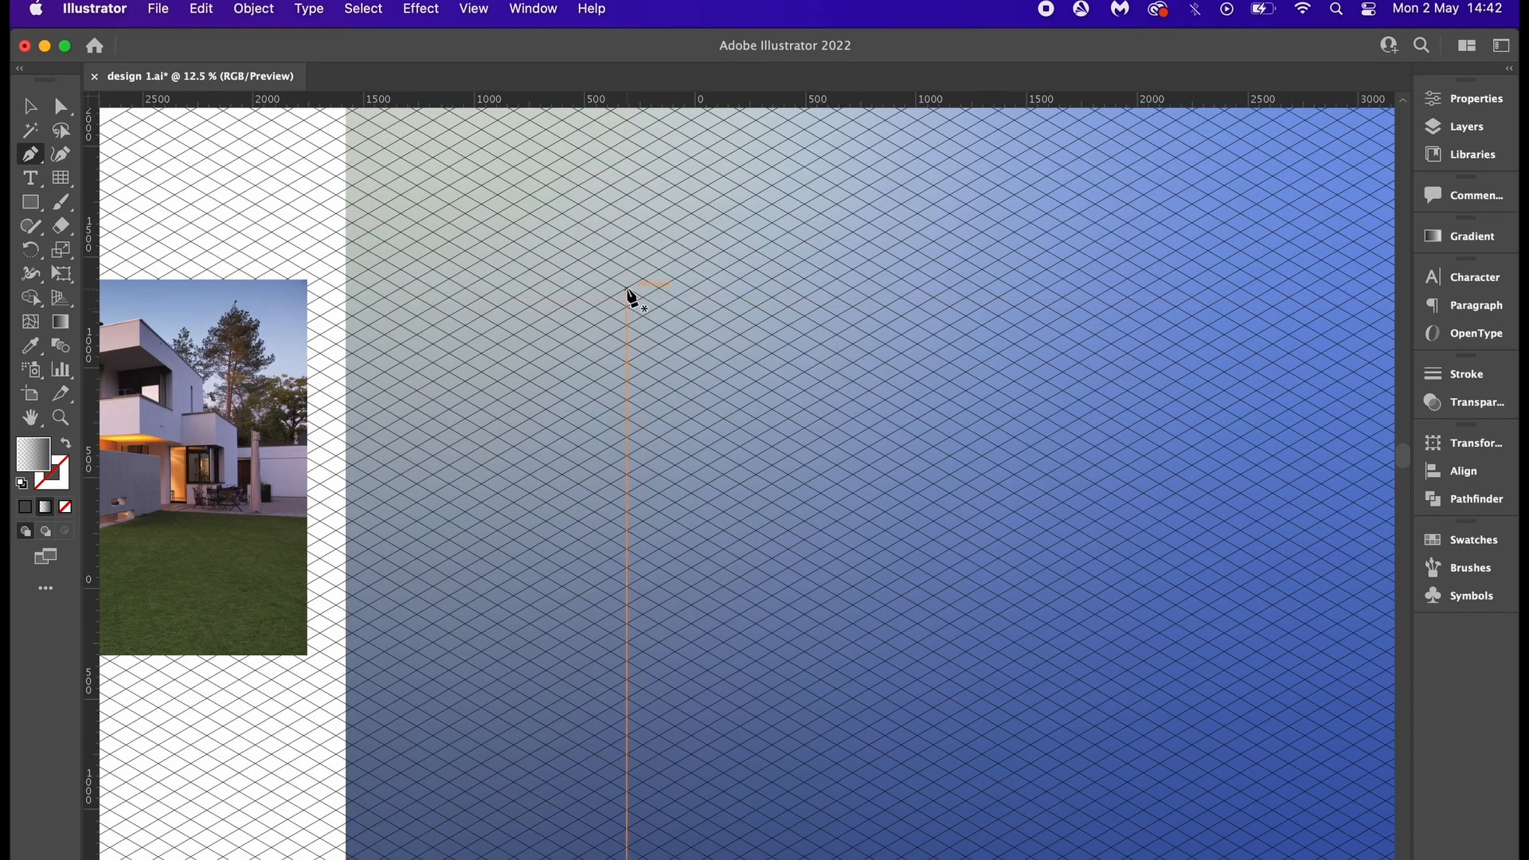
left_click_drag(627, 287, 627, 524)
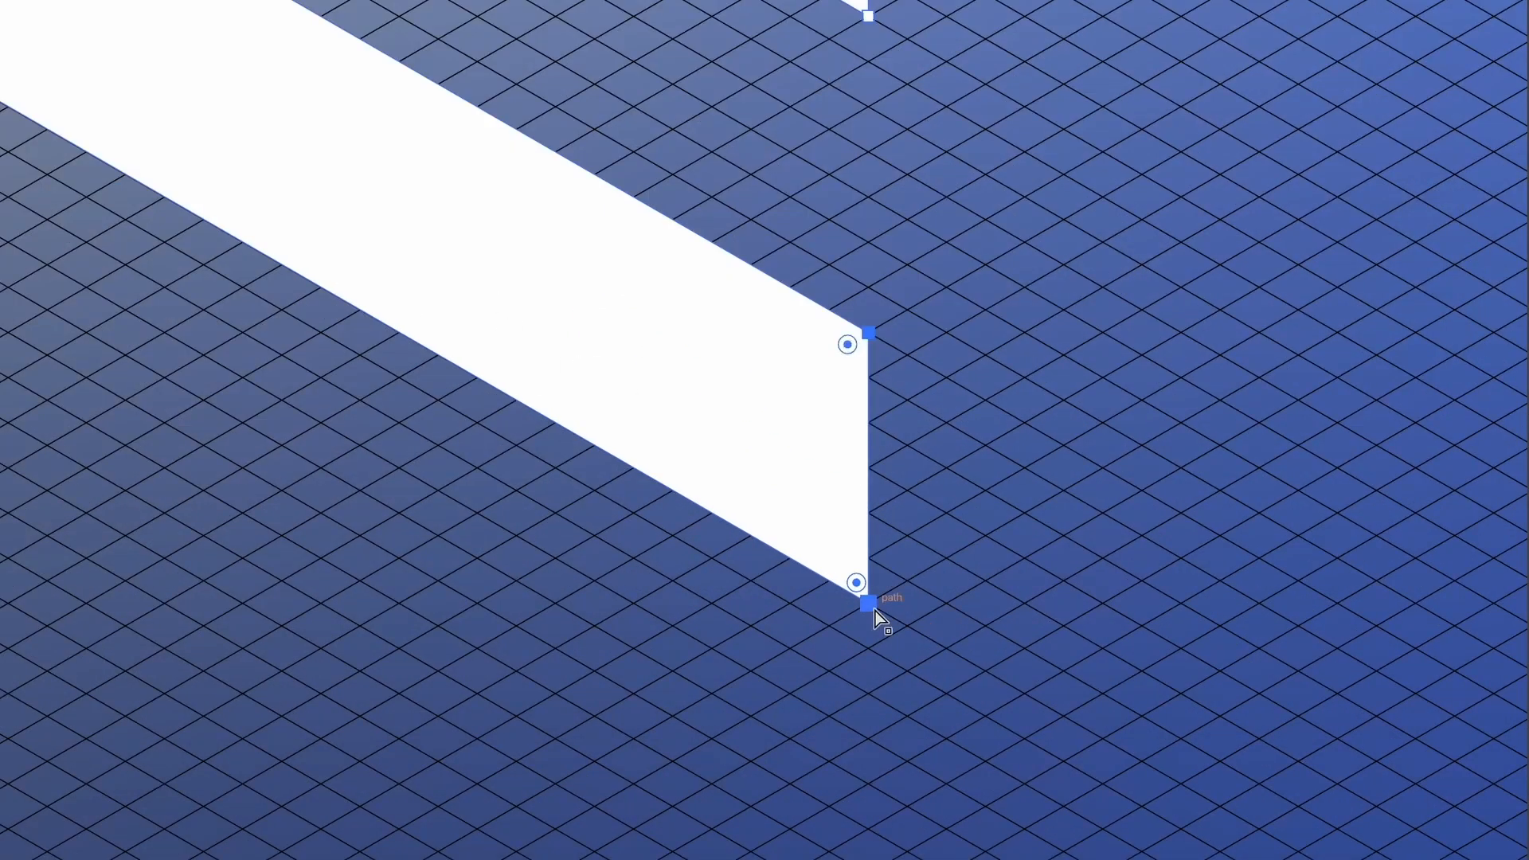
left_click_drag(873, 595, 868, 746)
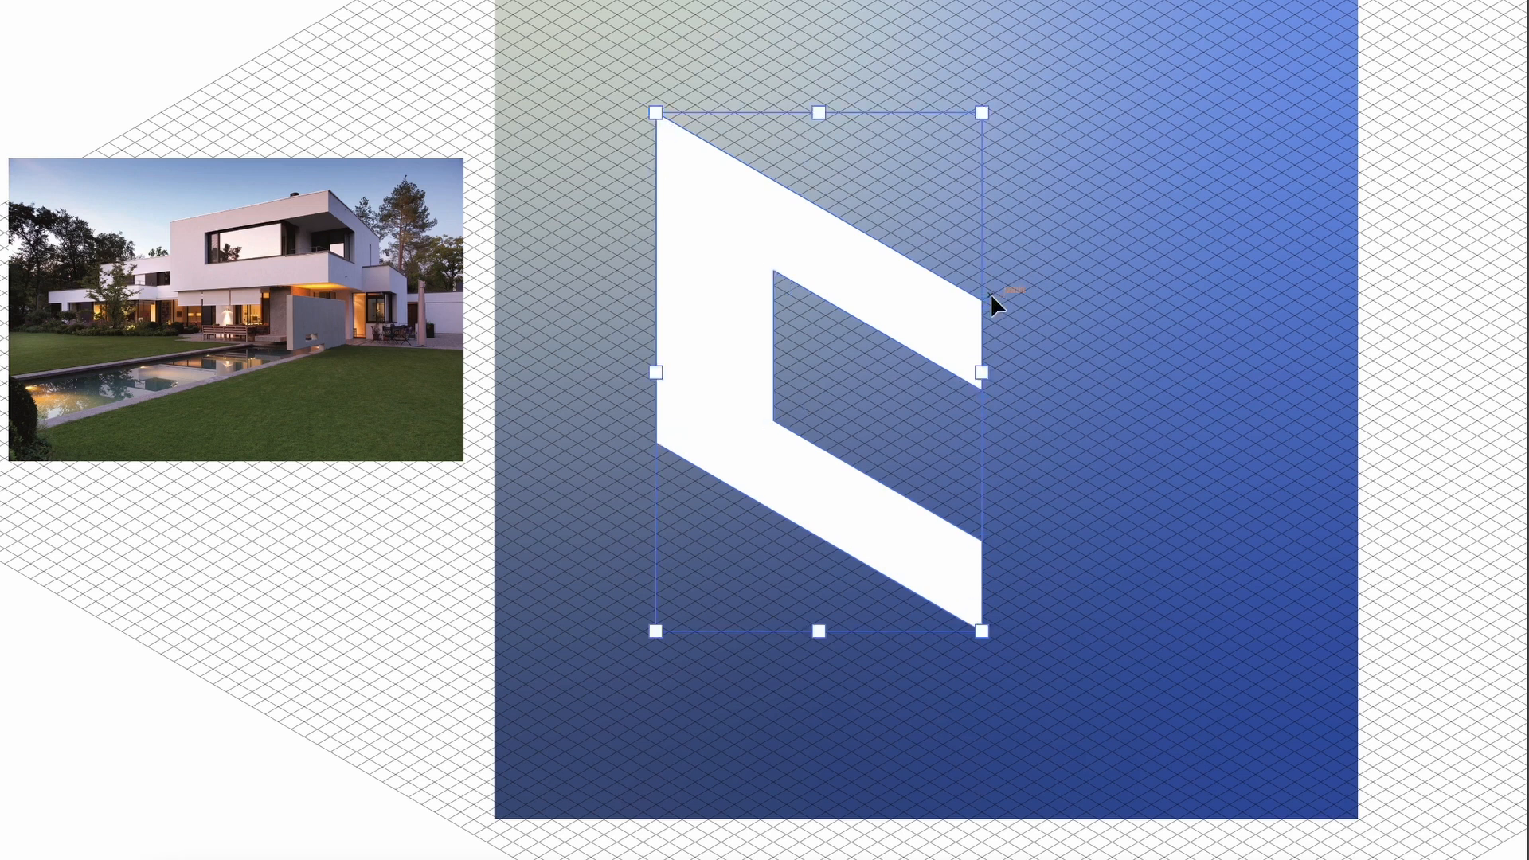
left_click(533, 23)
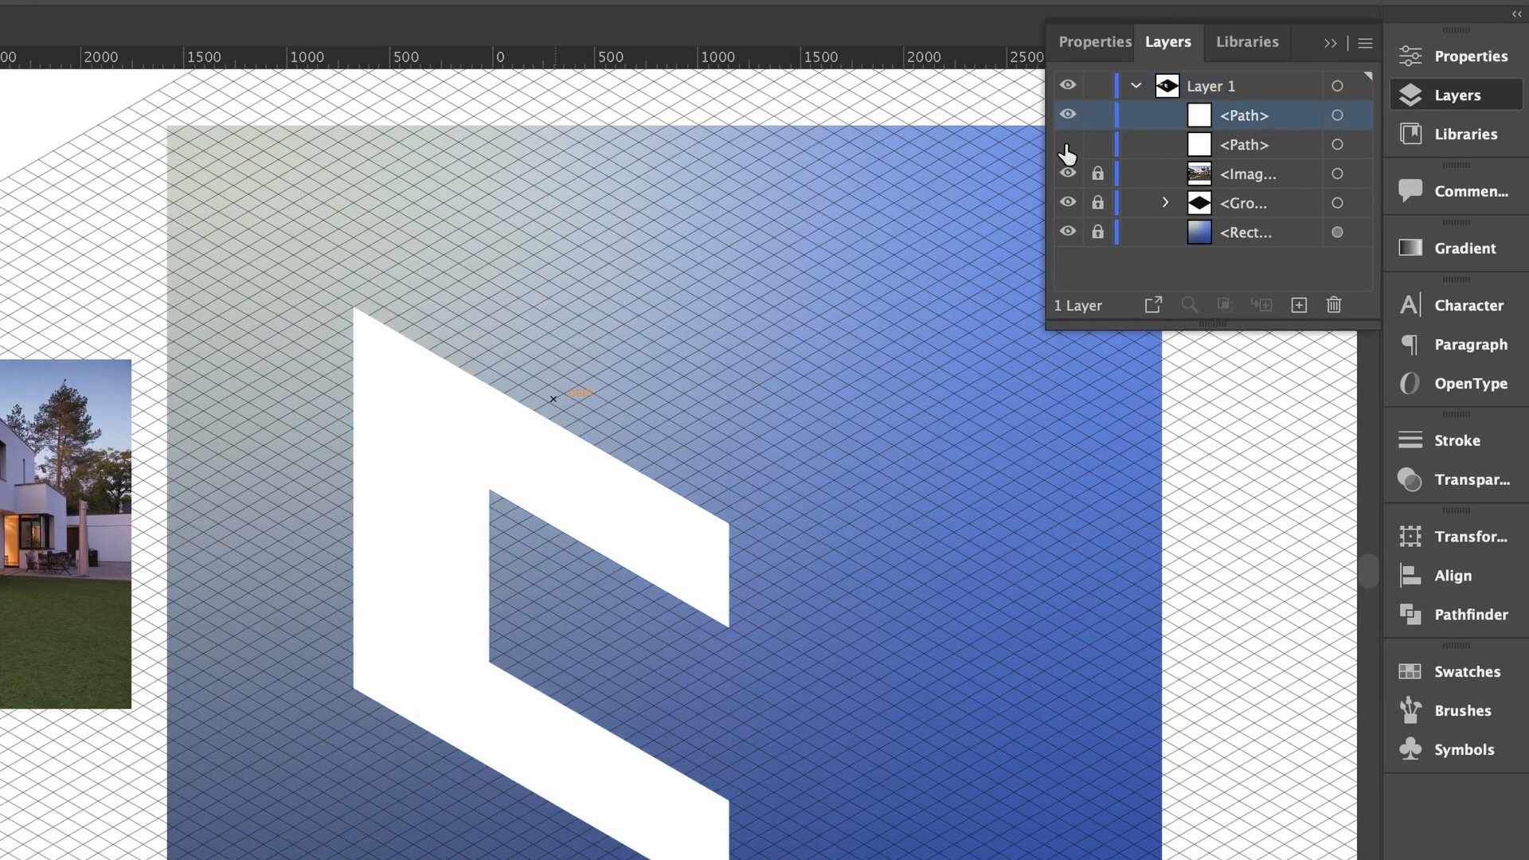
- Rename the white paths 'Base Left' and 'Base Left Top Gradient' in the Layers panel
left_click(1243, 145)
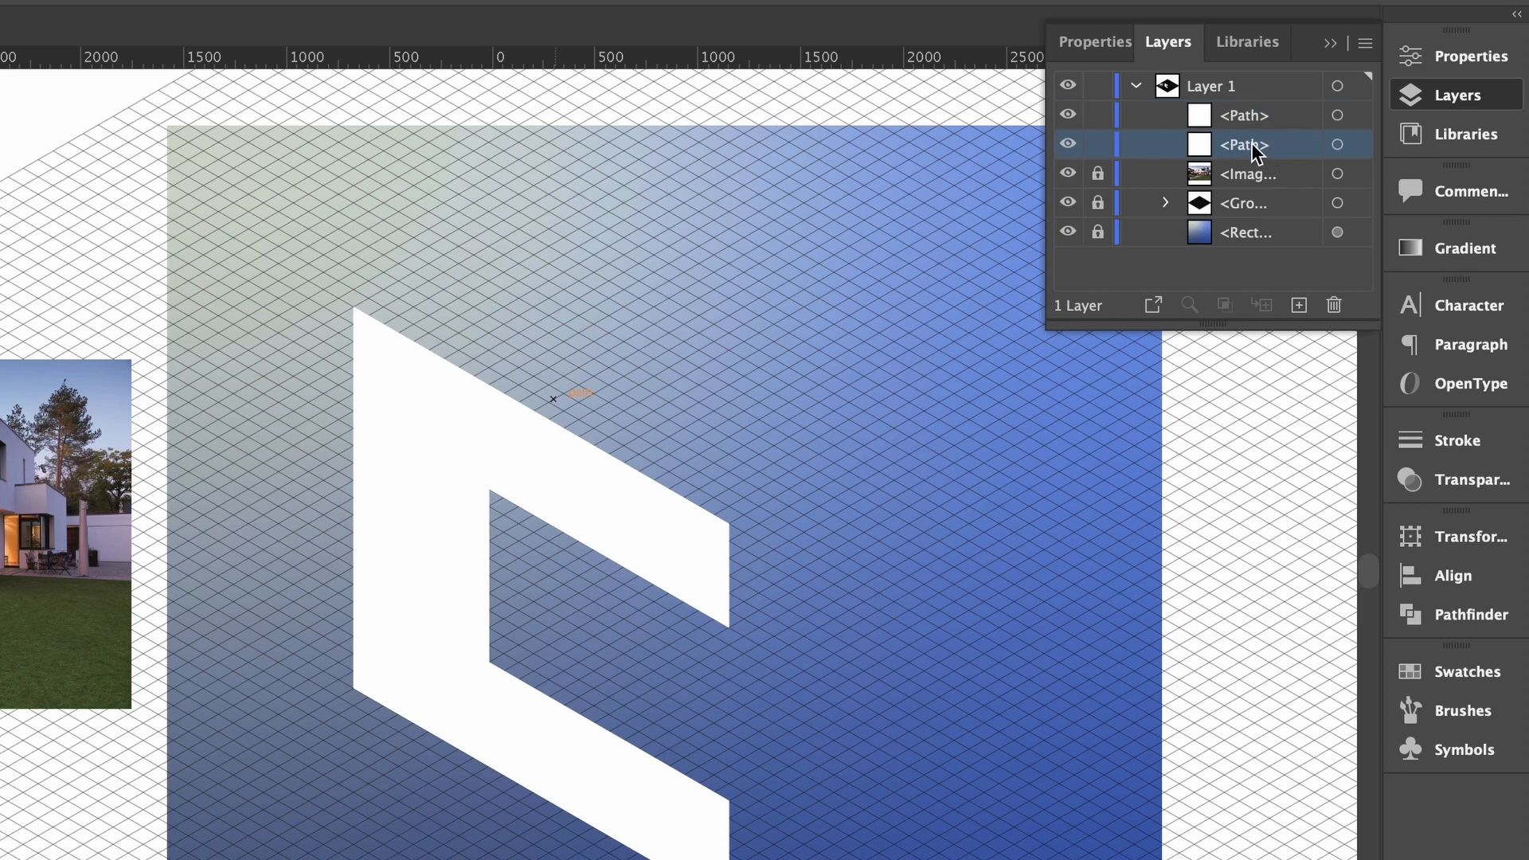
double_click(1244, 144)
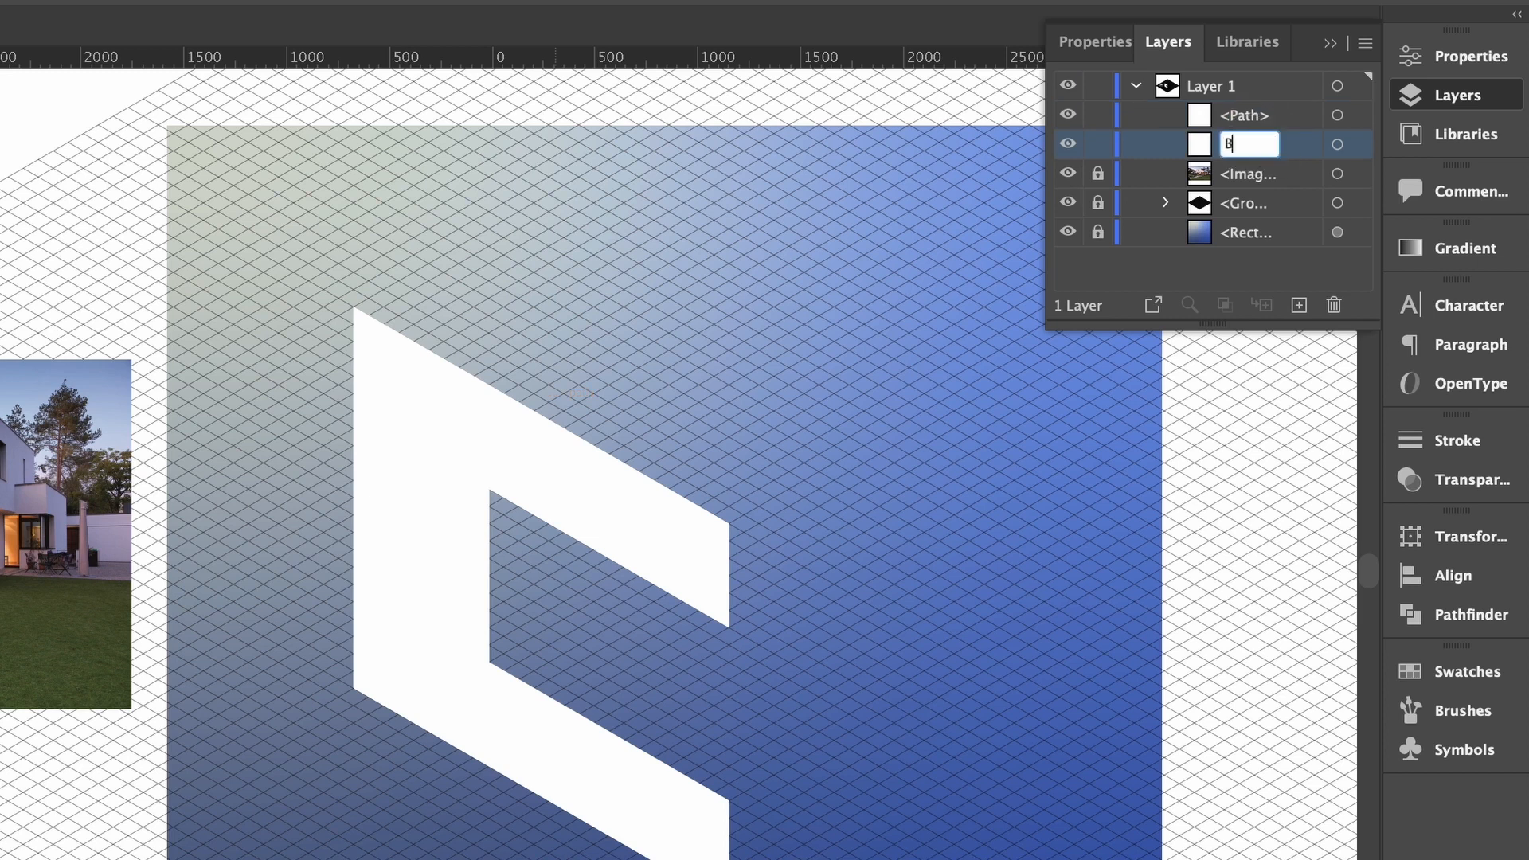
type("ase Left")
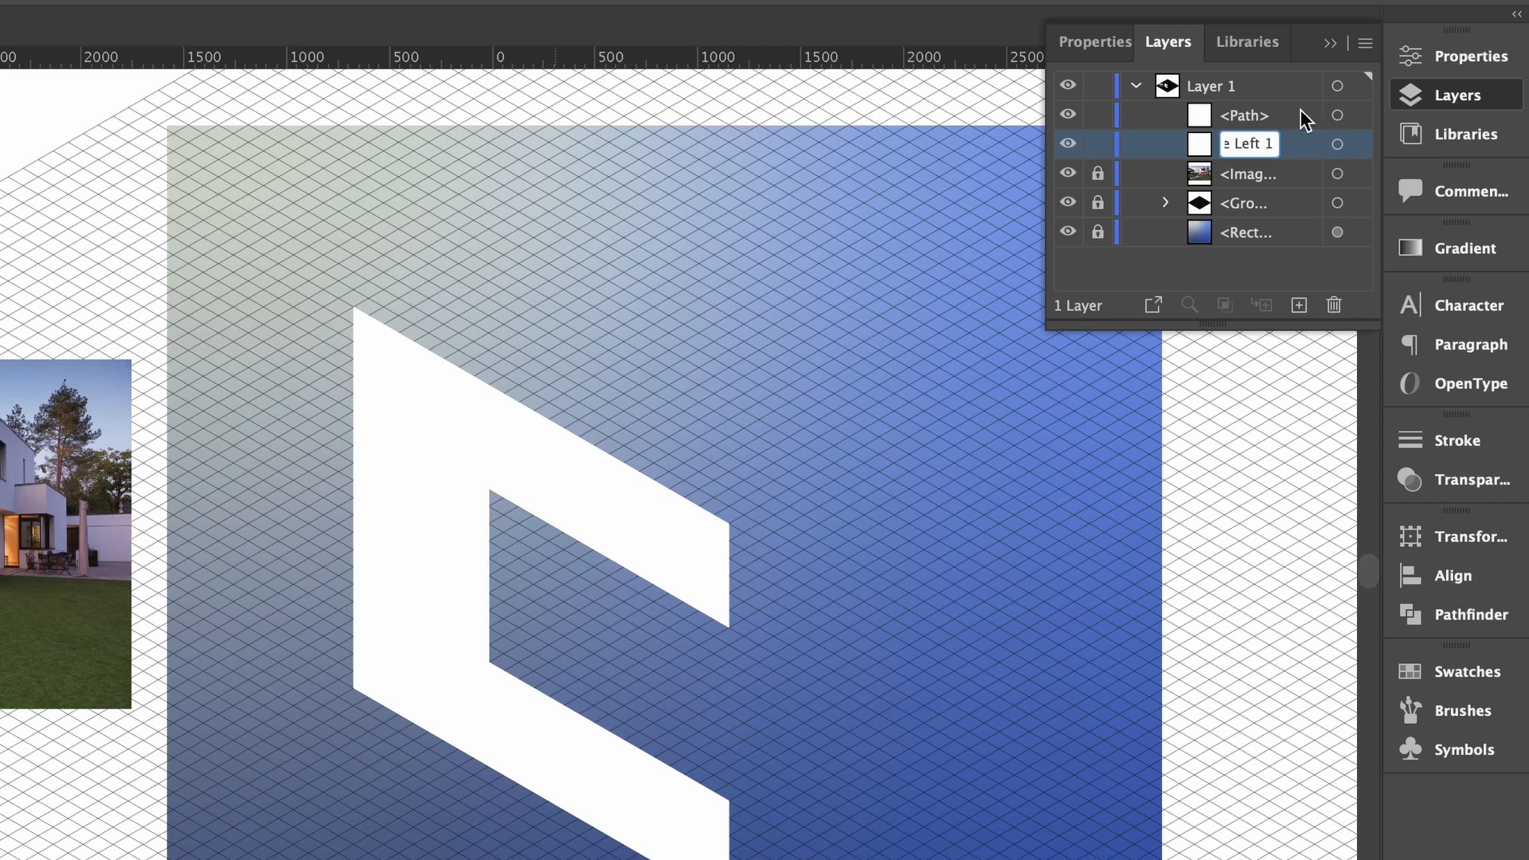
type("B")
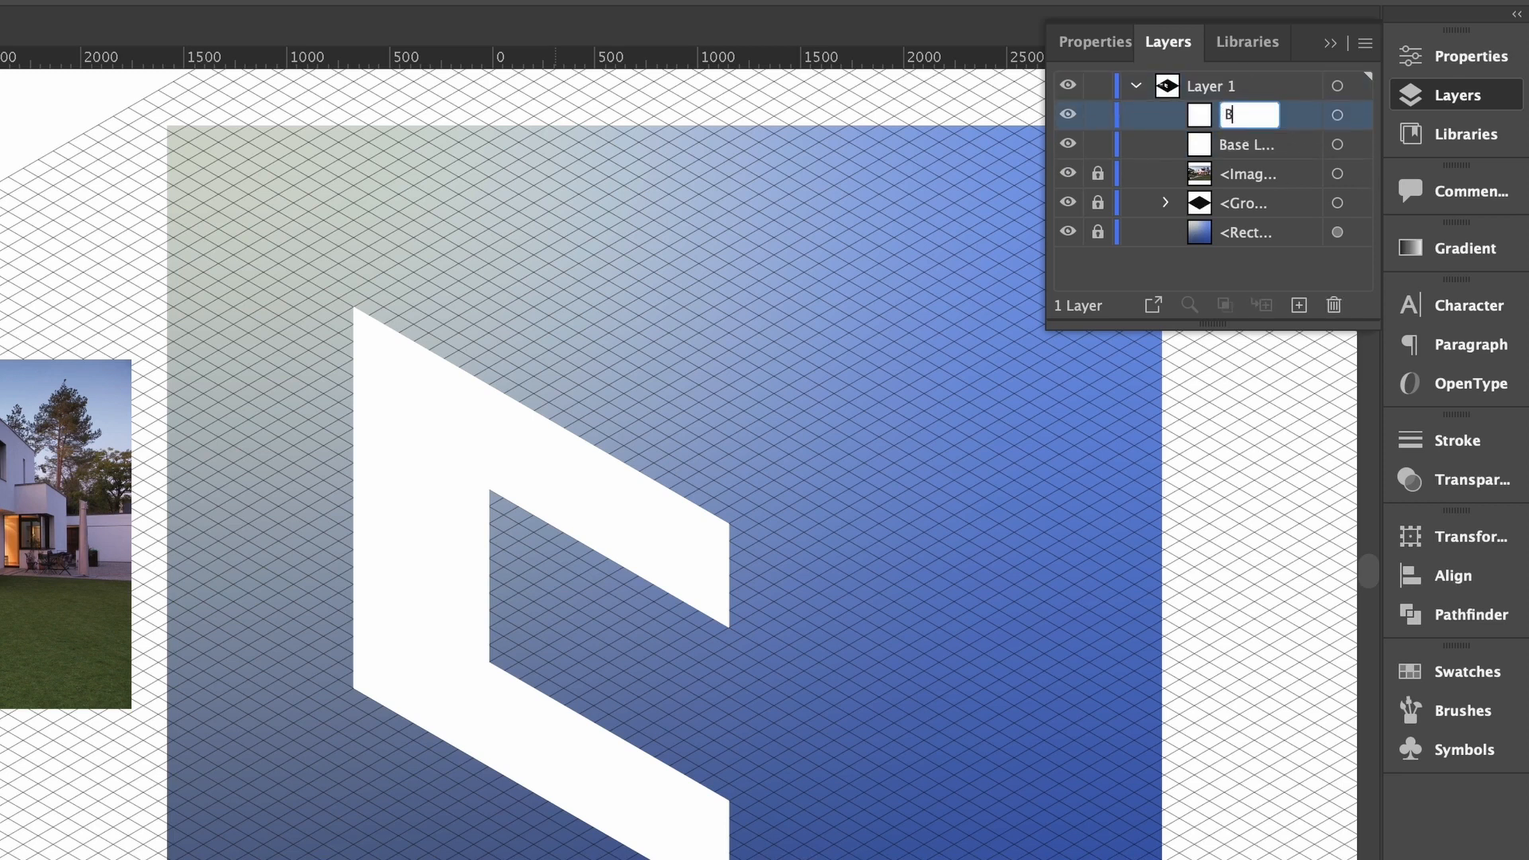
type("Left T")
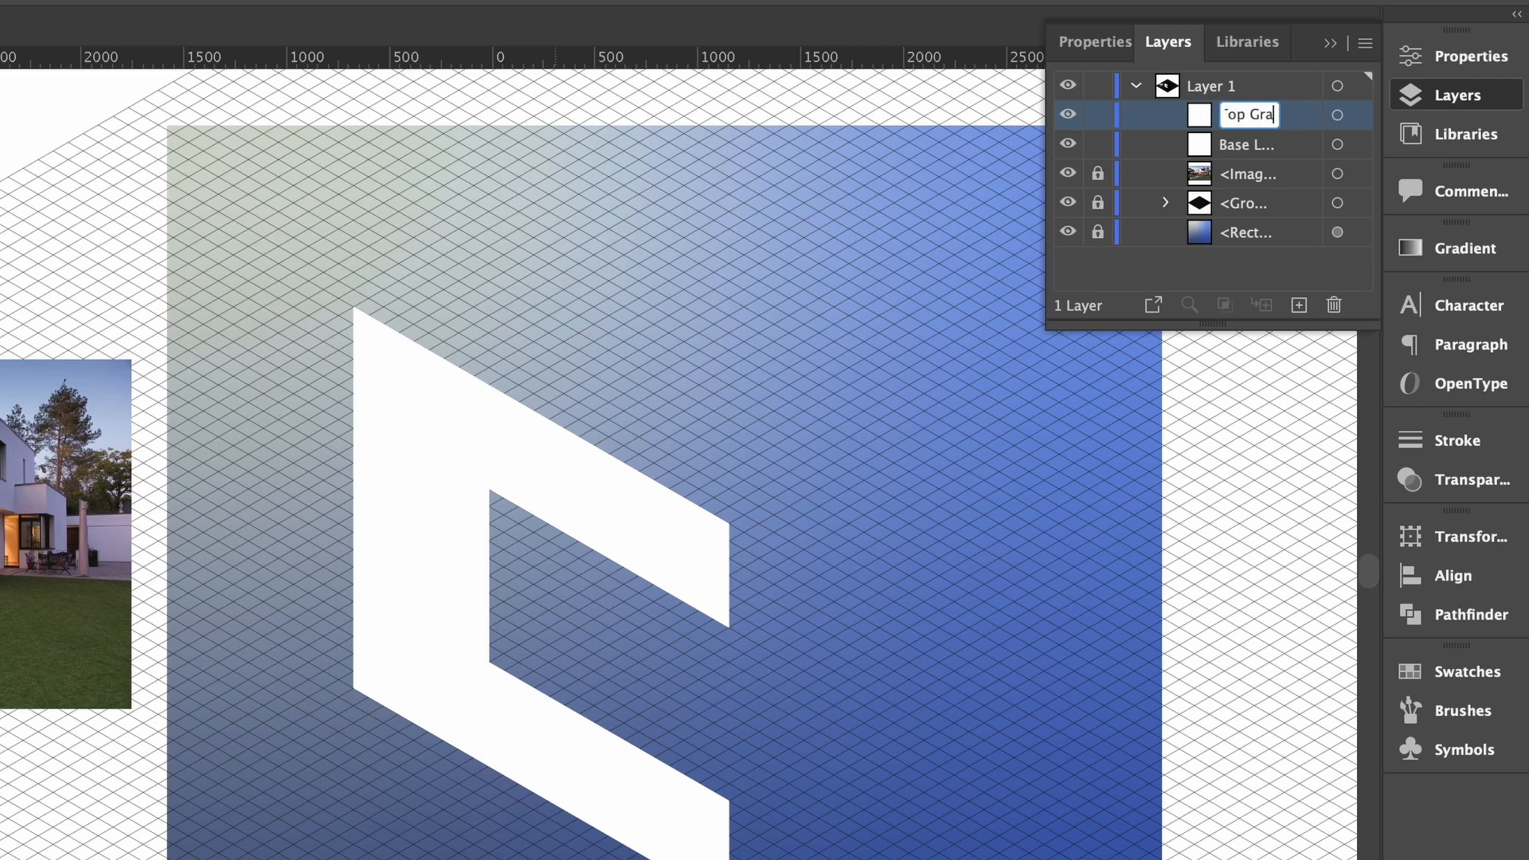
type("radient")
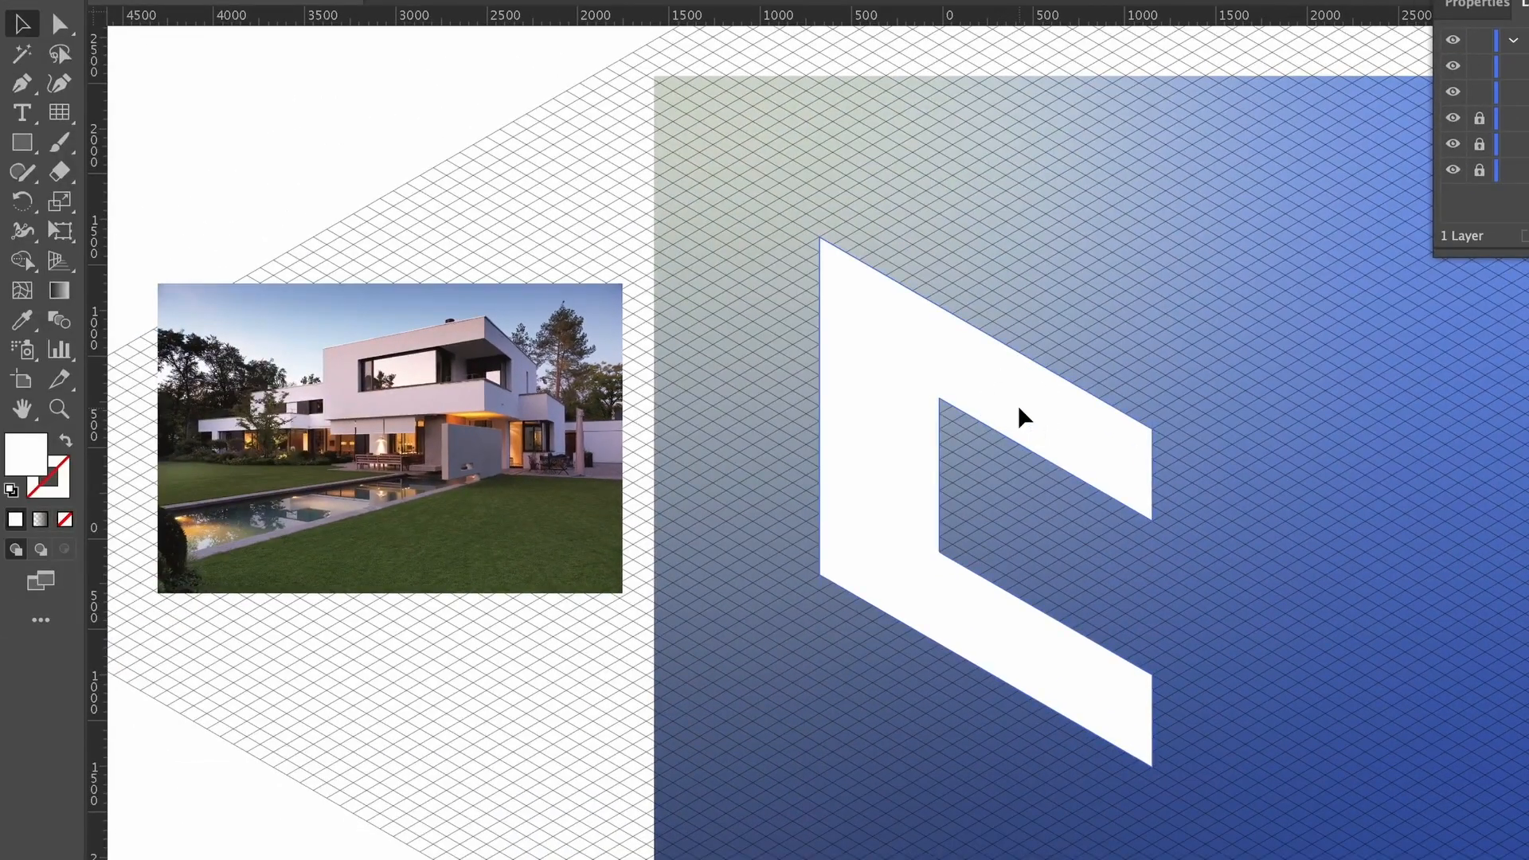
- Give the base a dark-grey-to-white linear gradient angled from the inner corner outward
left_click(40, 518)
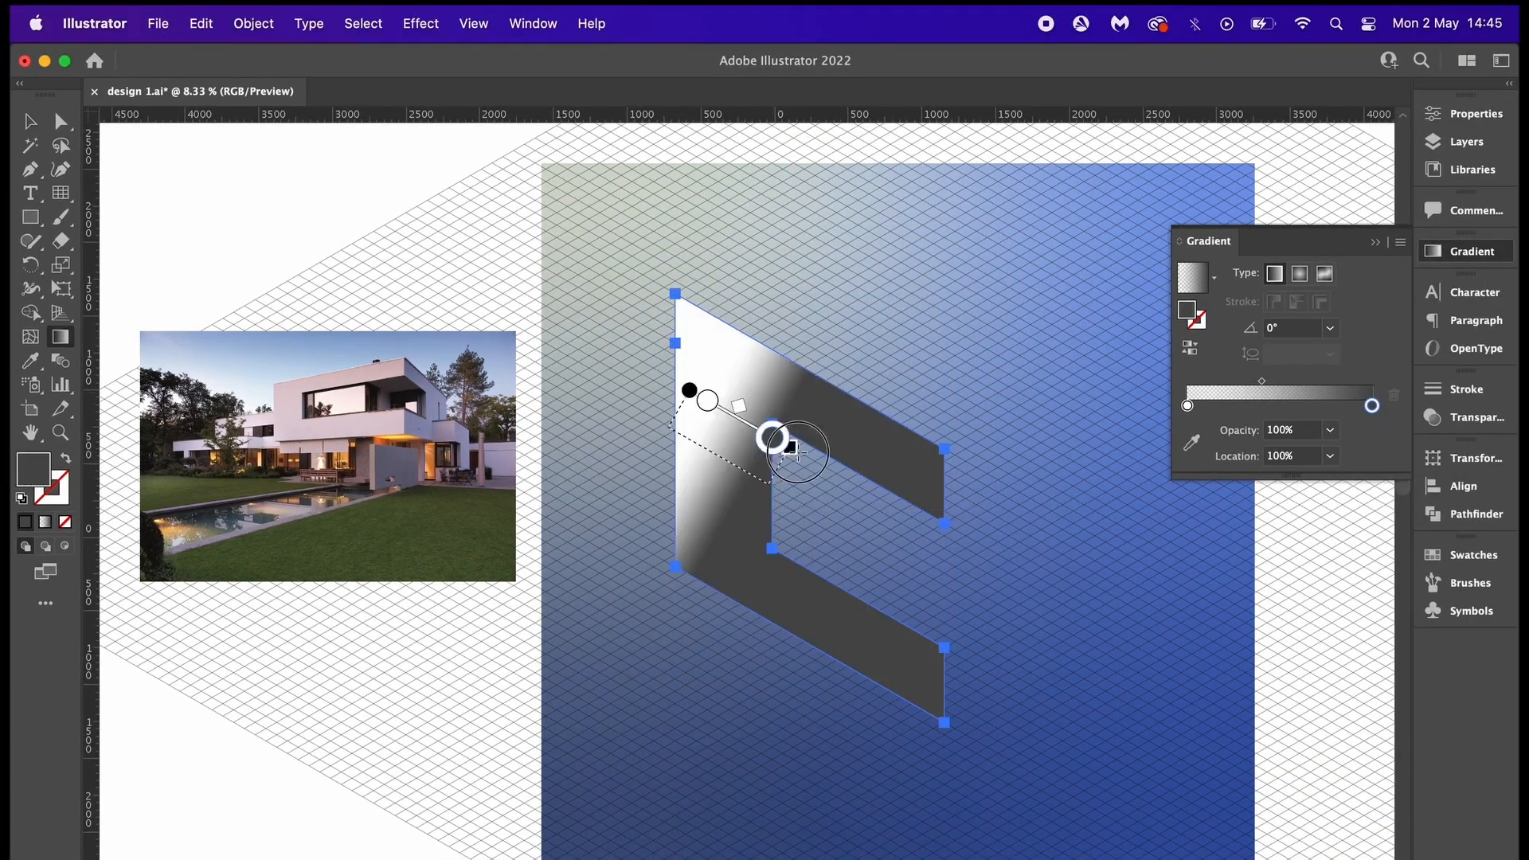
left_click_drag(772, 435, 952, 564)
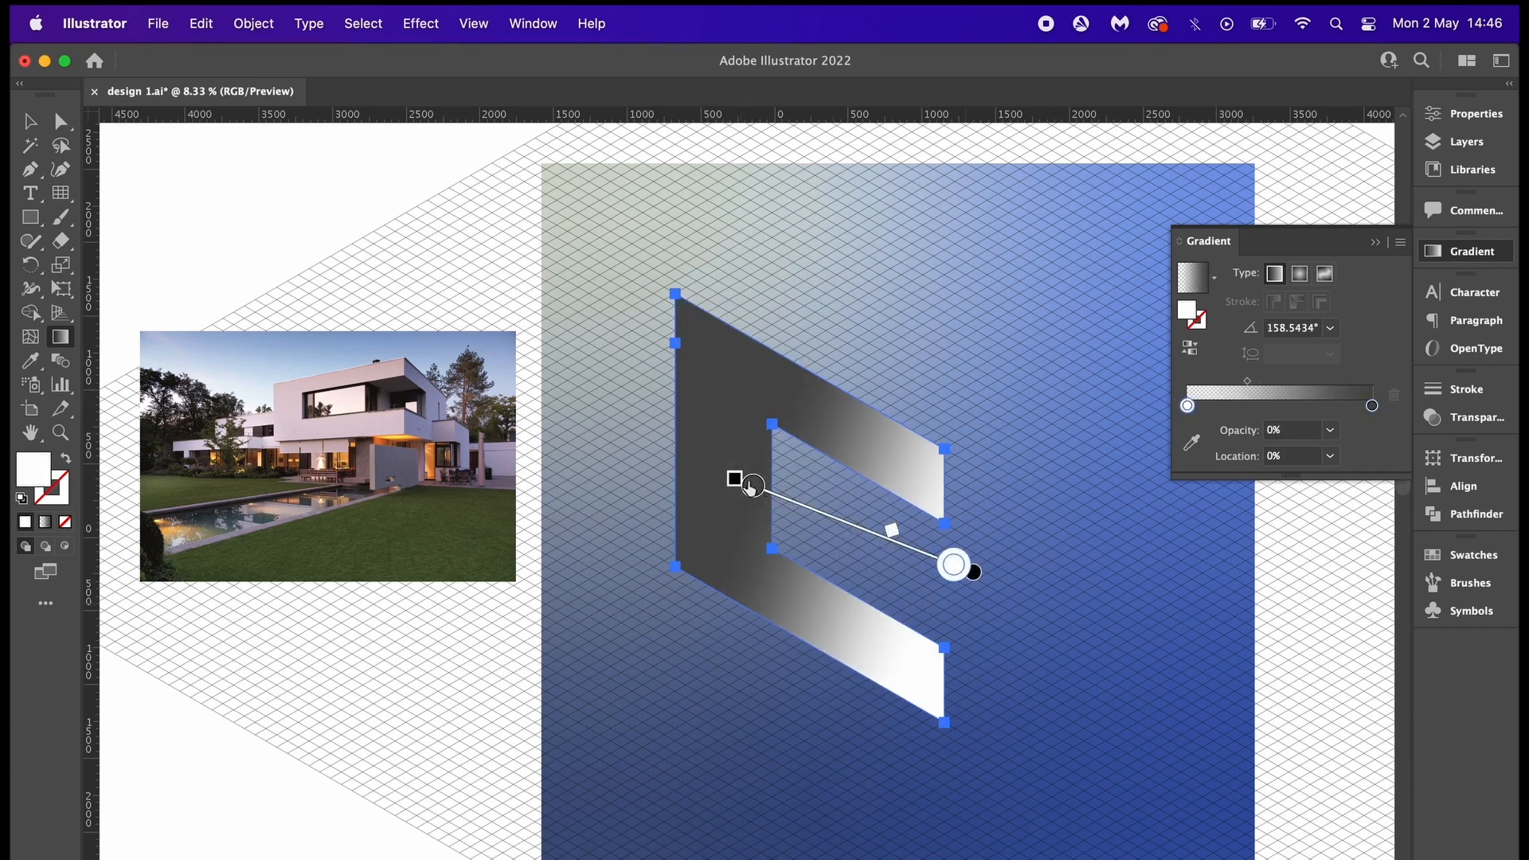
left_click_drag(734, 478, 710, 469)
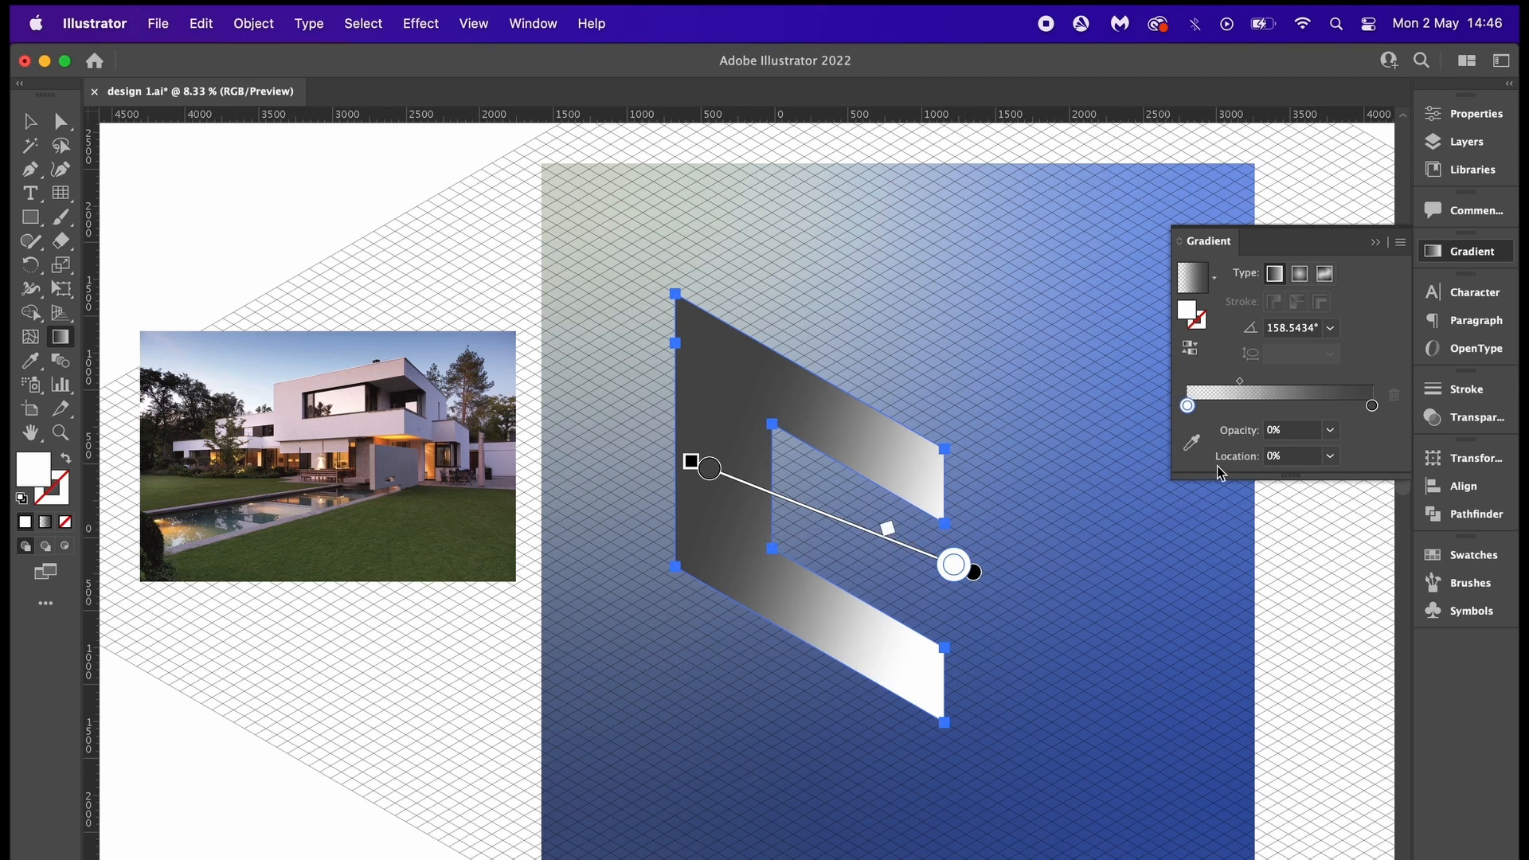
mouse_move(1154, 500)
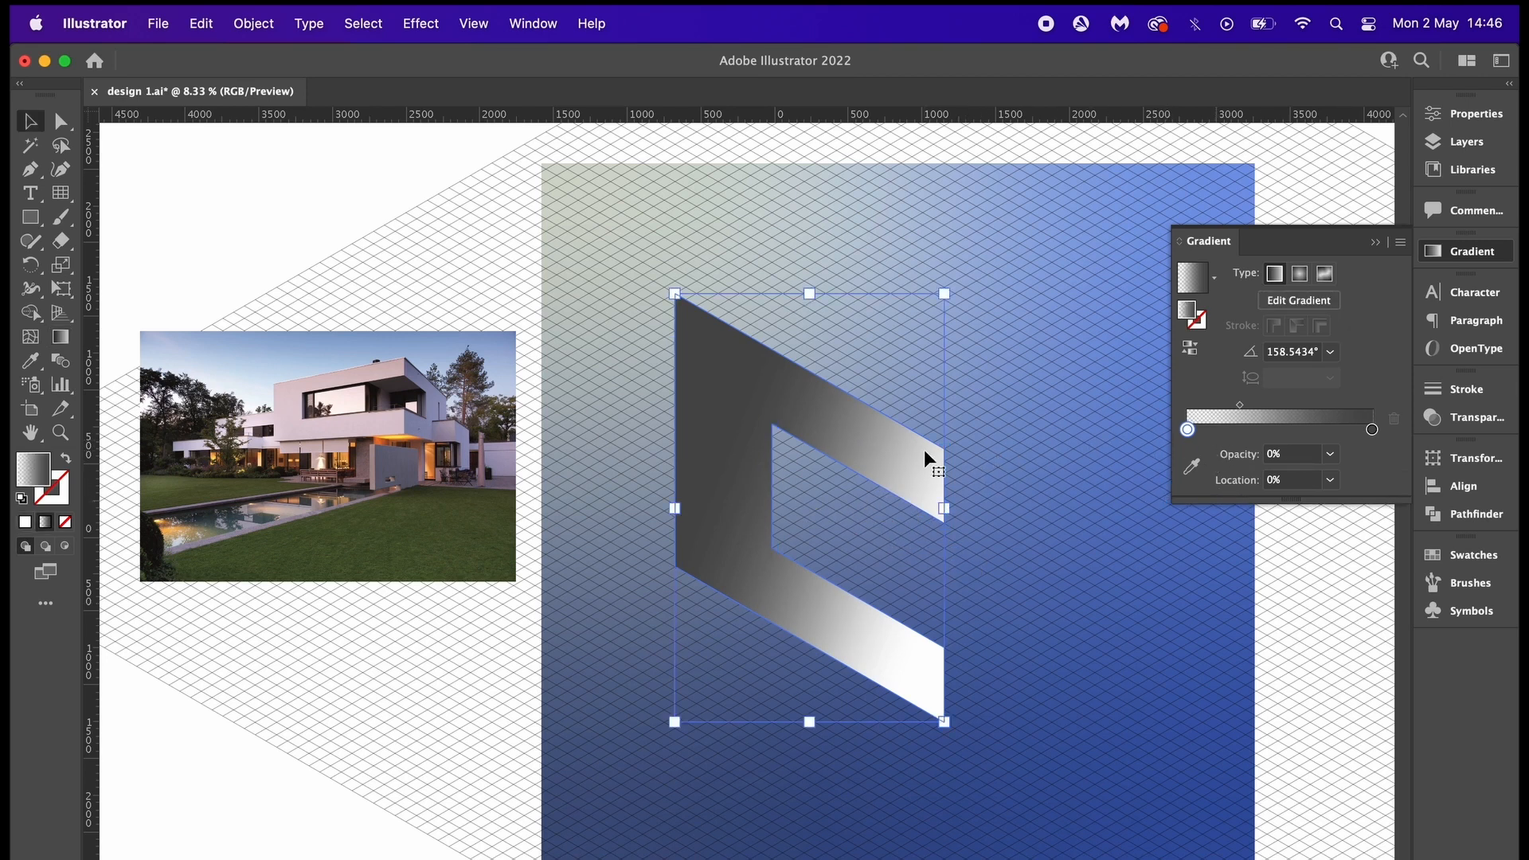
left_click(419, 23)
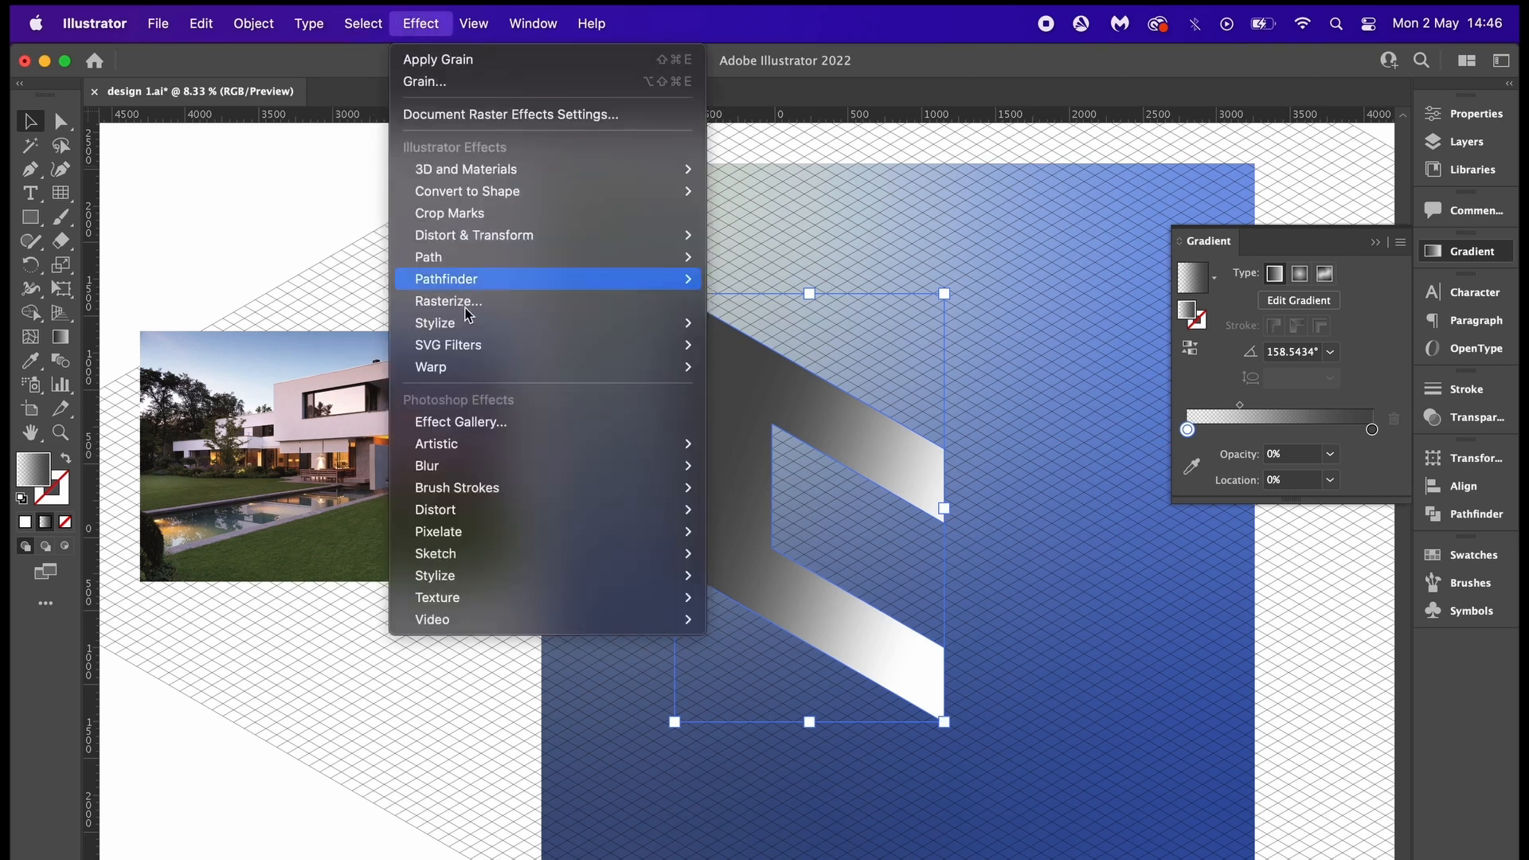
left_click(1107, 552)
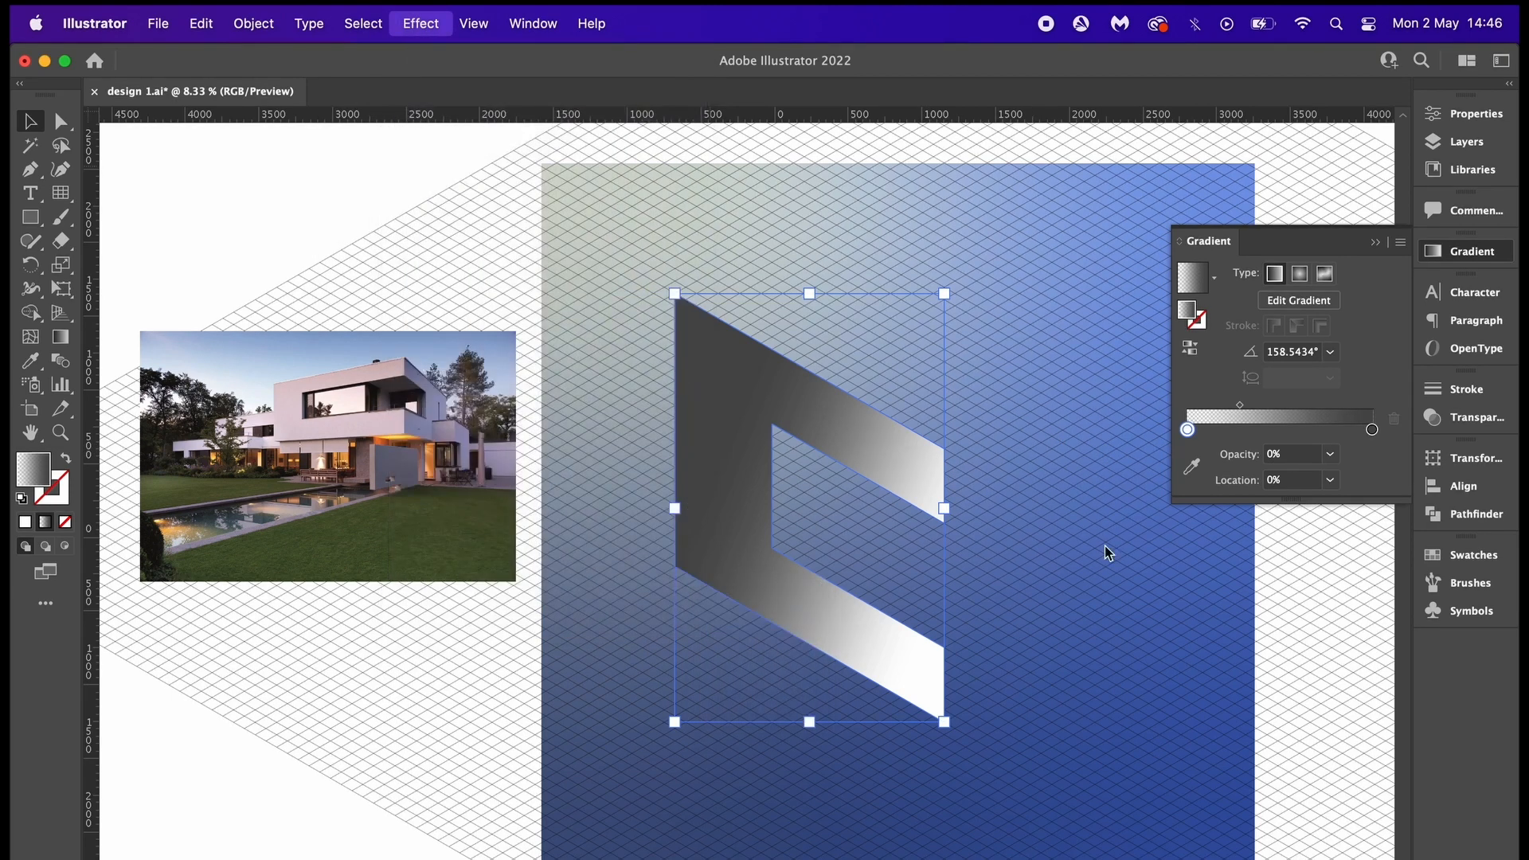
- Apply a Grain texture effect with Intensity 60 and Contrast 68
left_click(420, 23)
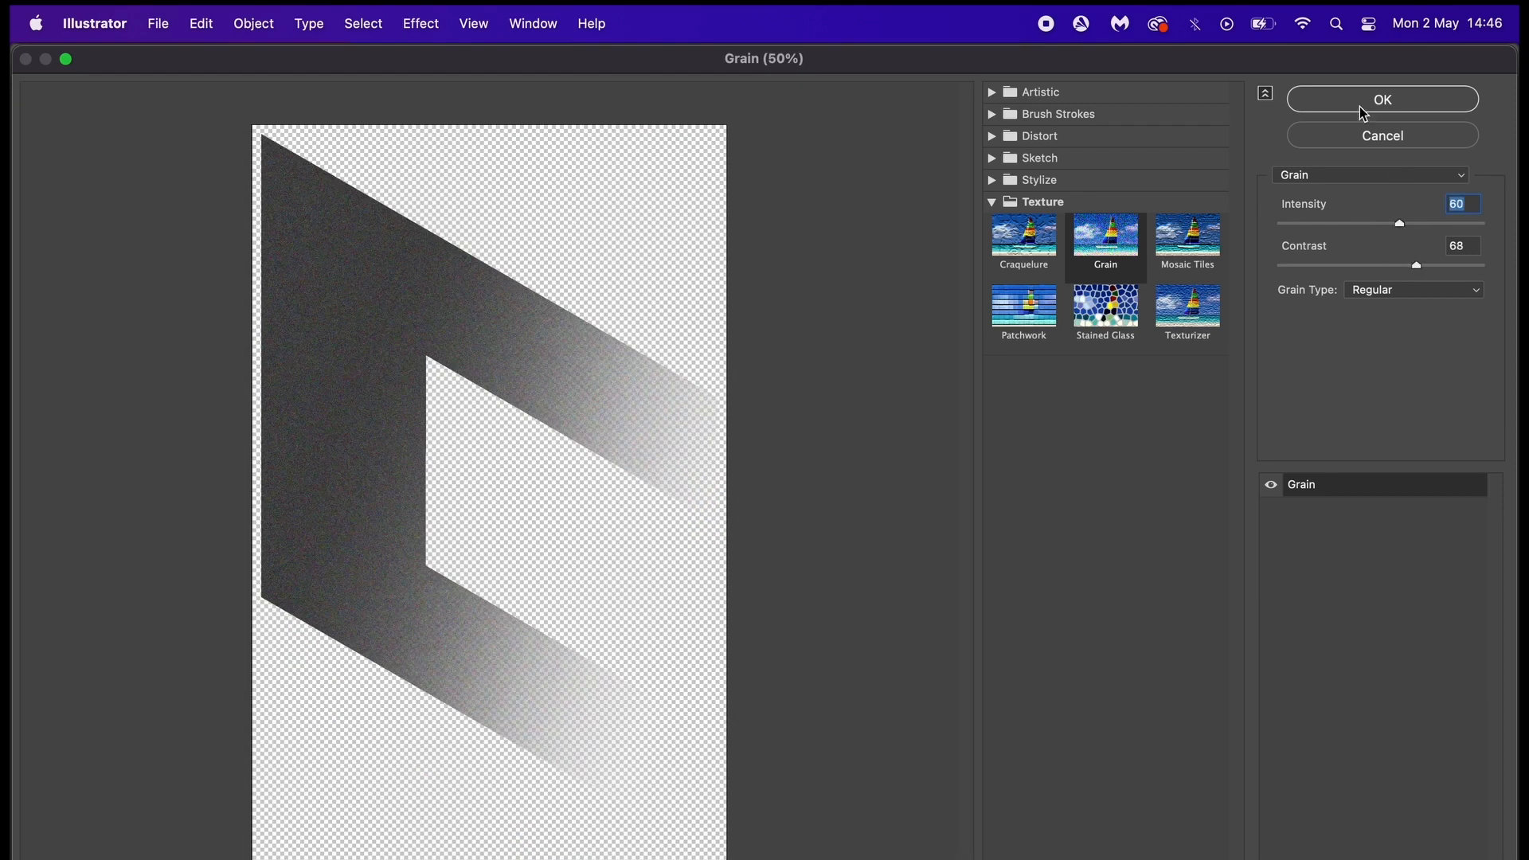
left_click(1381, 98)
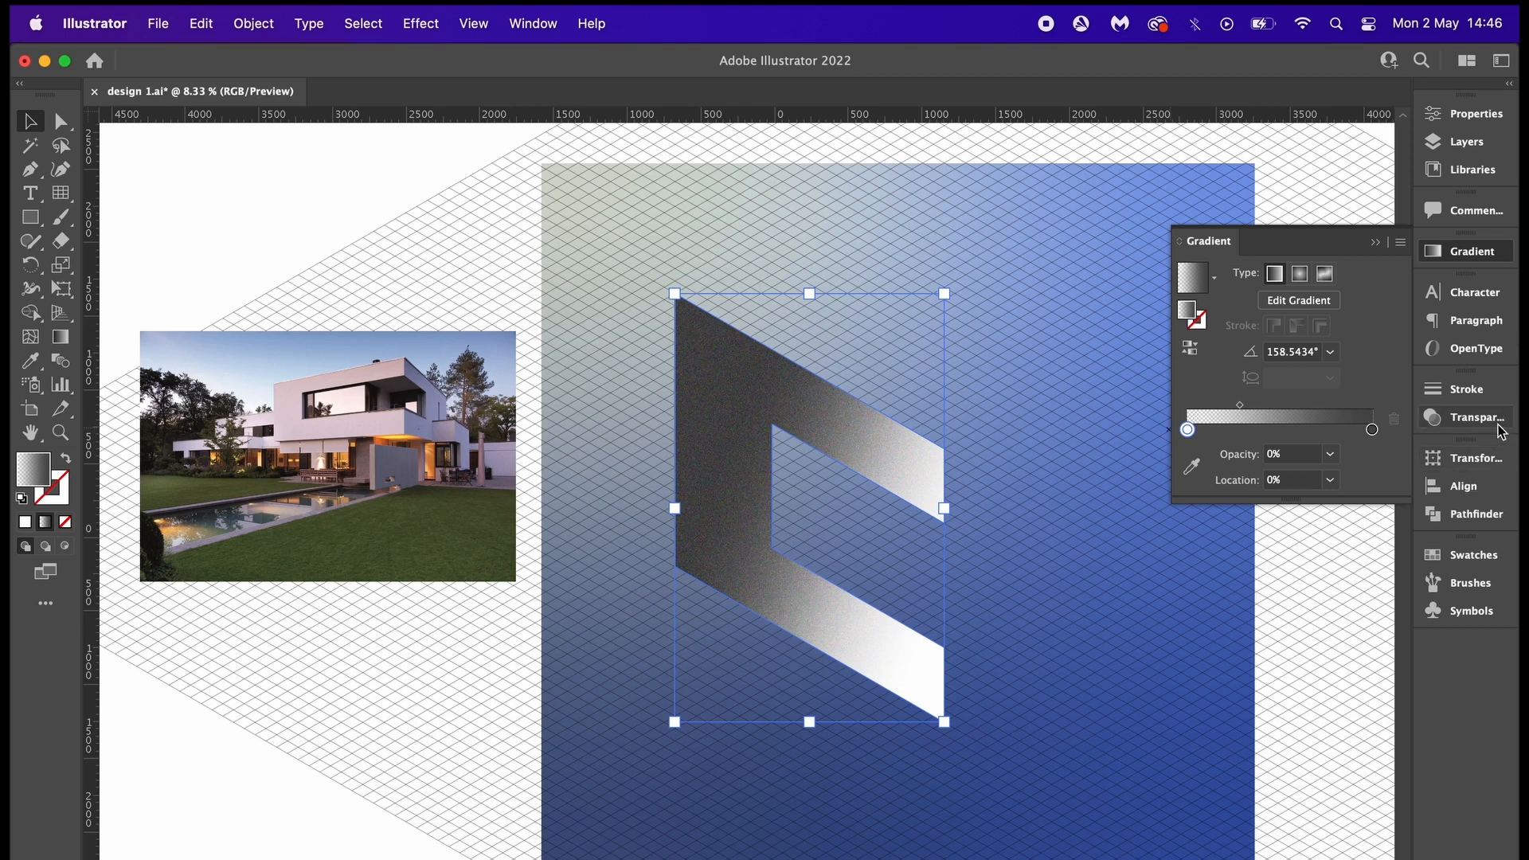
- Try Multiply, Overlay and Screen blending, then settle on Multiply at 43% opacity
left_click(1476, 417)
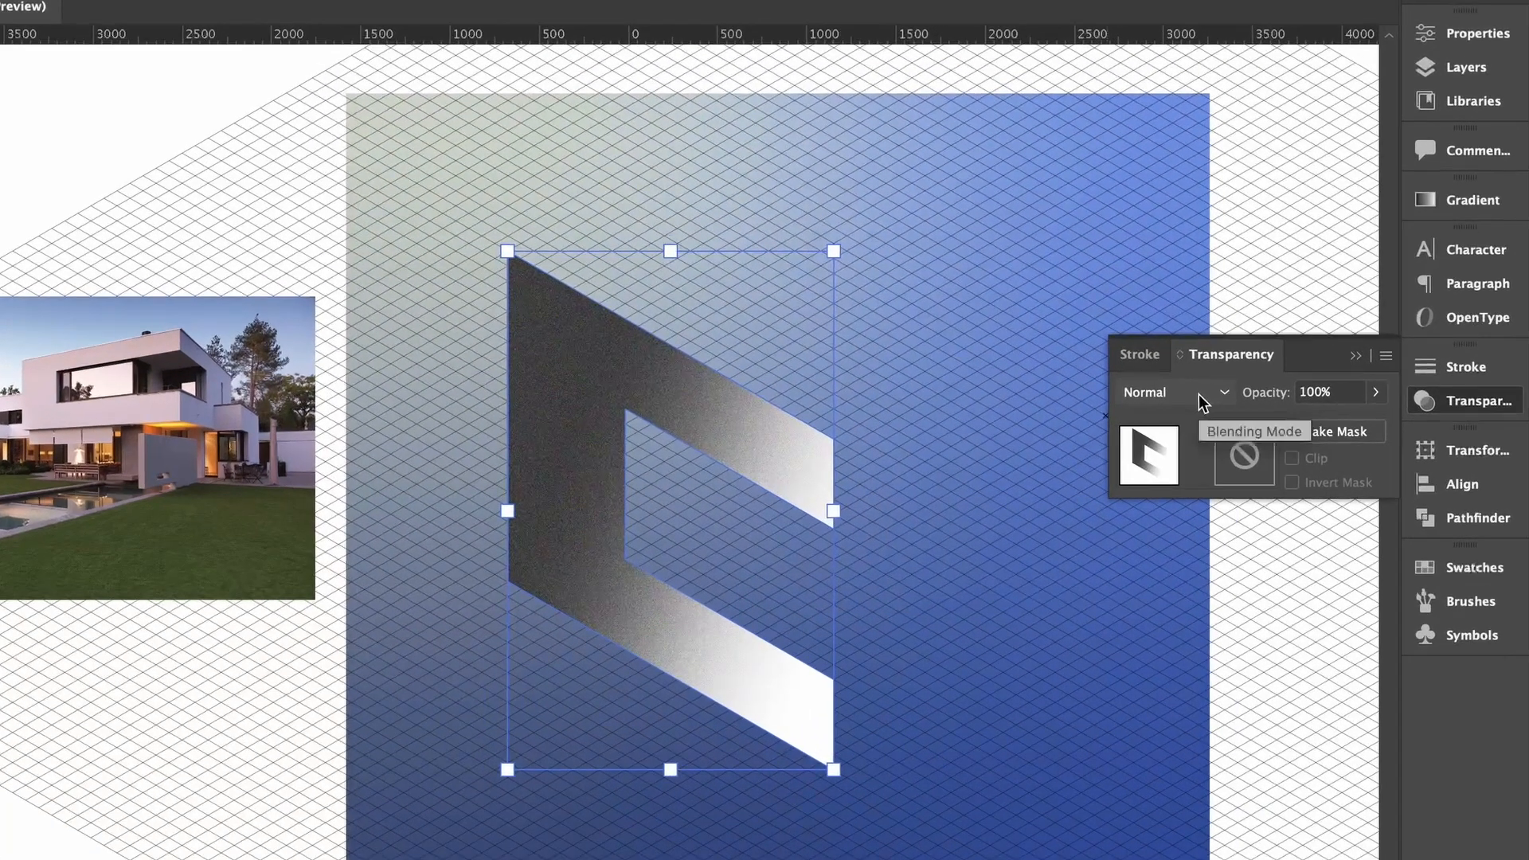
left_click(1176, 392)
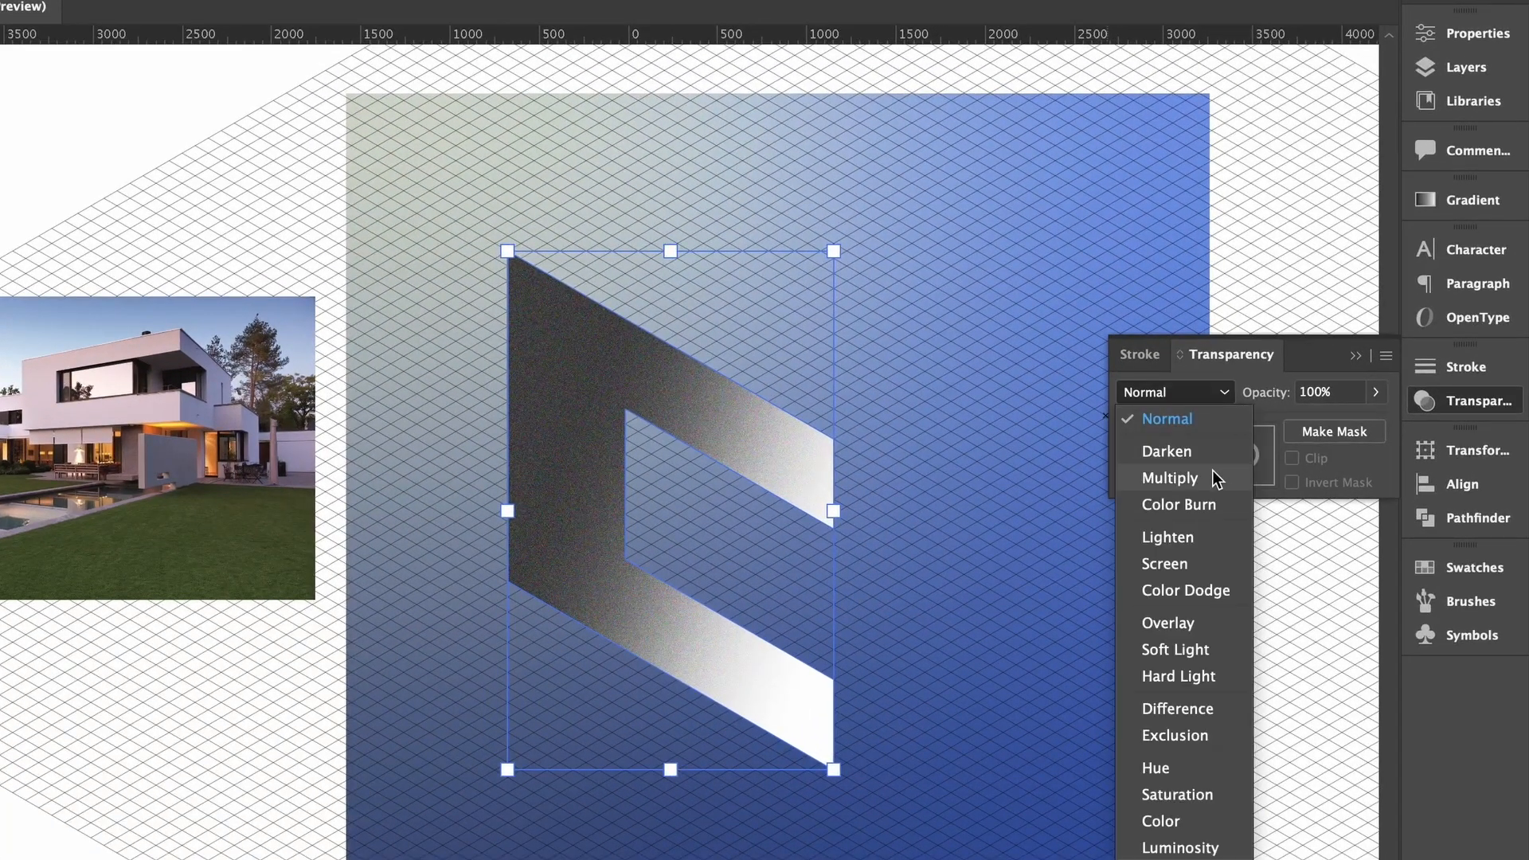
left_click(1169, 478)
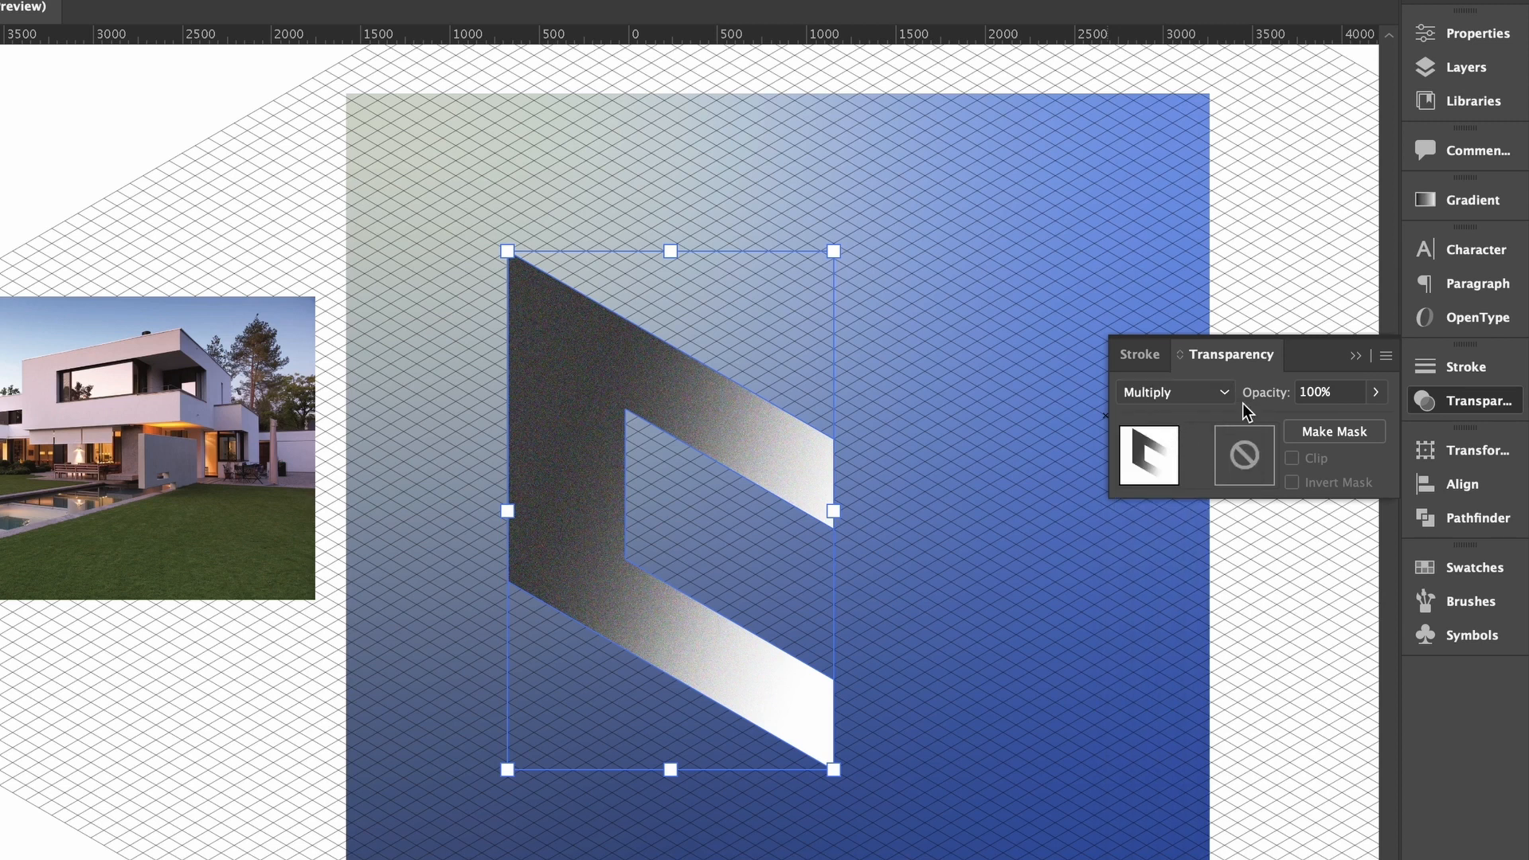
left_click(1173, 391)
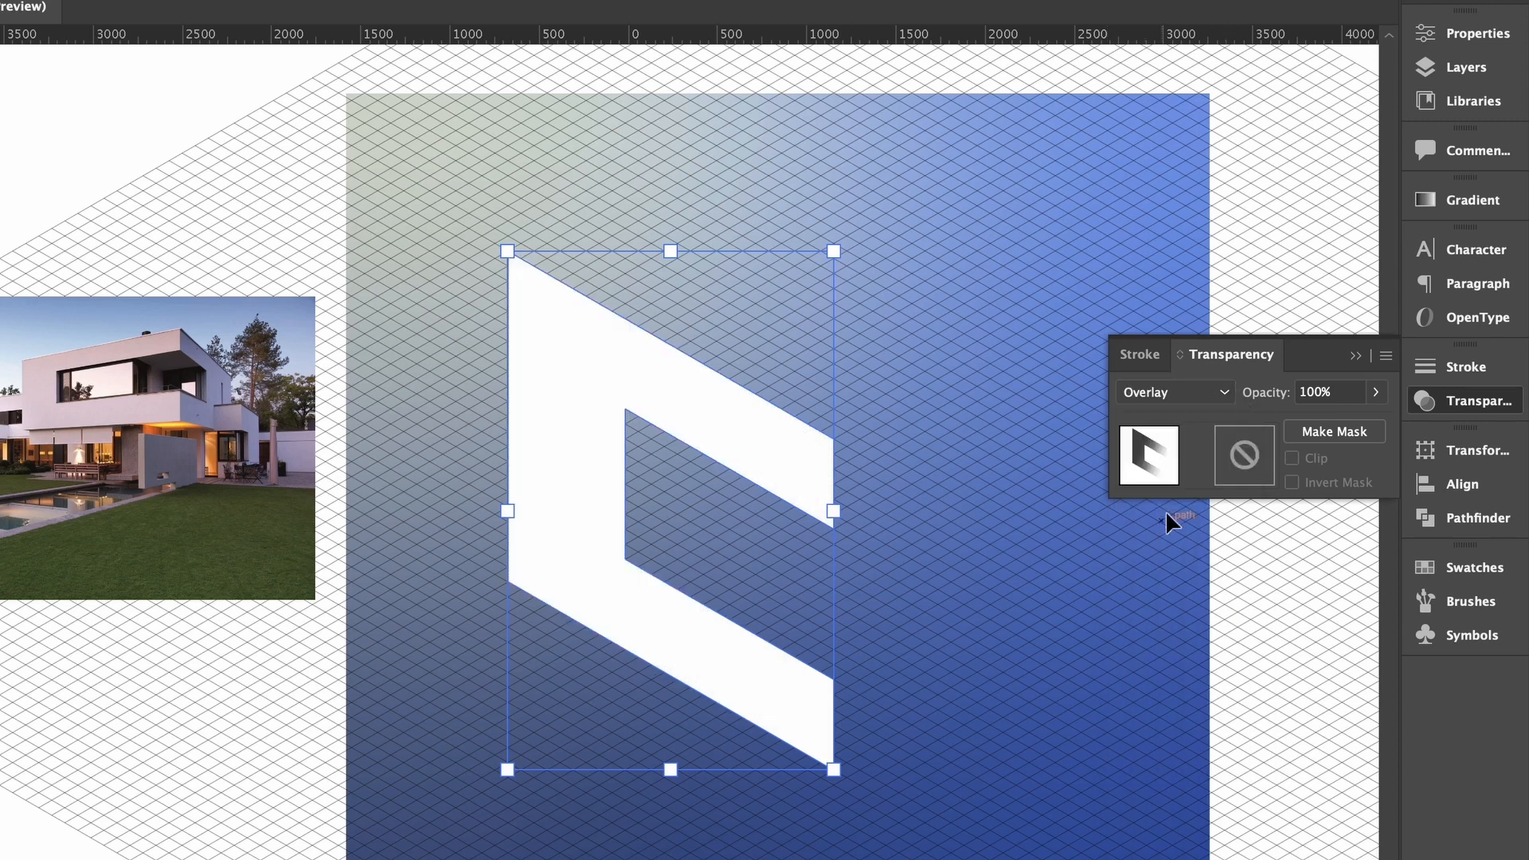
left_click(1176, 392)
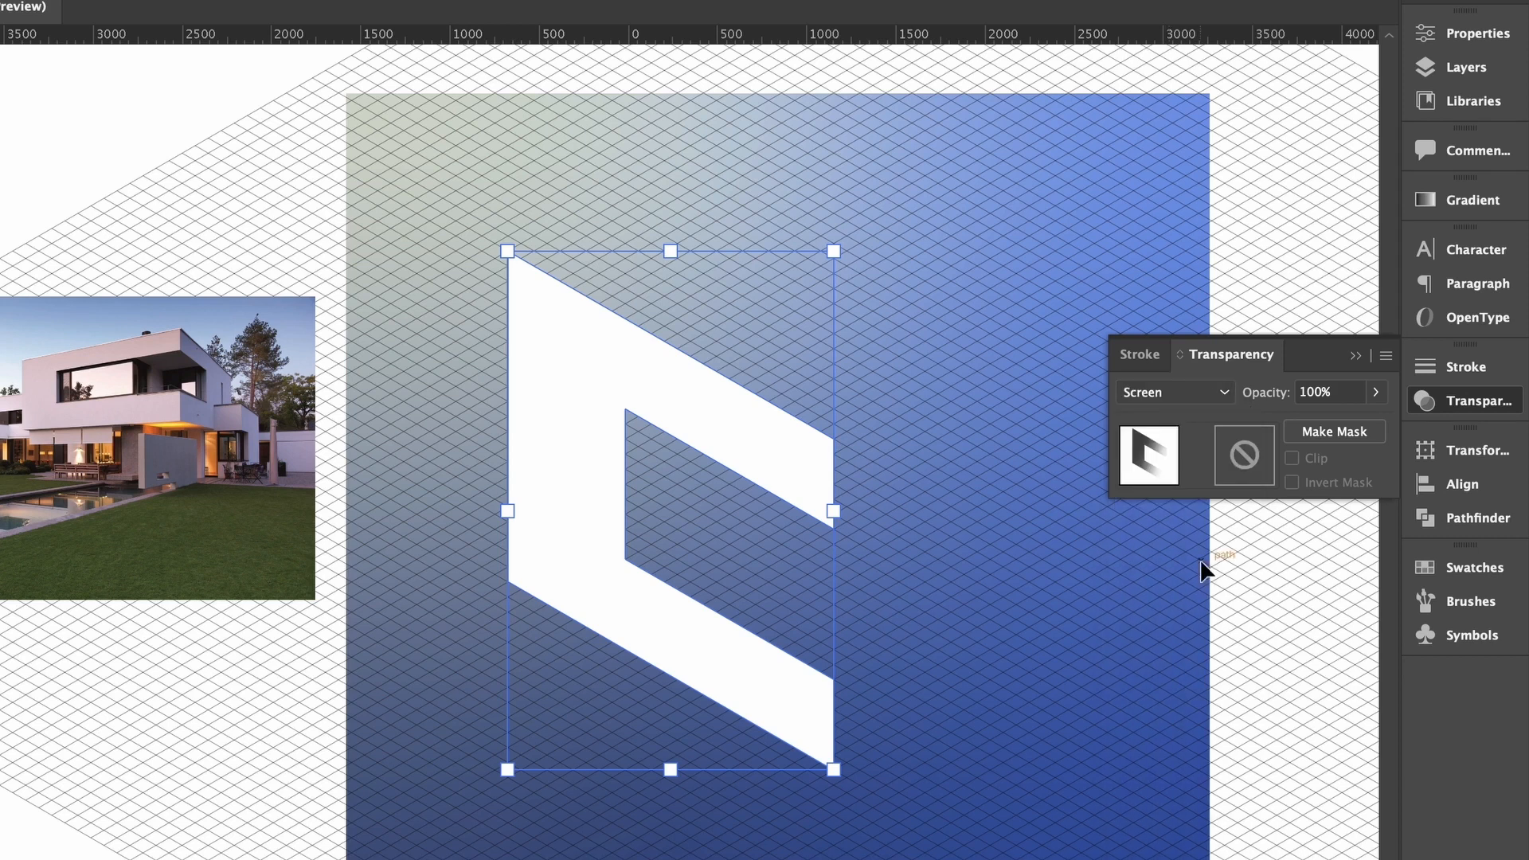
left_click(1174, 392)
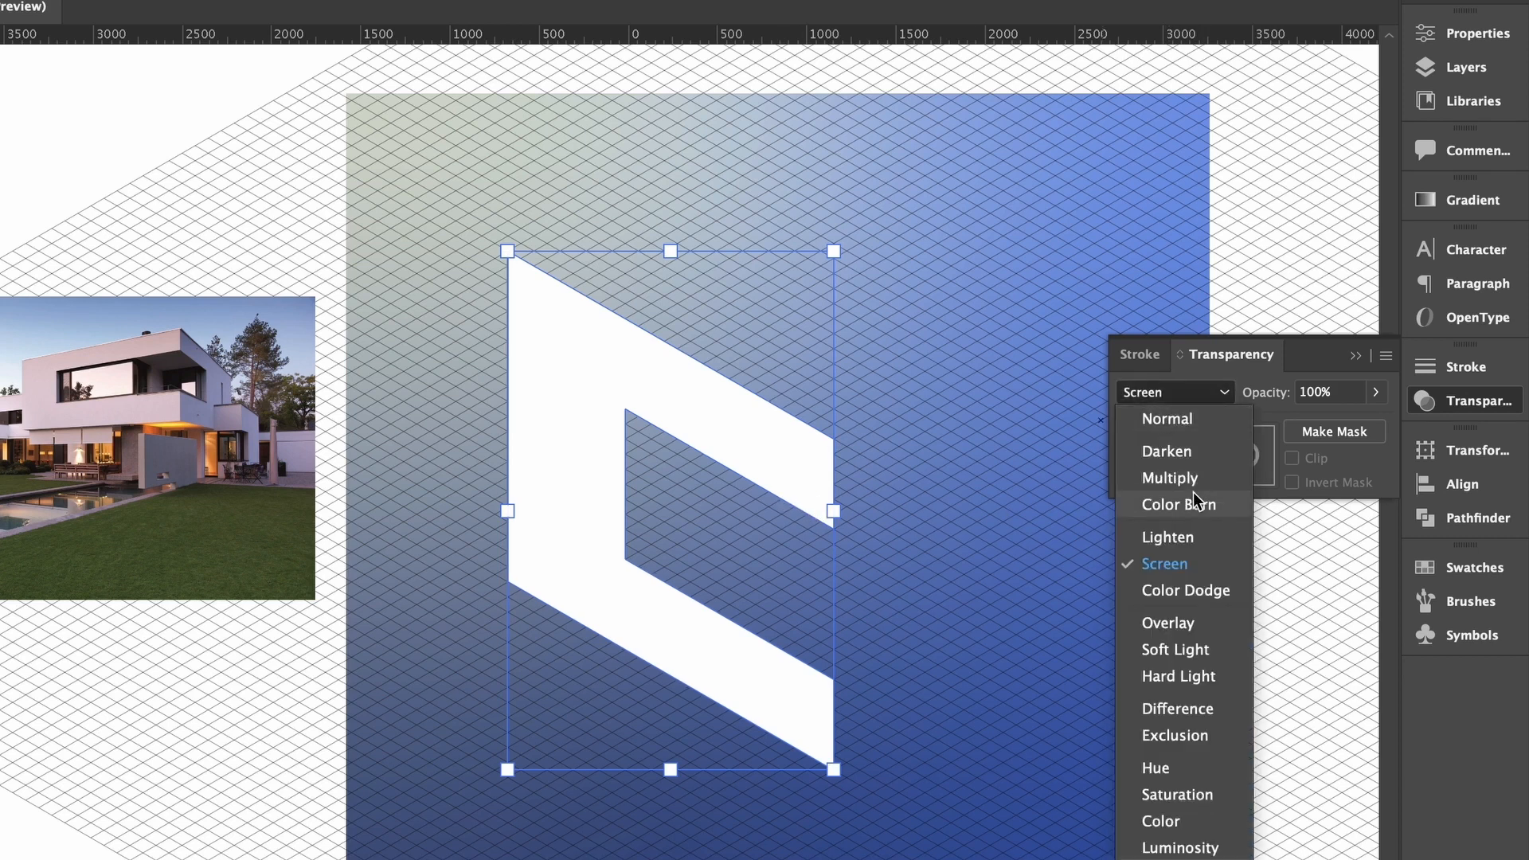
left_click(1169, 478)
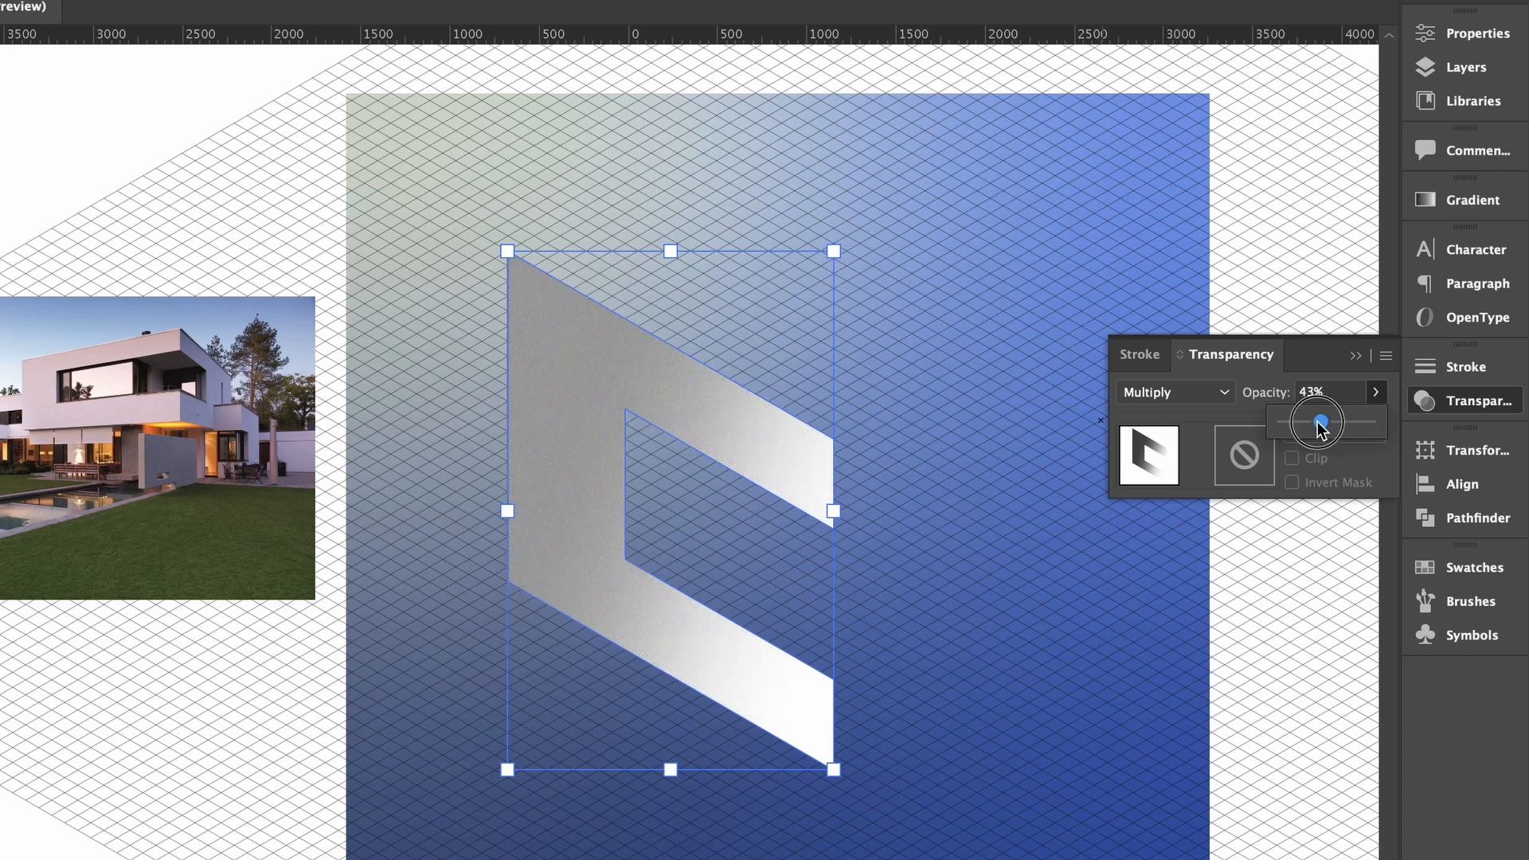
left_click_drag(1320, 421, 1316, 421)
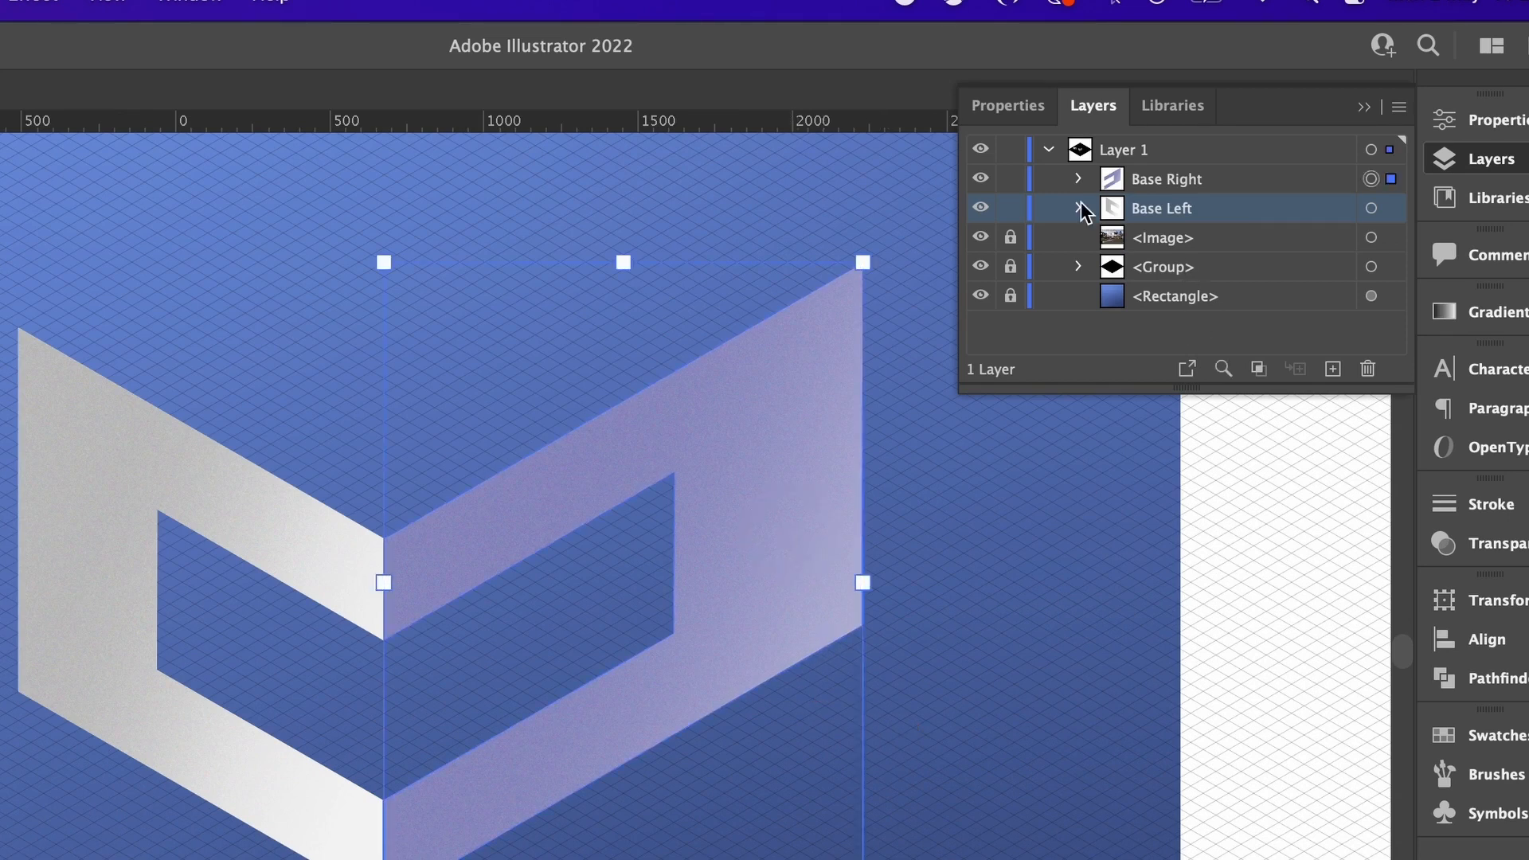
- Expand the Base Left layer to show its contents
left_click(1078, 179)
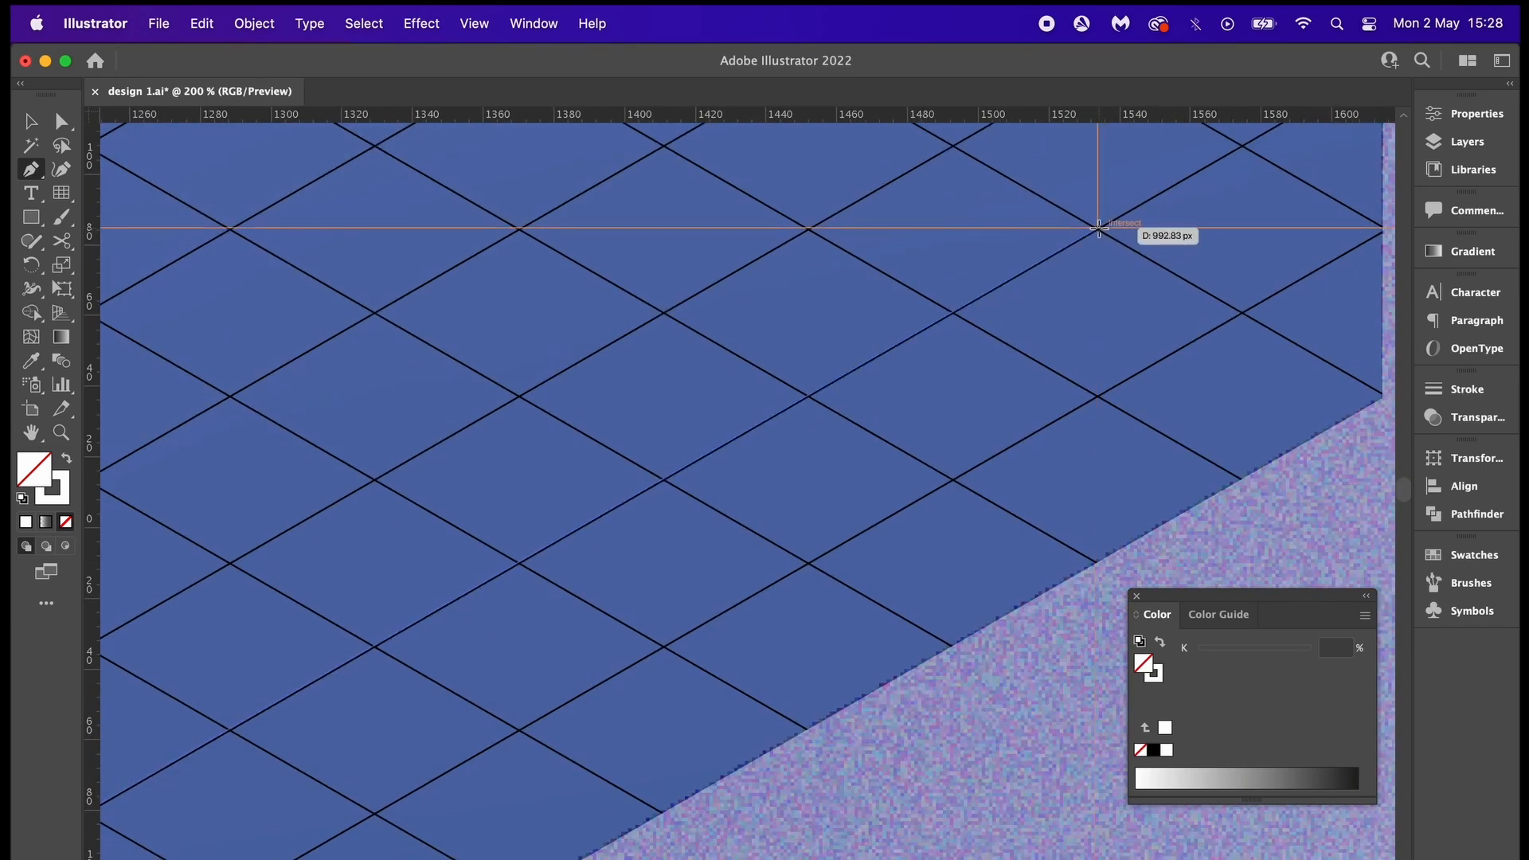
- Start drawing the white ledge shape from a grid intersection inside the right wall's opening
left_click_drag(97, 799, 1098, 229)
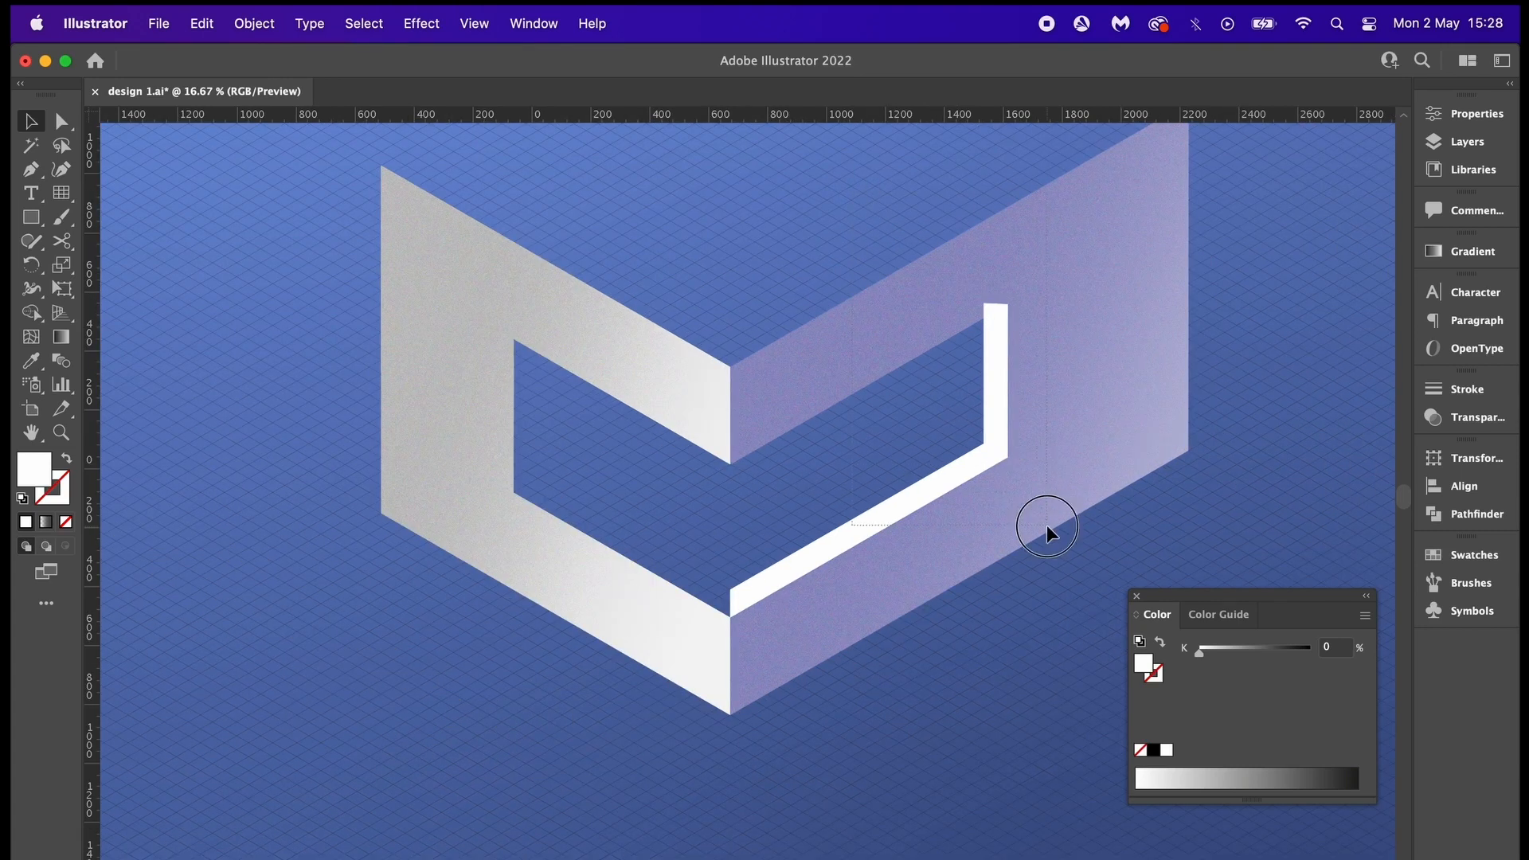
left_click(1047, 526)
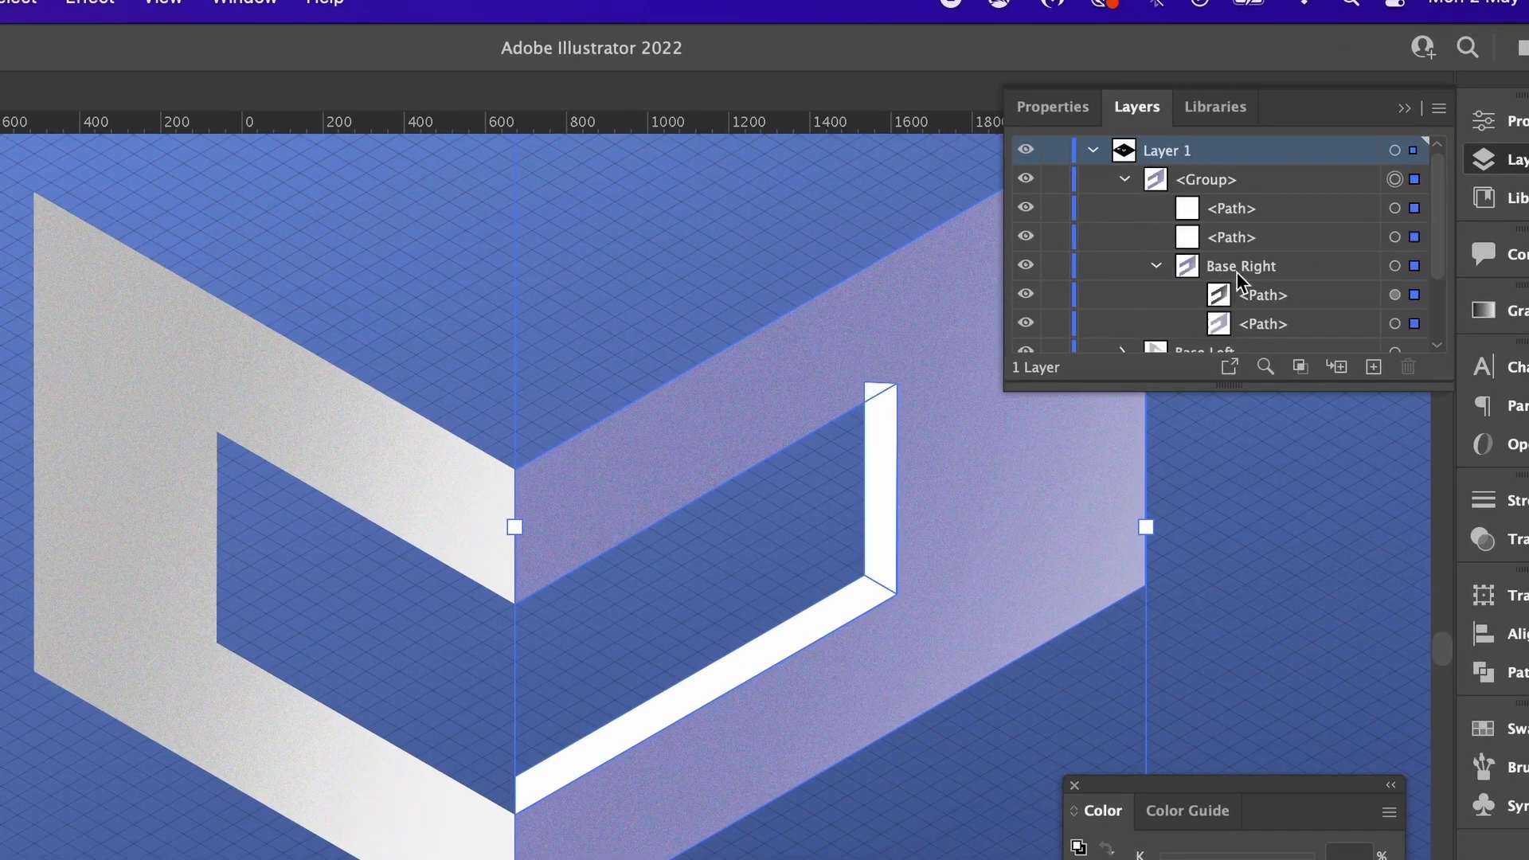
- Select the Base Right wall layer to group it with the white ledge pieces
left_click(1230, 237)
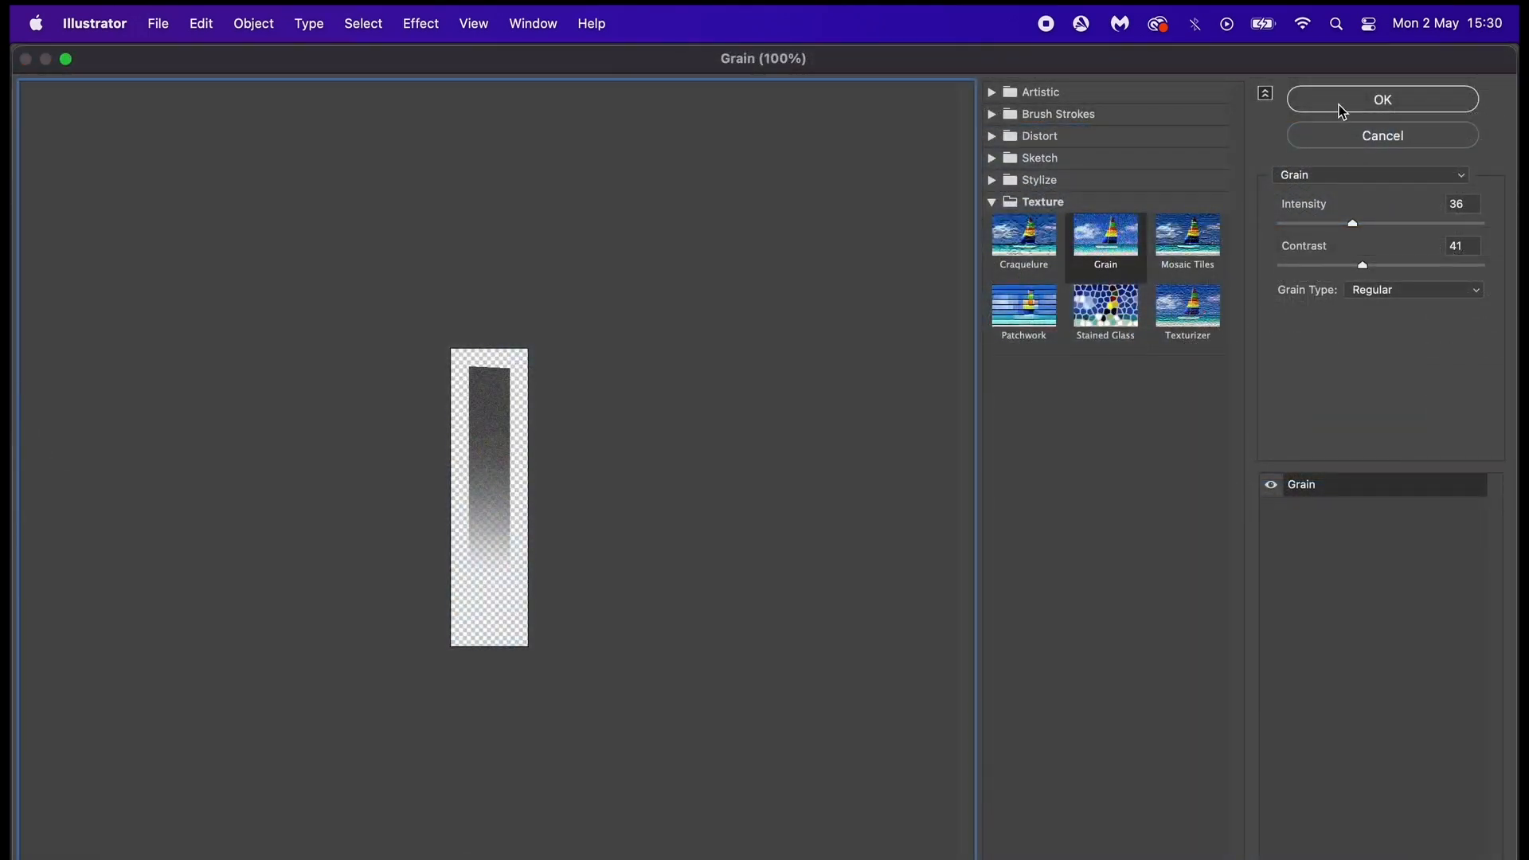
- Apply Grain (intensity 36, contrast 41) to the narrow inner wall and try Multiply and other blend modes
left_click(1380, 98)
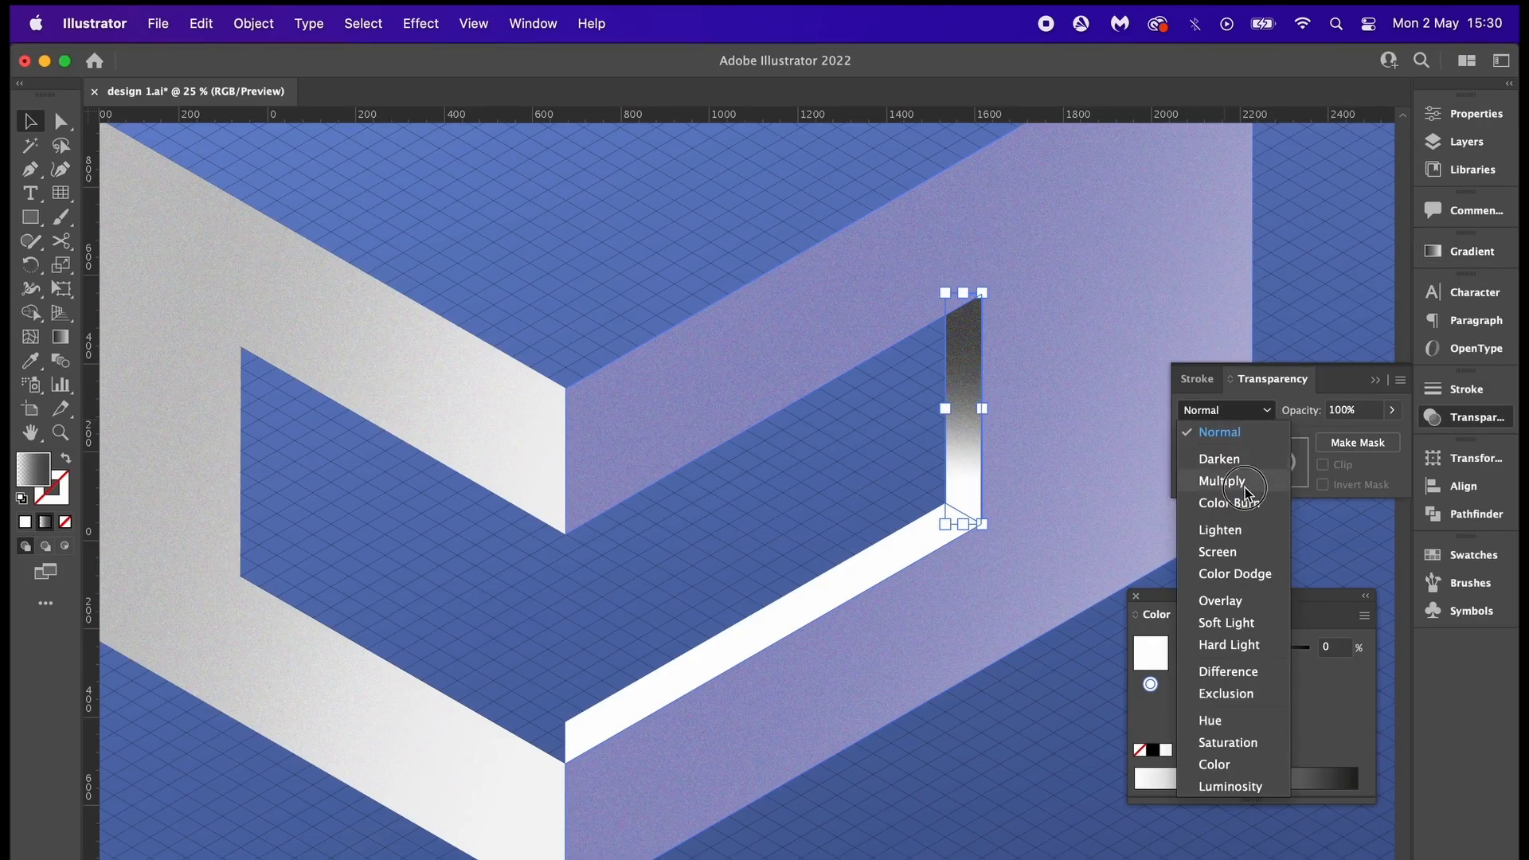
left_click(1221, 481)
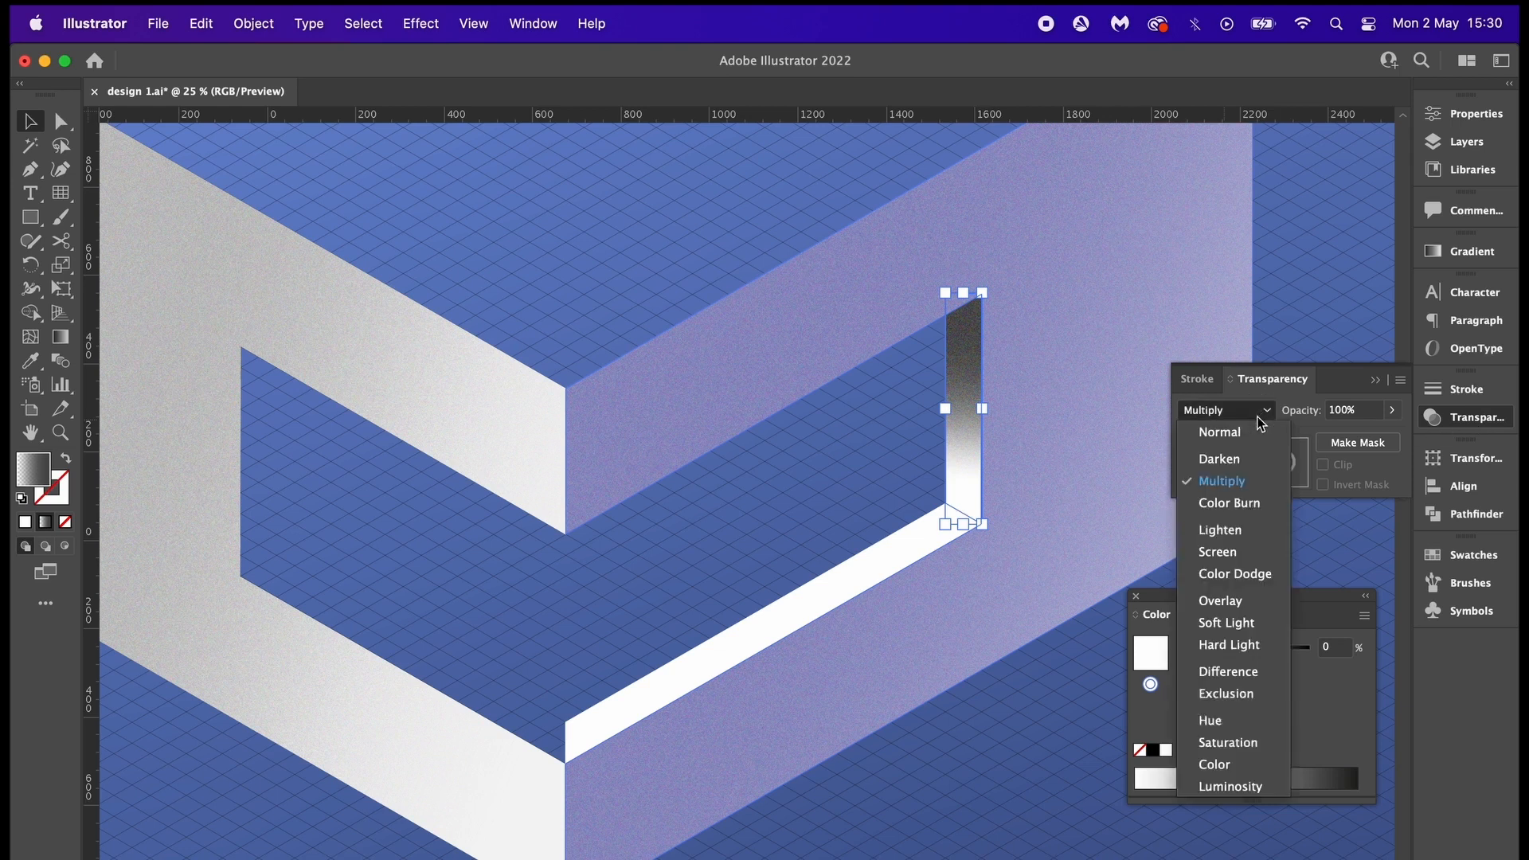
mouse_move(1253, 600)
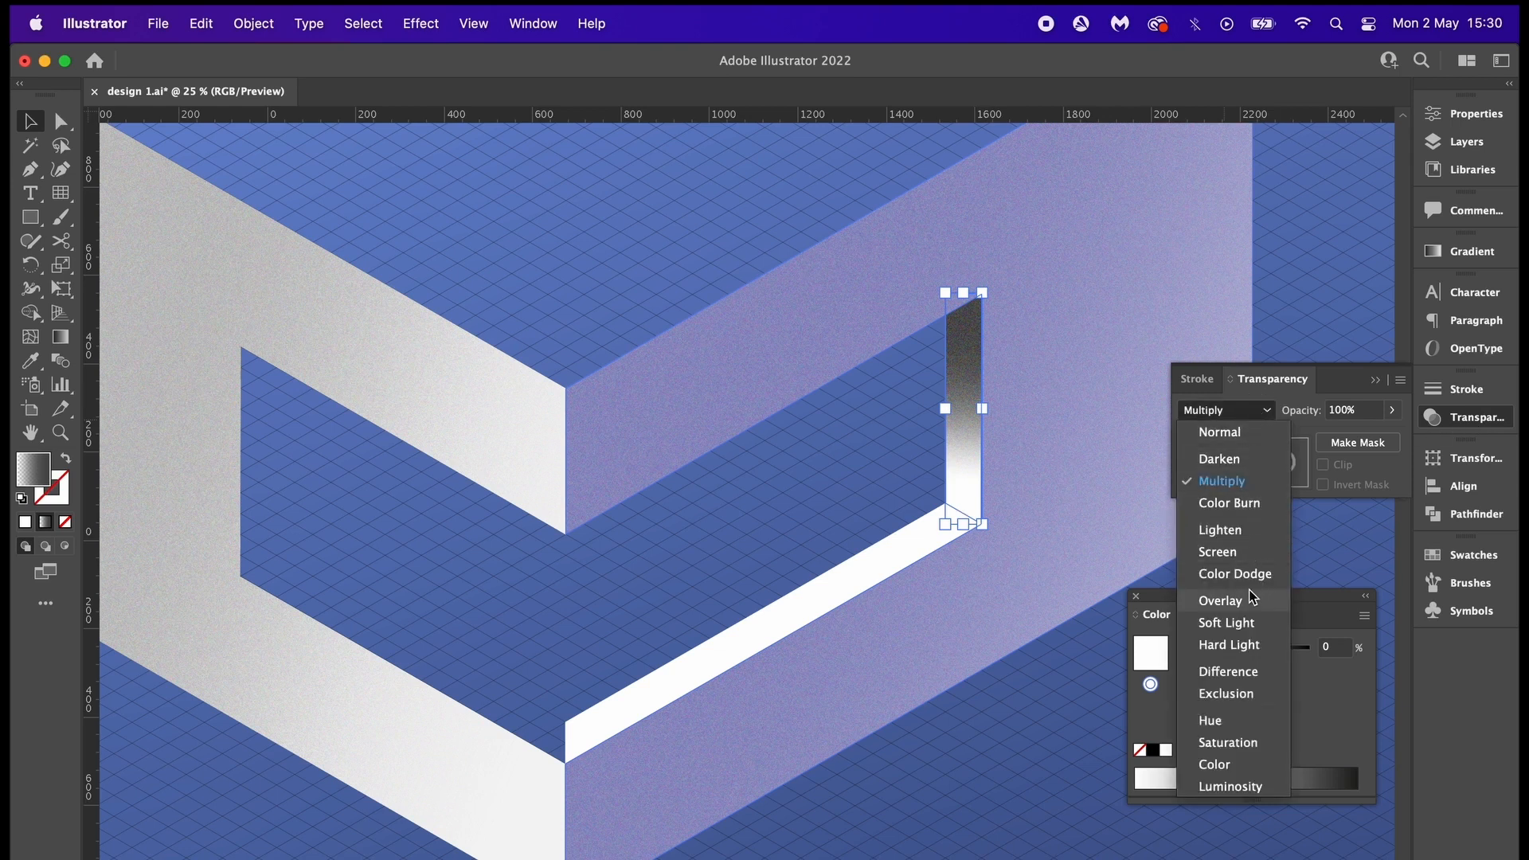
left_click(1220, 599)
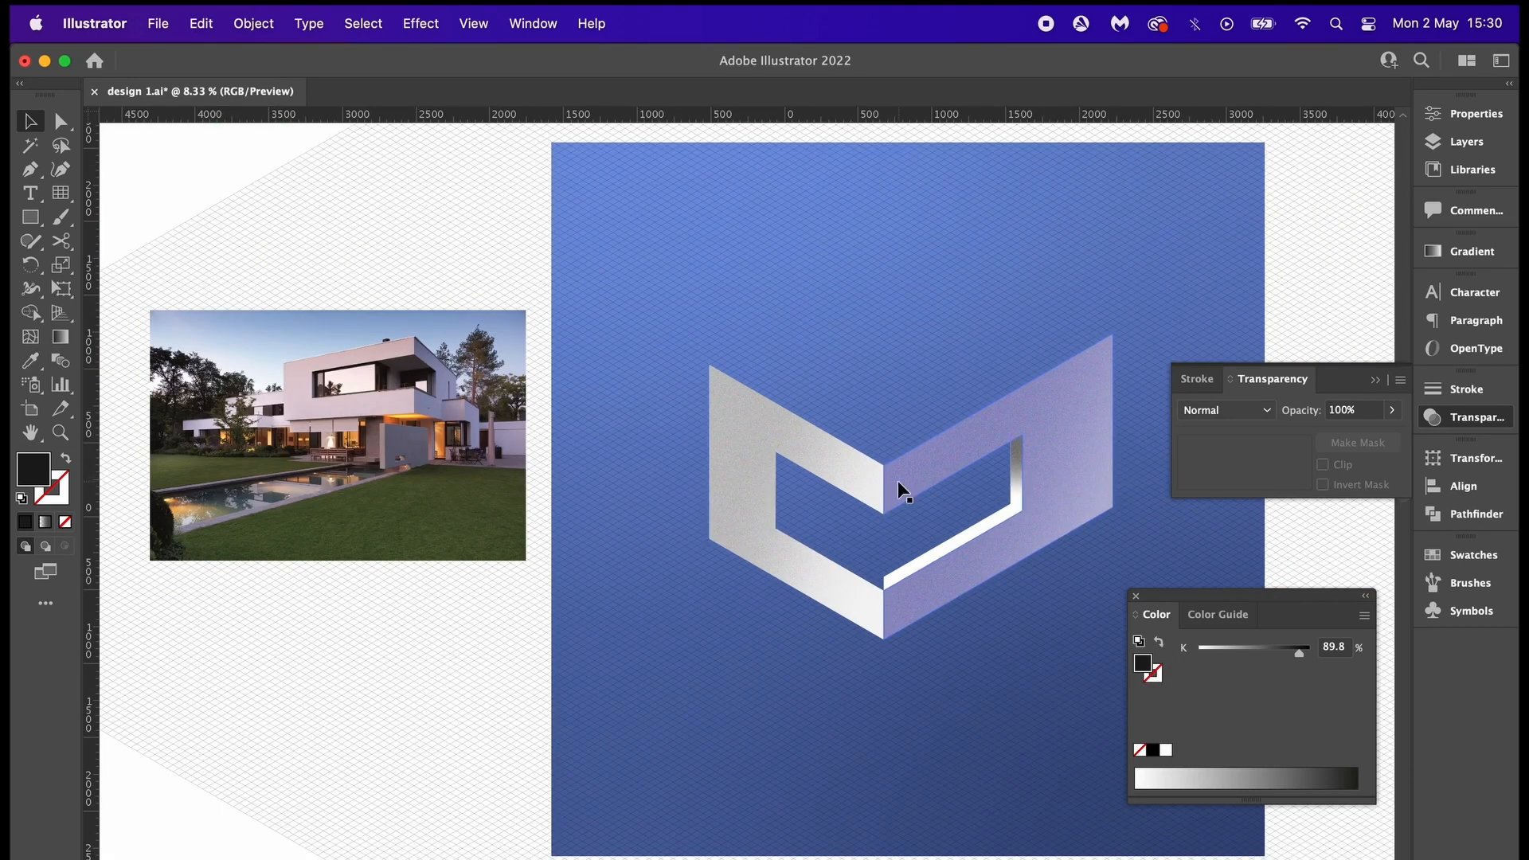
mouse_move(1087, 536)
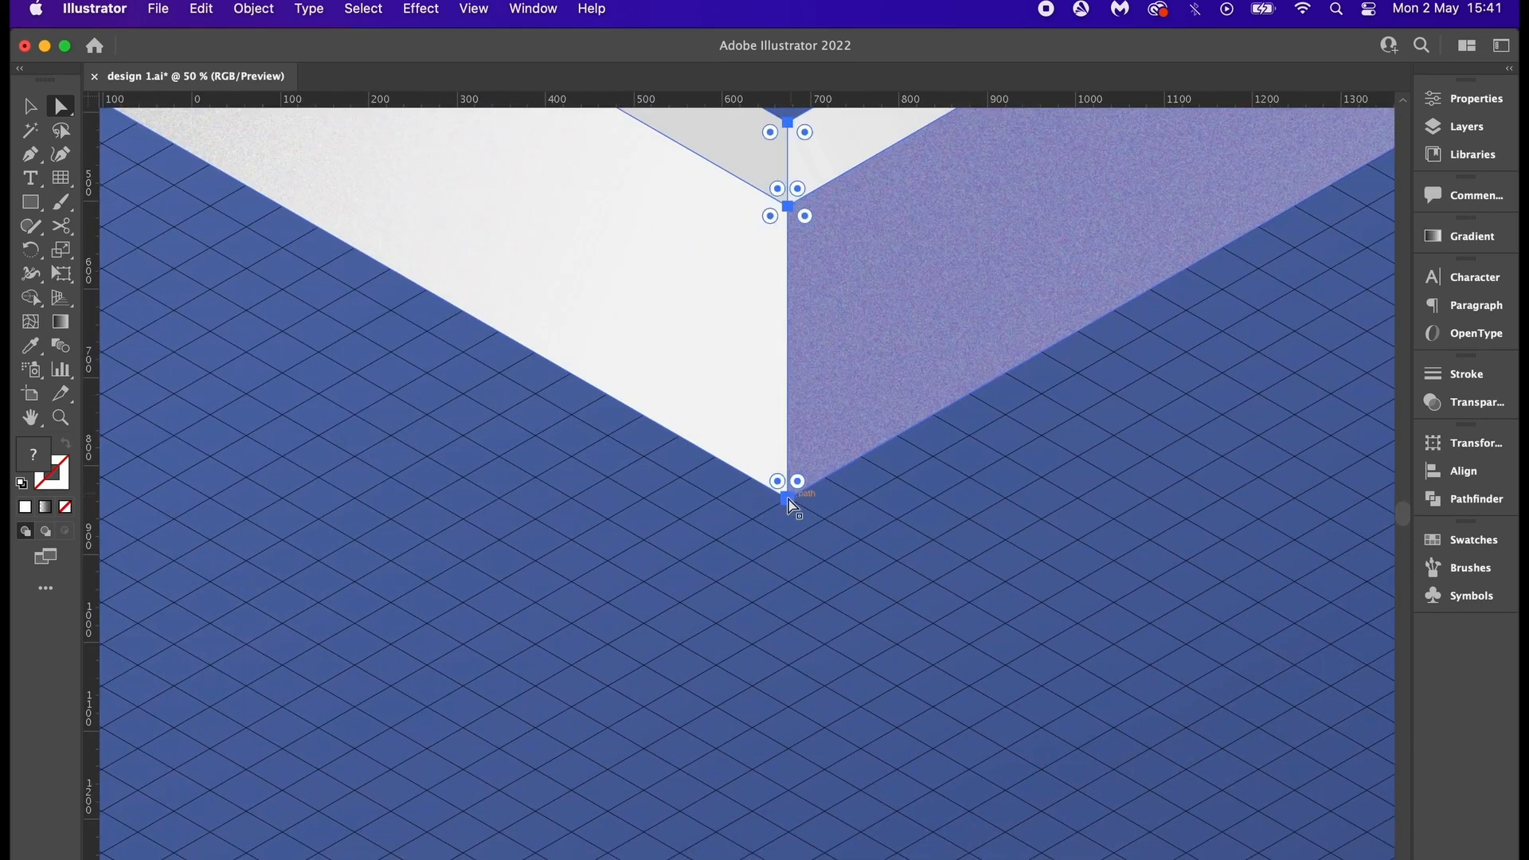
- Snap the roof slab's upper and lower corner points onto the wall corners
left_click_drag(788, 481, 787, 575)
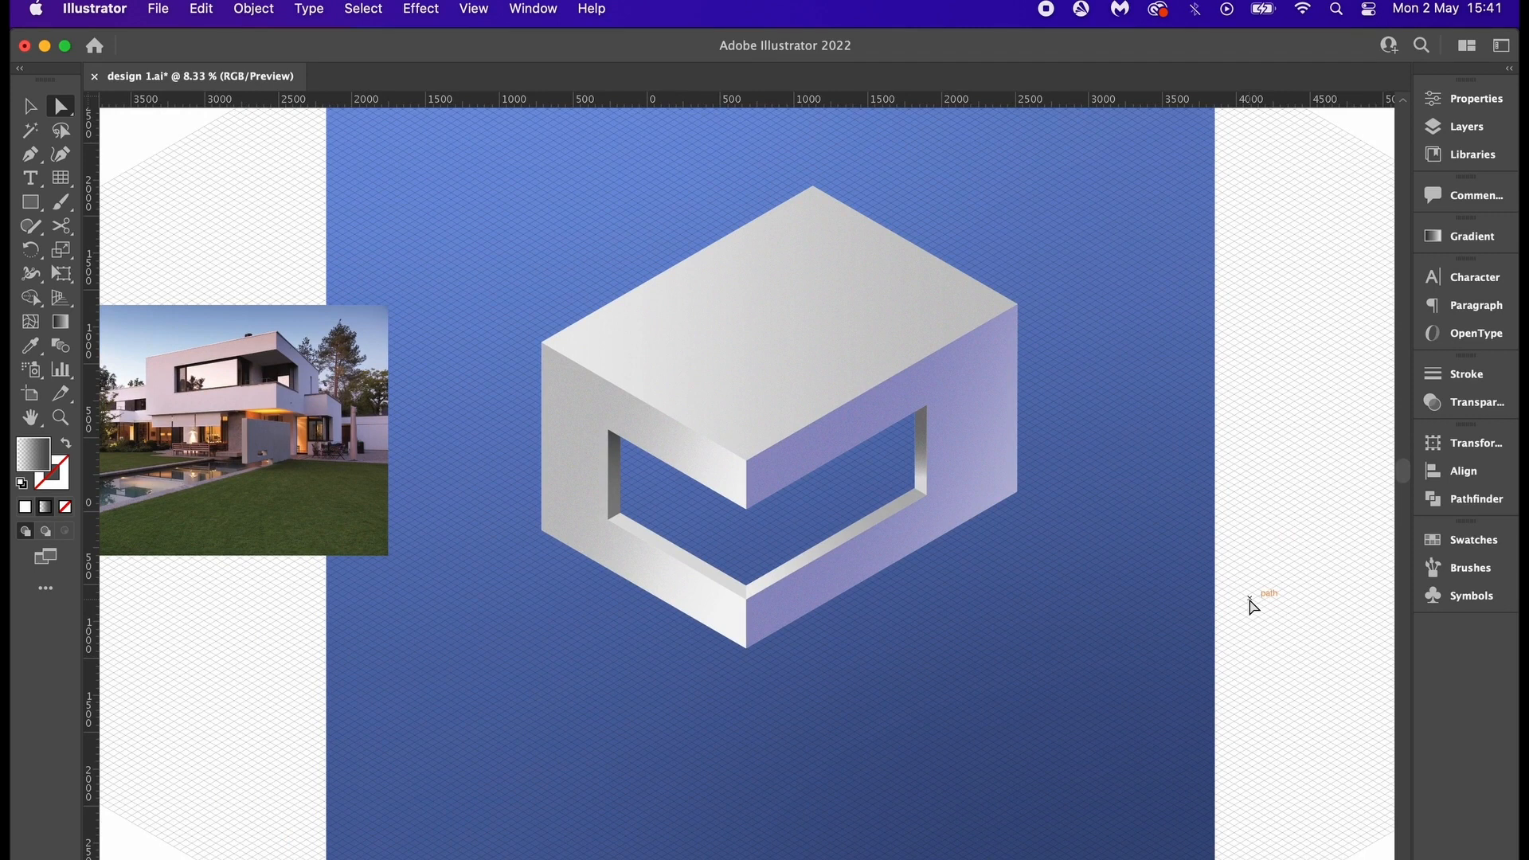
mouse_move(899, 644)
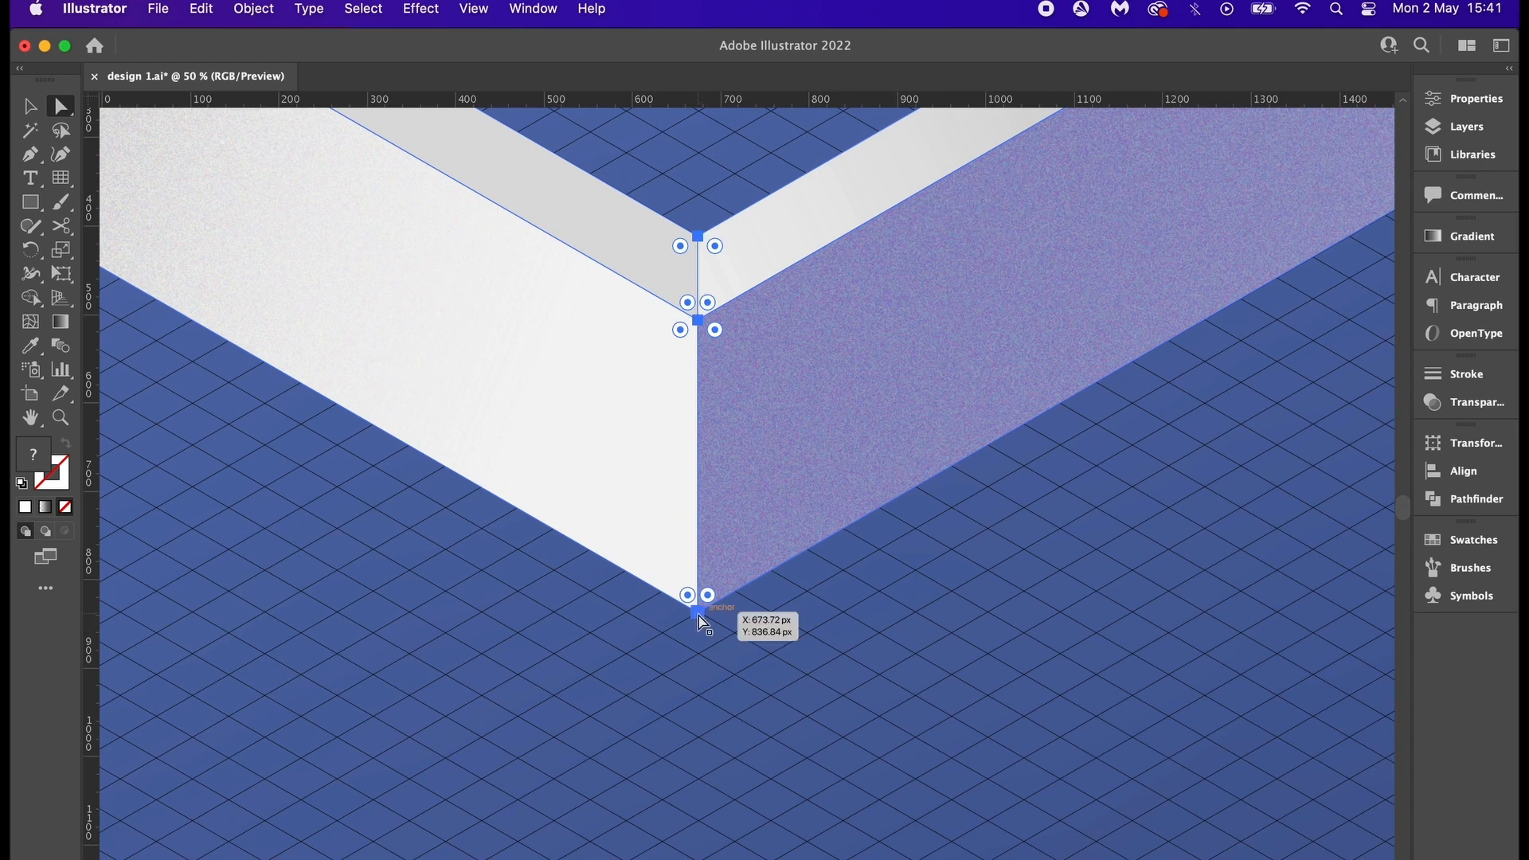
left_click_drag(700, 622, 700, 736)
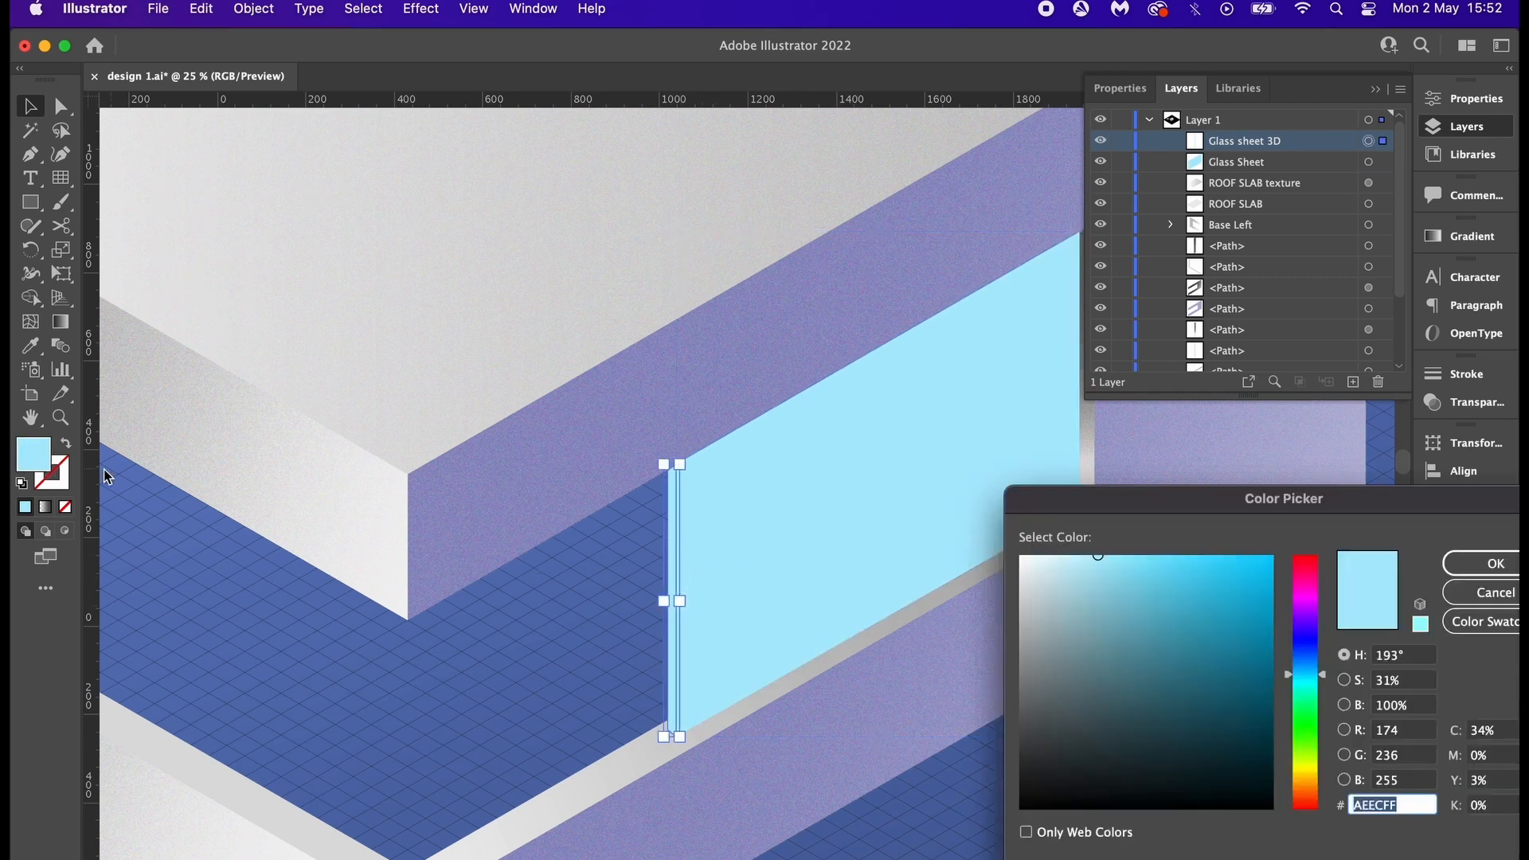
- Give the Glass sheet 3D edge a darker teal fill
left_click(1112, 598)
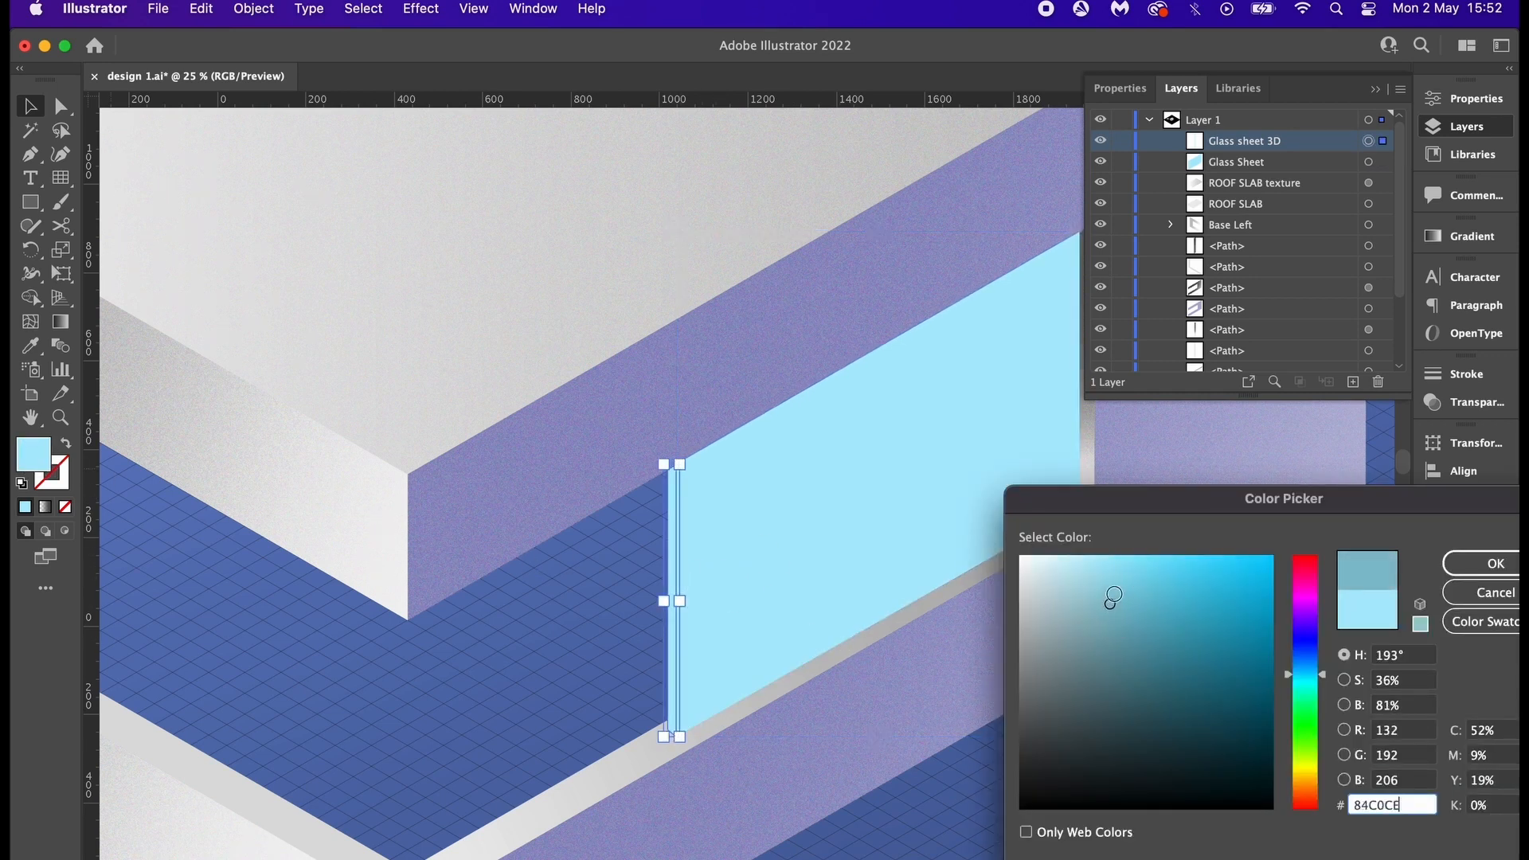
left_click(1493, 563)
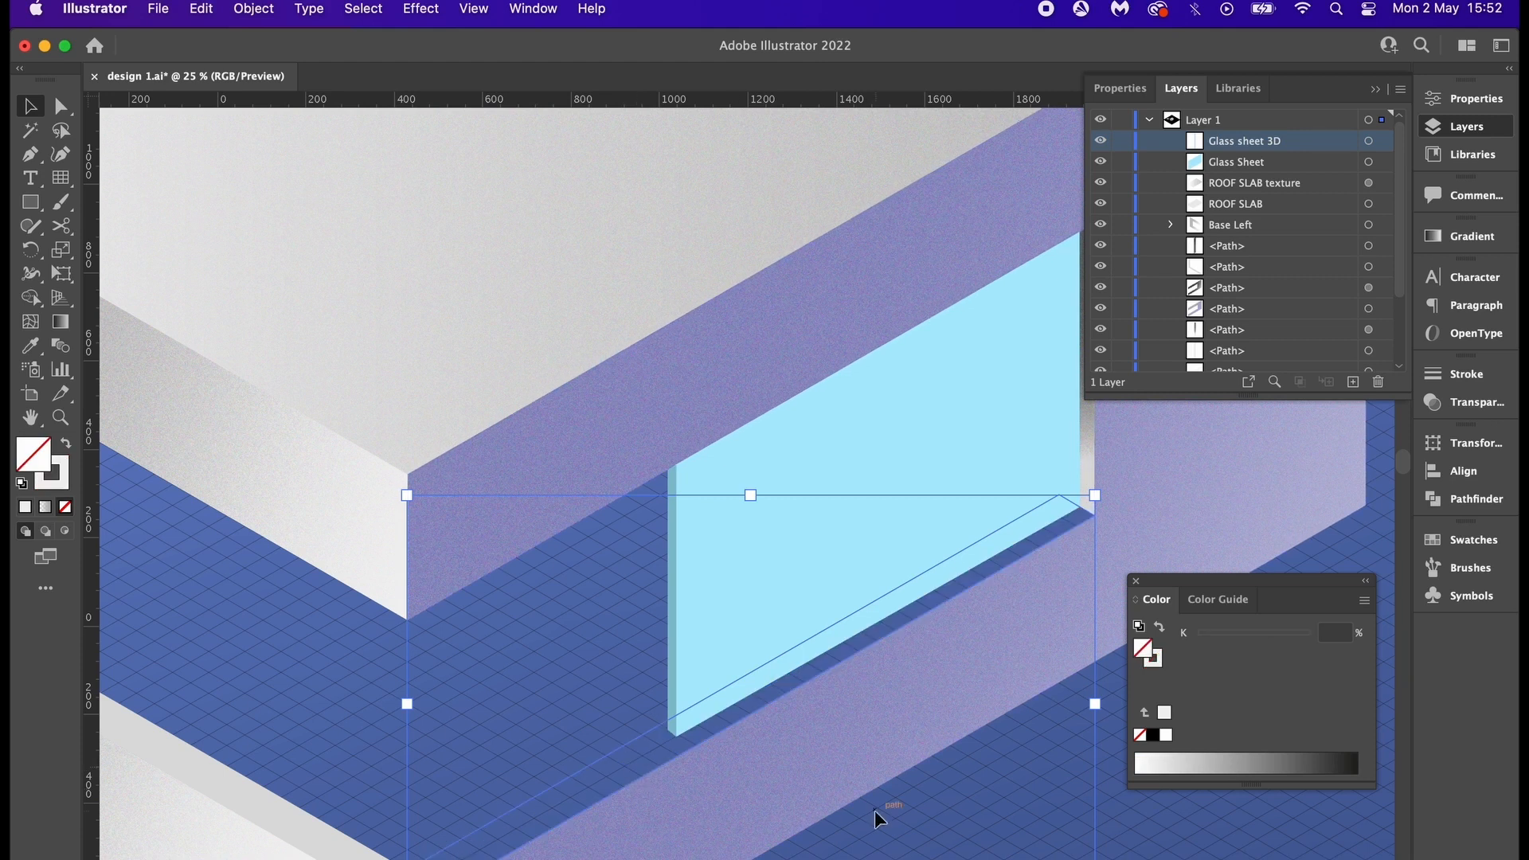
mouse_move(1021, 575)
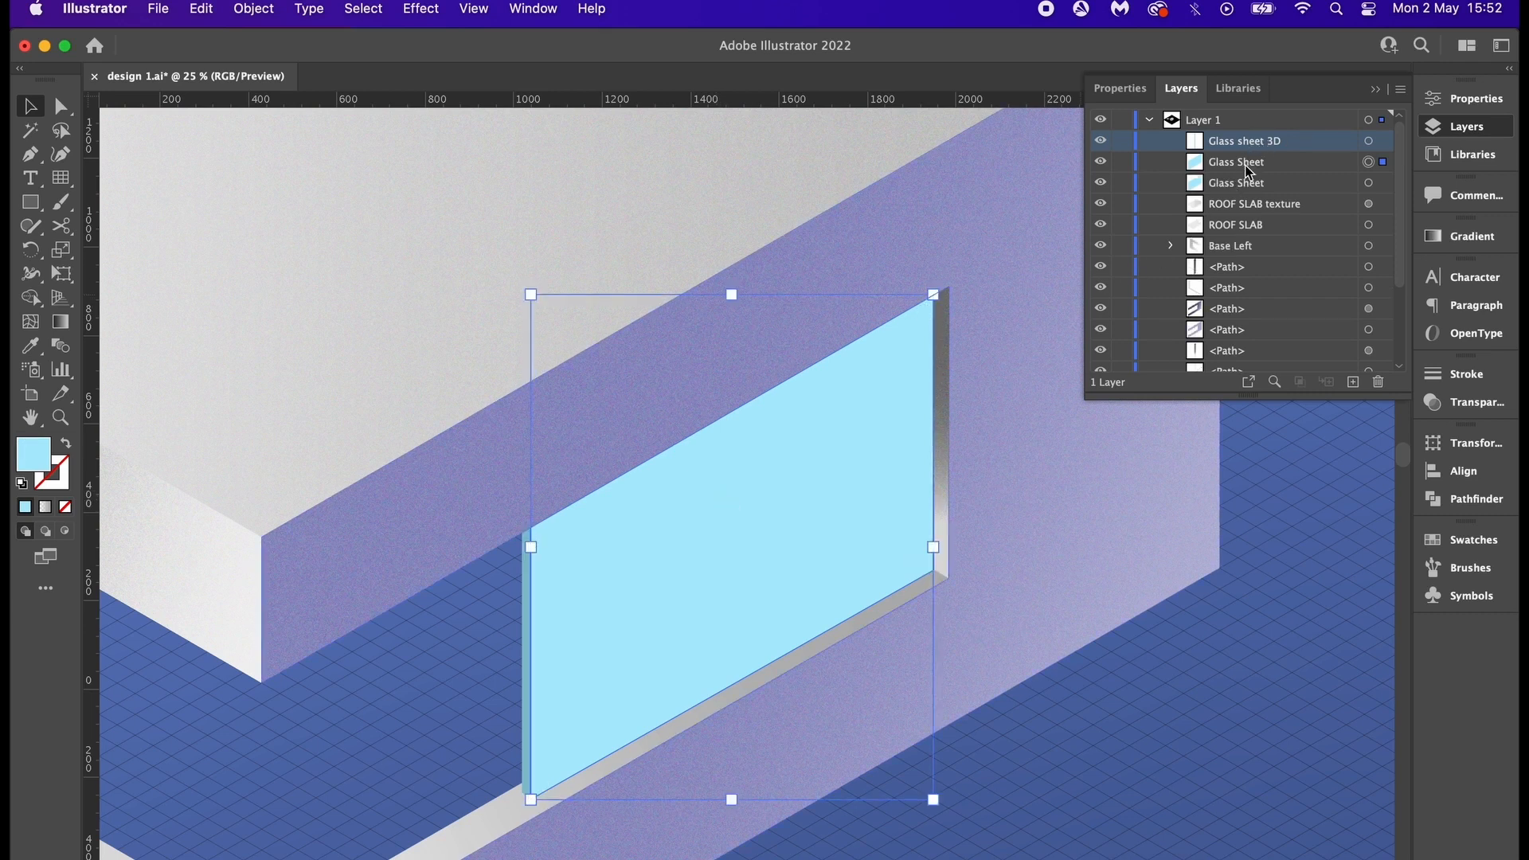
- Rename the glass copy 'Glass Sheet Light' and bend its edge into an S-curve across the window
double_click(1235, 162)
type(" Light")
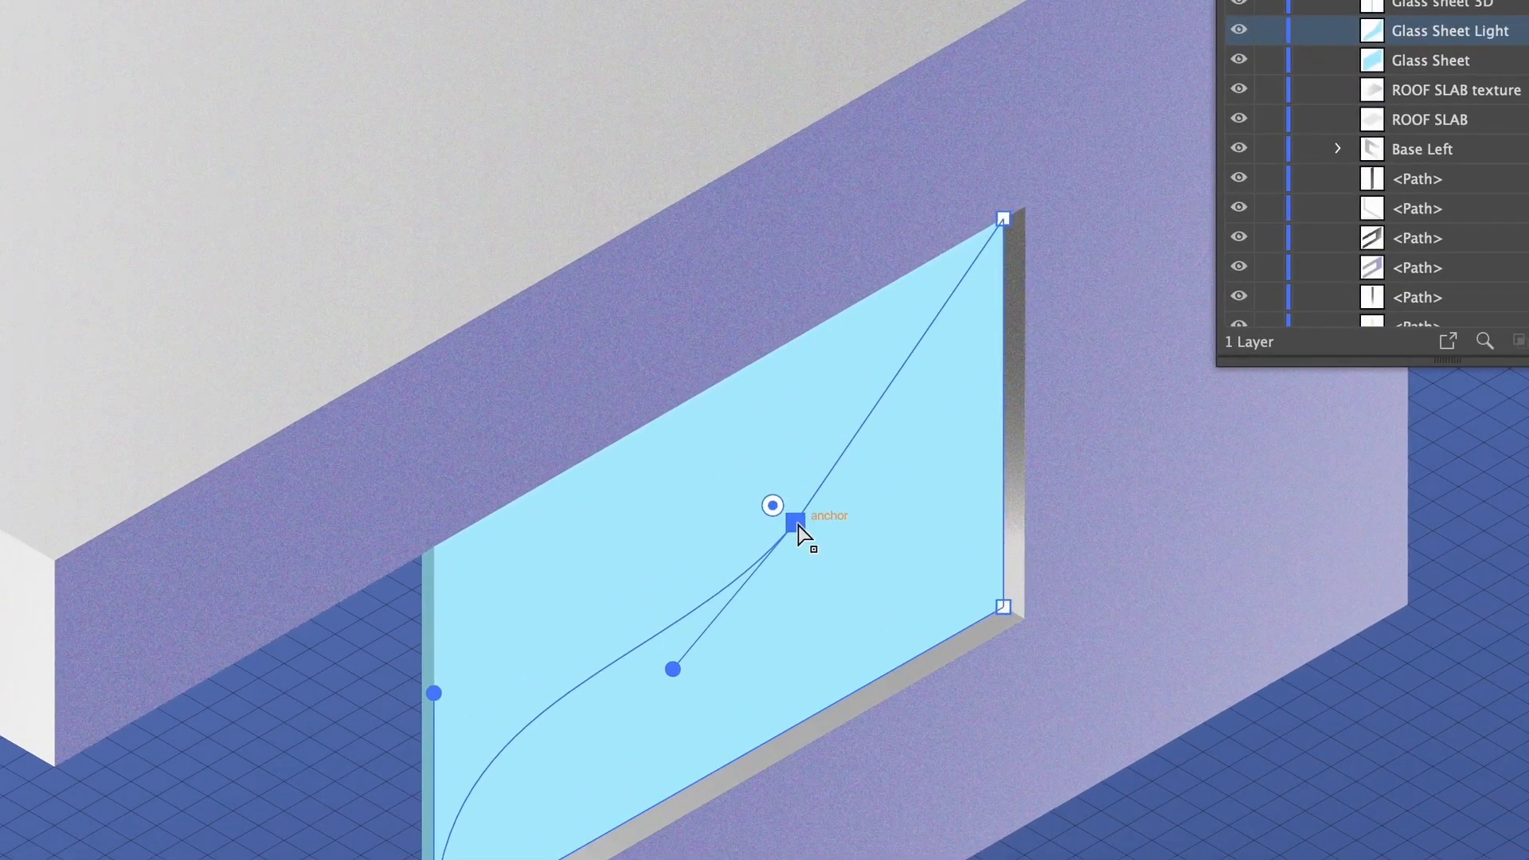
left_click_drag(798, 522, 826, 500)
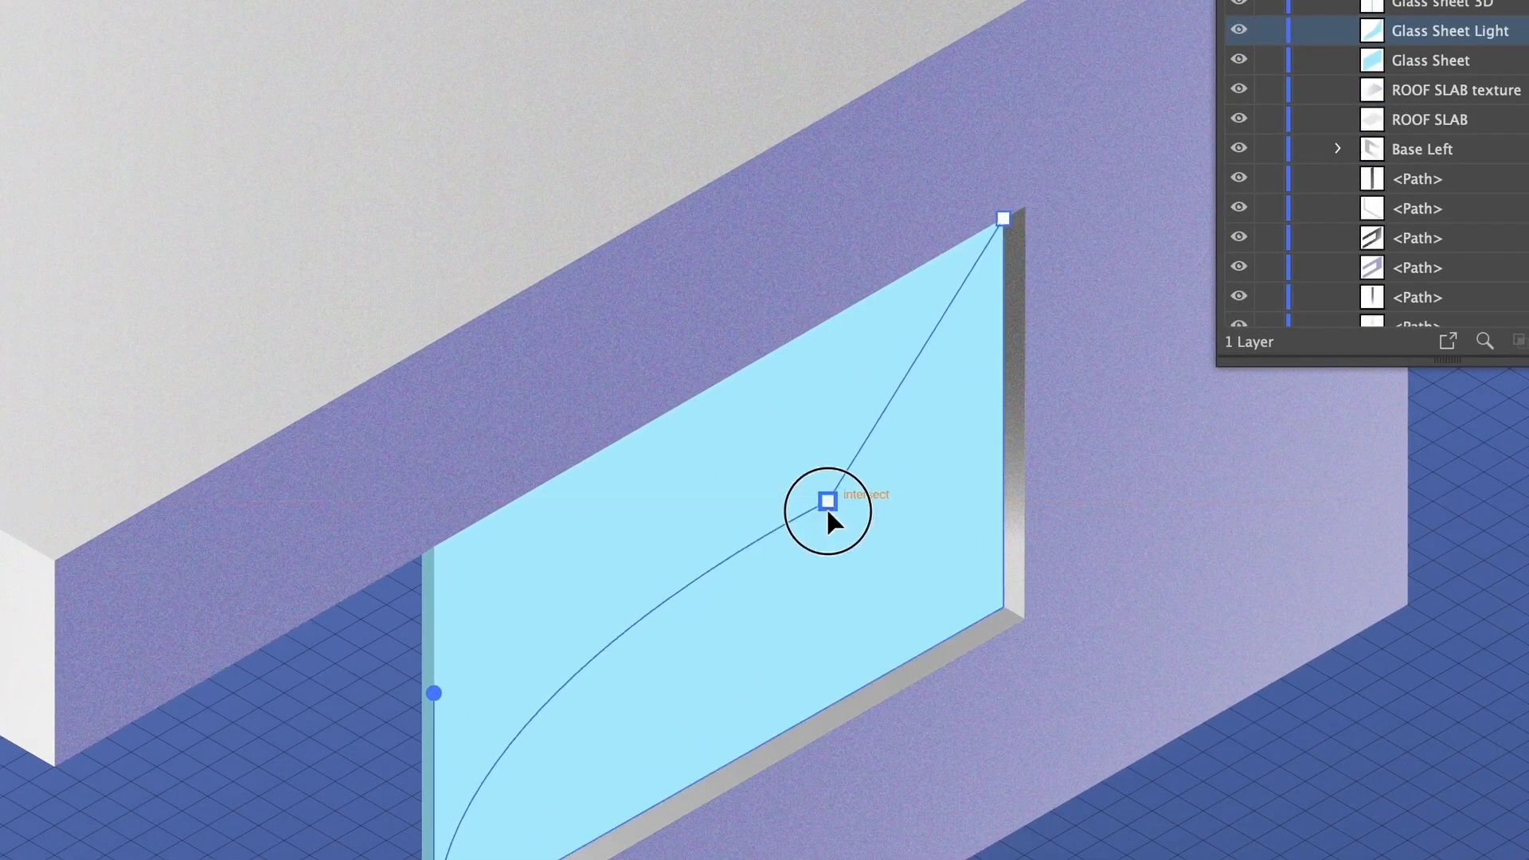
left_click_drag(825, 500, 717, 592)
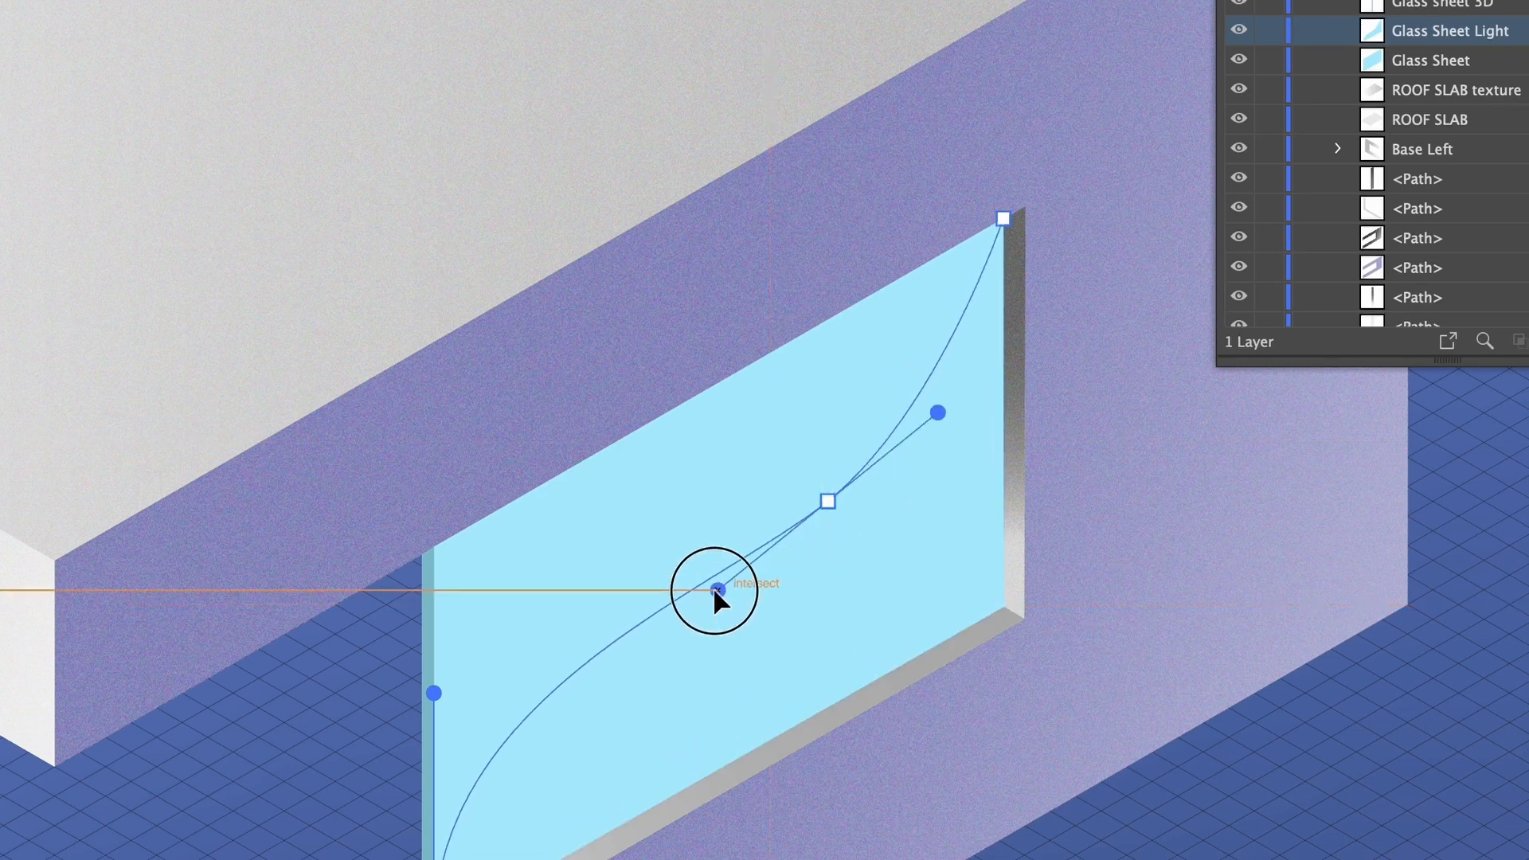
left_click_drag(717, 590, 692, 544)
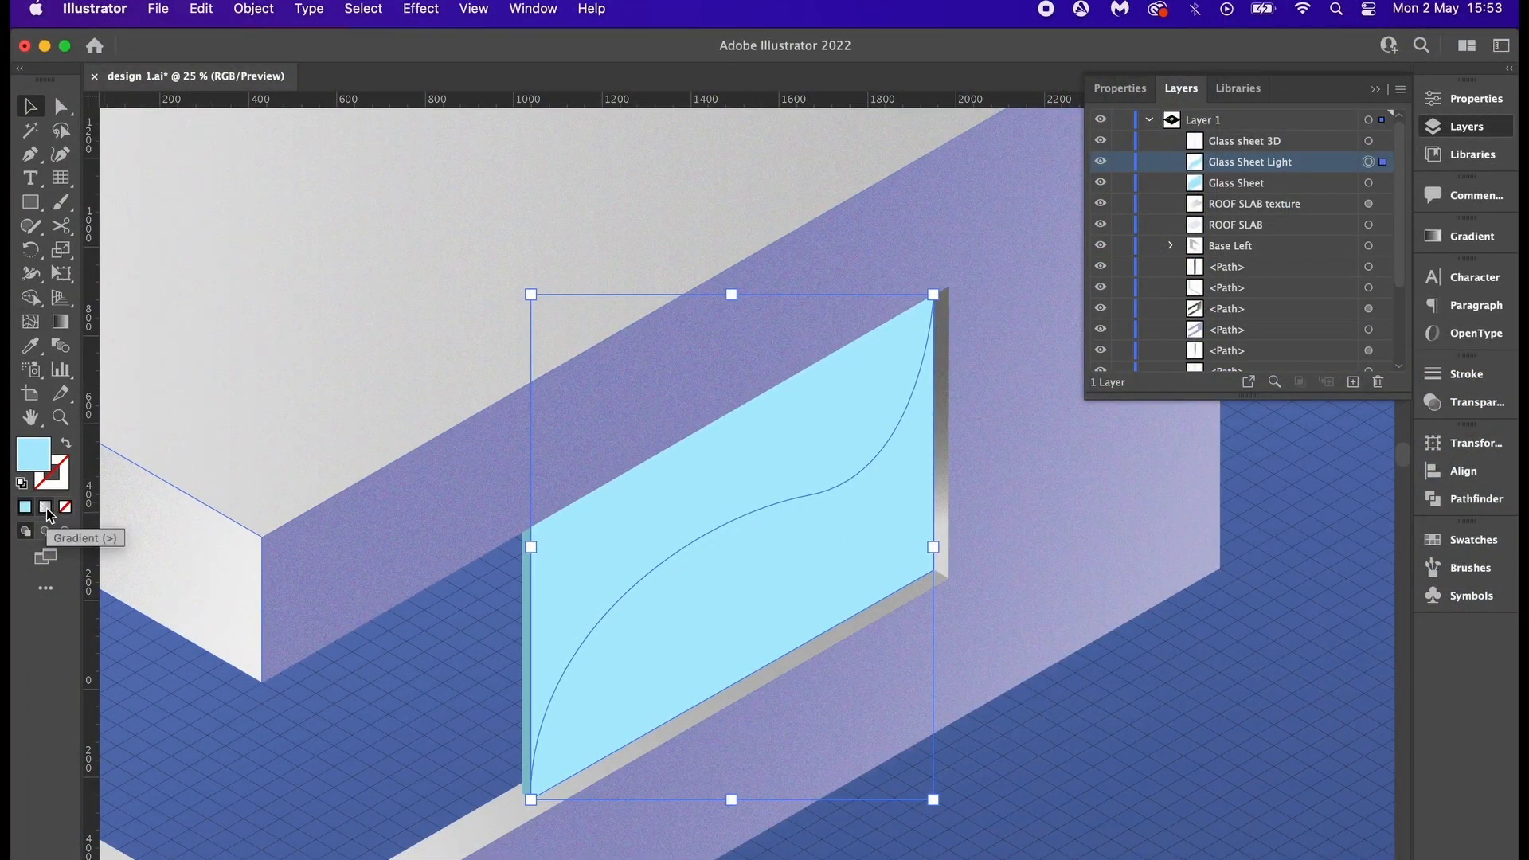
- Fill the glass highlight with a #D9FFFF-to-transparent gradient and shift the wall gradient's stops
left_click(44, 485)
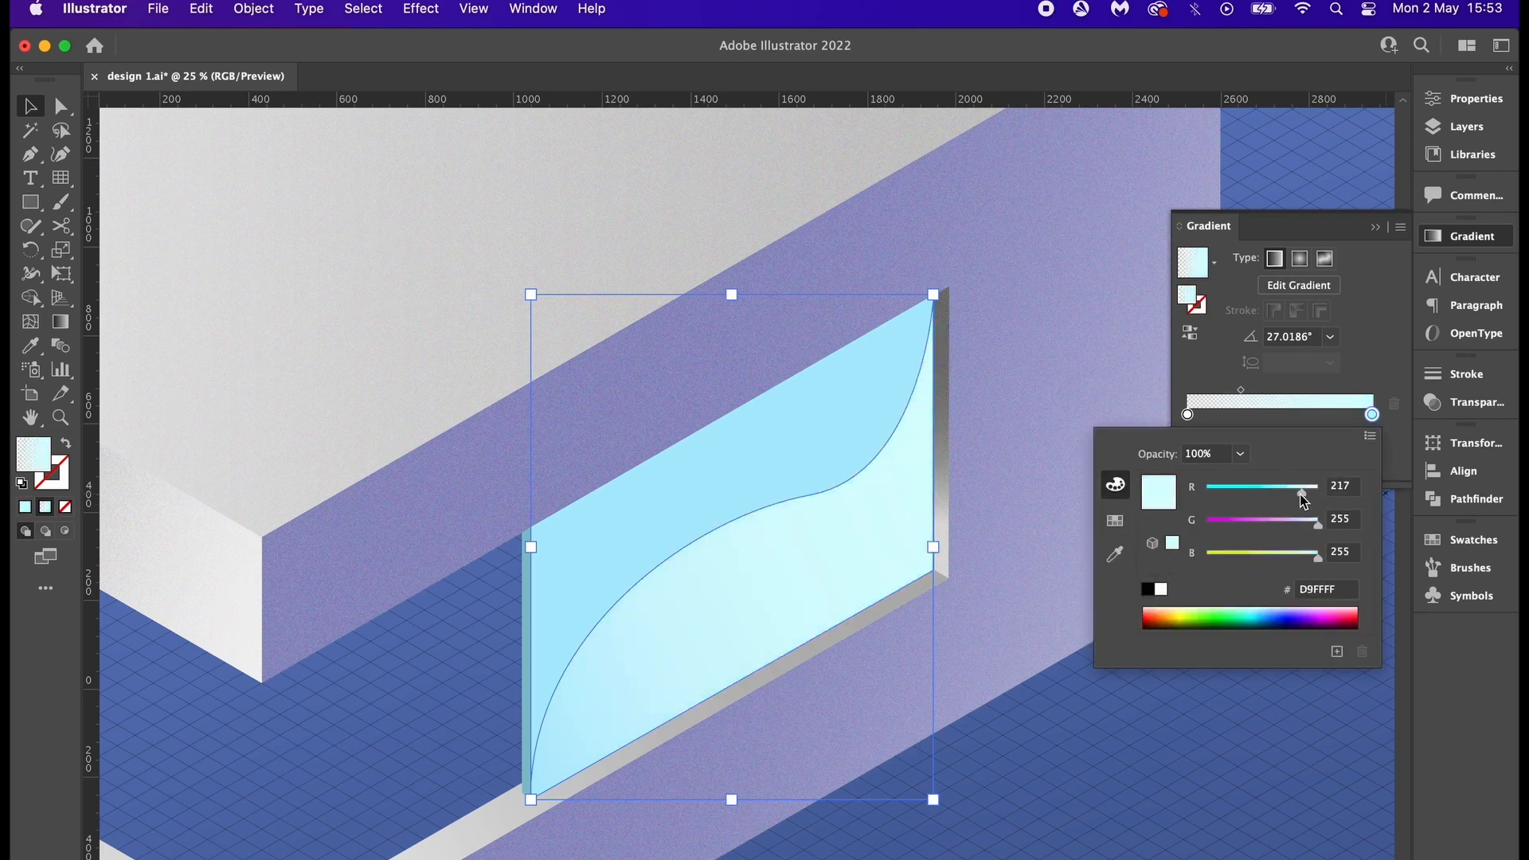
left_click(1278, 390)
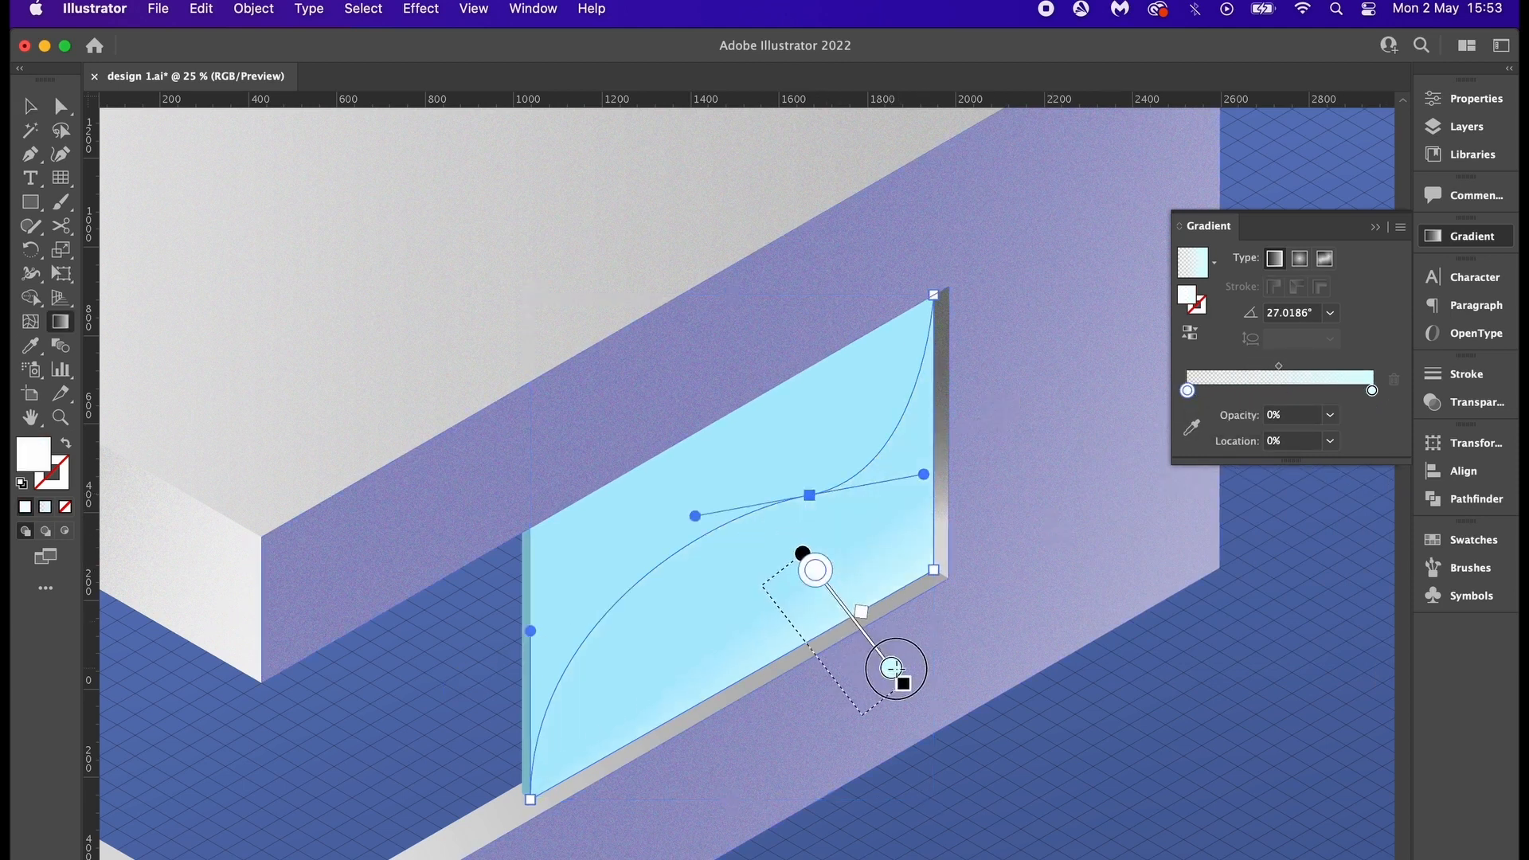
left_click_drag(896, 668, 841, 613)
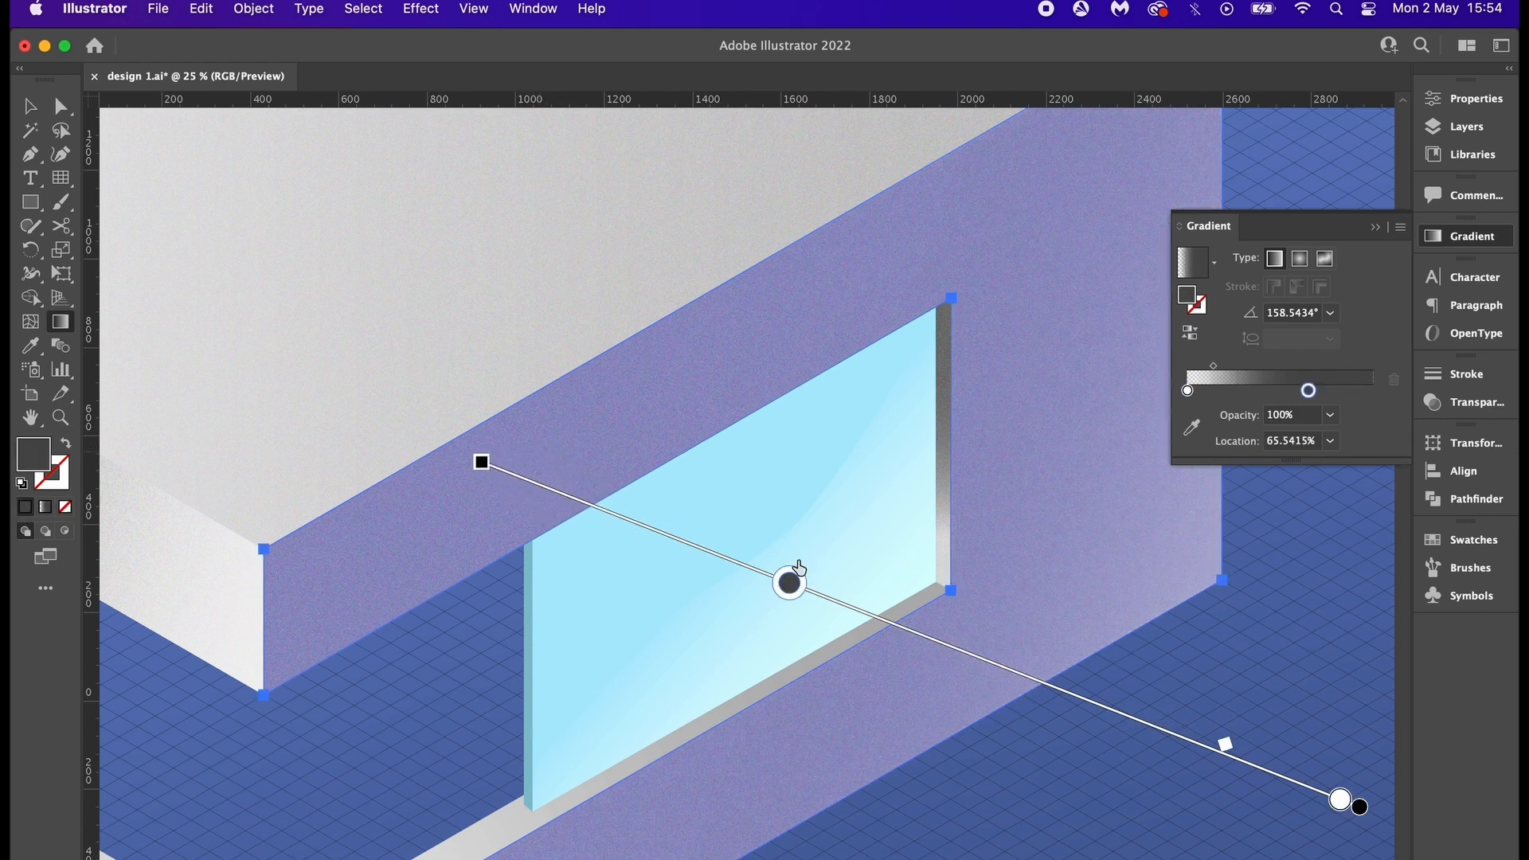
left_click_drag(789, 582, 552, 491)
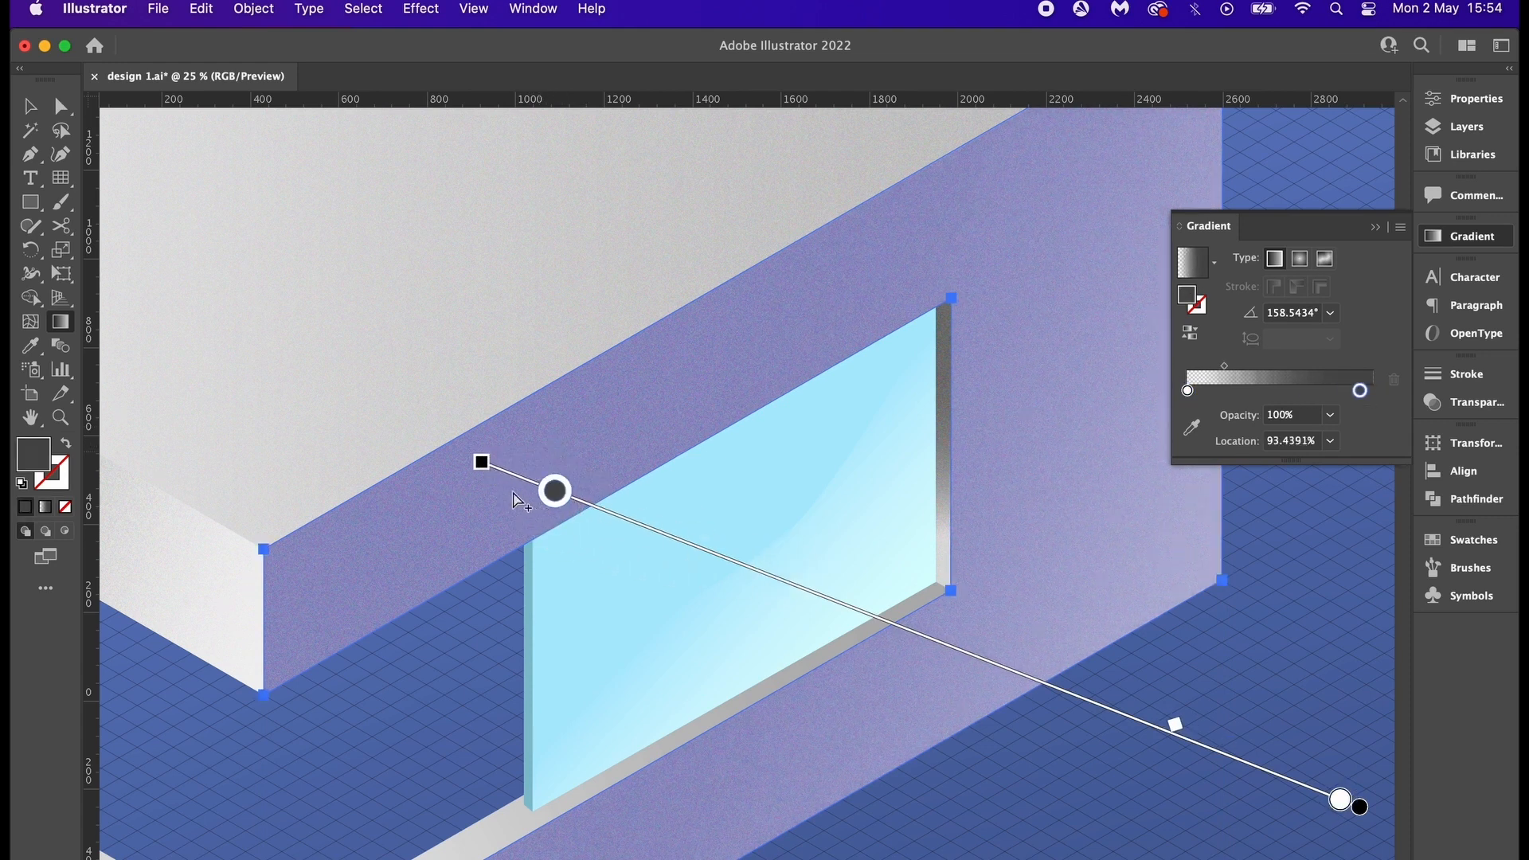
left_click_drag(555, 491, 435, 445)
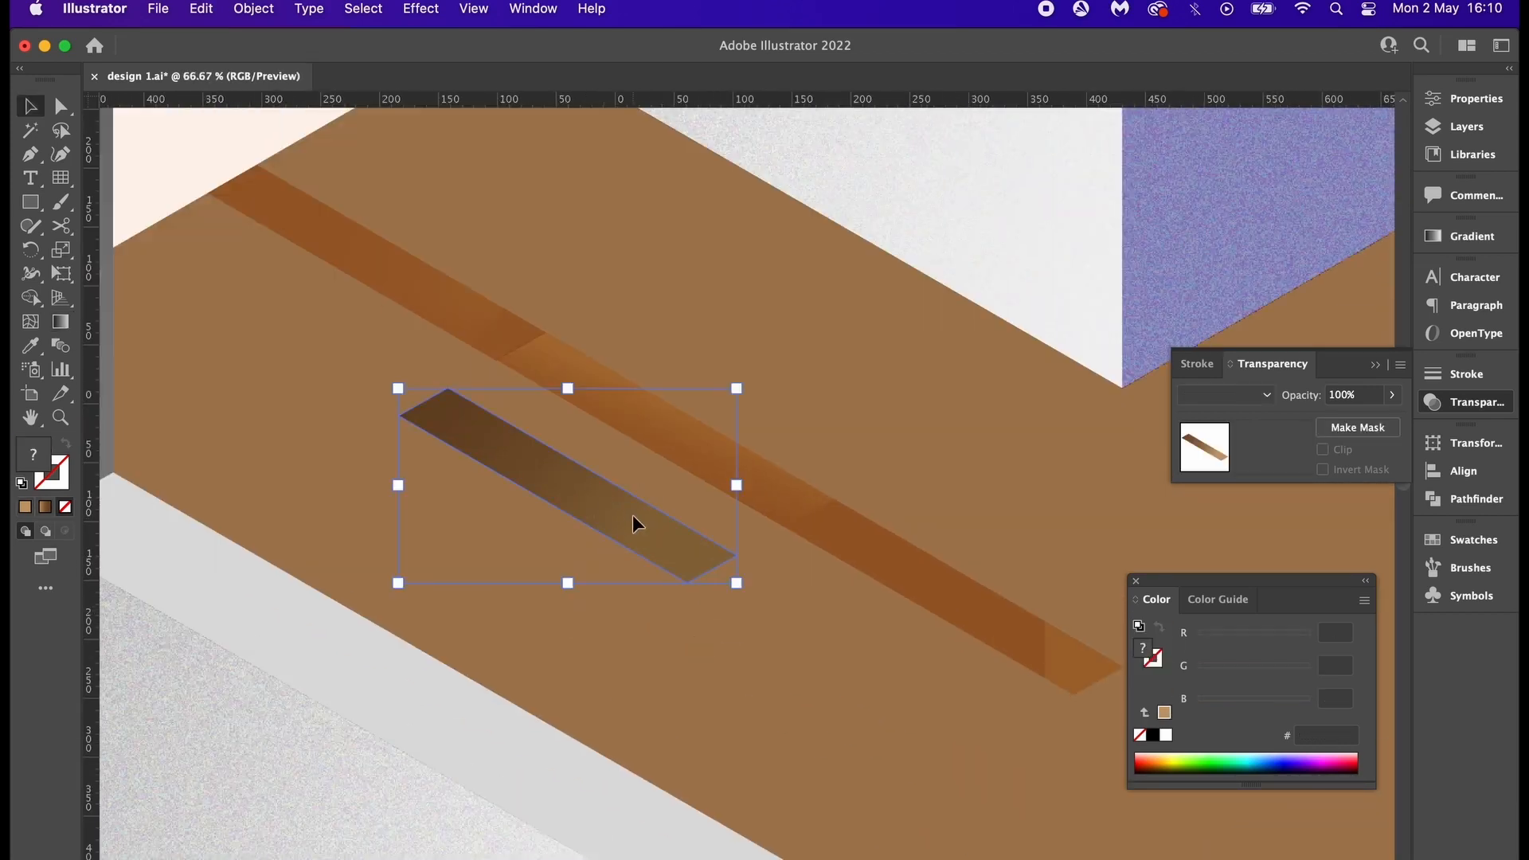
- Set the dark plank's blending mode in the Transparency panel
left_click(1224, 395)
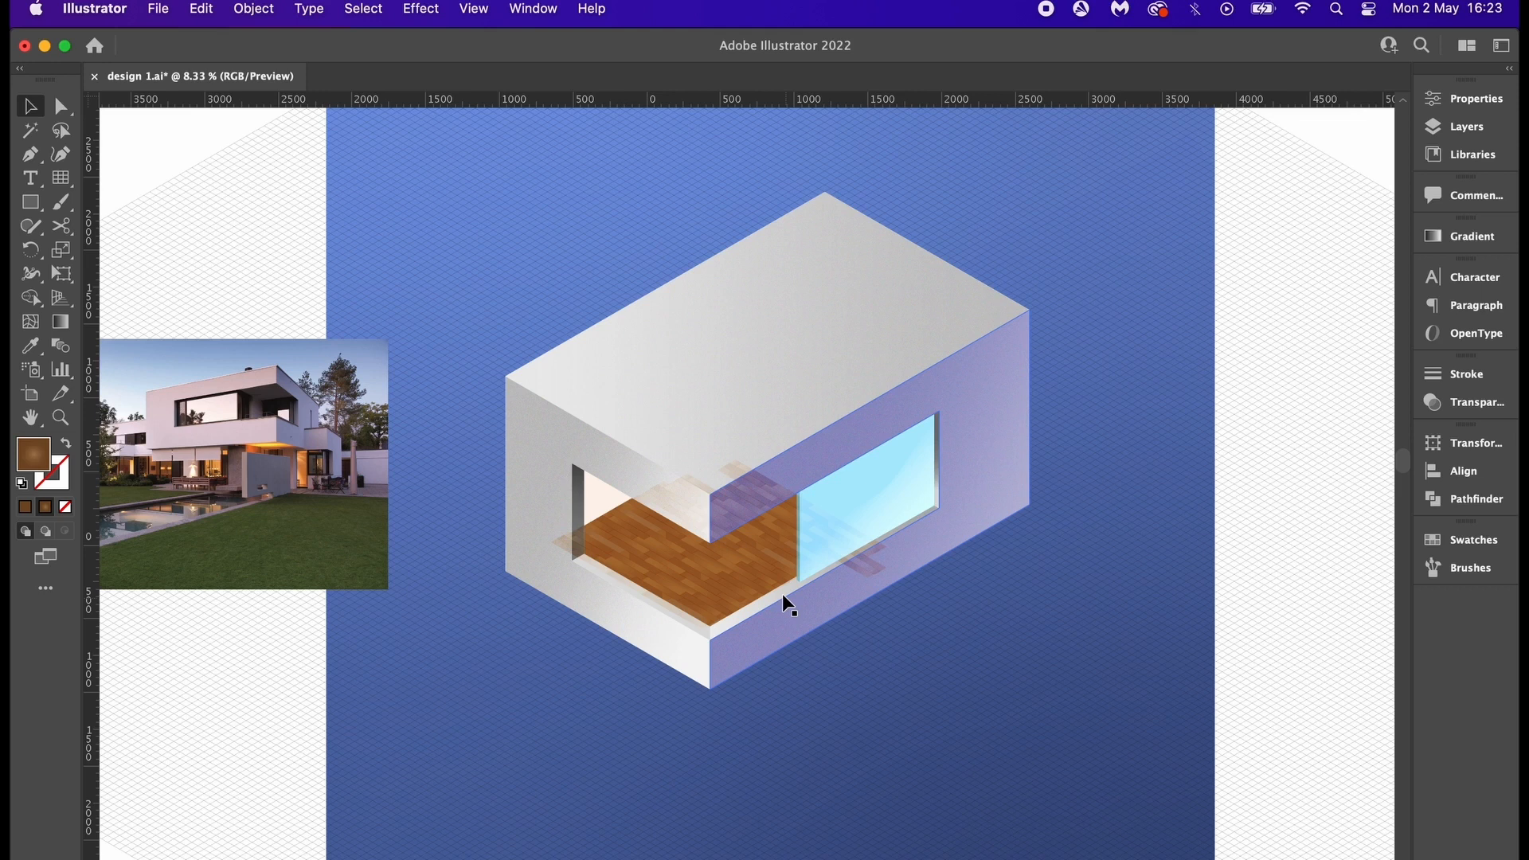
- Clip the wooden floor planks to the house opening, then deselect
left_click(785, 600)
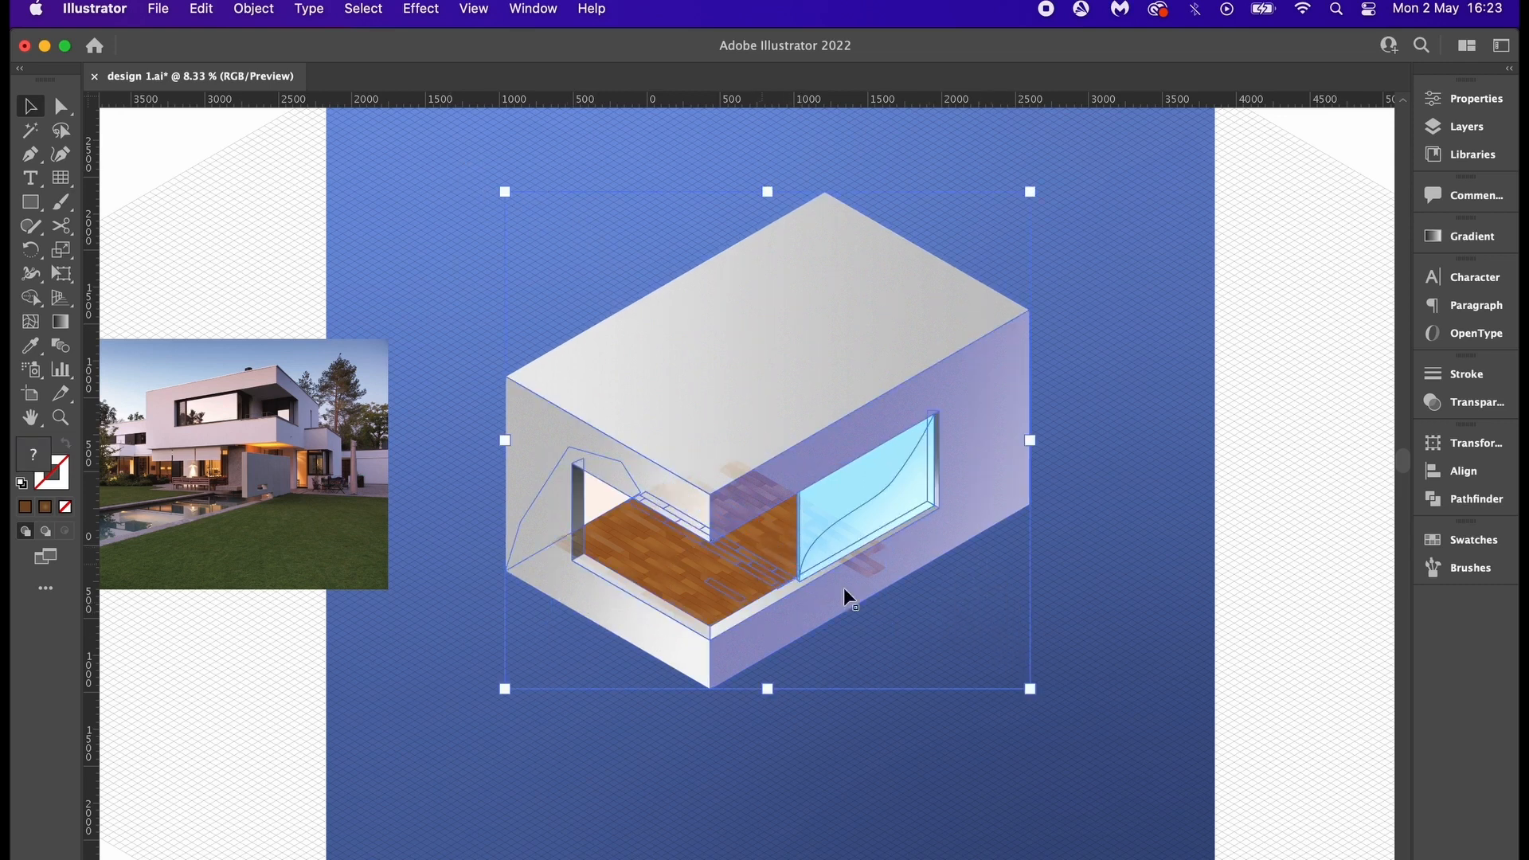
left_click(253, 8)
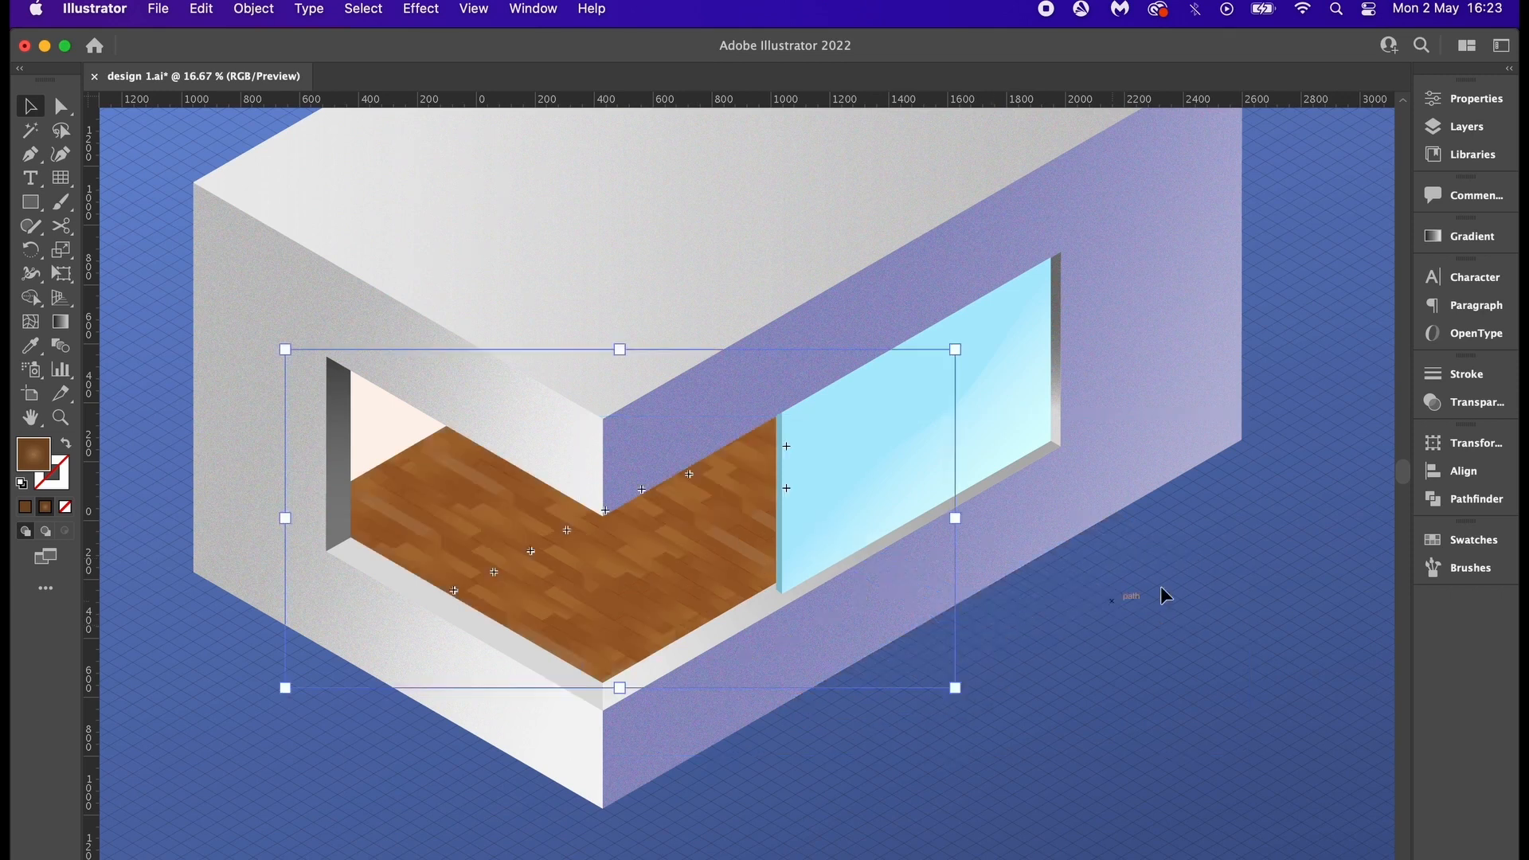
left_click(1477, 401)
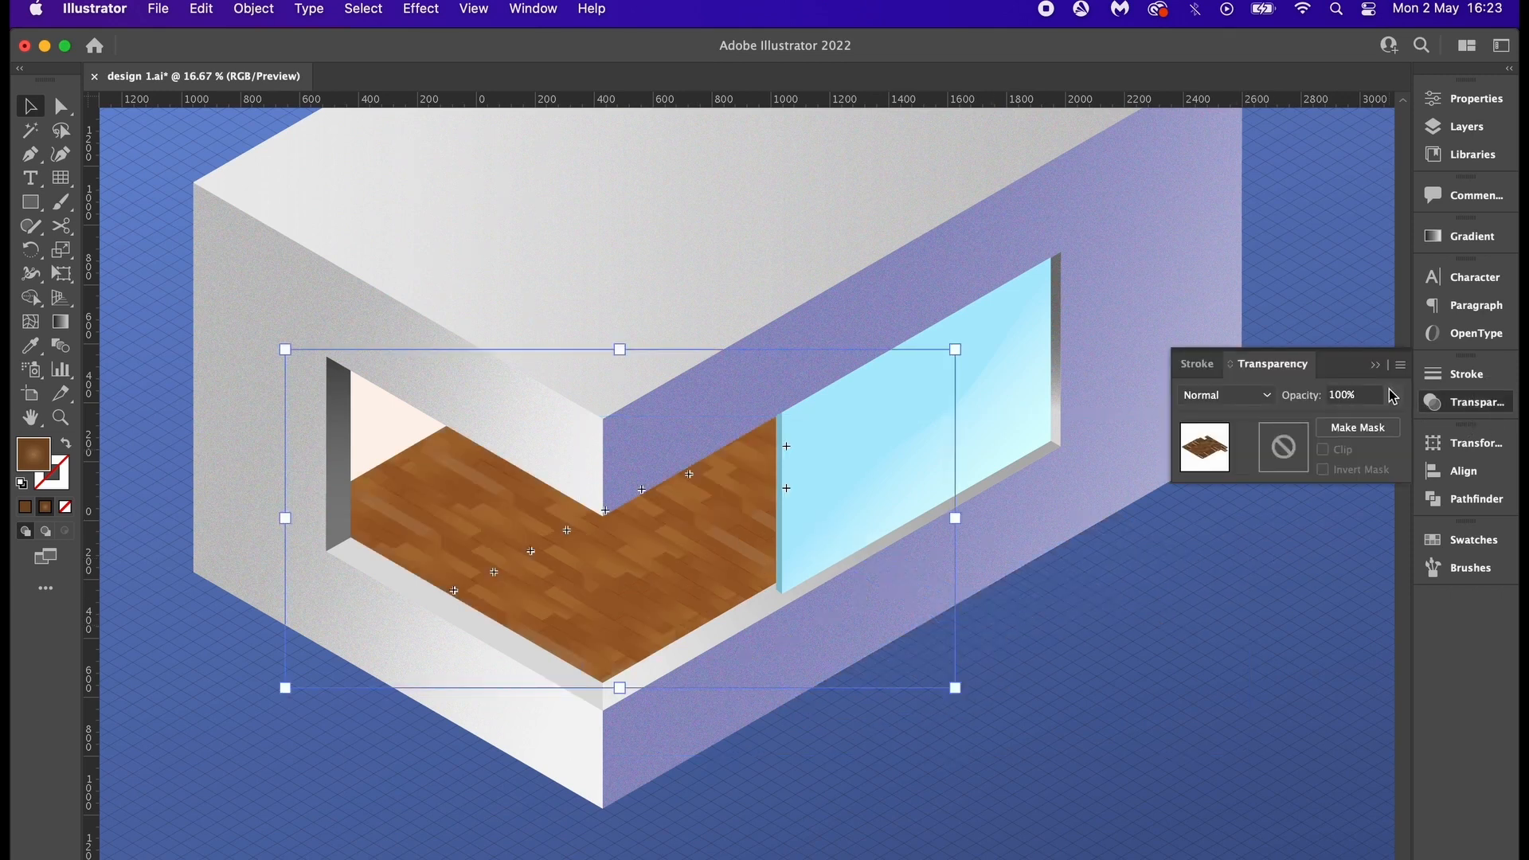
left_click_drag(1354, 420, 1354, 419)
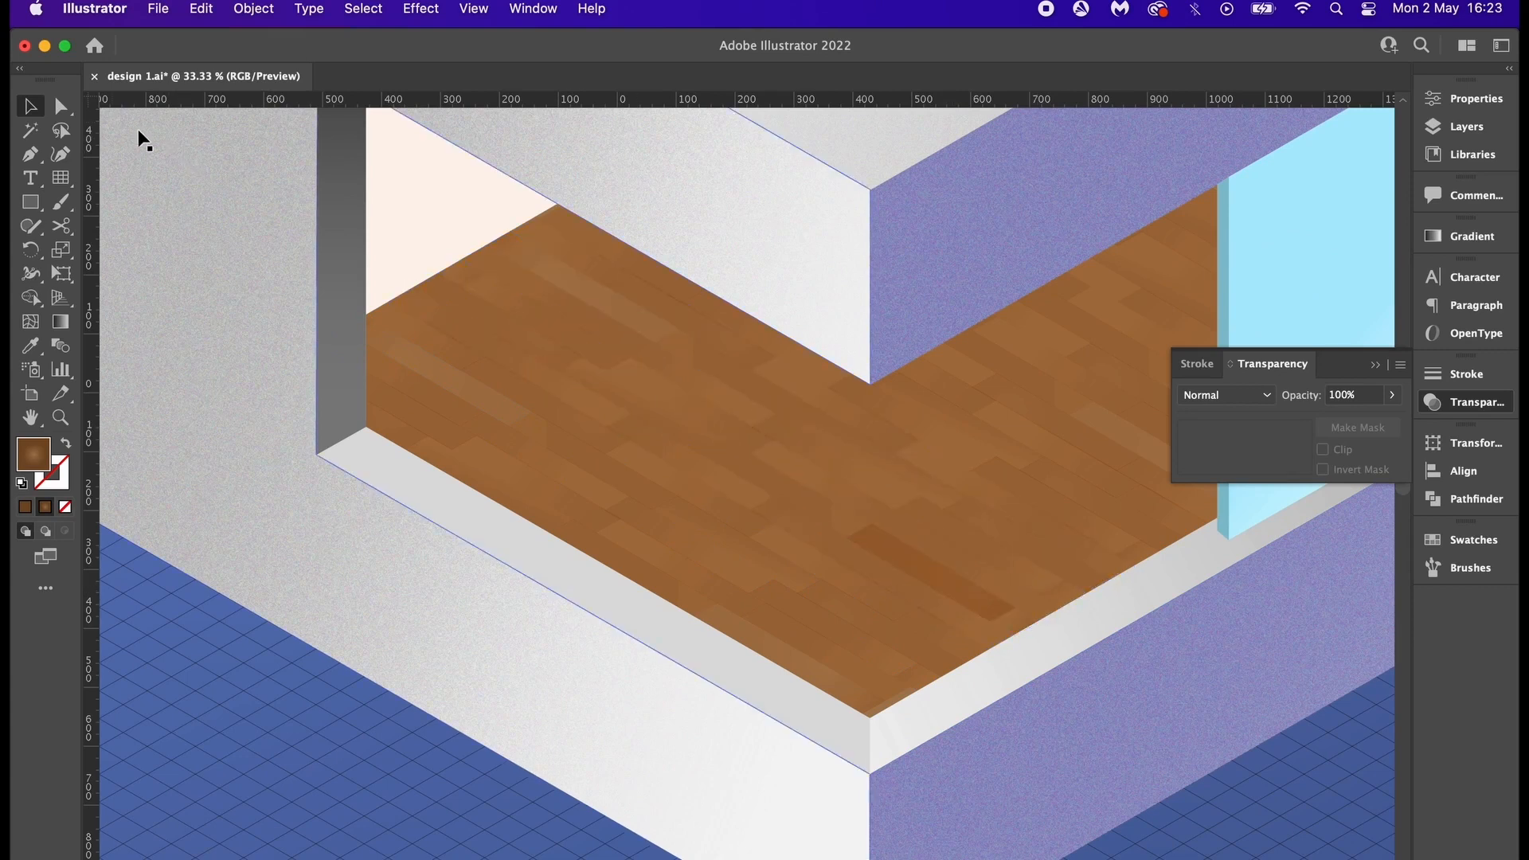
left_click(61, 106)
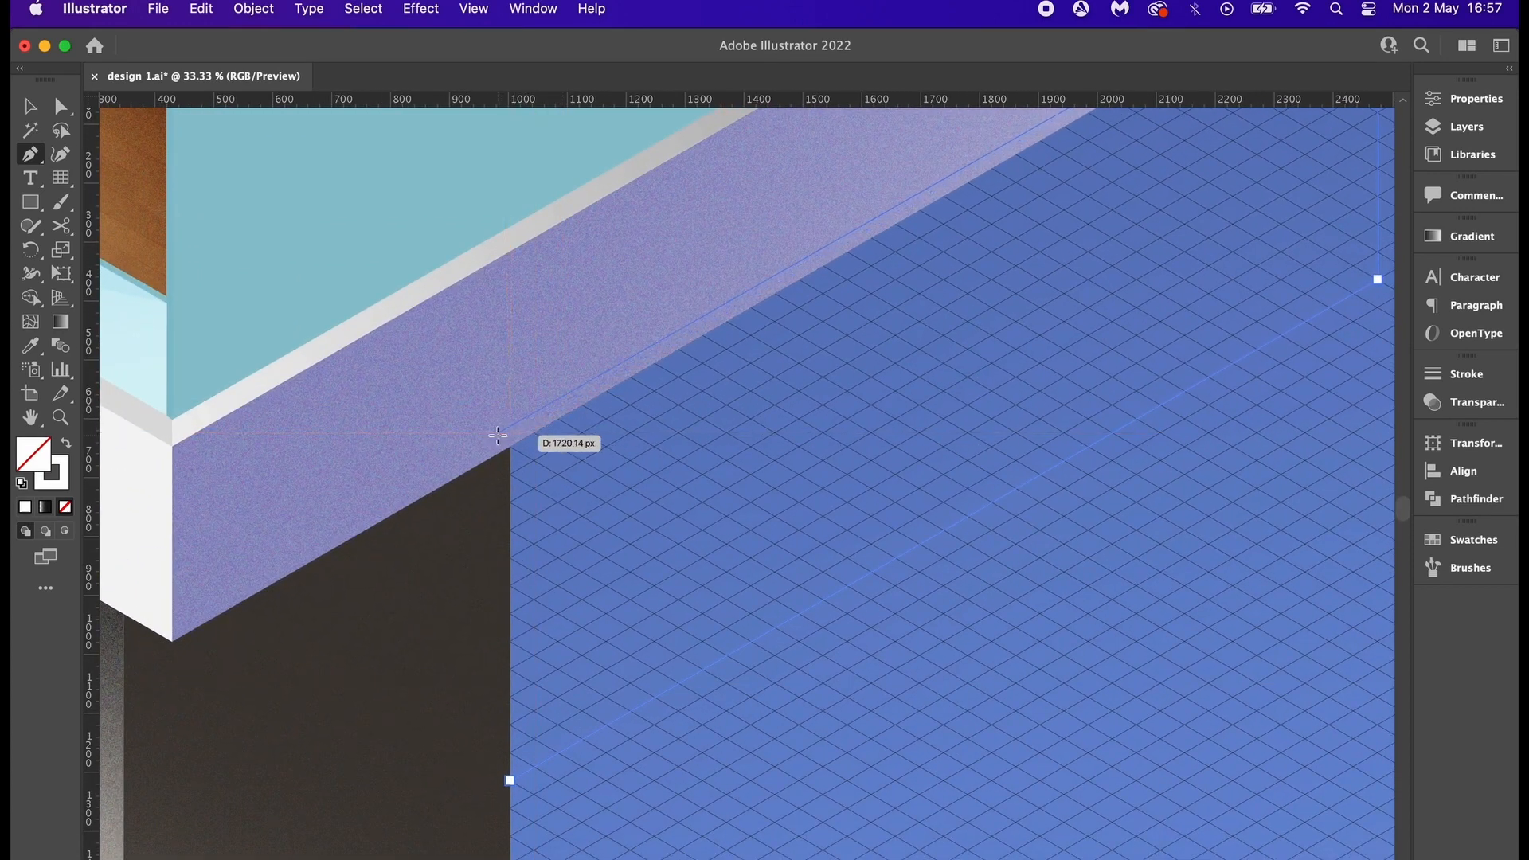
- Draw the lower right wall's edge under the upper storey and select the new wall
left_click_drag(497, 434, 492, 790)
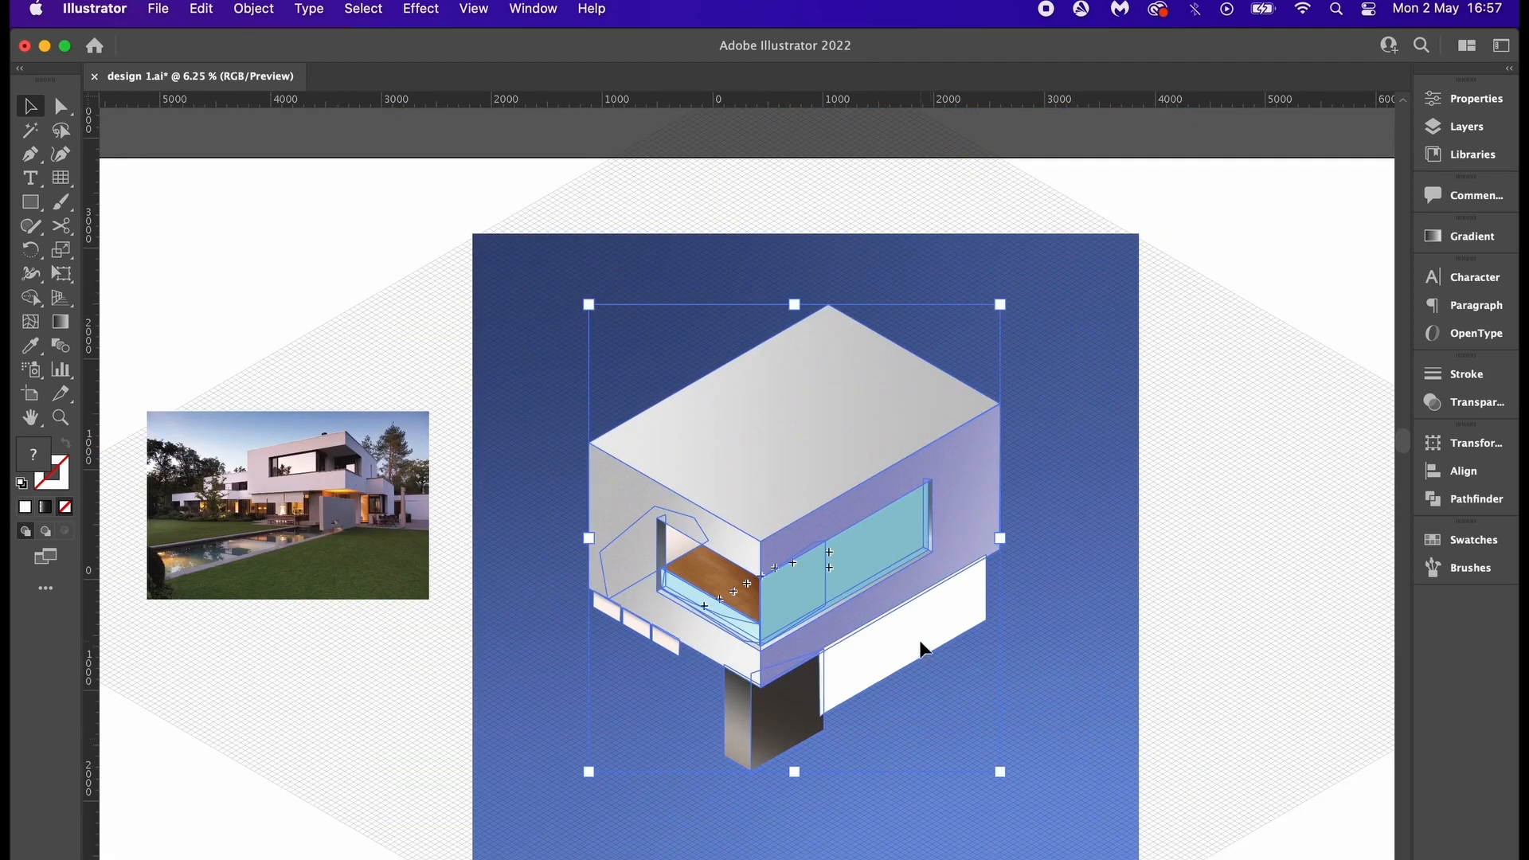
left_click(253, 8)
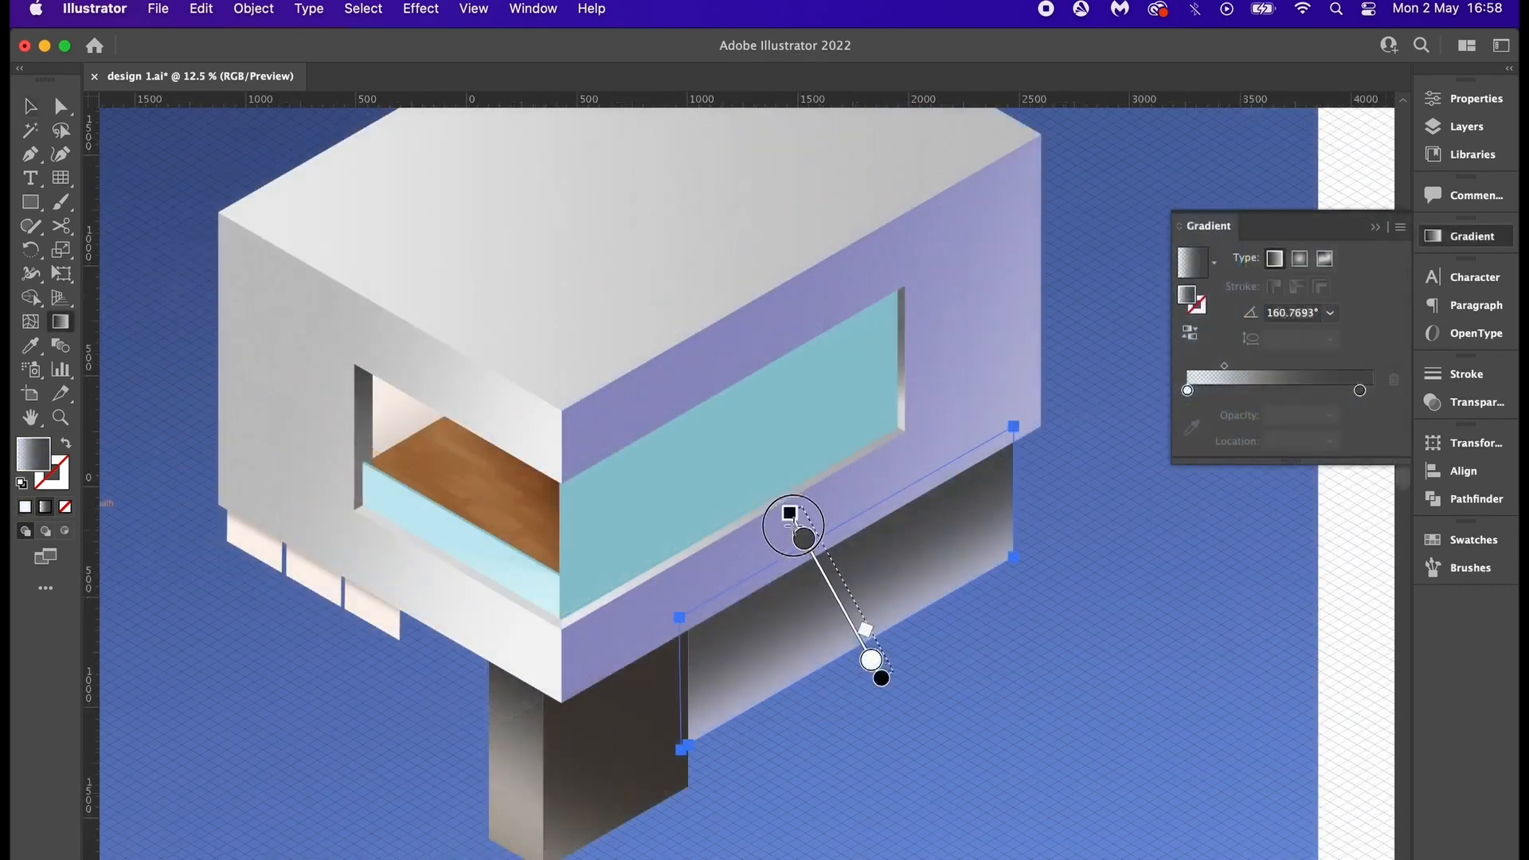
- Angle the lower wall's gradient, add Grain (intensity 35, contrast 68), and blend it as Multiply
left_click_drag(793, 527, 768, 478)
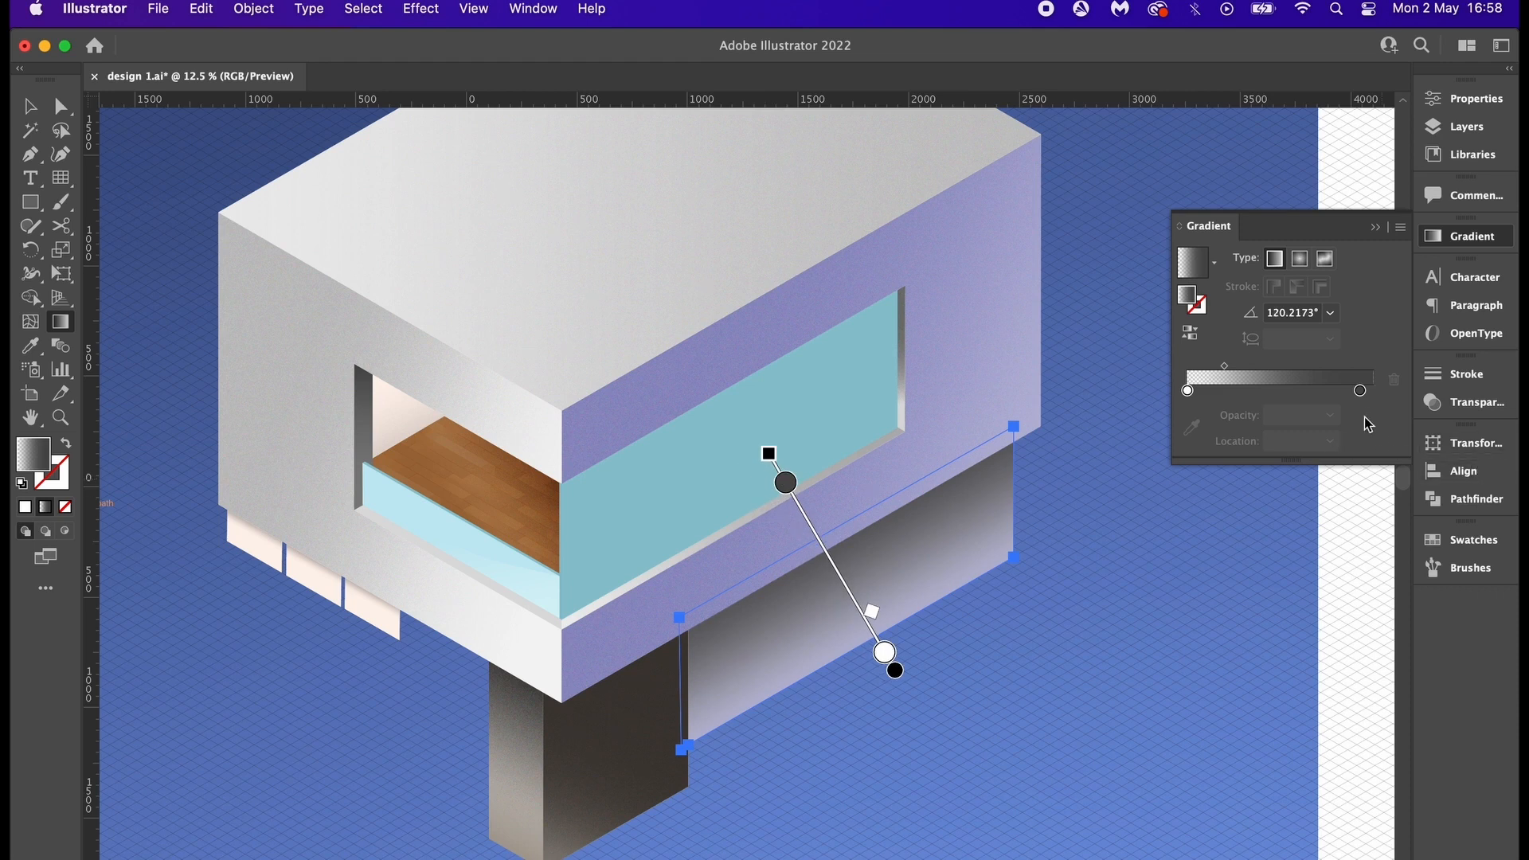
left_click(1359, 390)
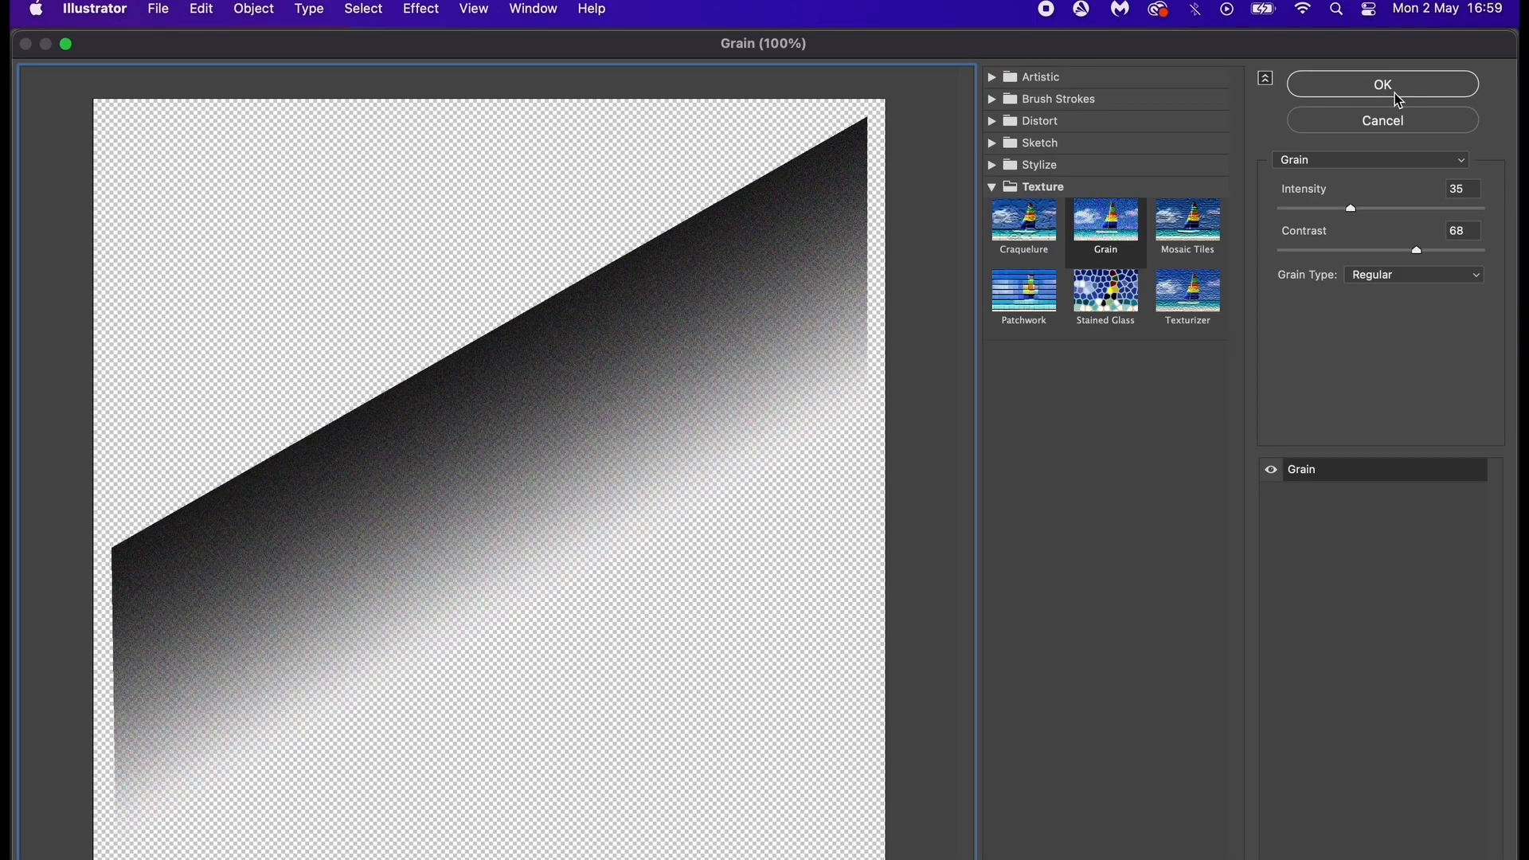
mouse_move(1337, 105)
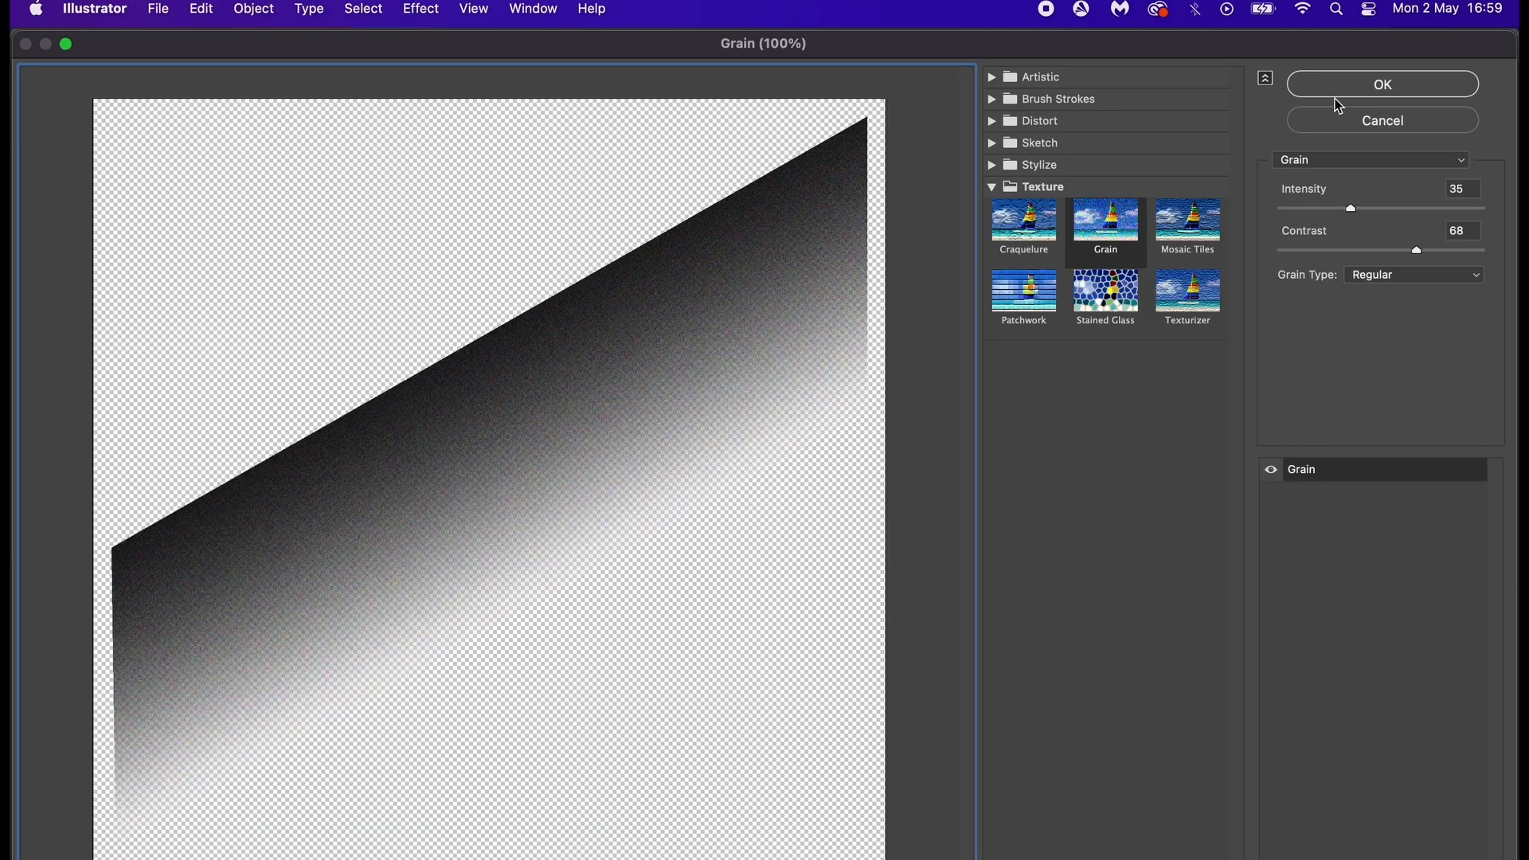
left_click(1381, 84)
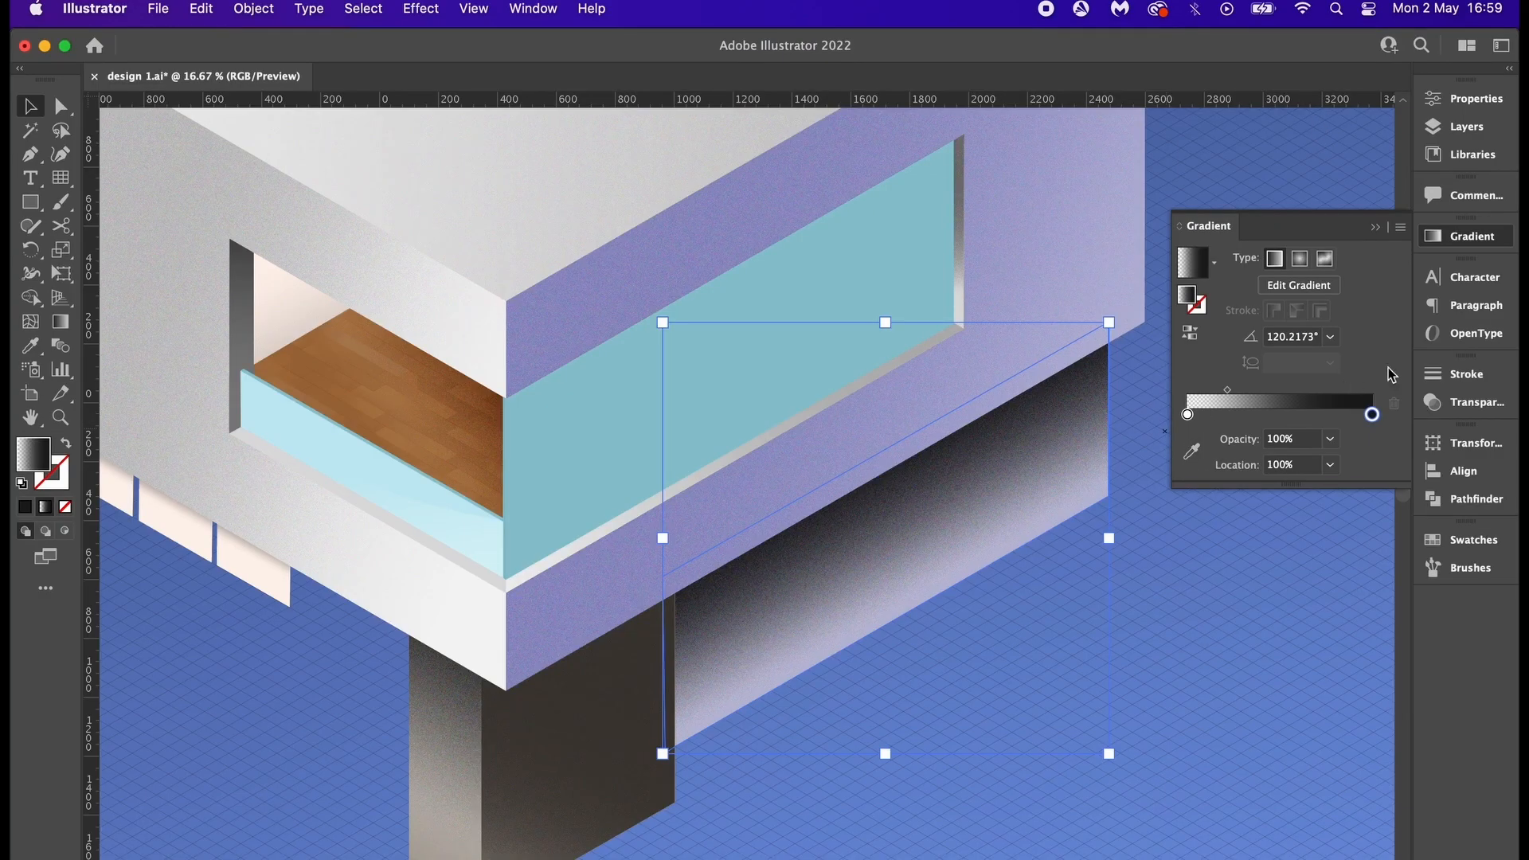
left_click(1474, 402)
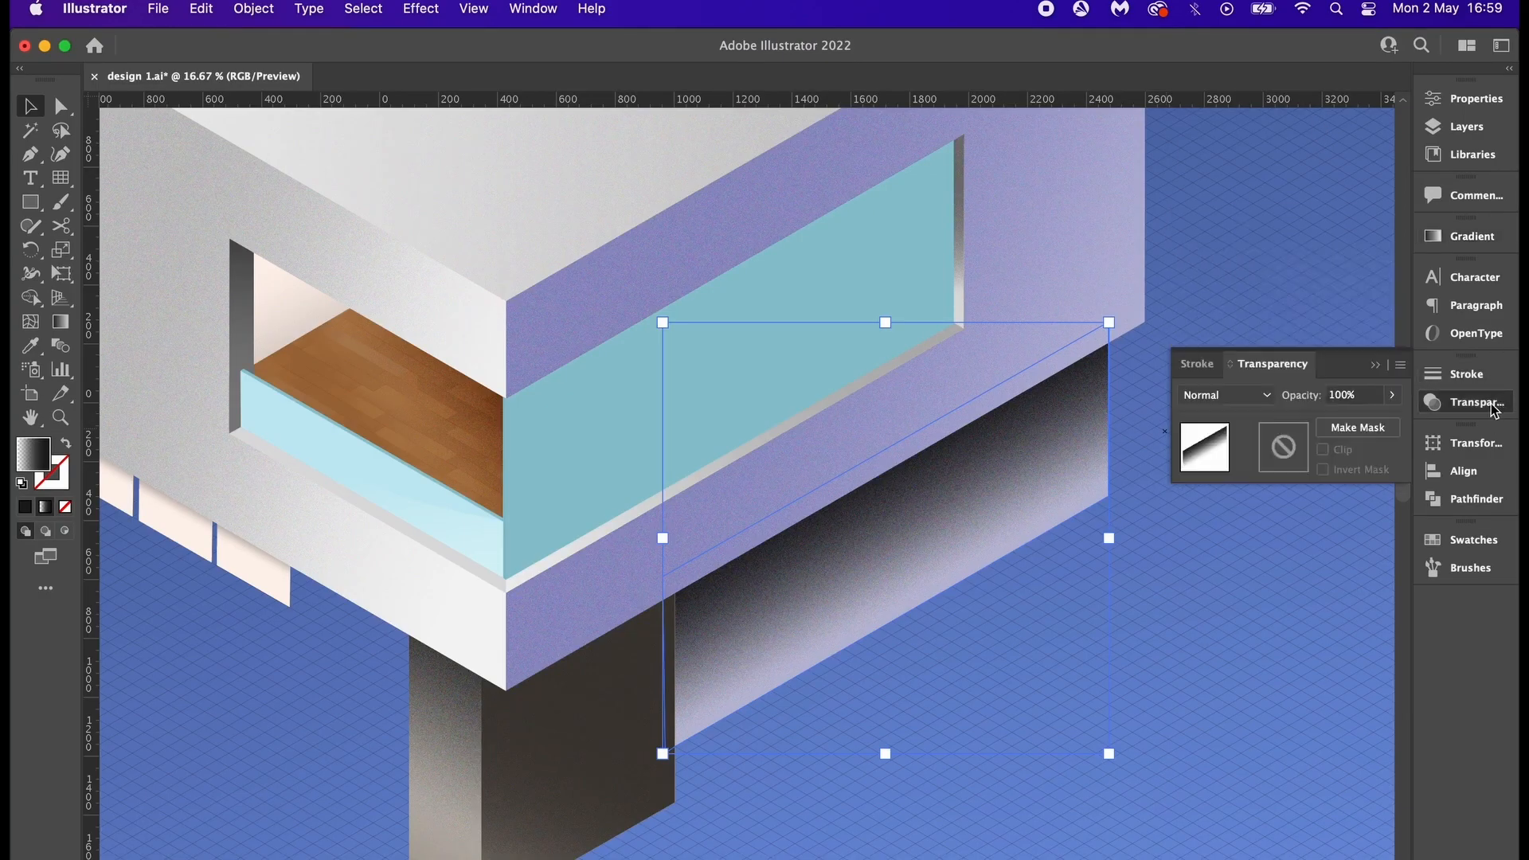
left_click(1225, 395)
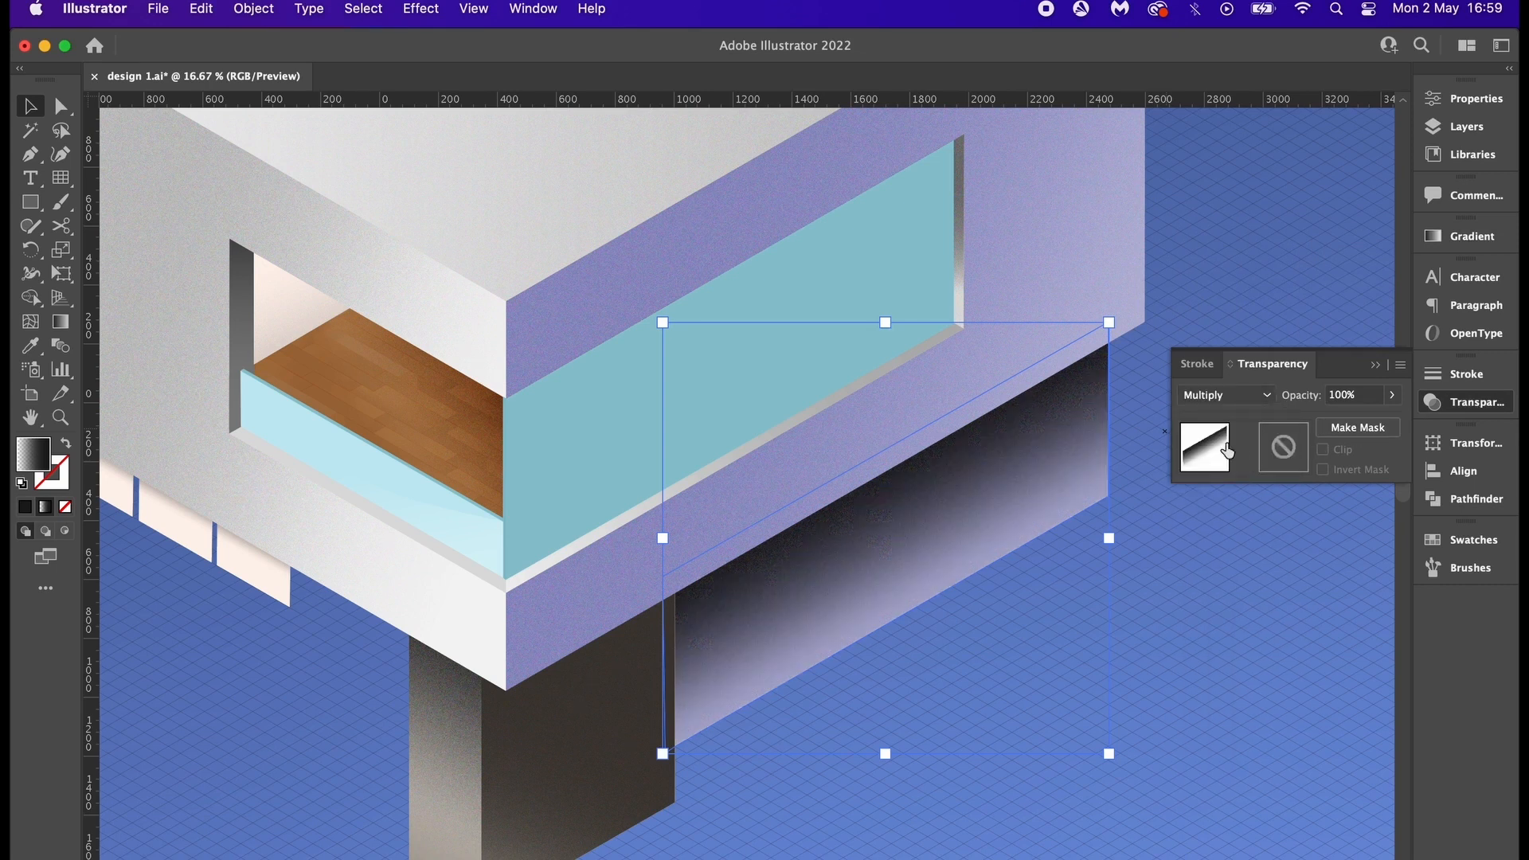
left_click_drag(1391, 419, 1365, 420)
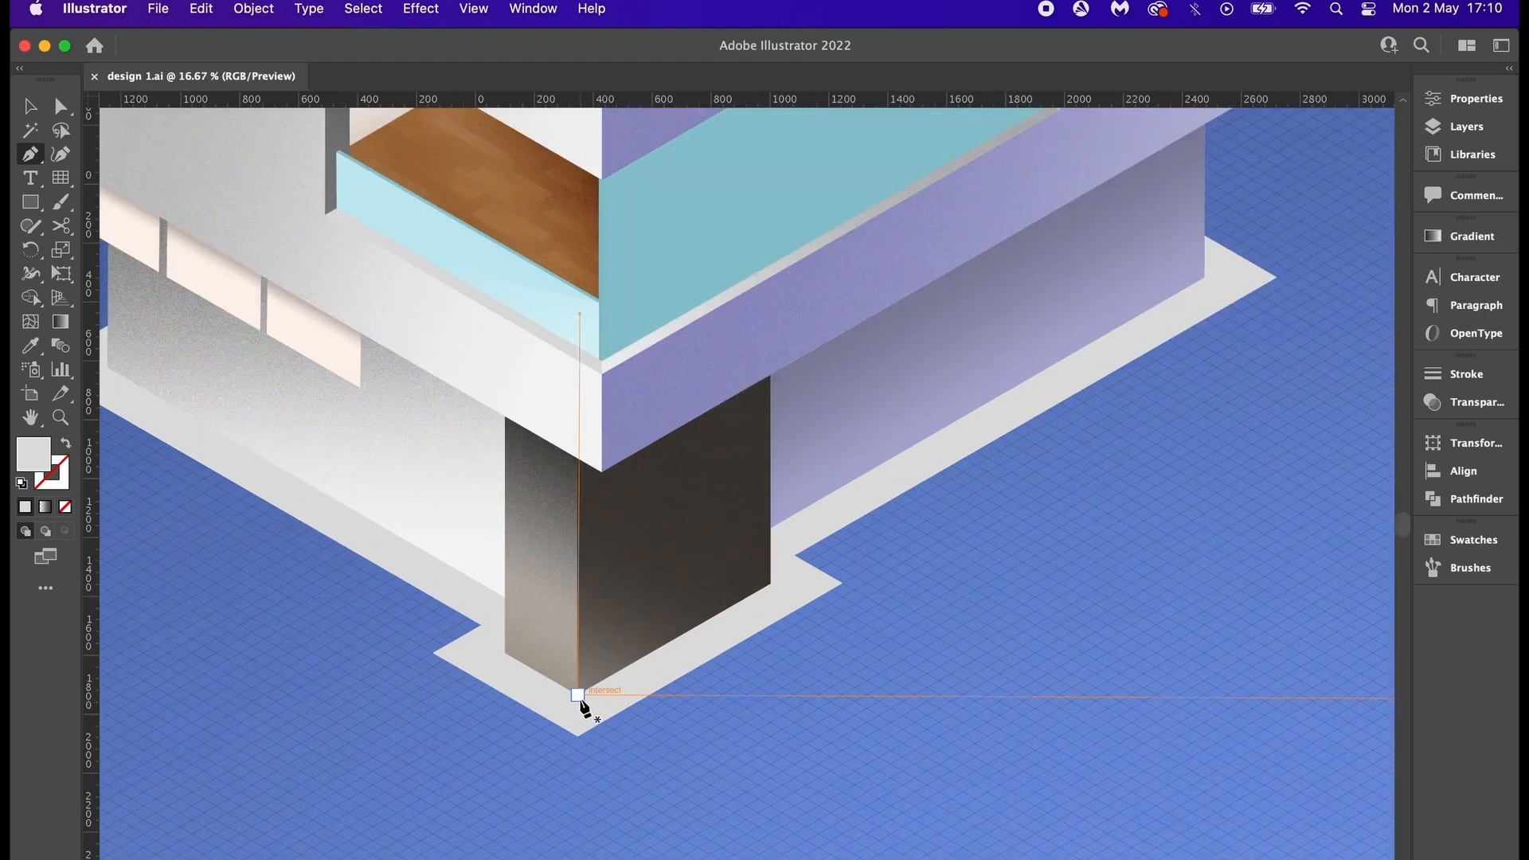
- Close the light grey base slab outline and angle the shadow strip's gradient along its edge
left_click_drag(578, 695, 671, 695)
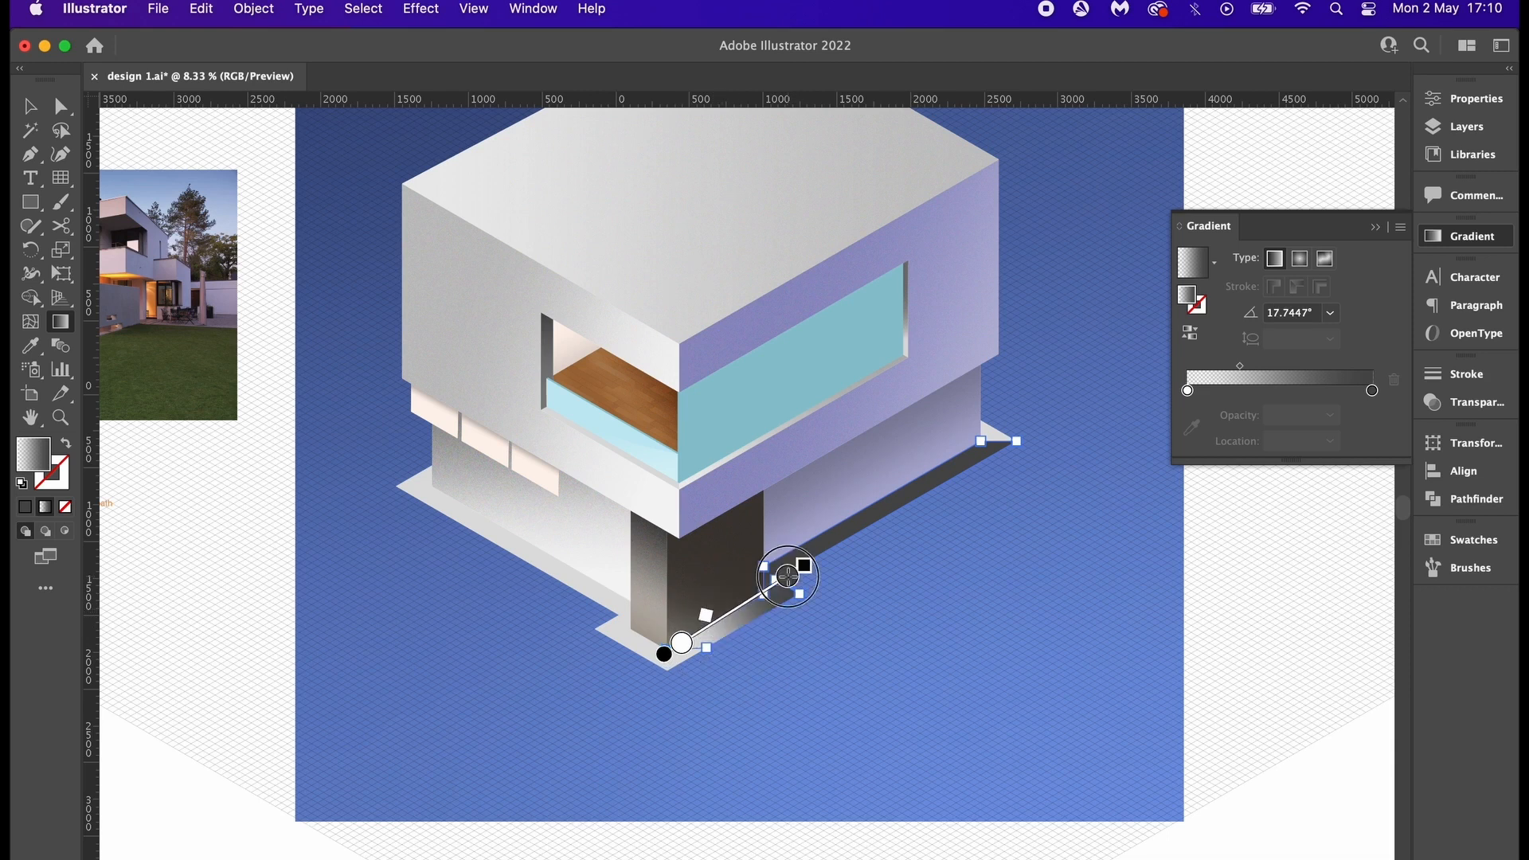
left_click_drag(787, 575, 778, 570)
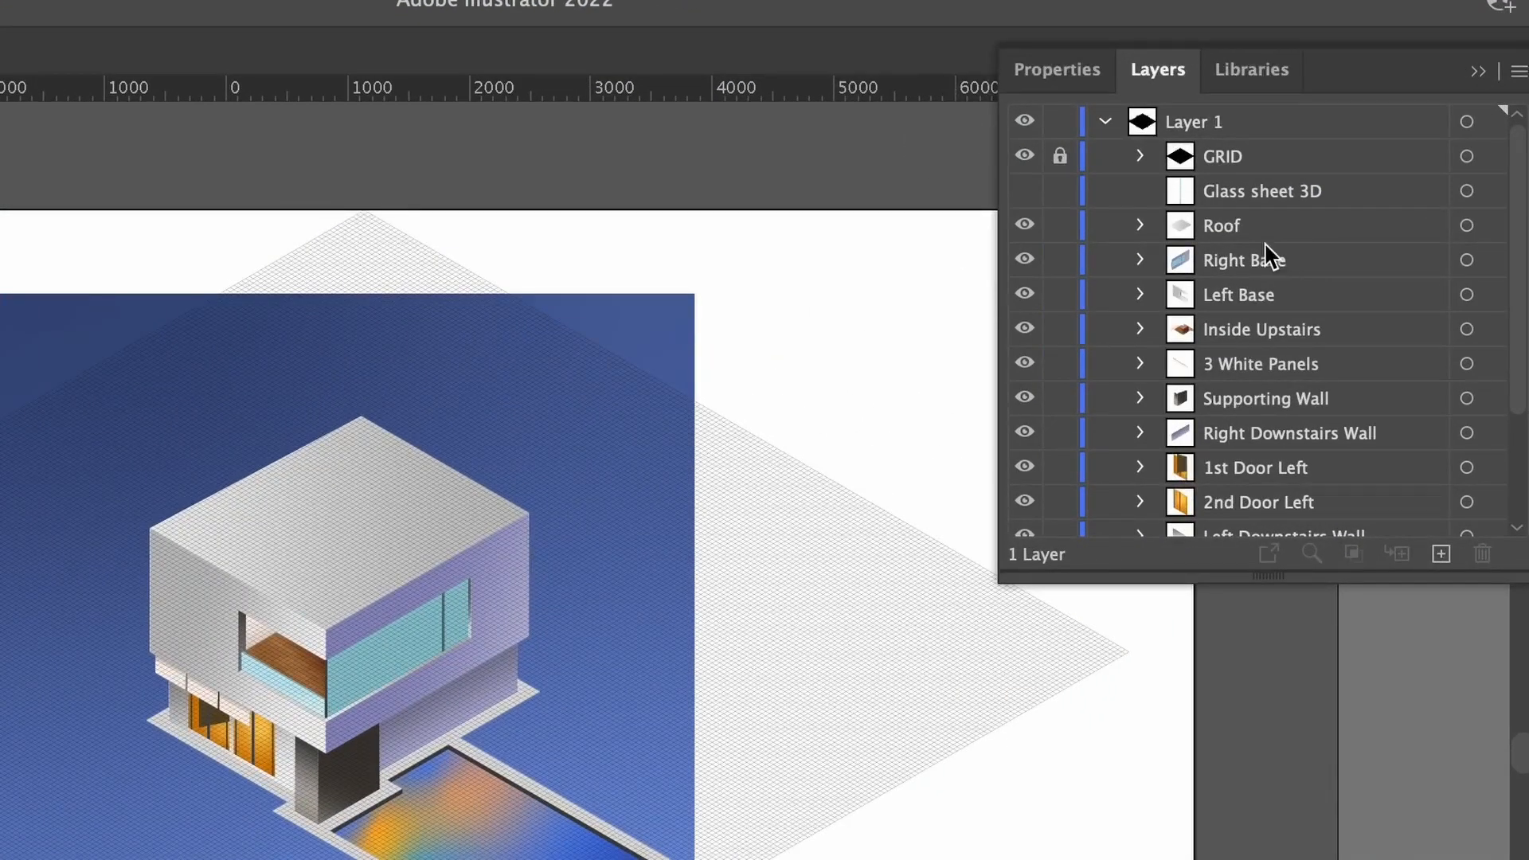
mouse_move(1195, 379)
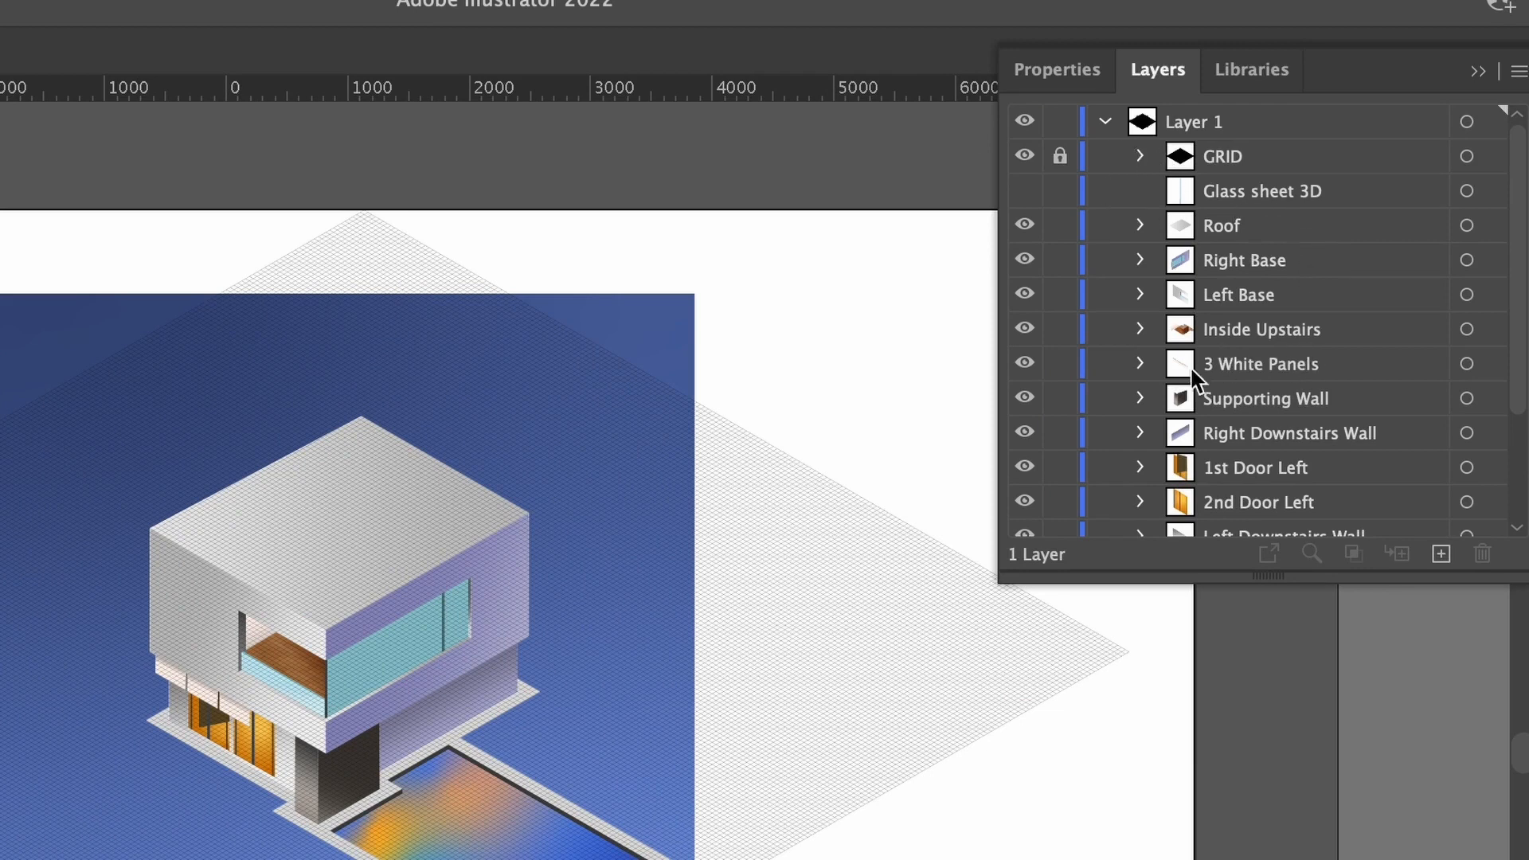
- Lock the GRID layer and hide it so the isometric lattice disappears
scroll("down", 3)
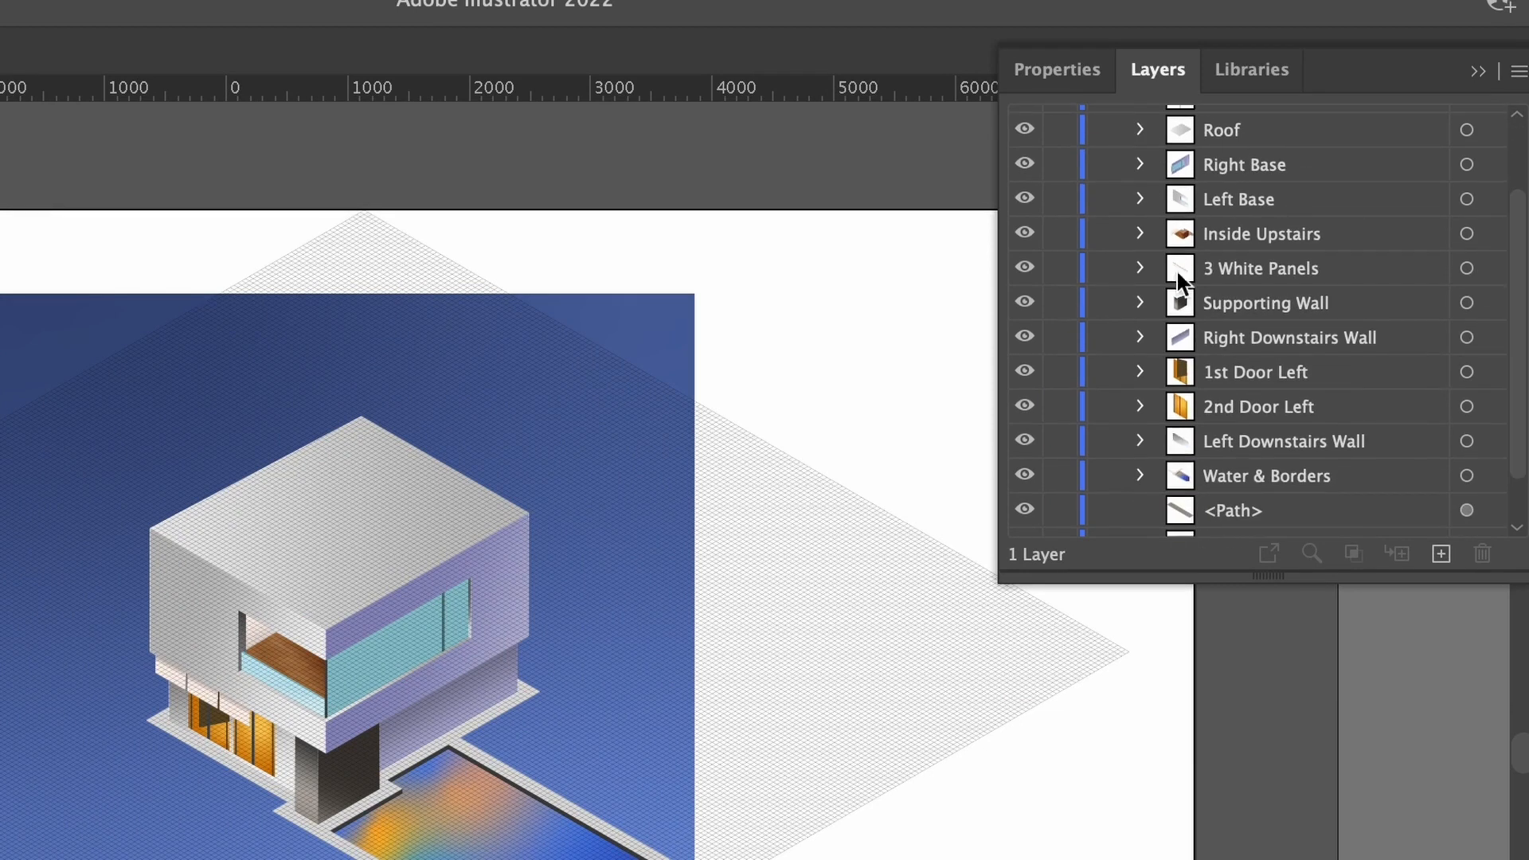
left_click(1138, 372)
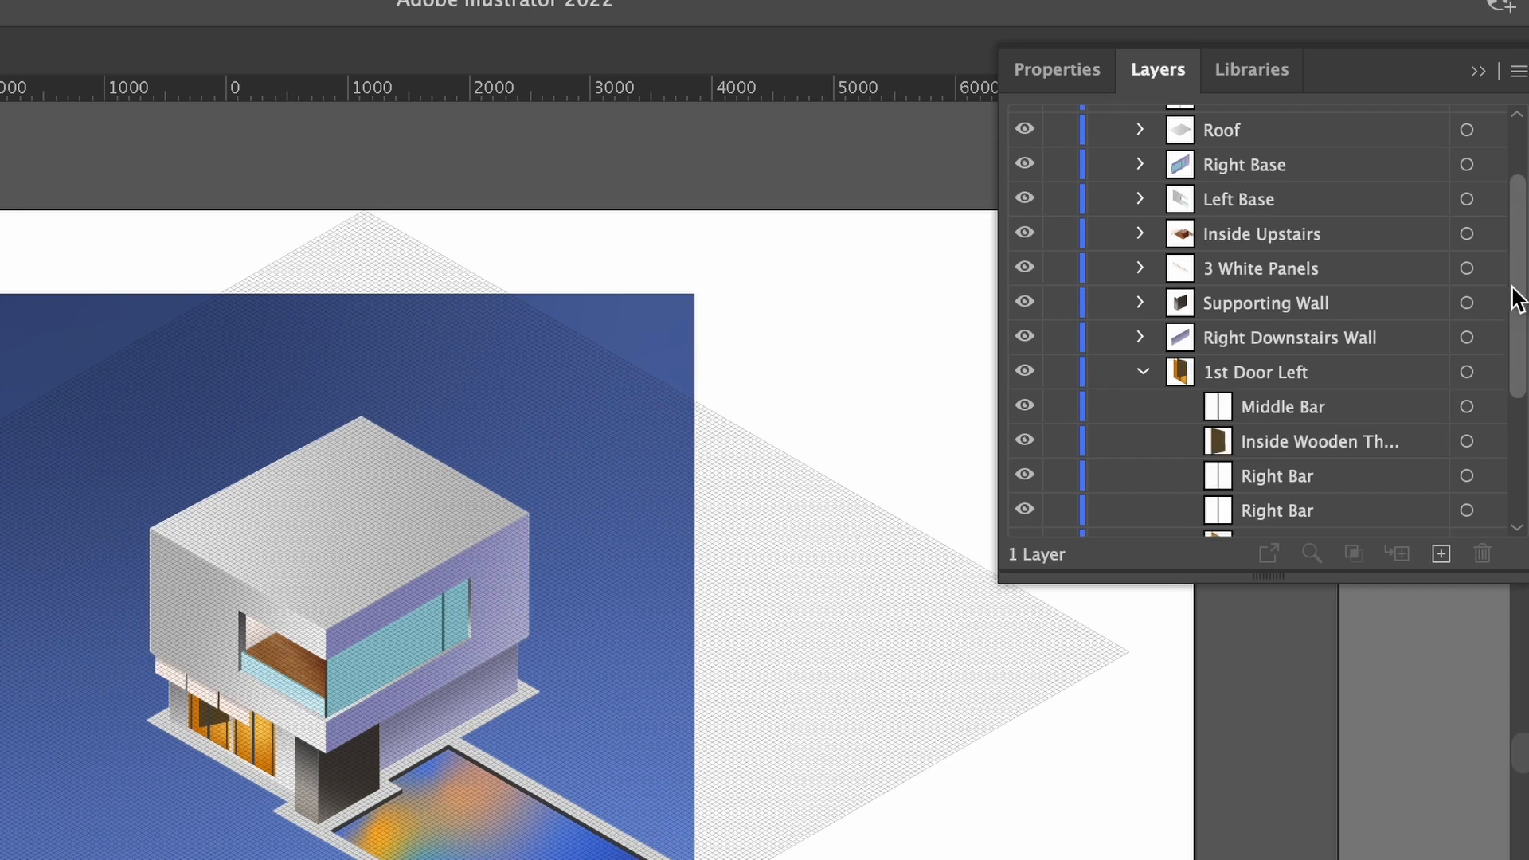
scroll("down", 3)
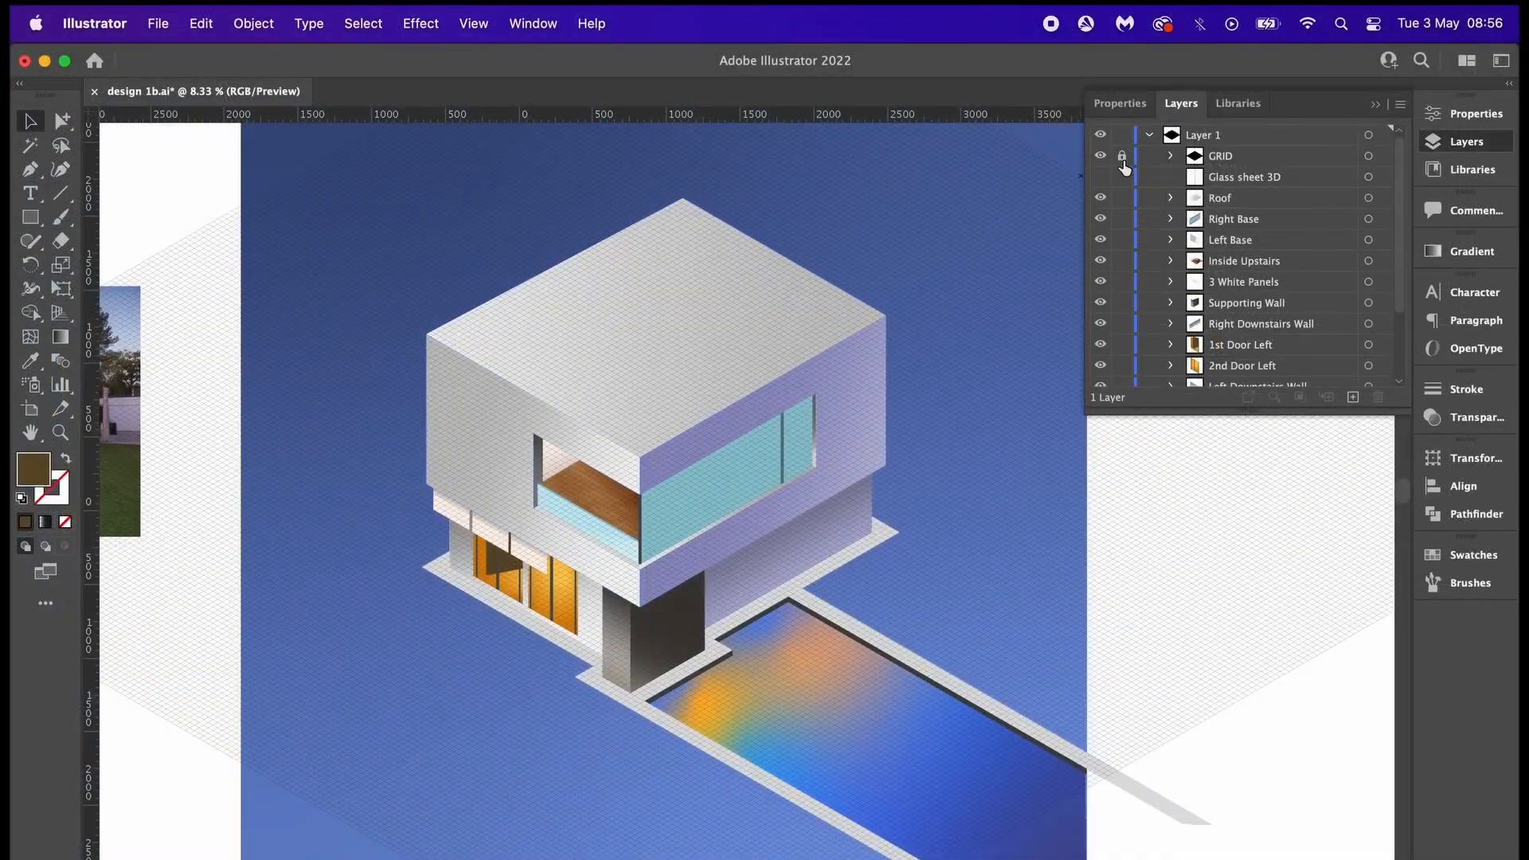
left_click(1120, 156)
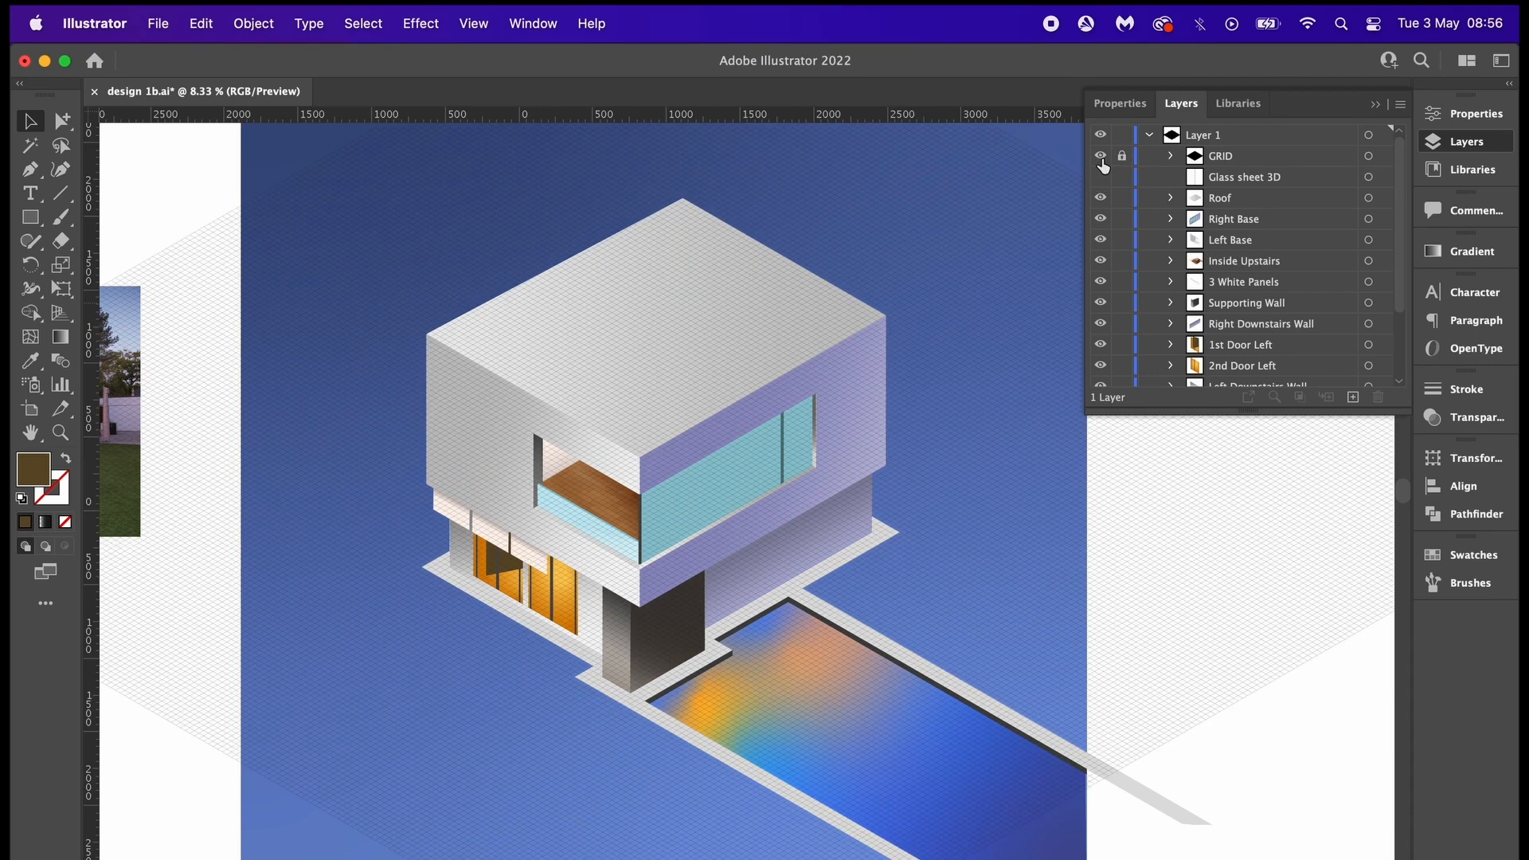
left_click(1099, 155)
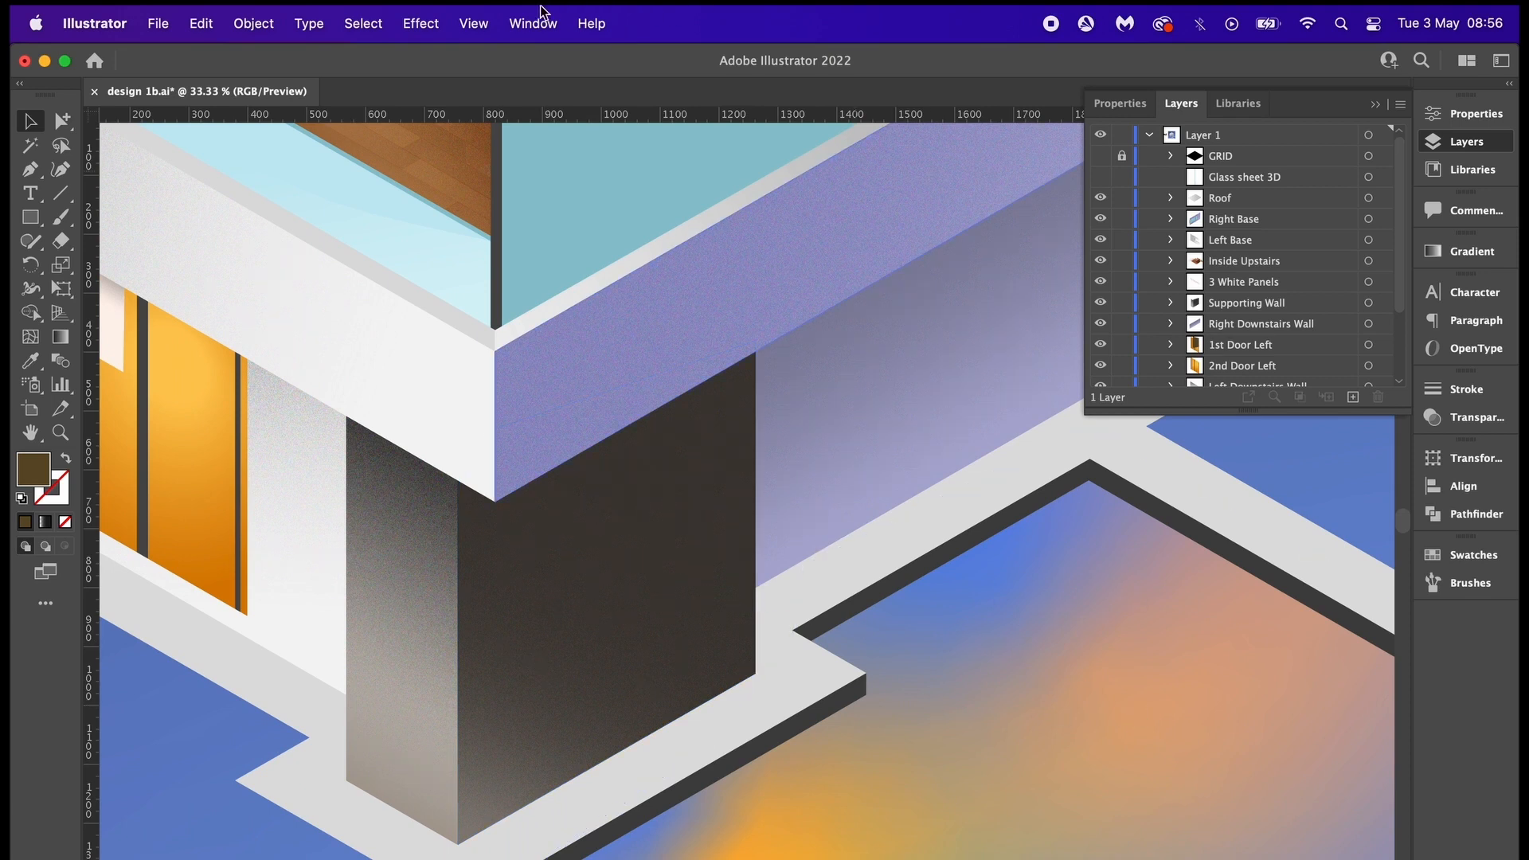
- Change Document Raster Effects Settings resolution to High (300 ppi)
left_click(420, 23)
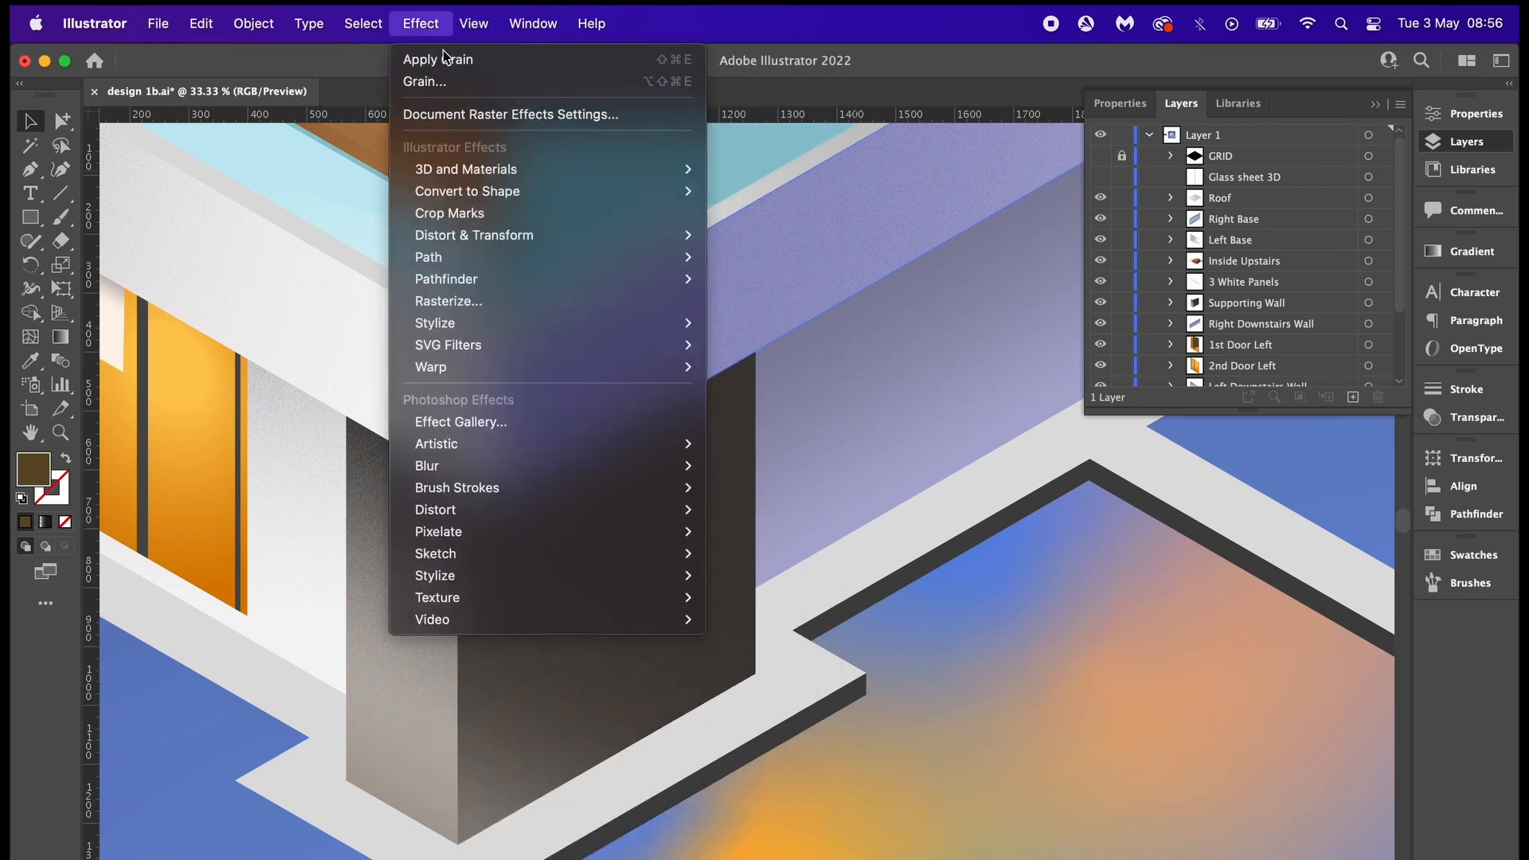
left_click(509, 114)
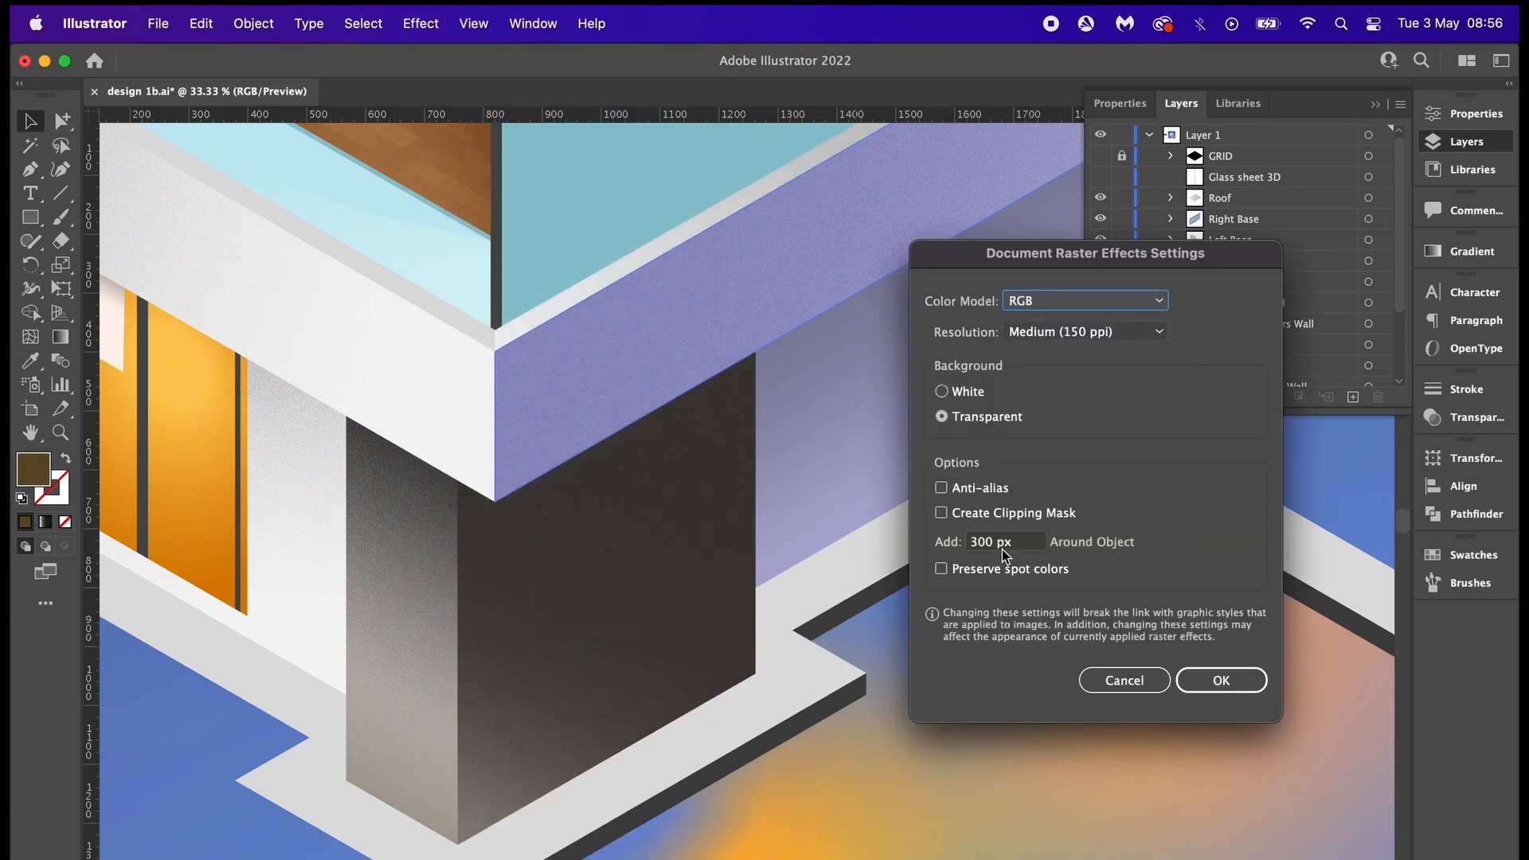
left_click(1085, 331)
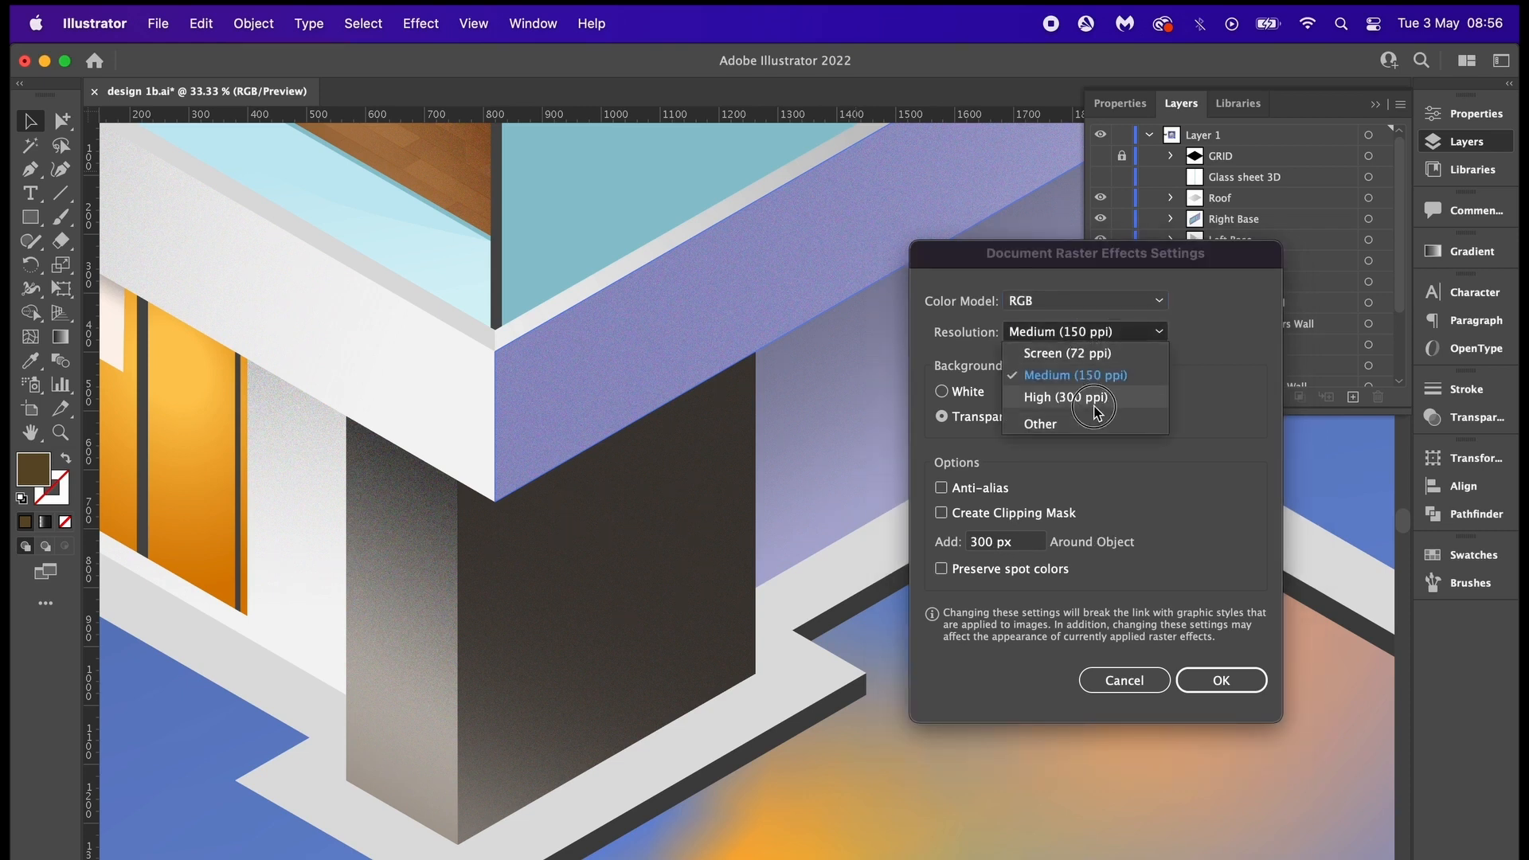
left_click(1066, 397)
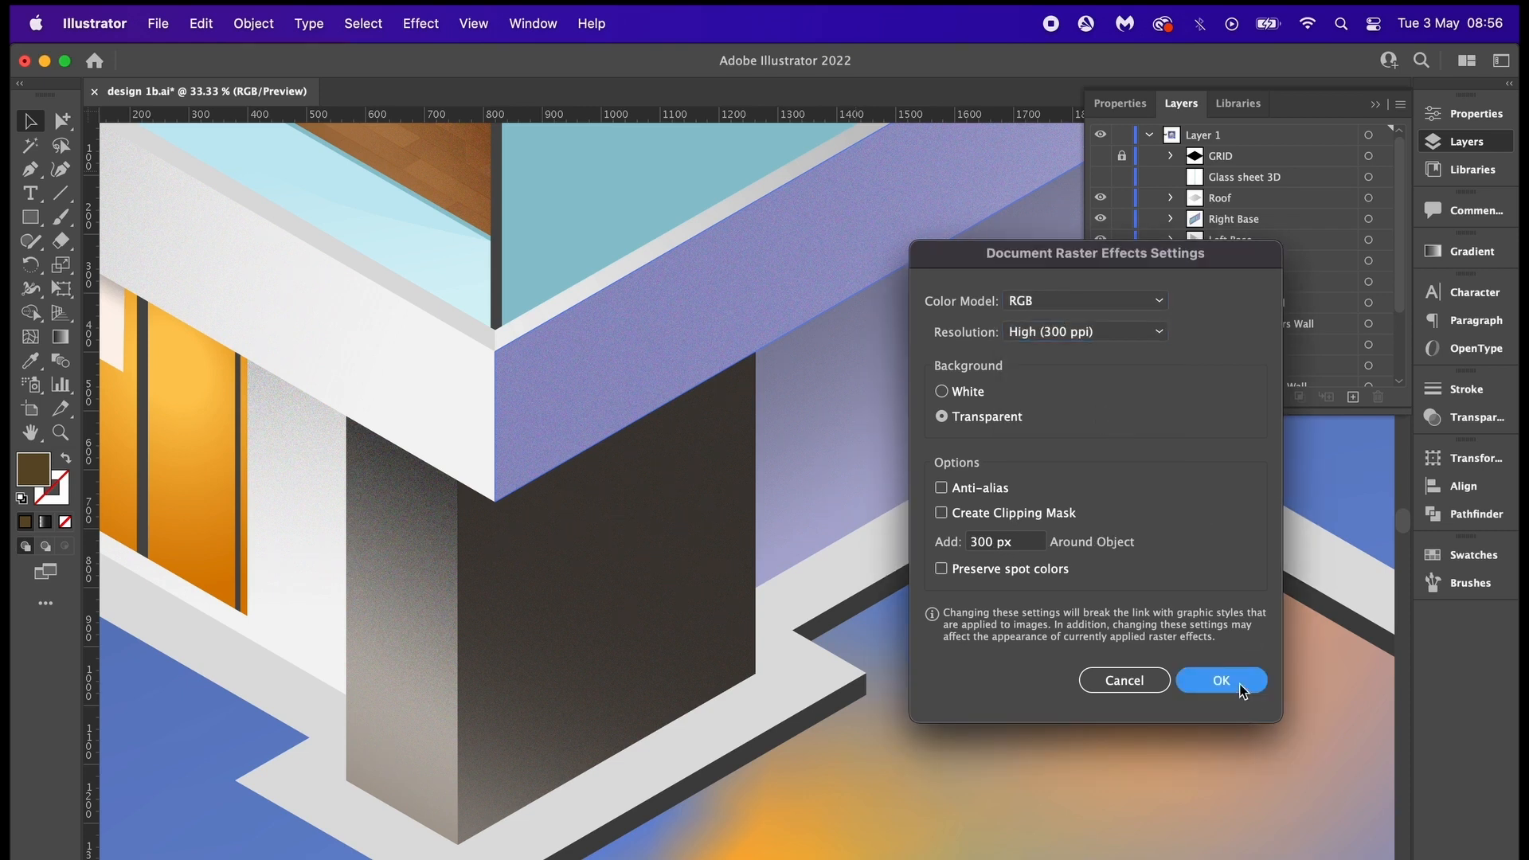
left_click(1220, 680)
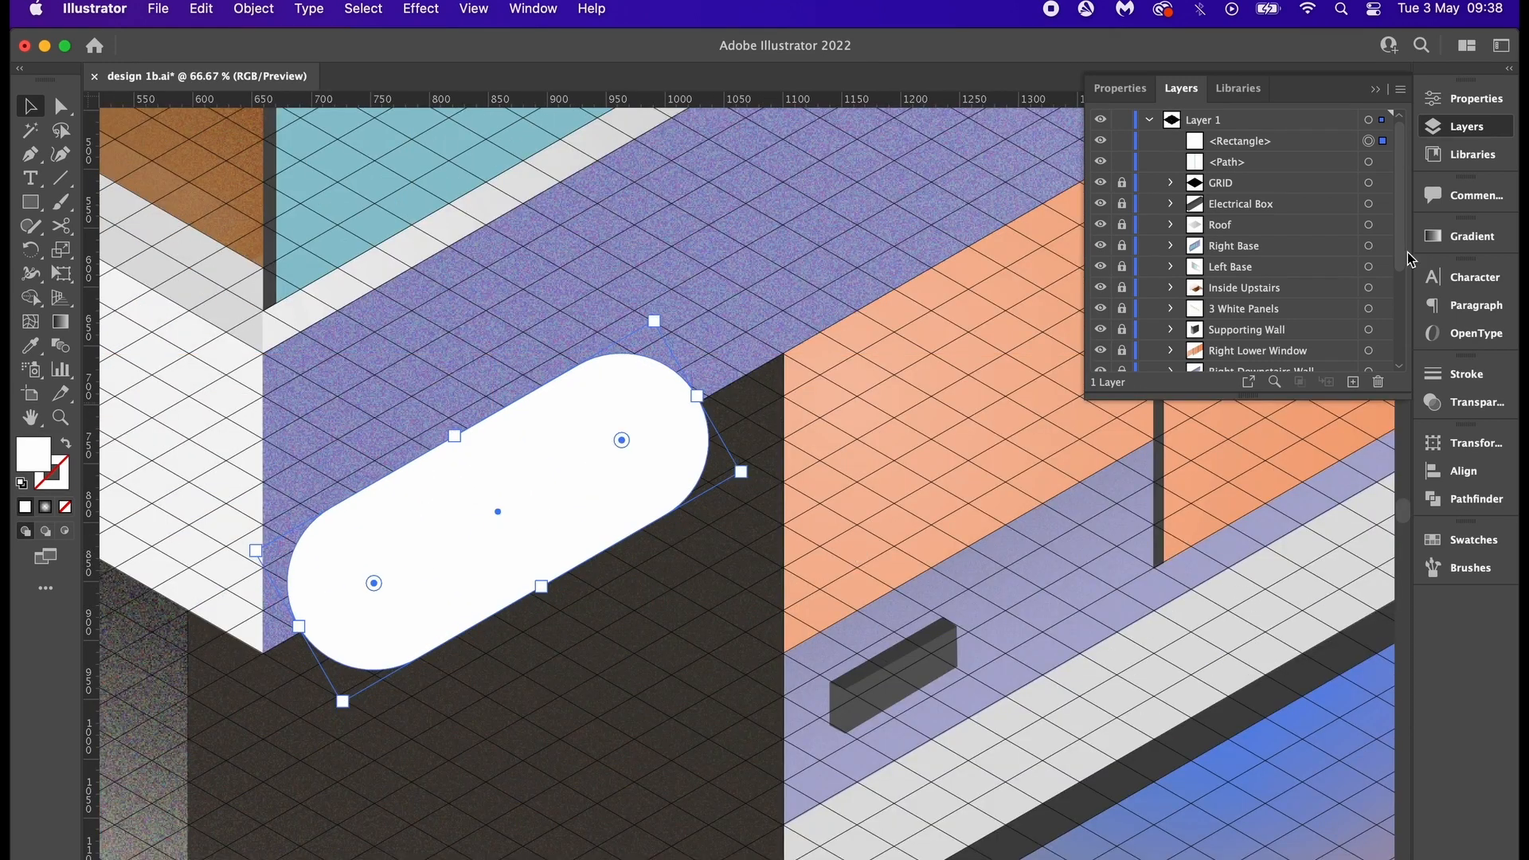
- Rename the white rounded shape's layer to 'light base'
double_click(1239, 140)
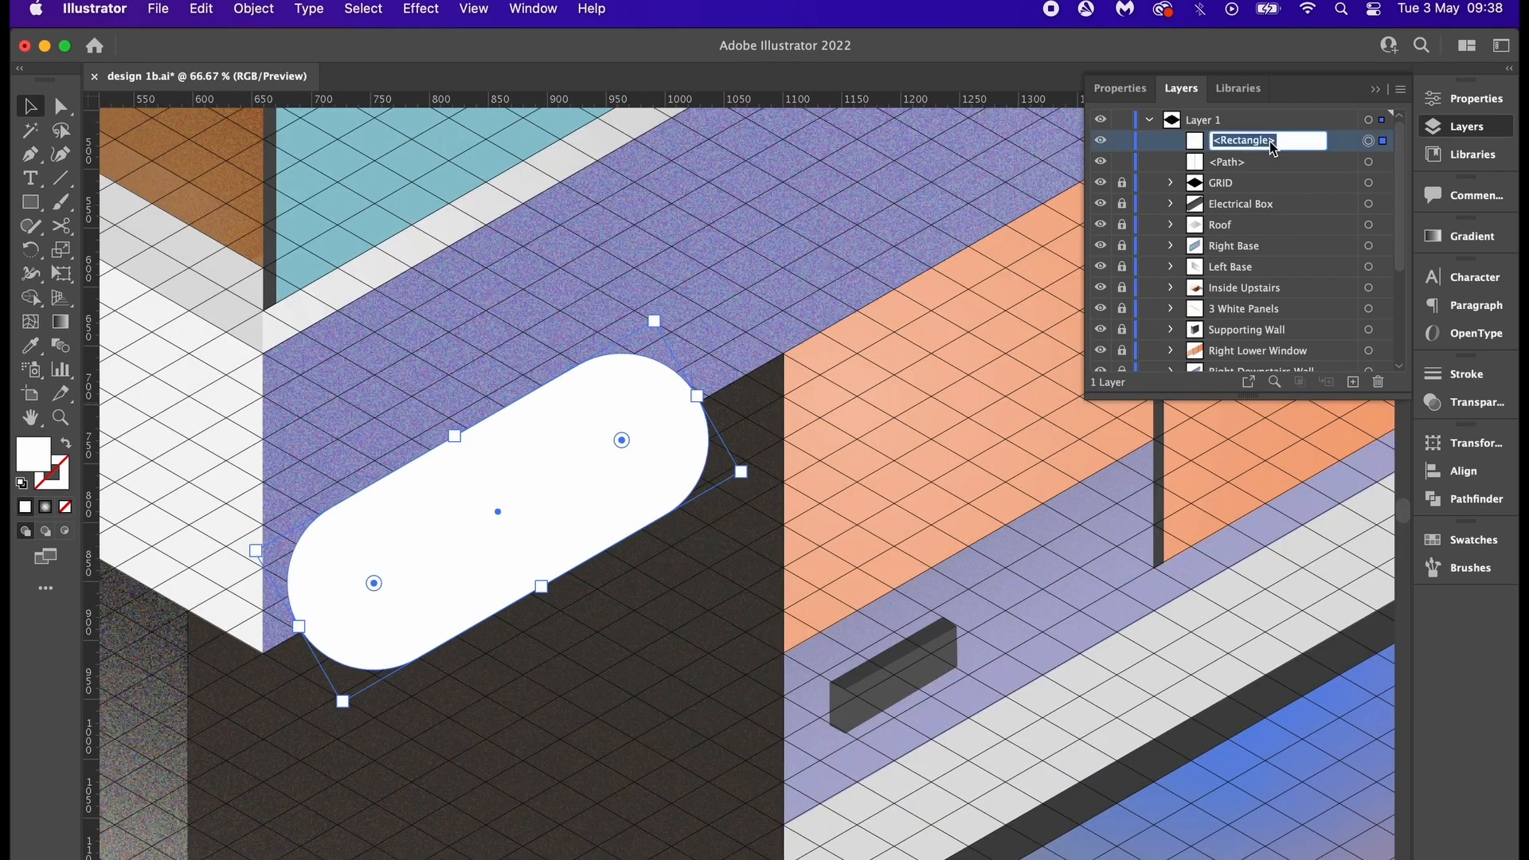
type("light base")
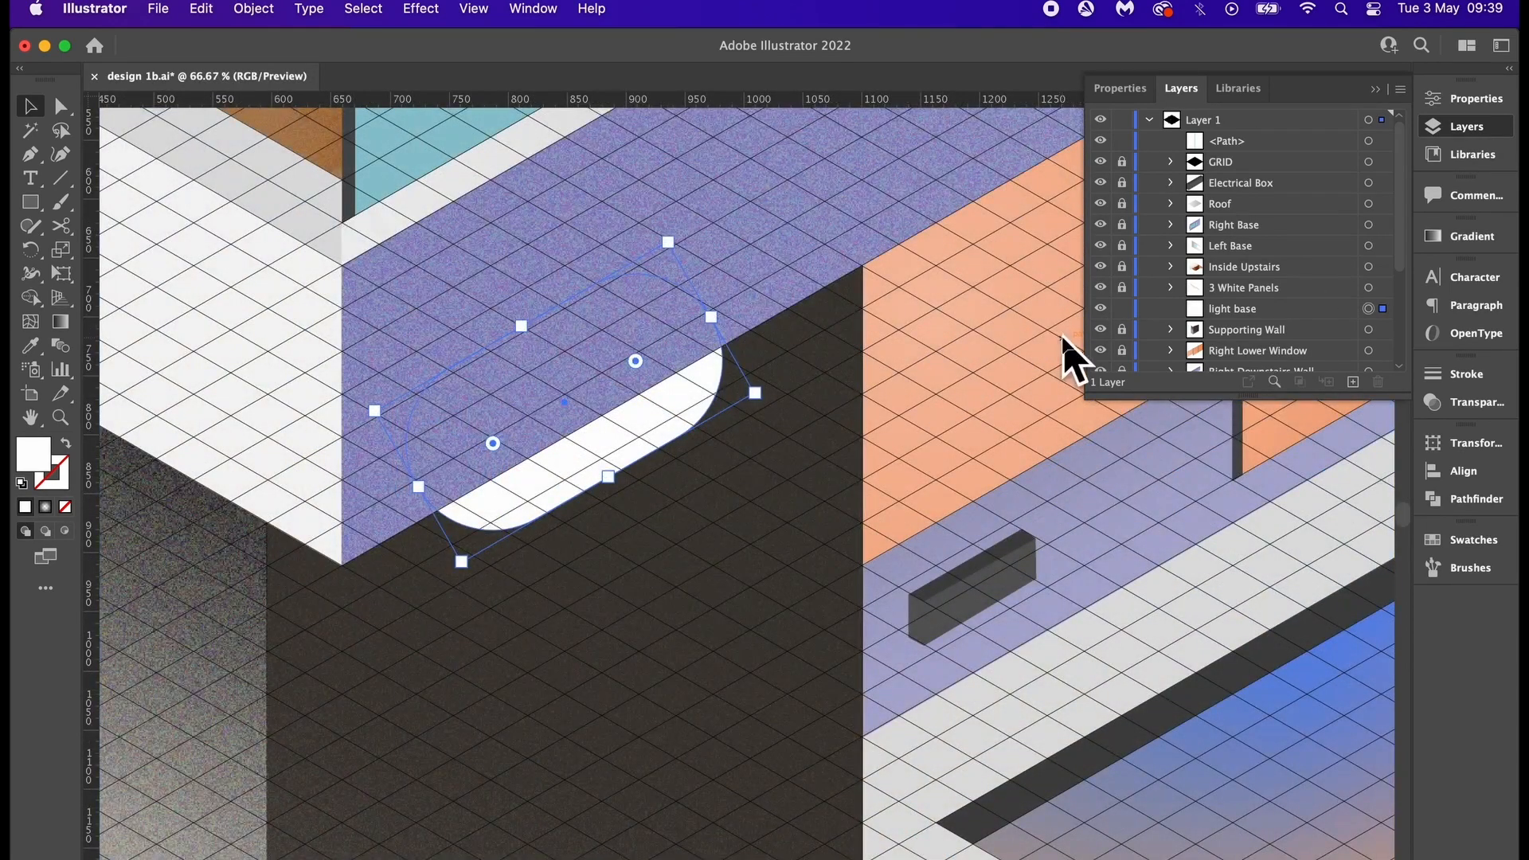
- Fill the light base shape with warm yellow and rename its top copy 'light glow'
double_click(31, 453)
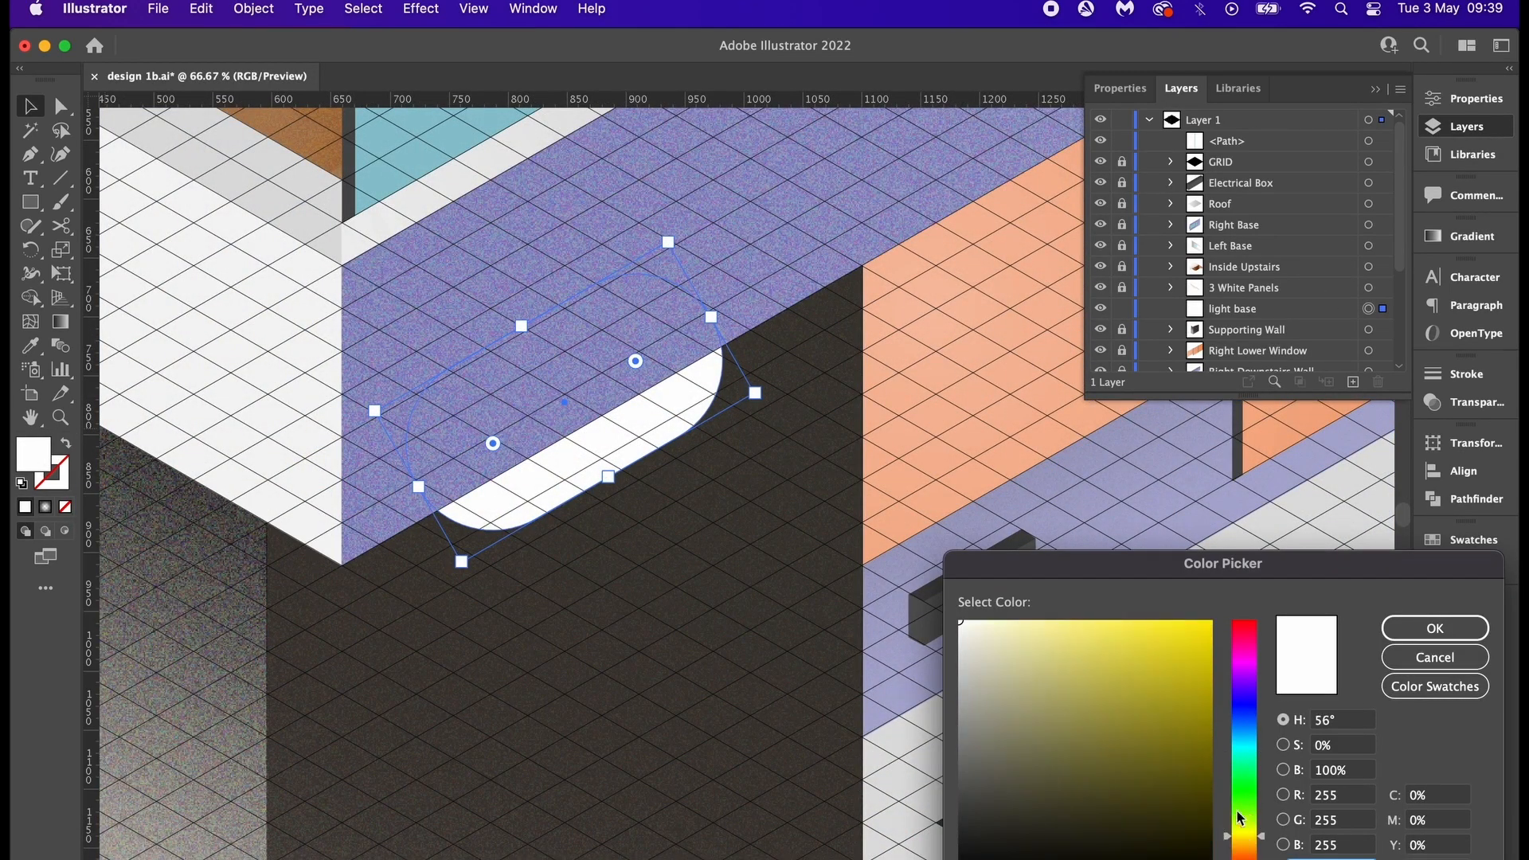
left_click(1252, 841)
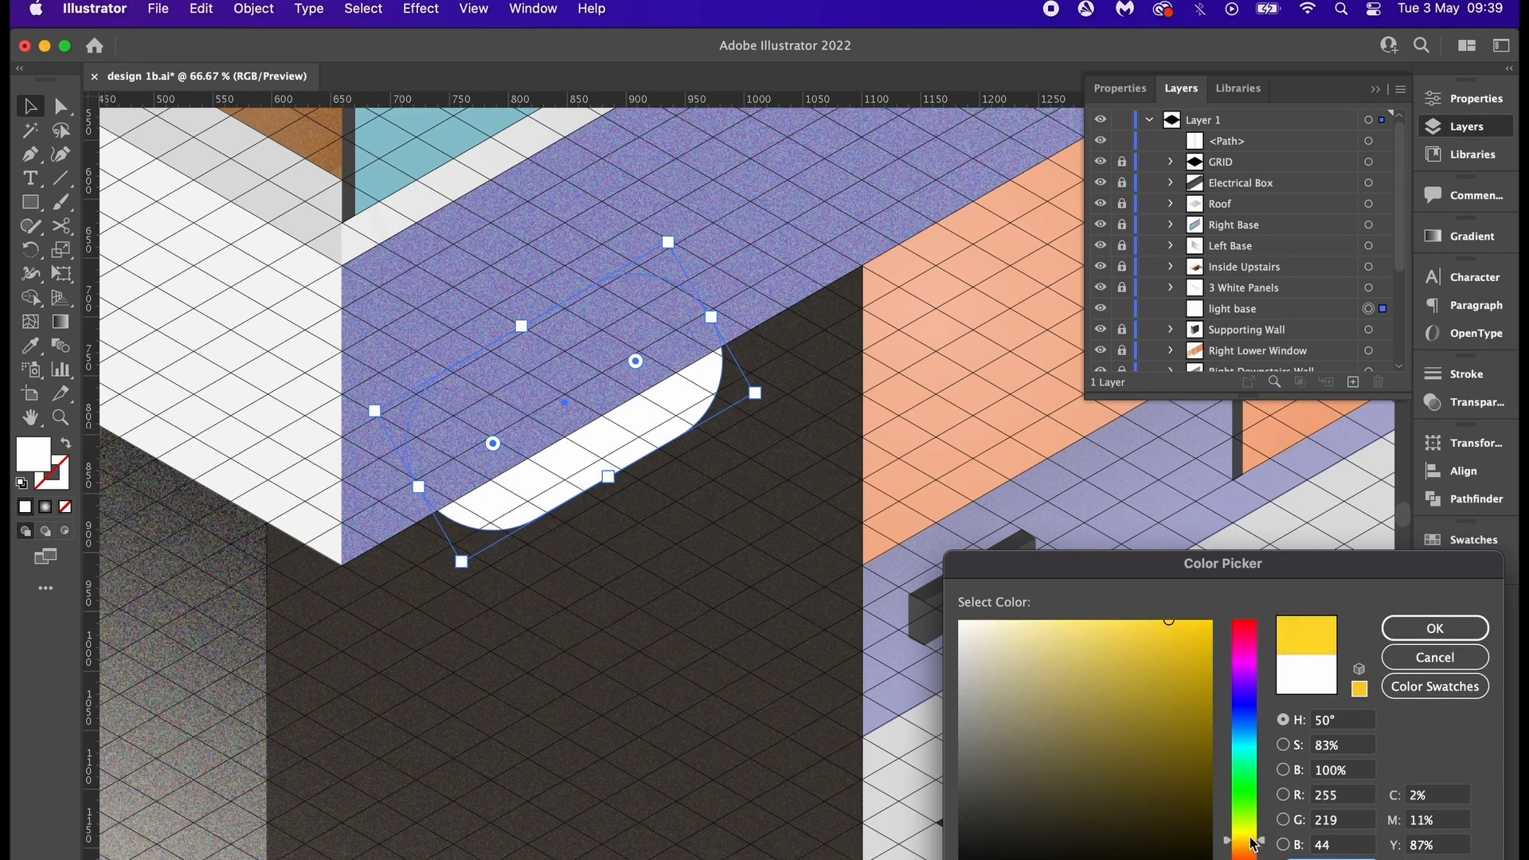
left_click(1177, 633)
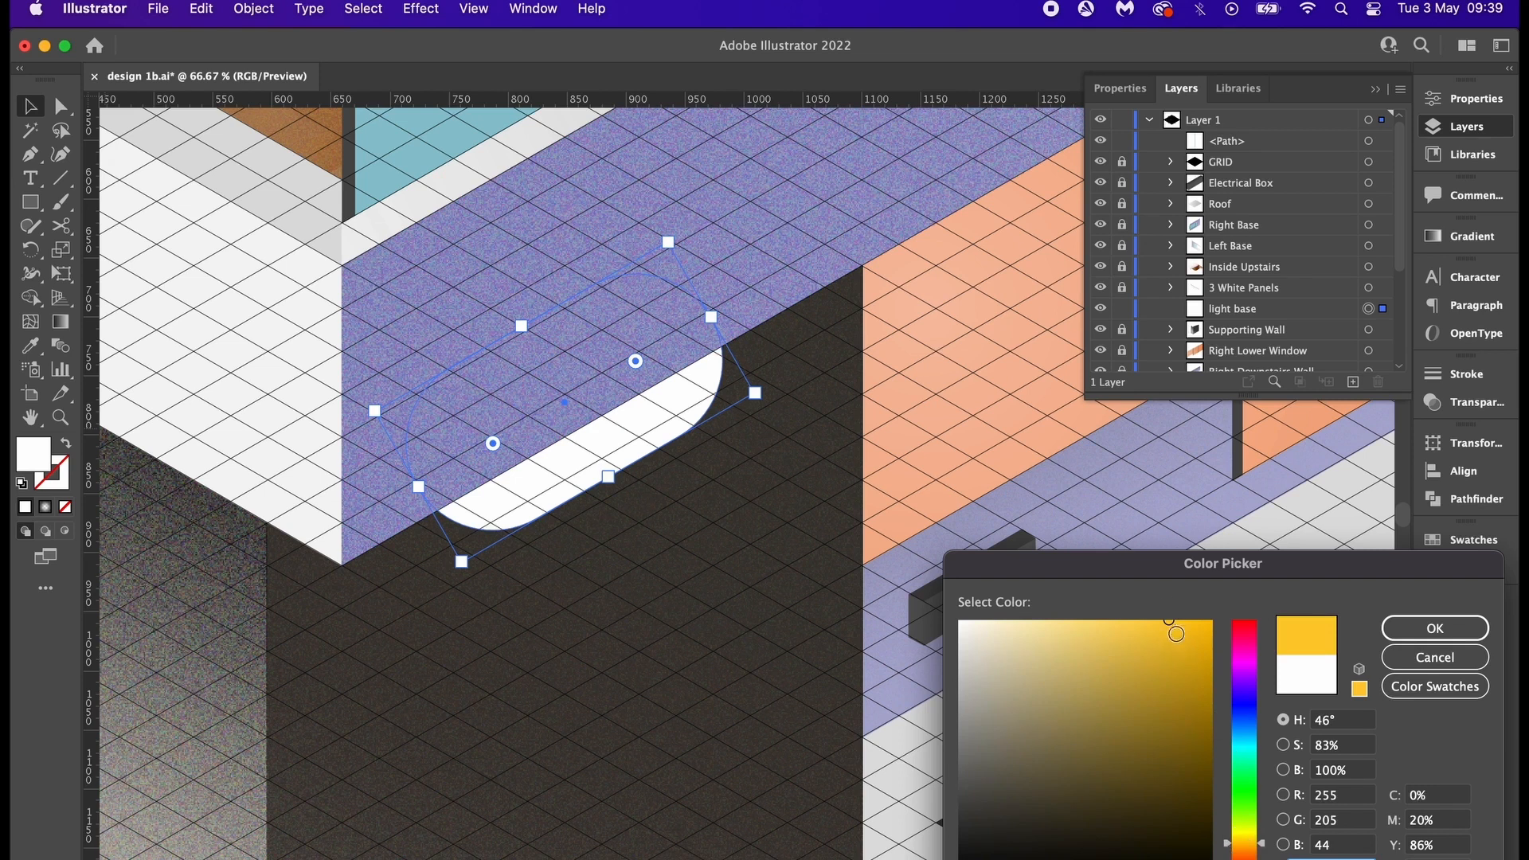
left_click(1433, 626)
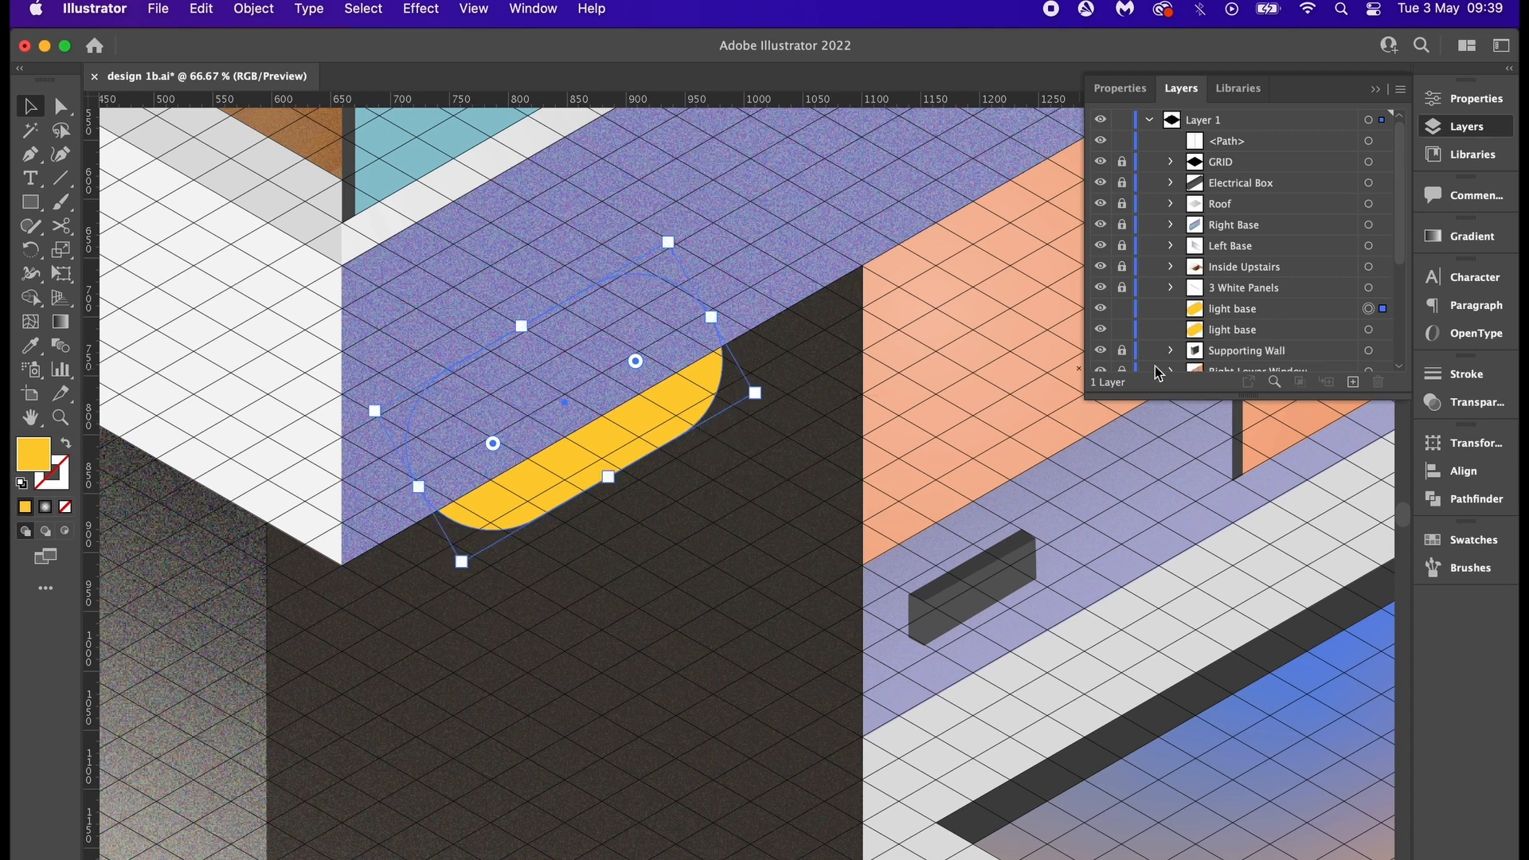
left_click(1232, 329)
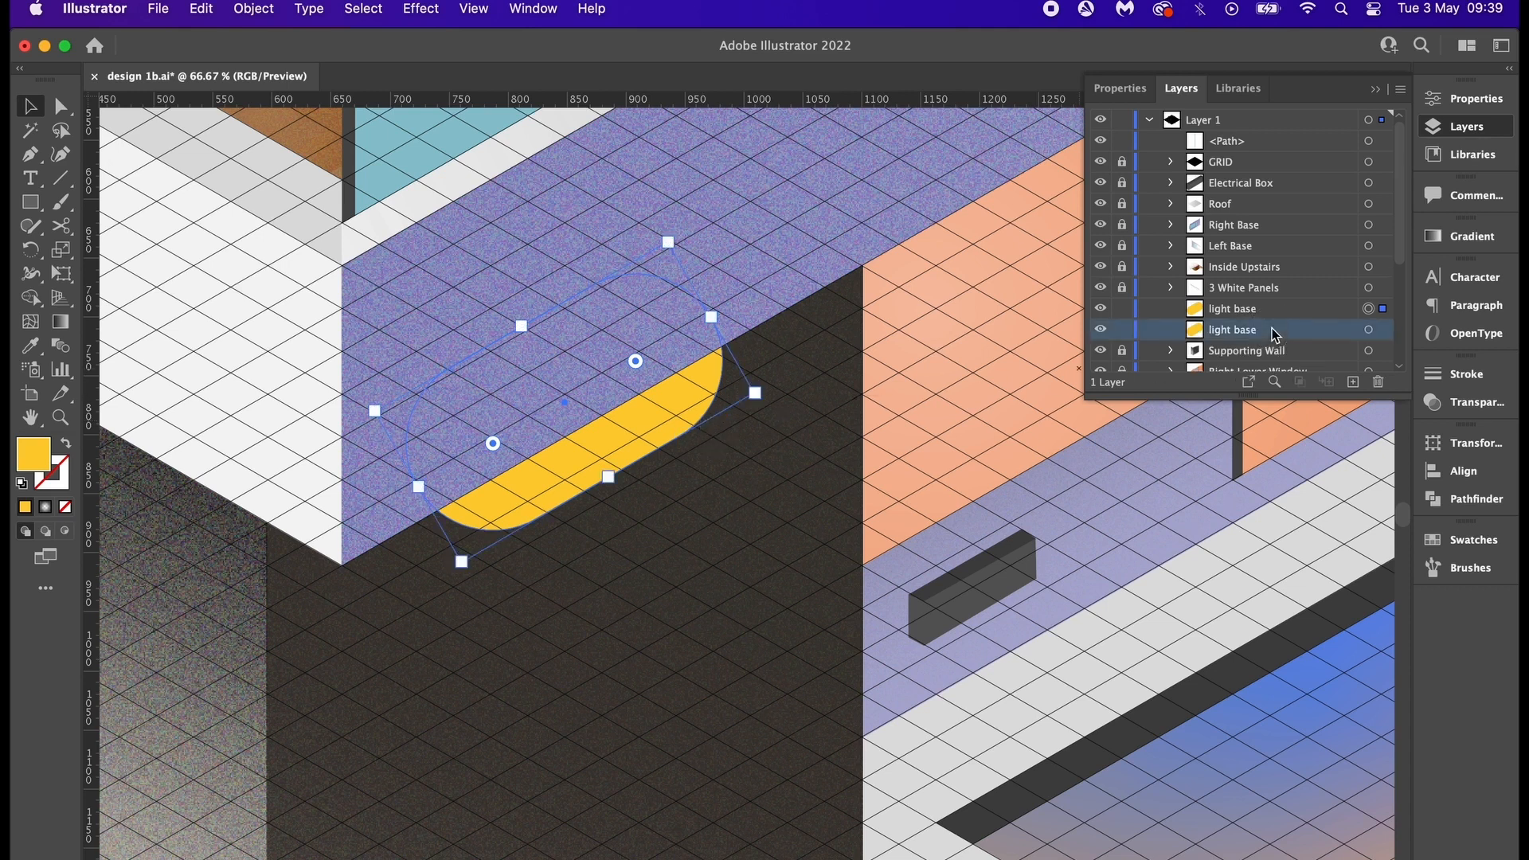
double_click(1232, 308)
type("glow")
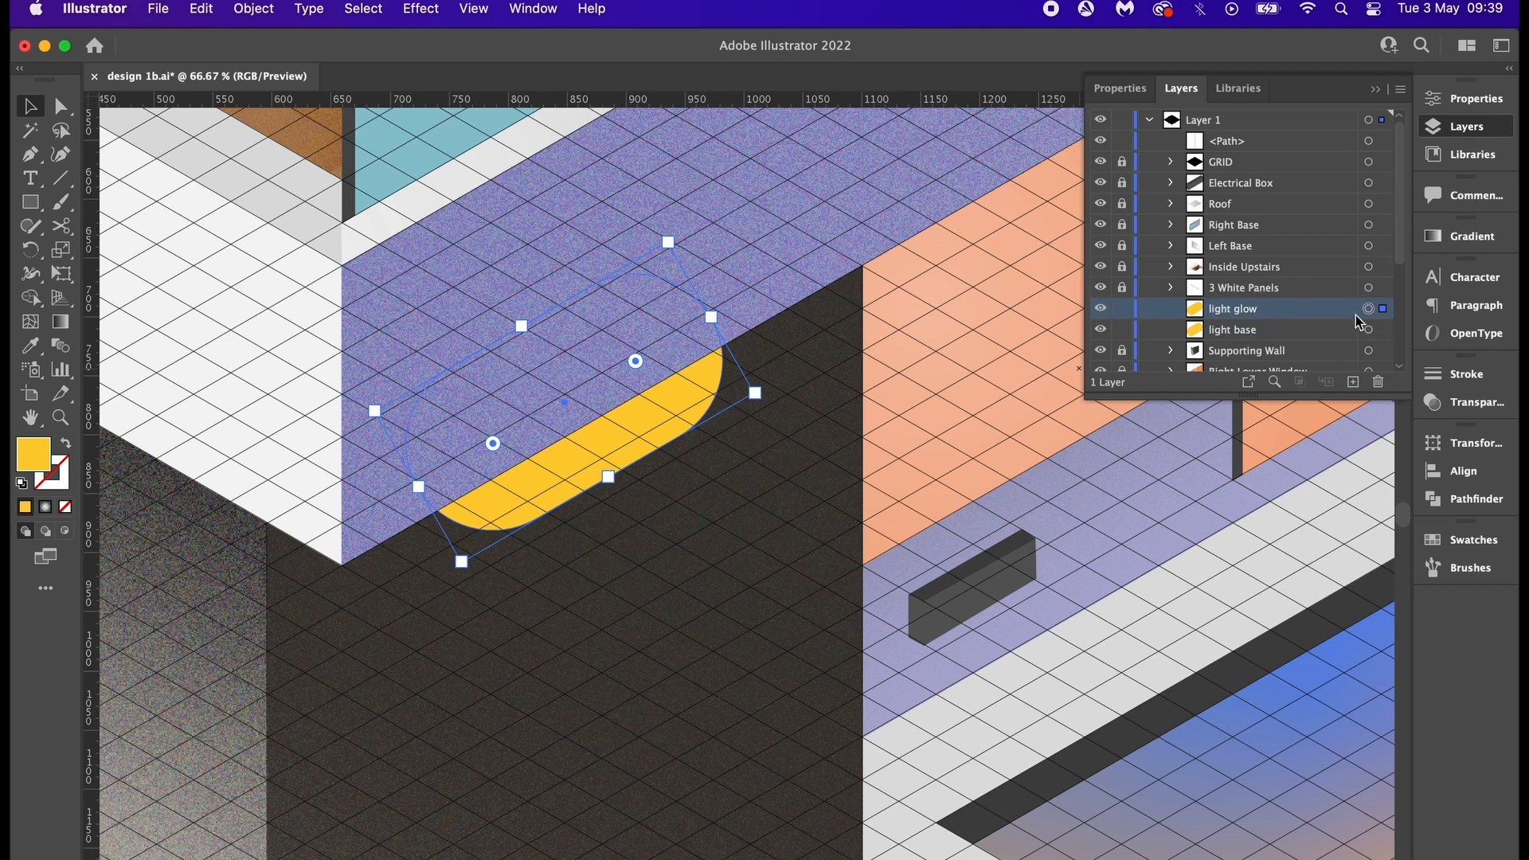
- Give the light glow copy a Gaussian blur of about 59 px radius
left_click(421, 9)
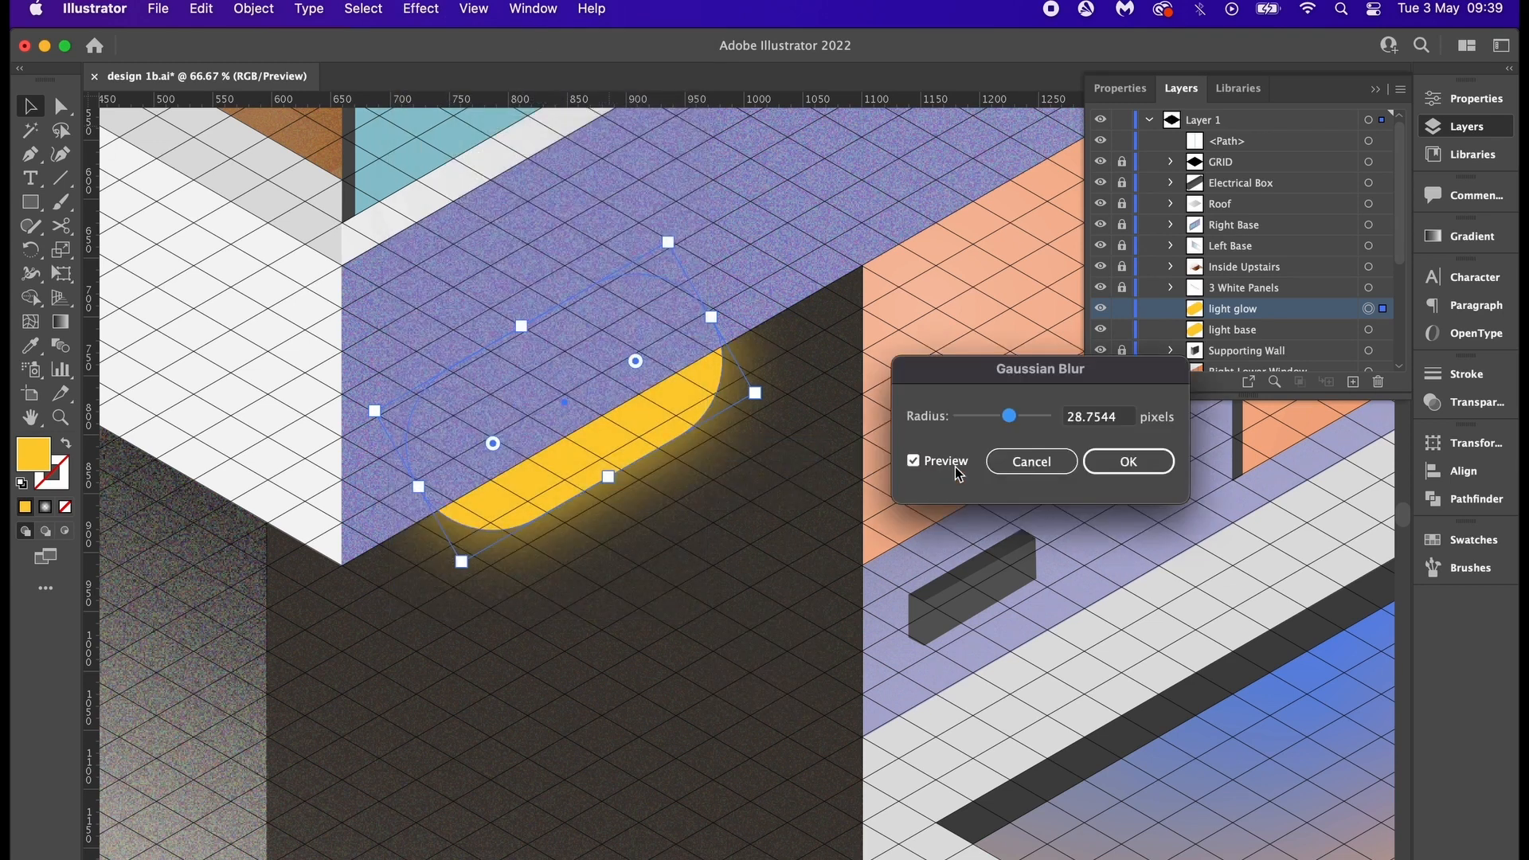
left_click_drag(1009, 416, 1020, 415)
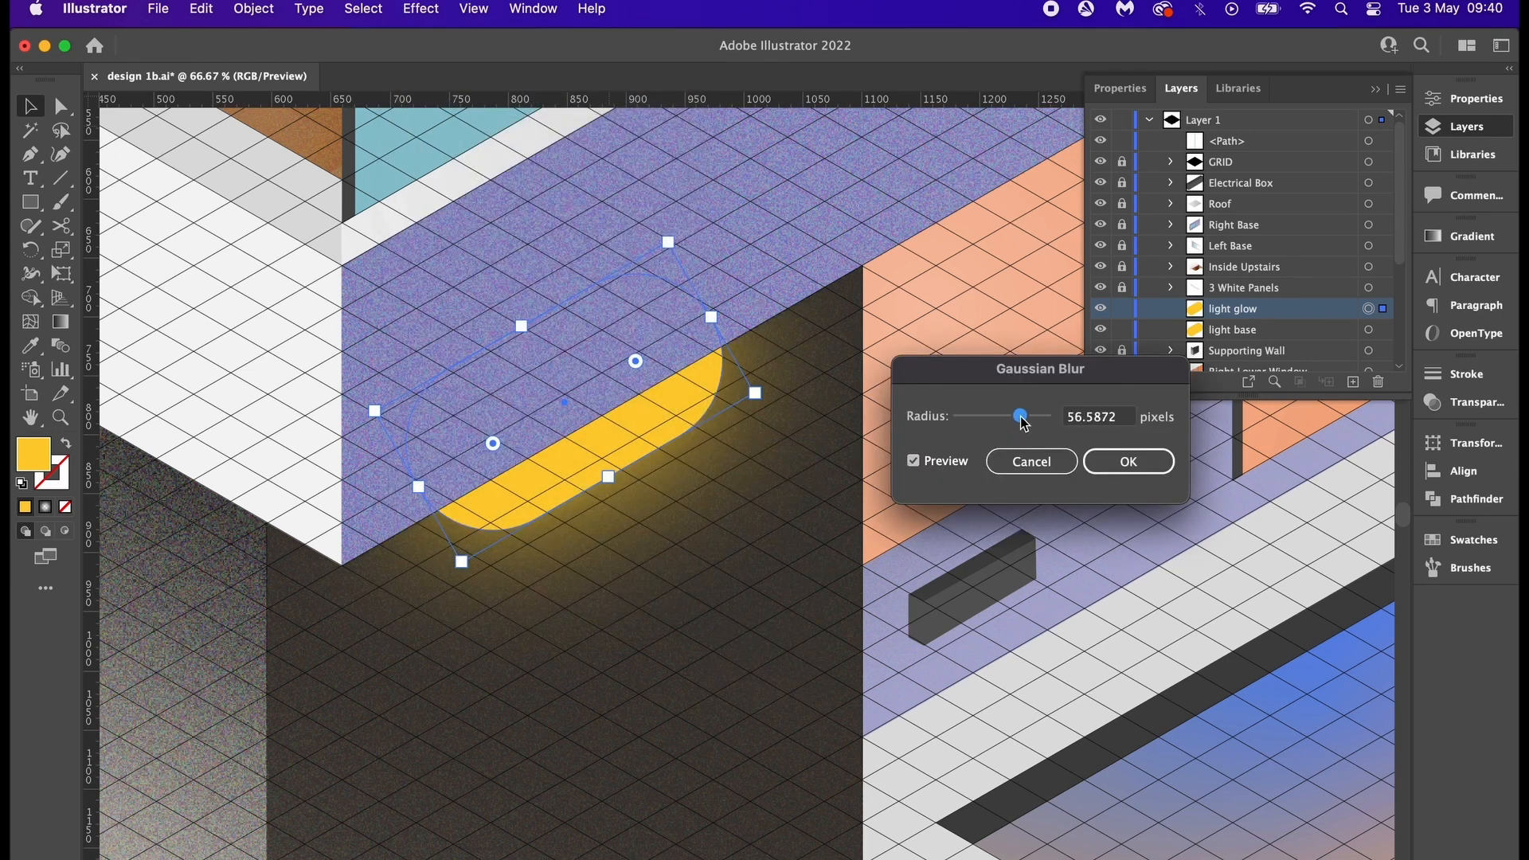
left_click_drag(1020, 416, 1023, 416)
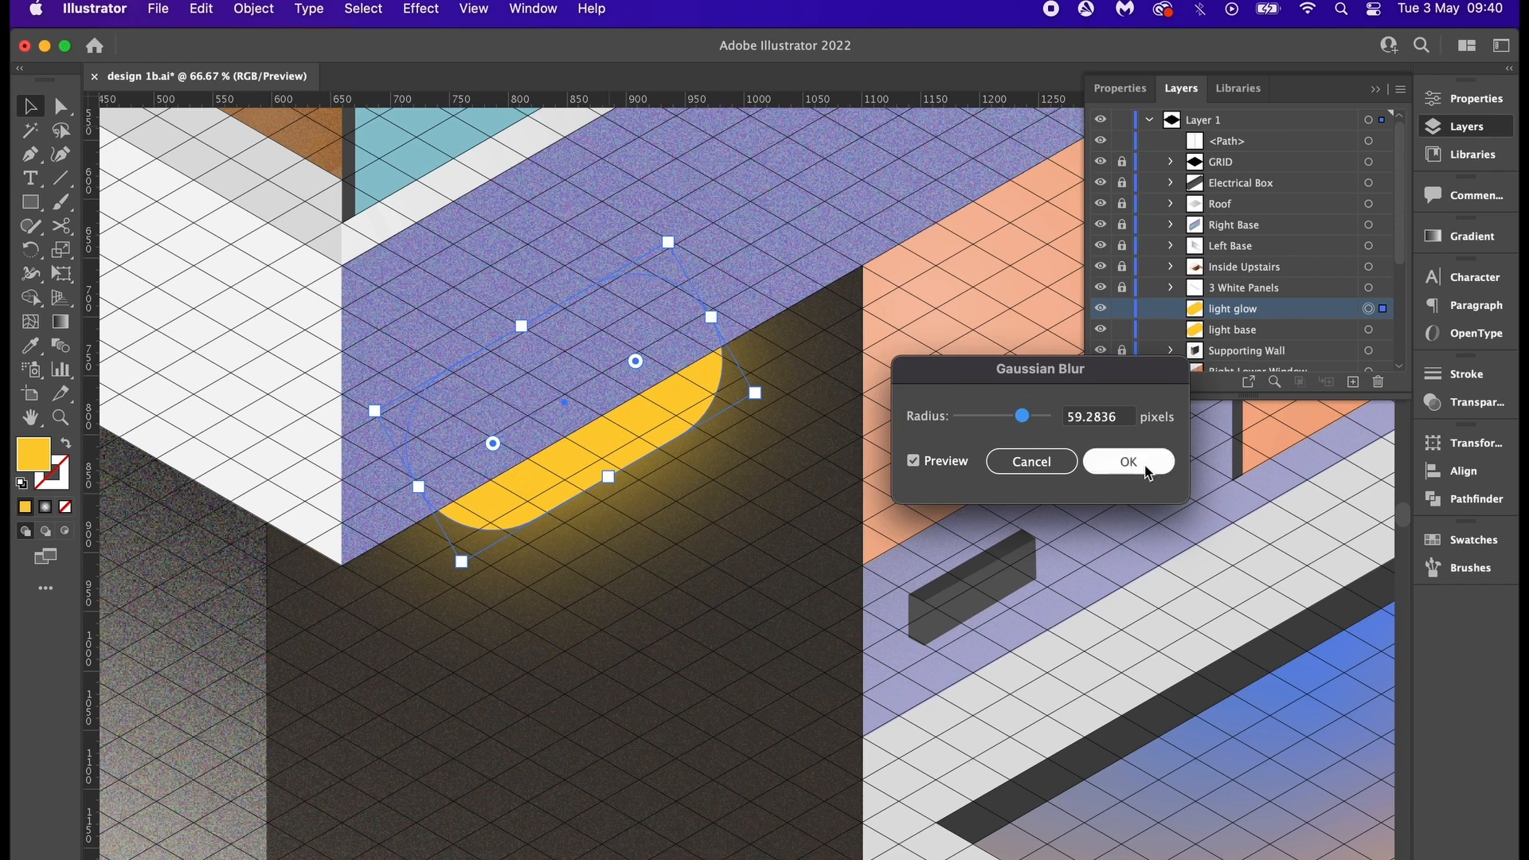
left_click(1129, 461)
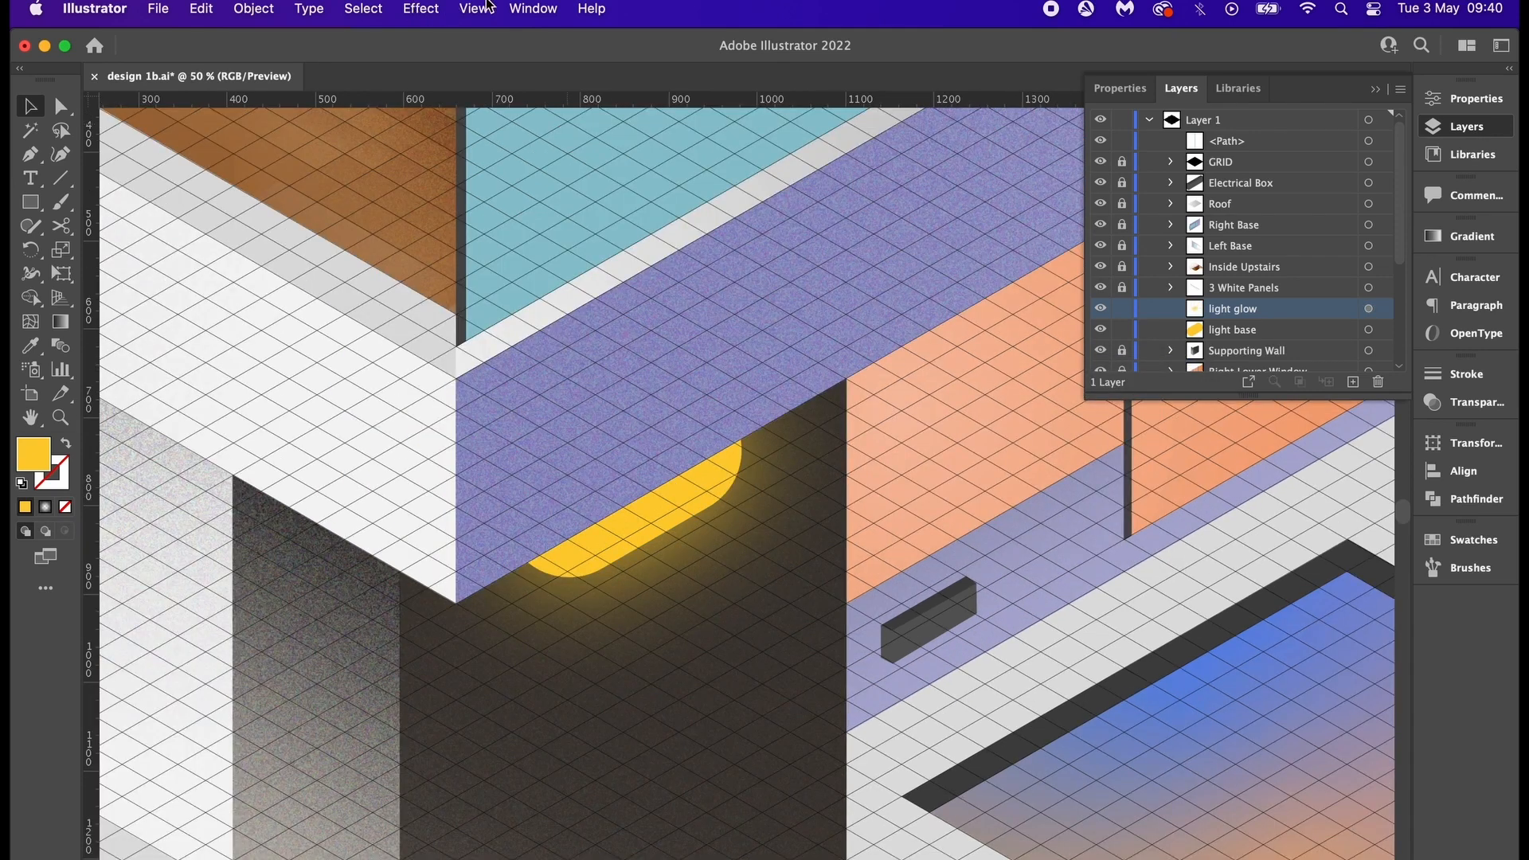
left_click(419, 9)
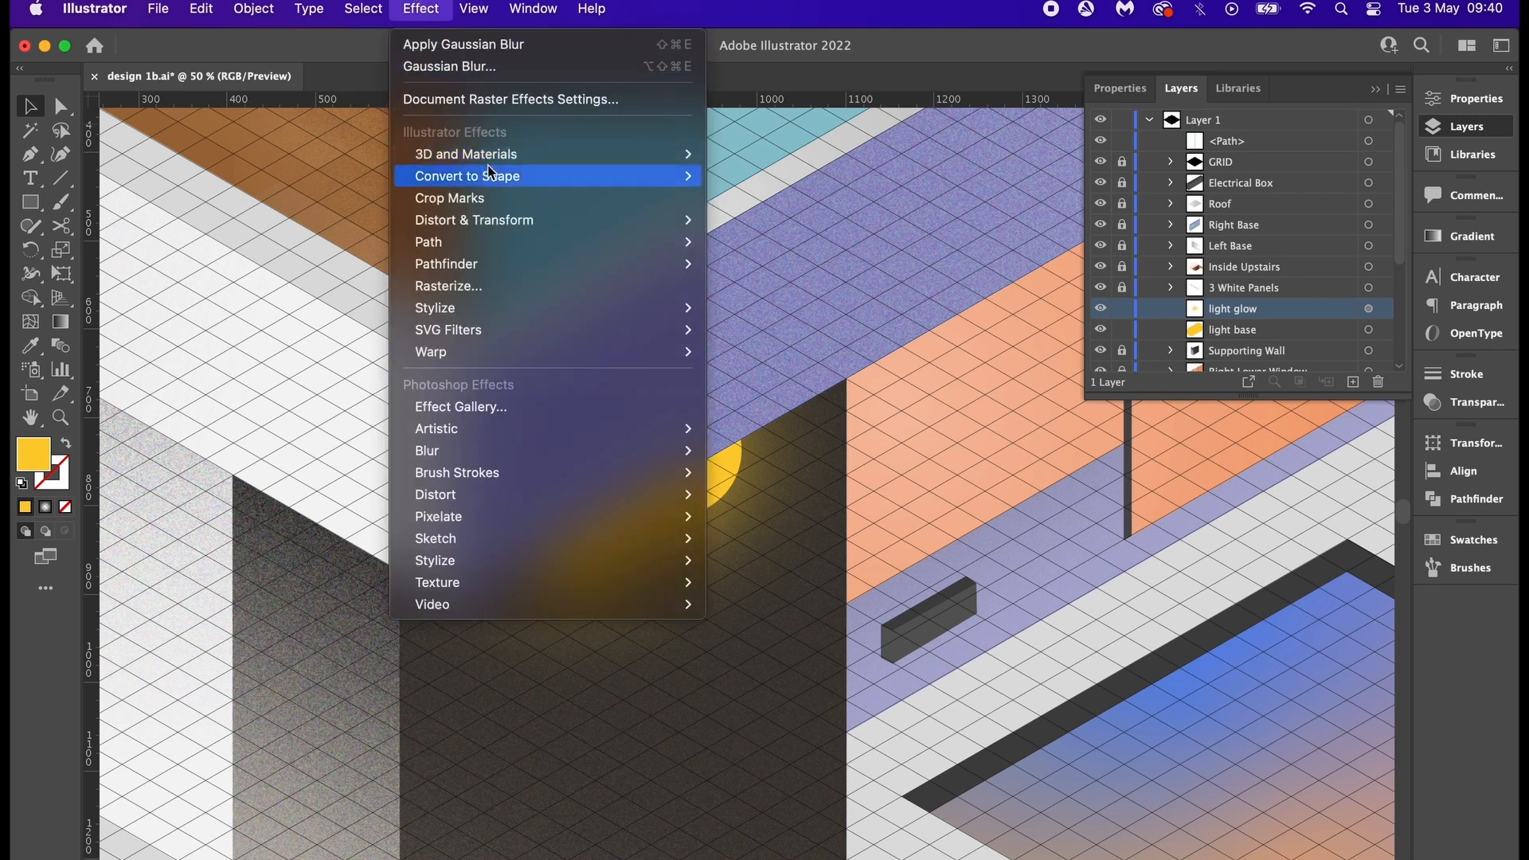
left_click(510, 98)
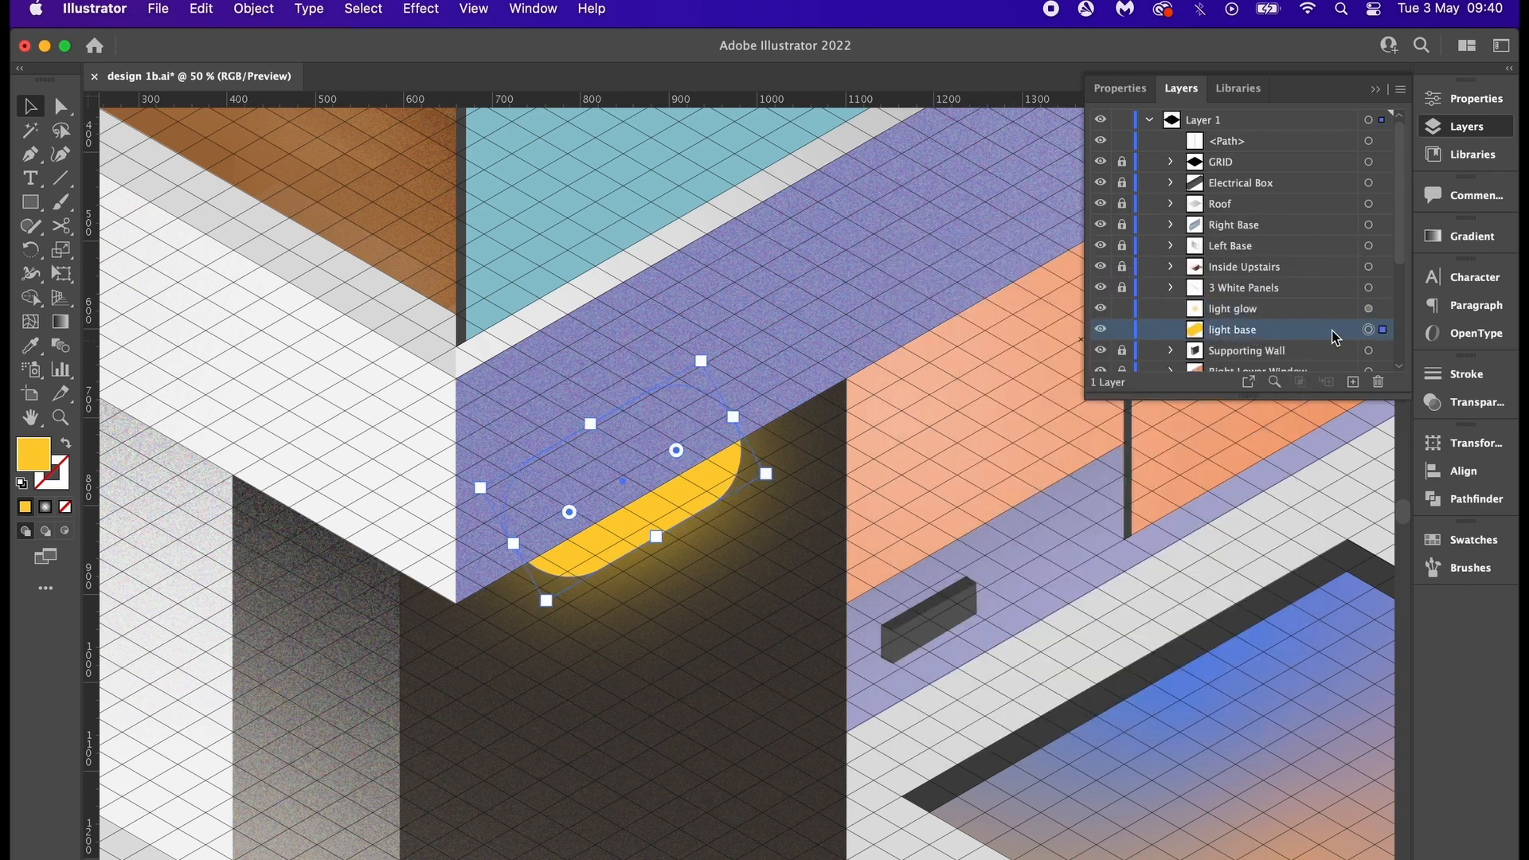
- Rename the new light copy 'Light white' and apply a Gaussian blur of about 9.7 px
double_click(1232, 329)
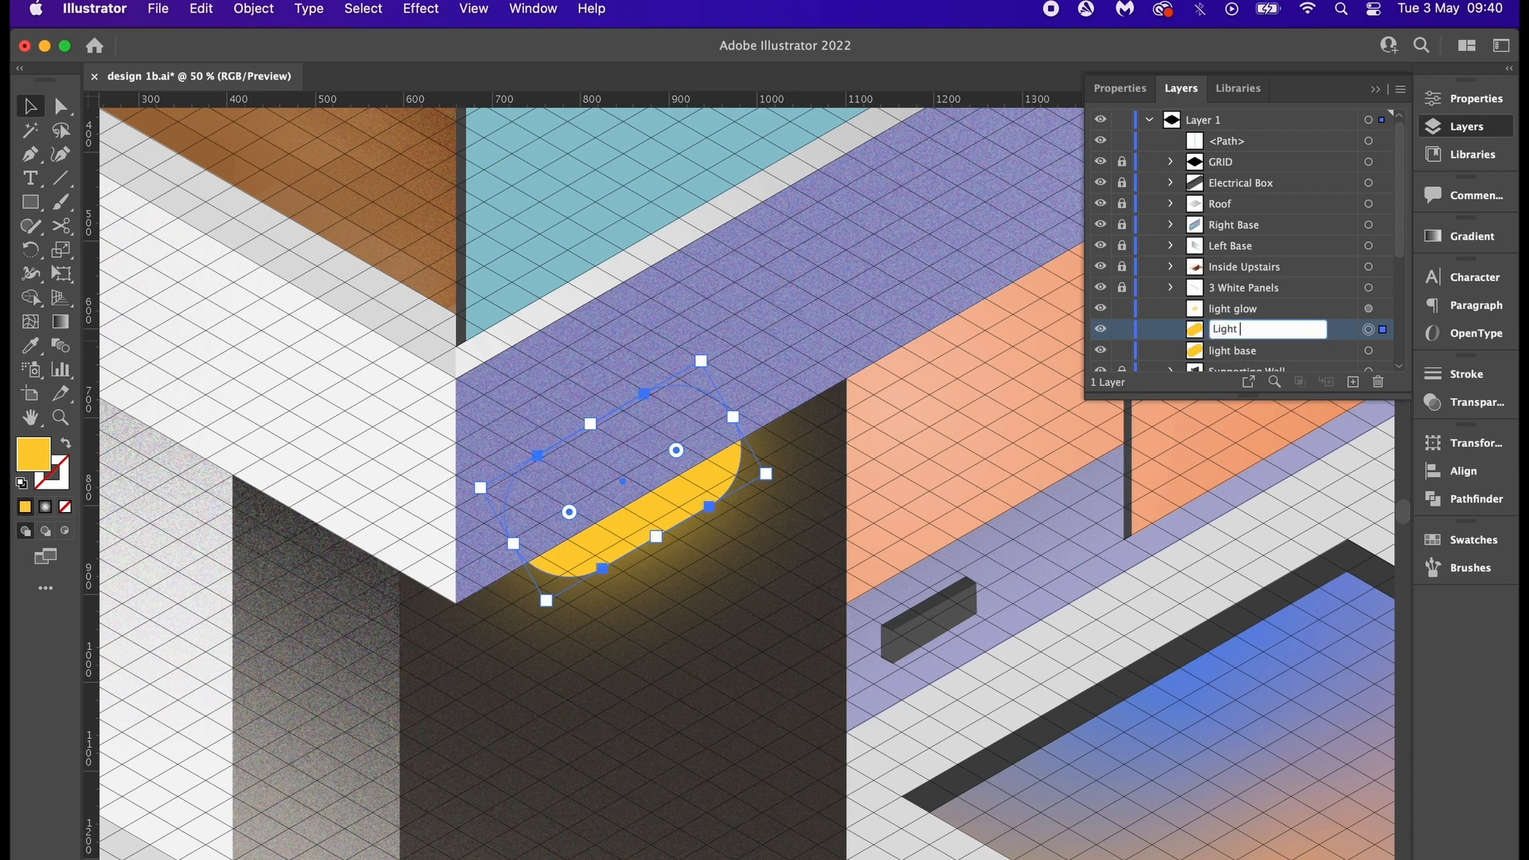
type("white")
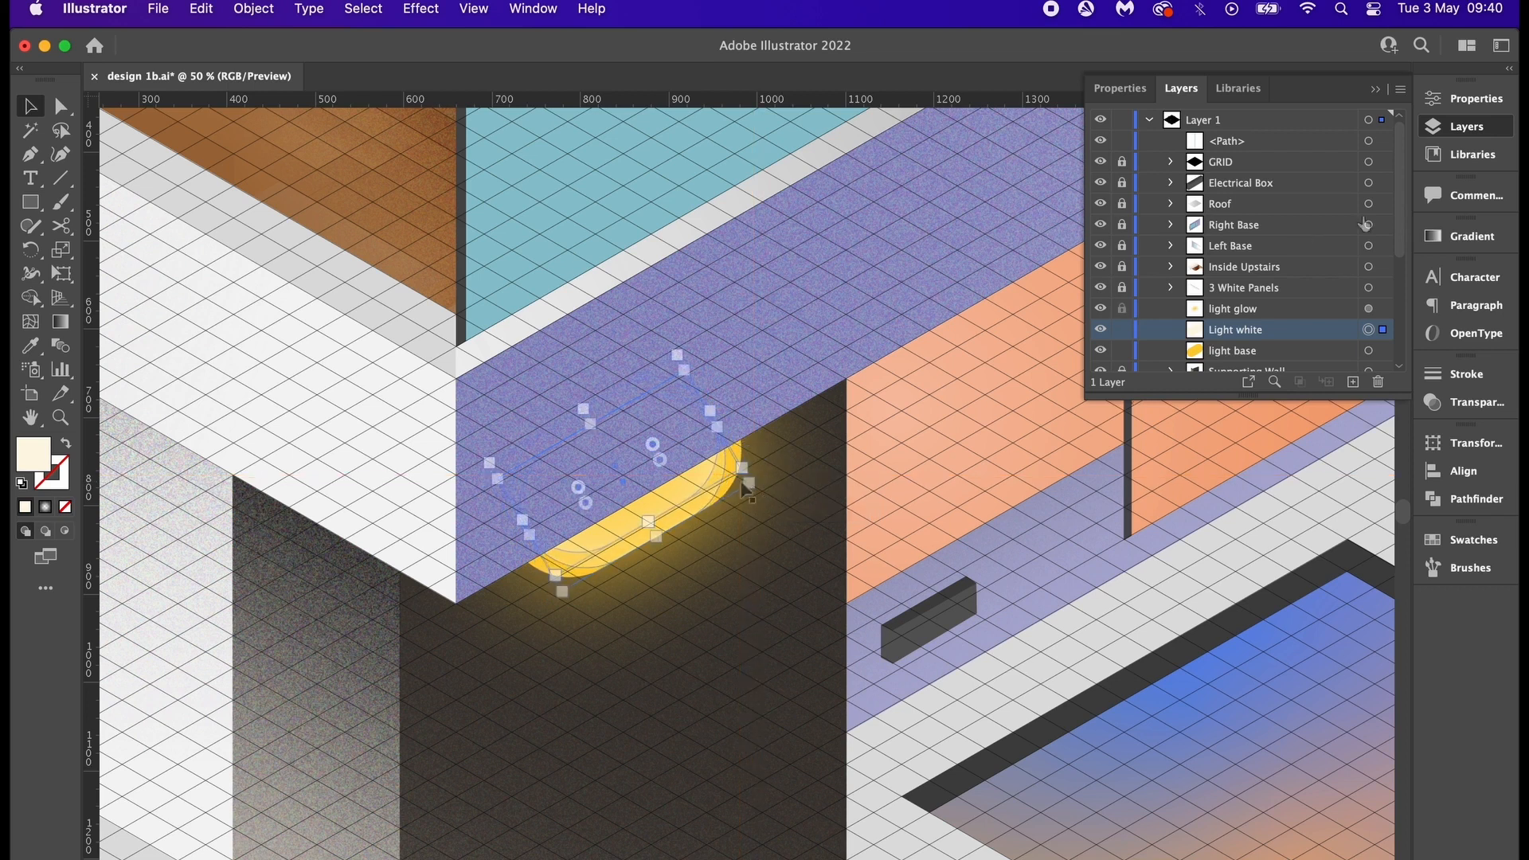
left_click(420, 9)
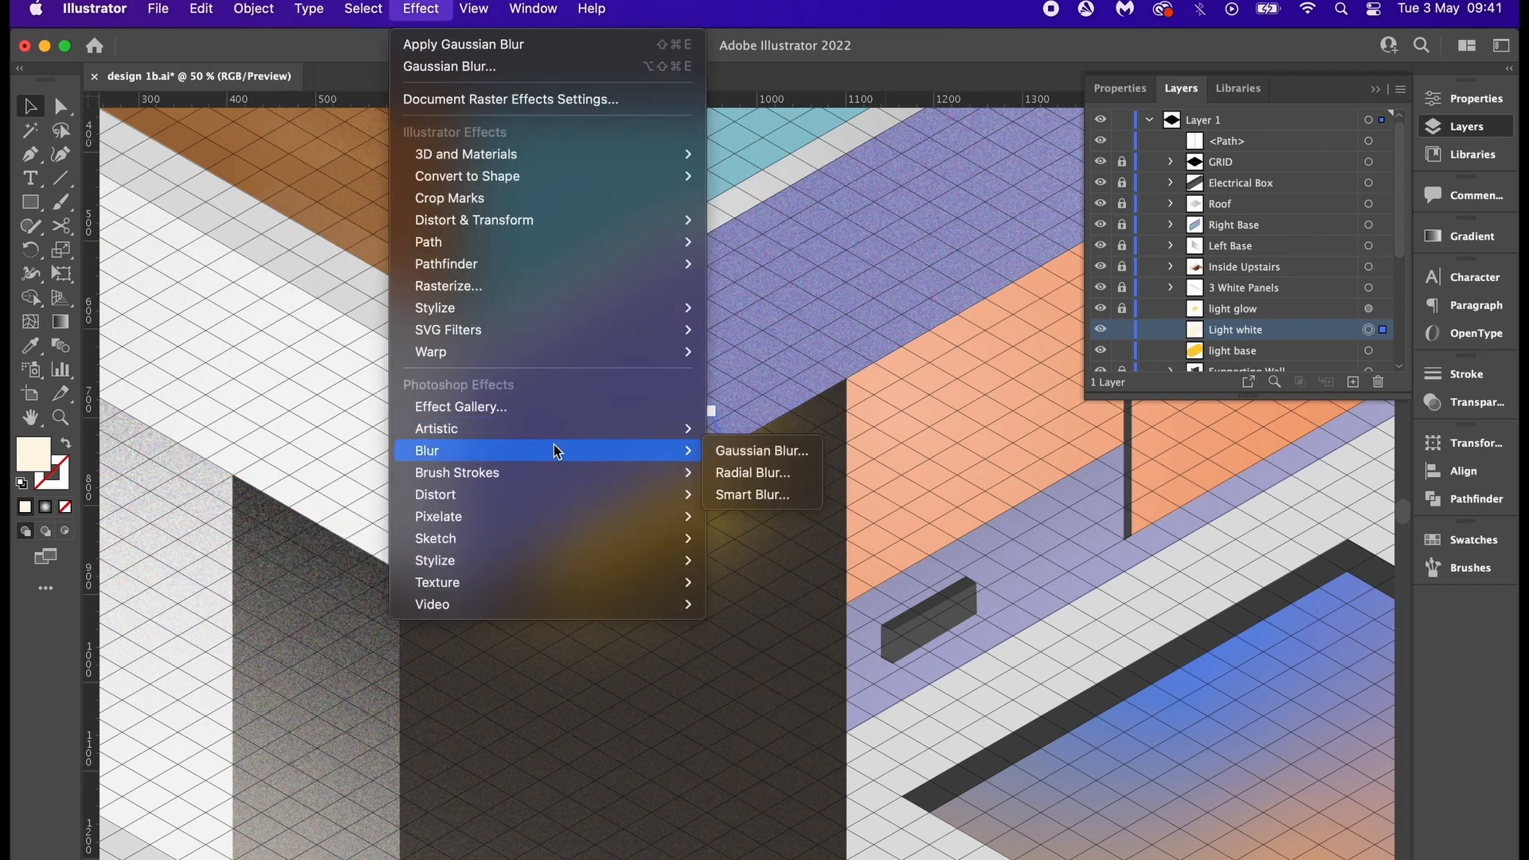
left_click(761, 450)
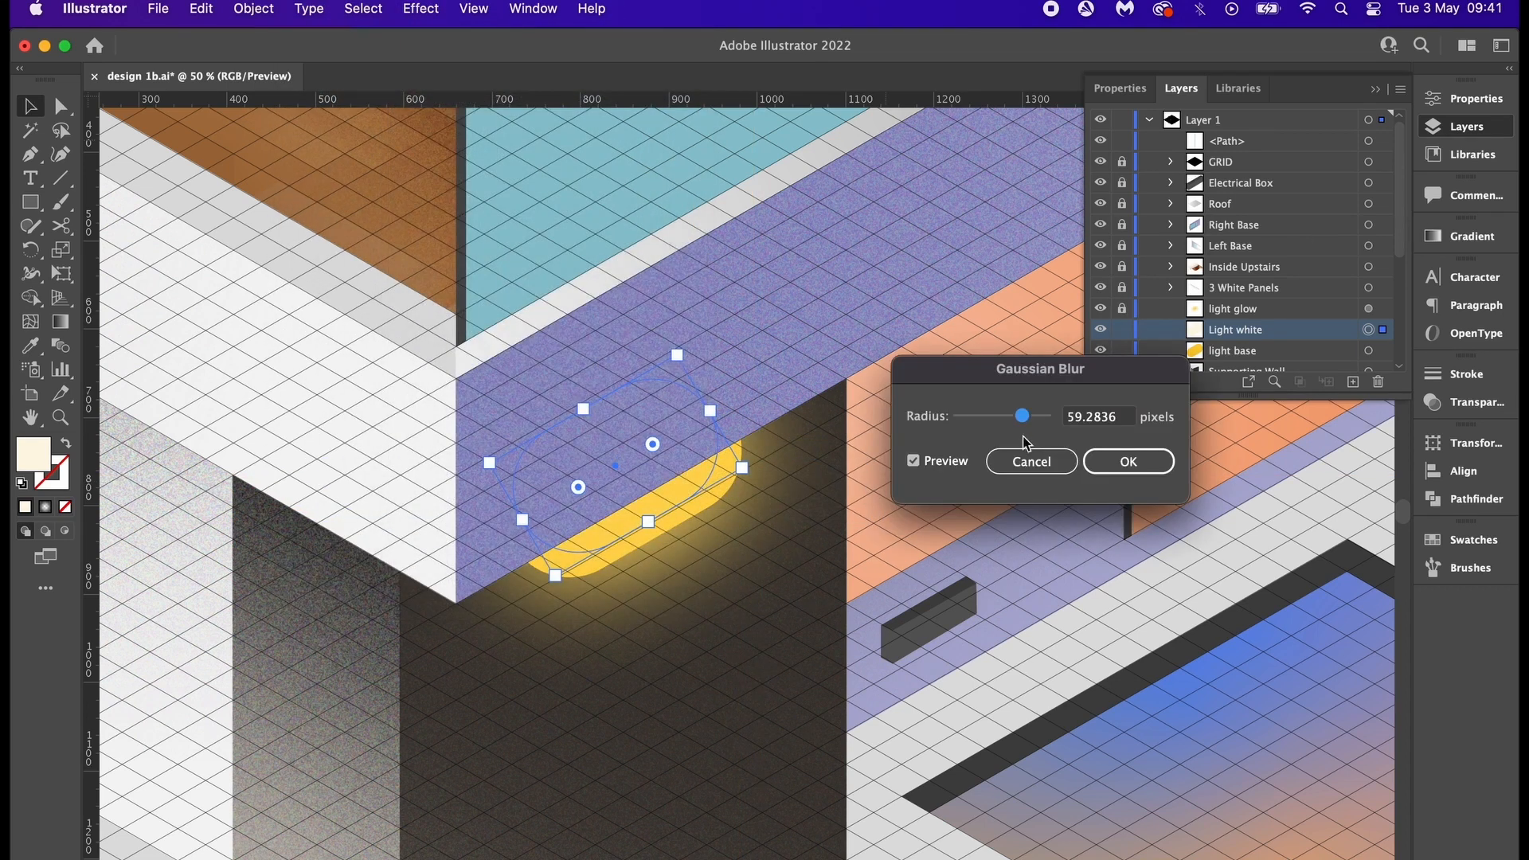
left_click_drag(1021, 416, 998, 416)
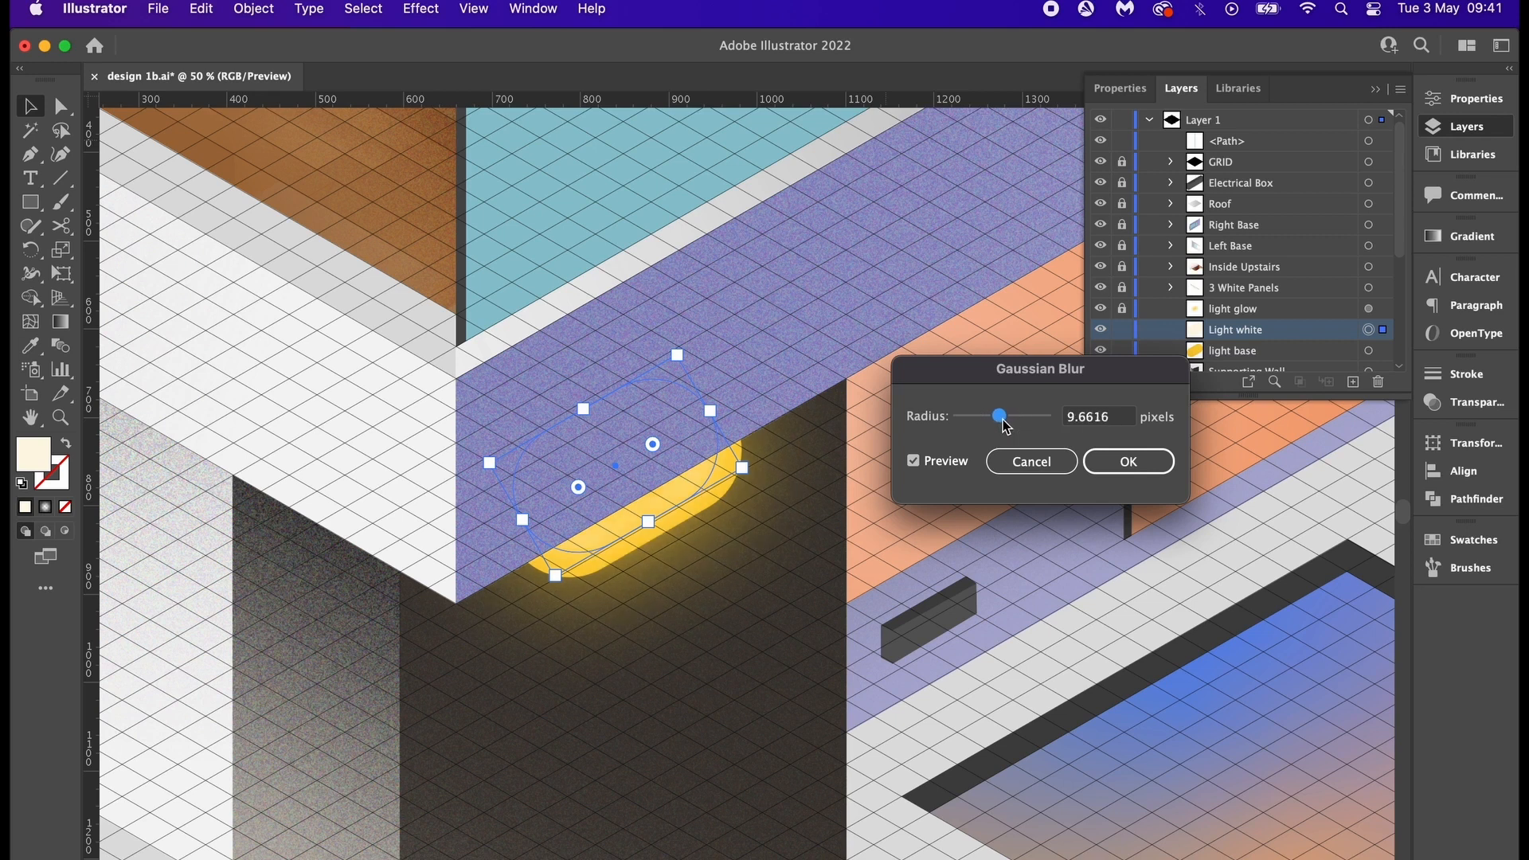
left_click(1128, 460)
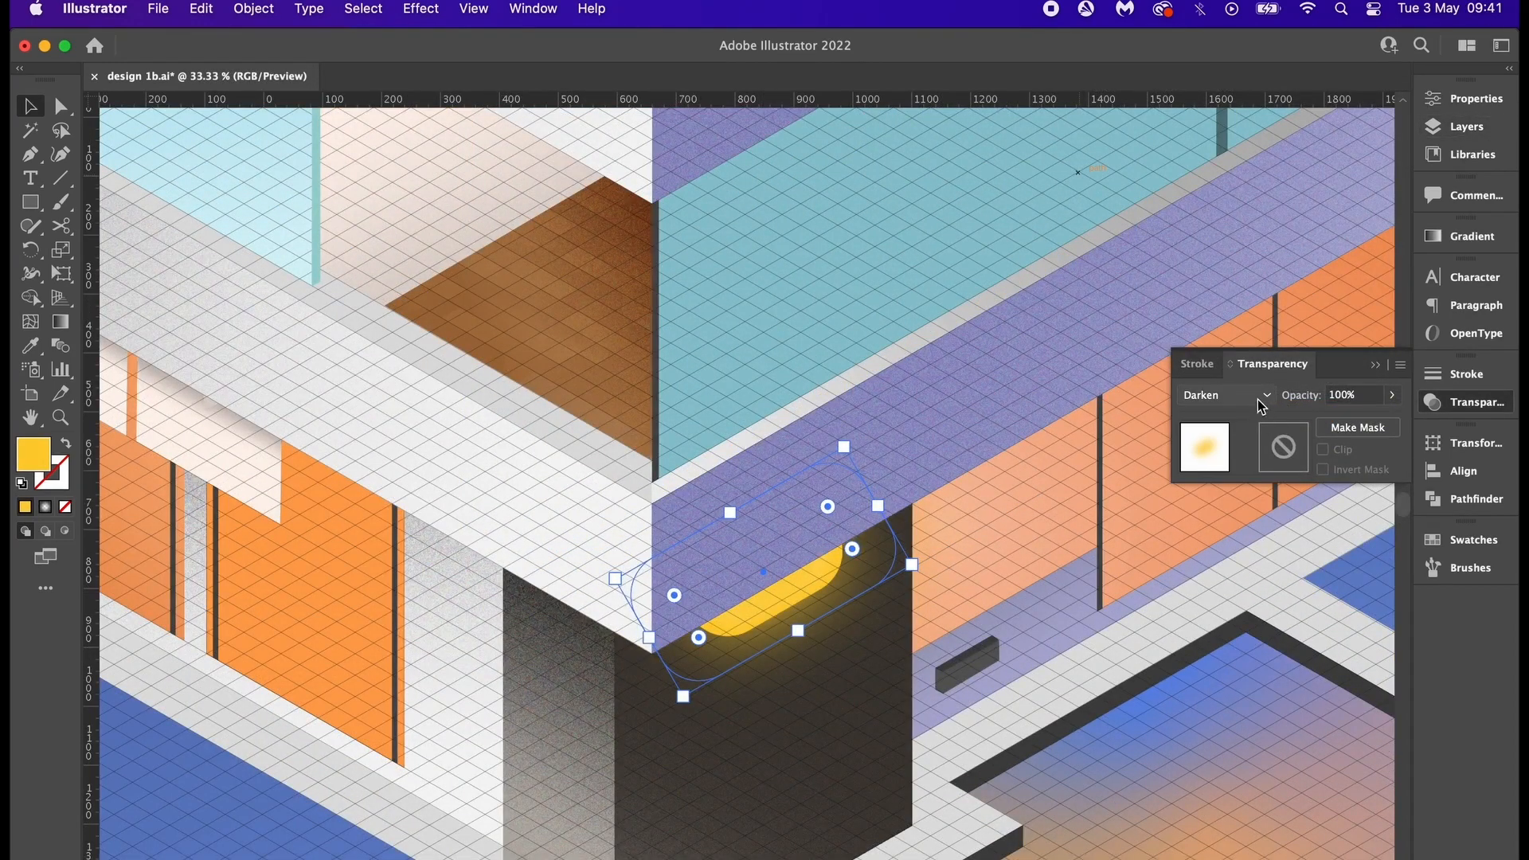
- Set the light shape's Transparency blending mode to Color Dodge
left_click(1224, 395)
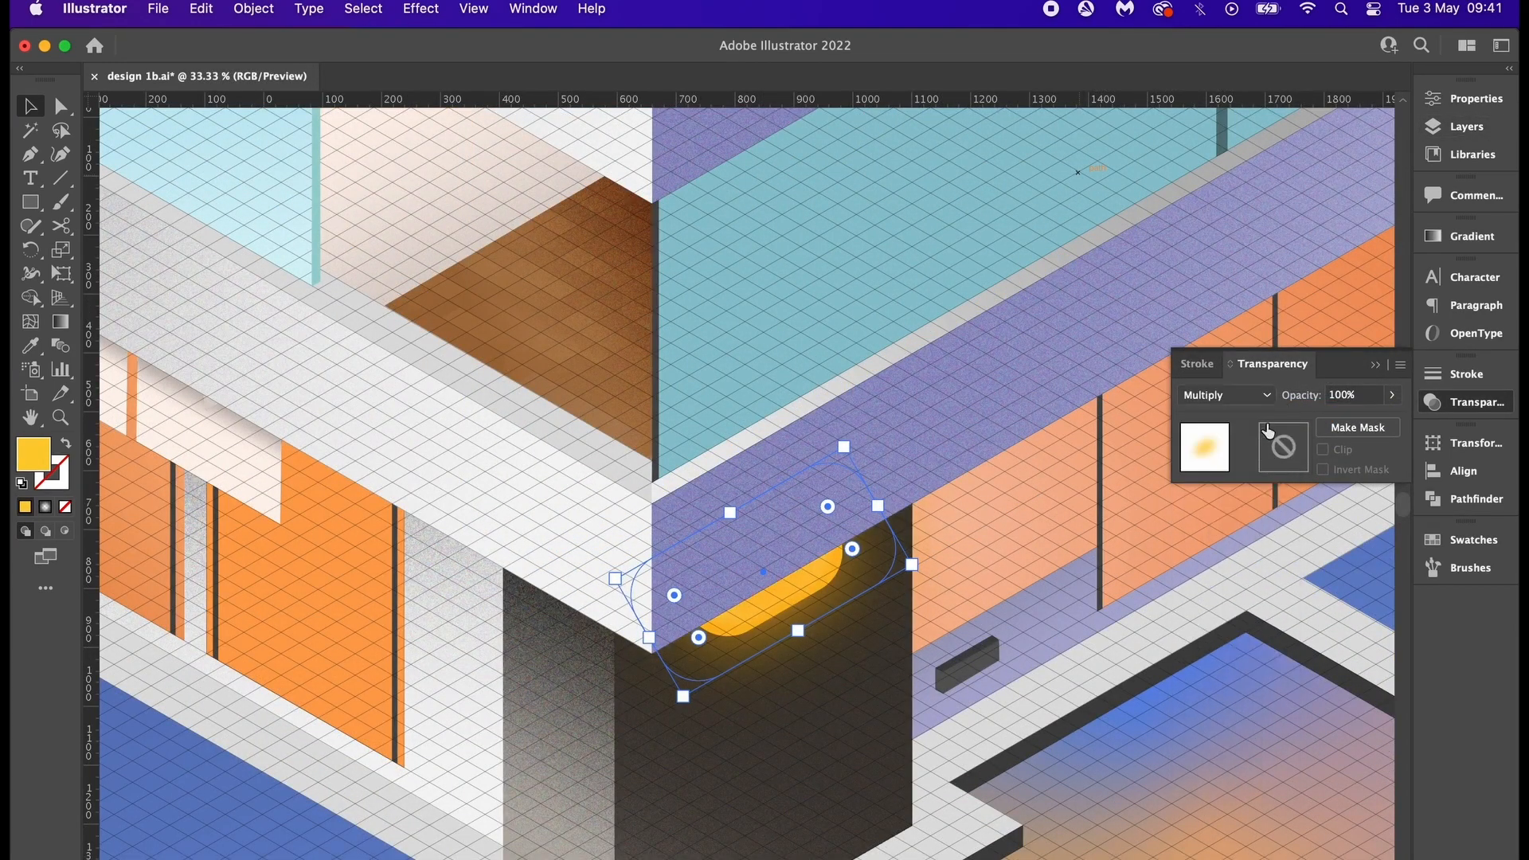
left_click(1224, 394)
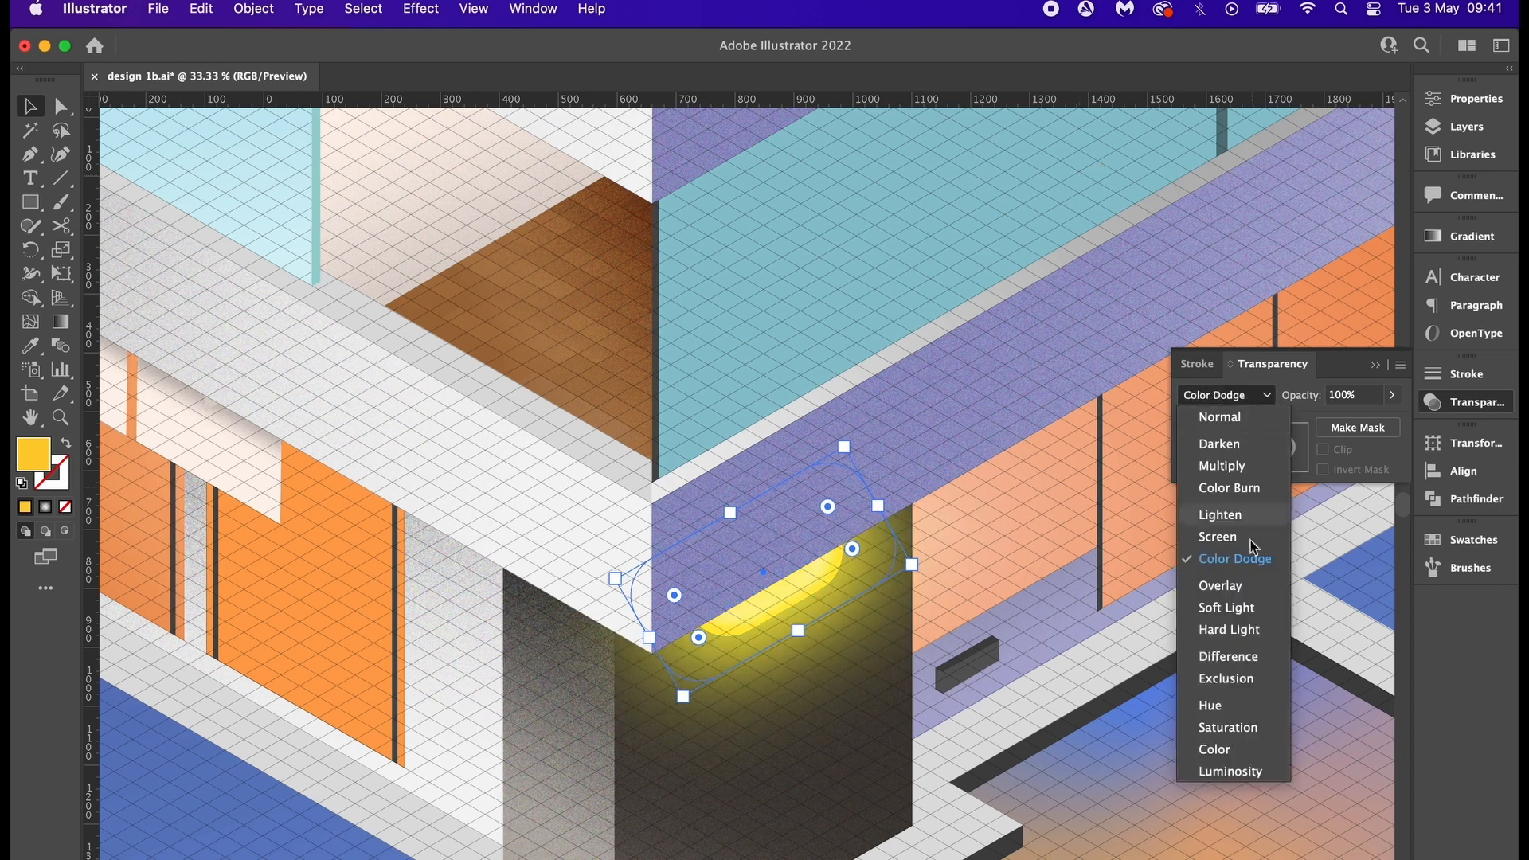
left_click(1220, 585)
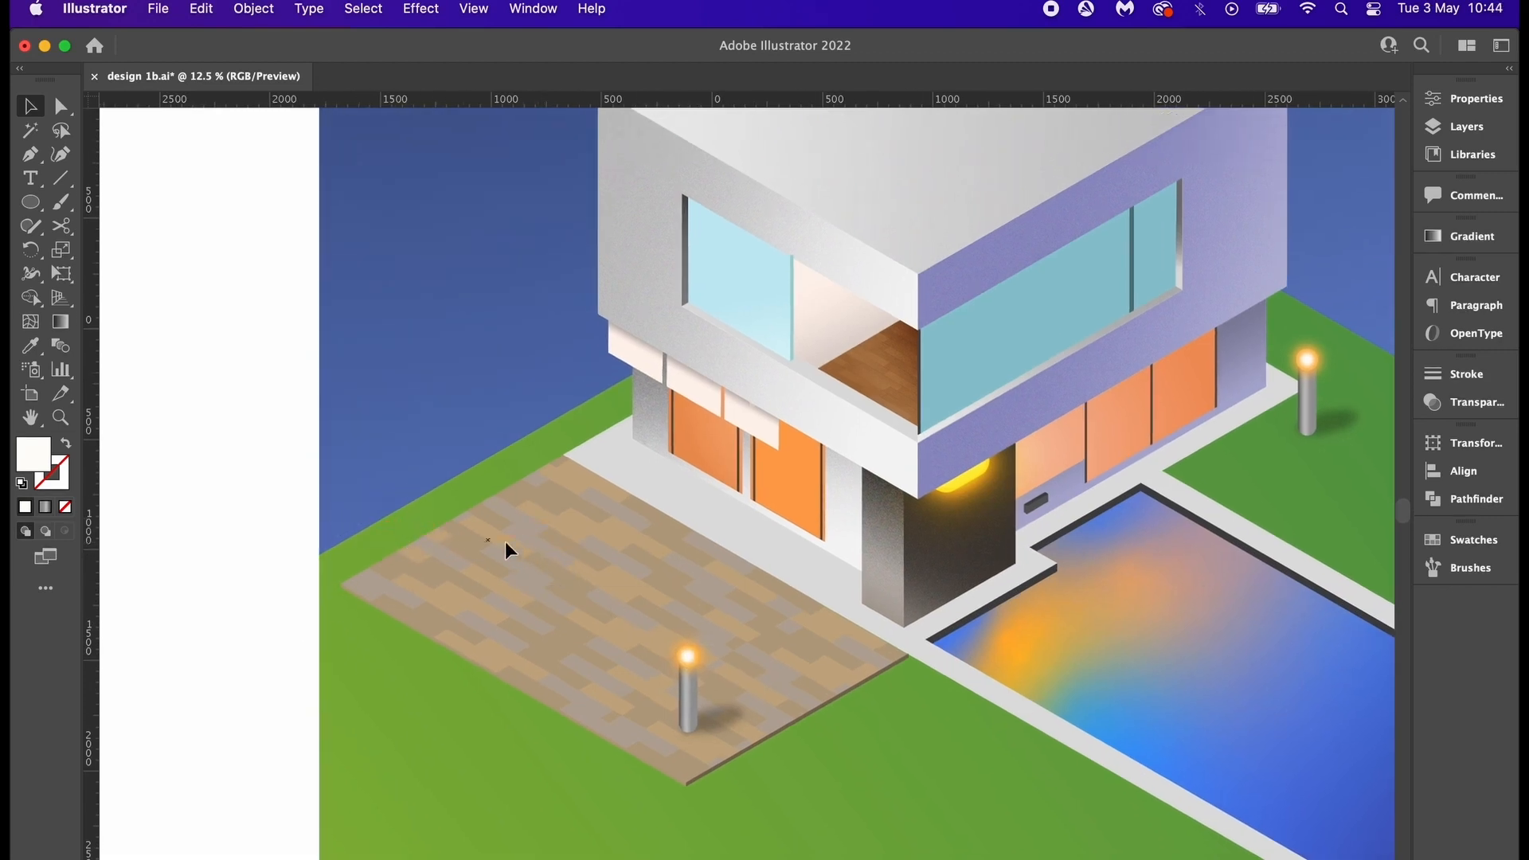
- Draw a tall grey gradient bollard post on the patio and adjust its metallic gradient
left_click_drag(534, 559, 553, 646)
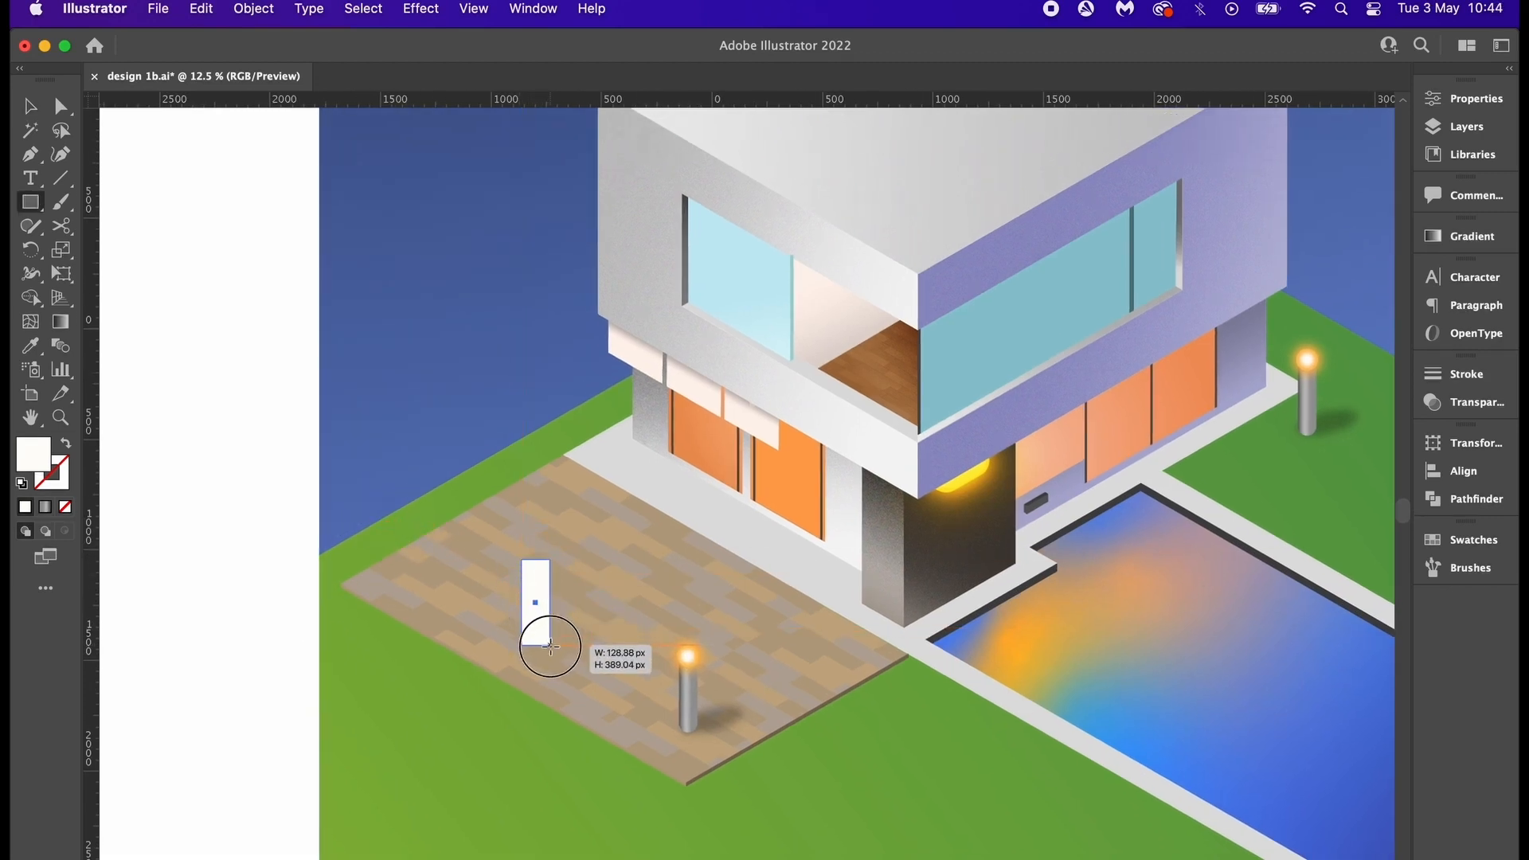
left_click(31, 106)
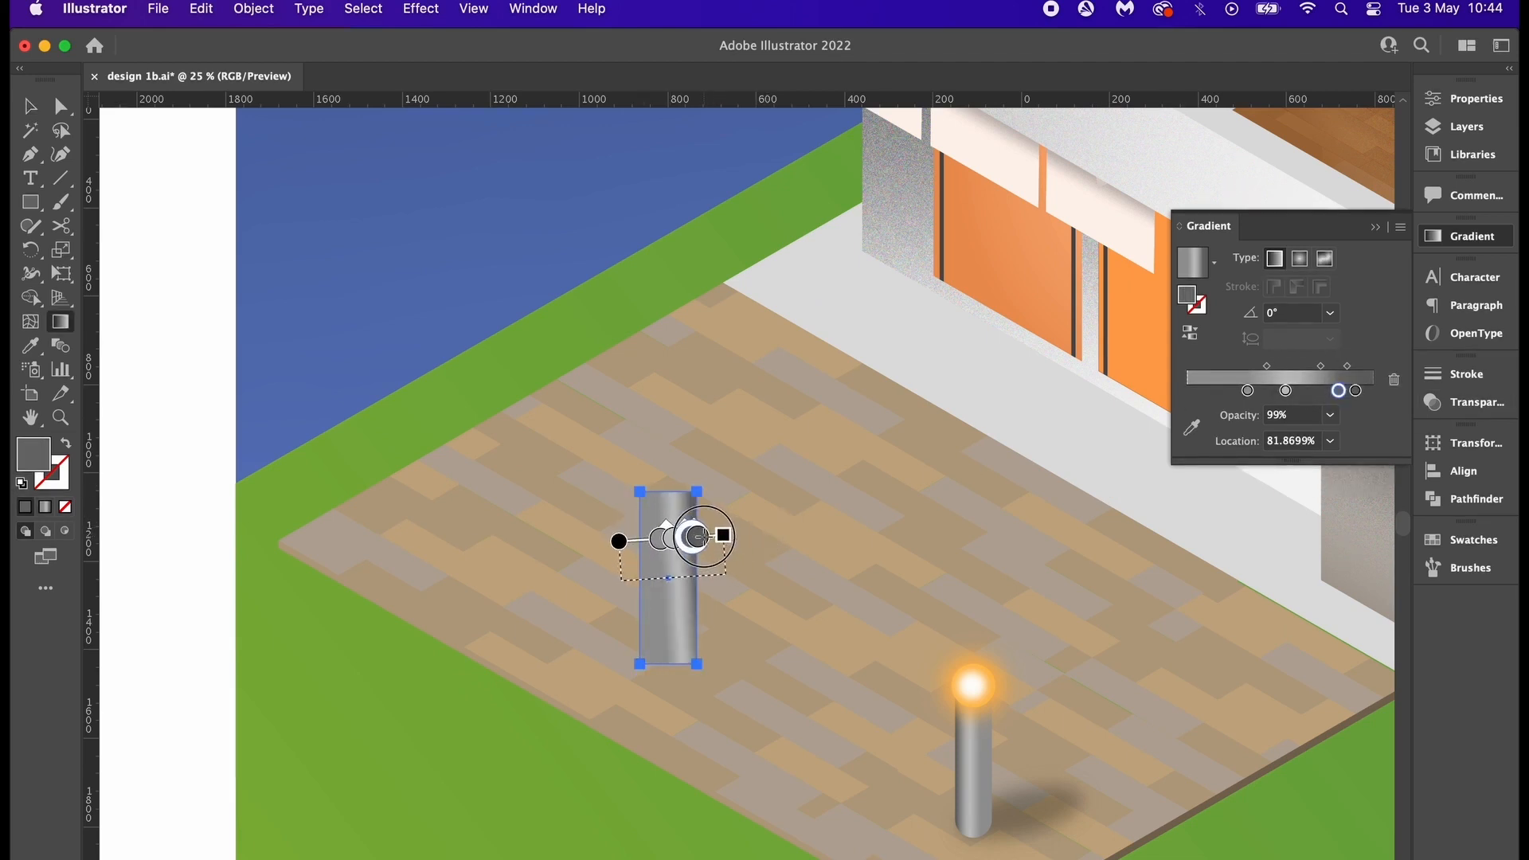
left_click_drag(692, 536, 692, 578)
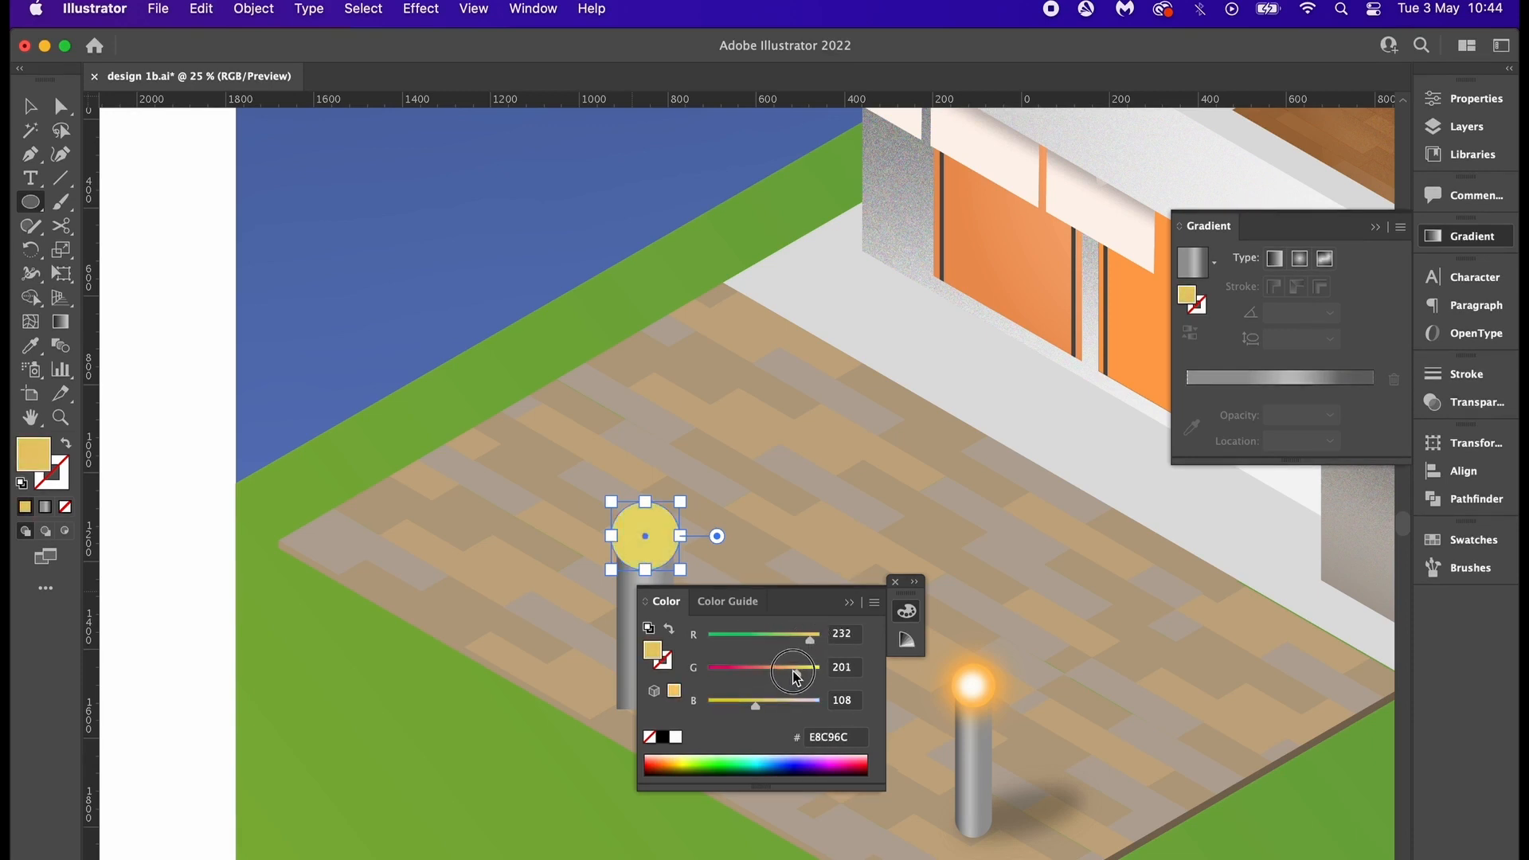
- Create a 155 px orange circle as the lamp head on top of the post
left_click_drag(809, 667, 788, 667)
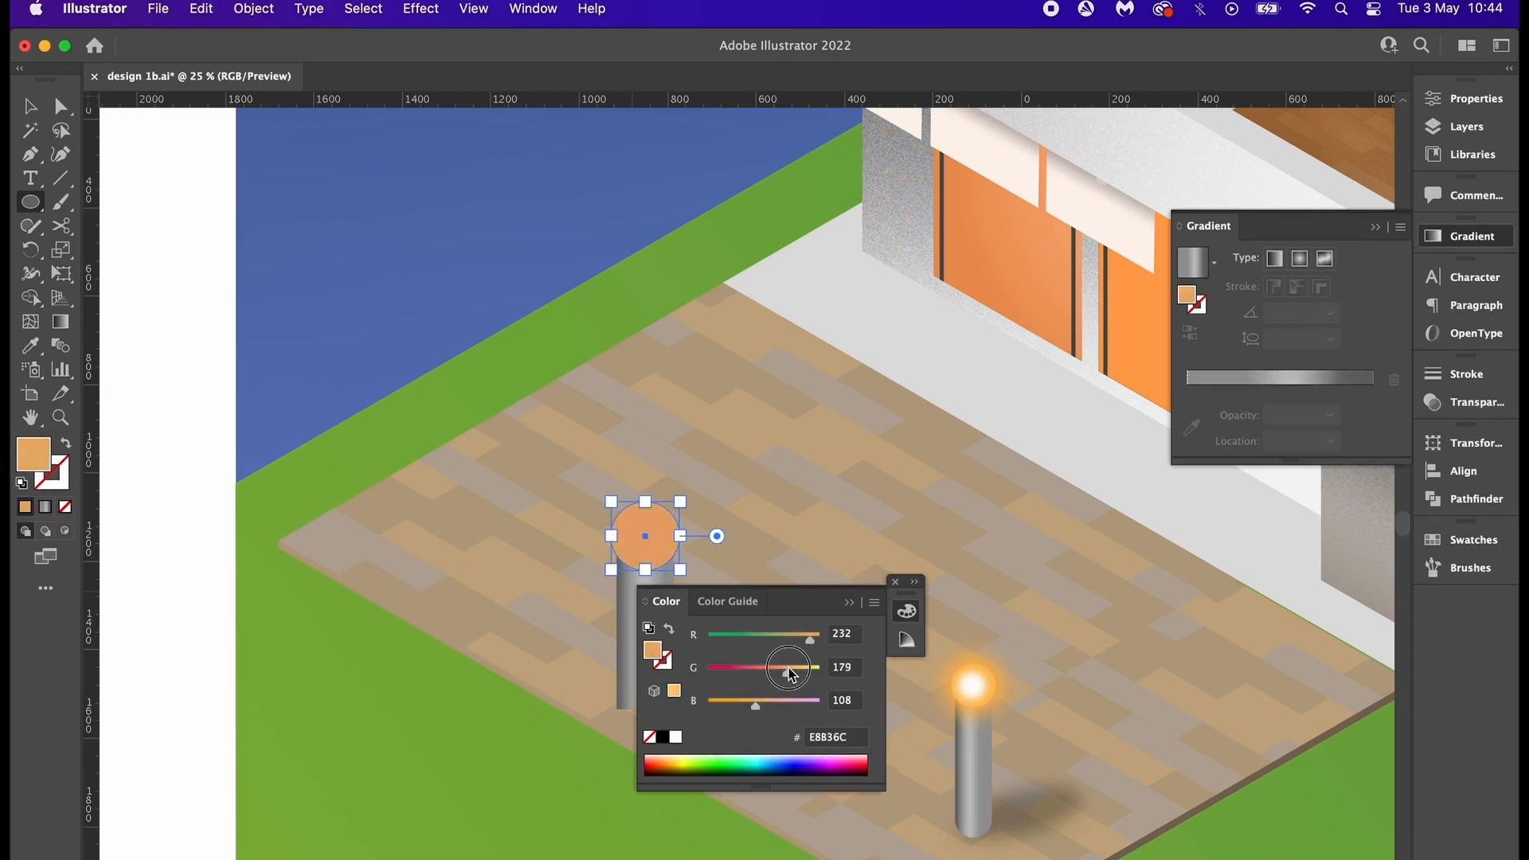
left_click_drag(754, 700, 736, 700)
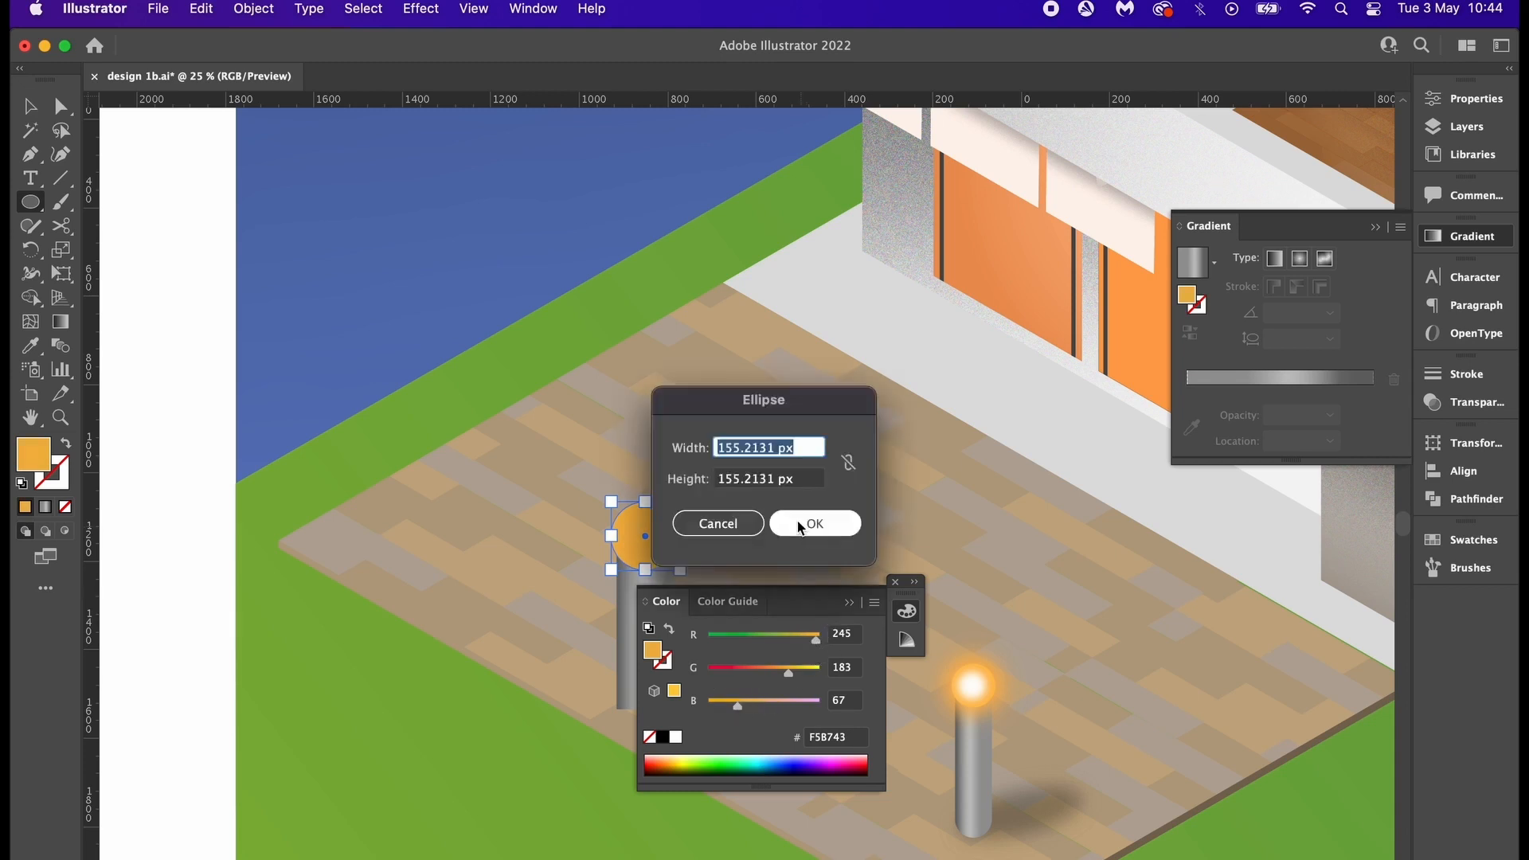
left_click(814, 524)
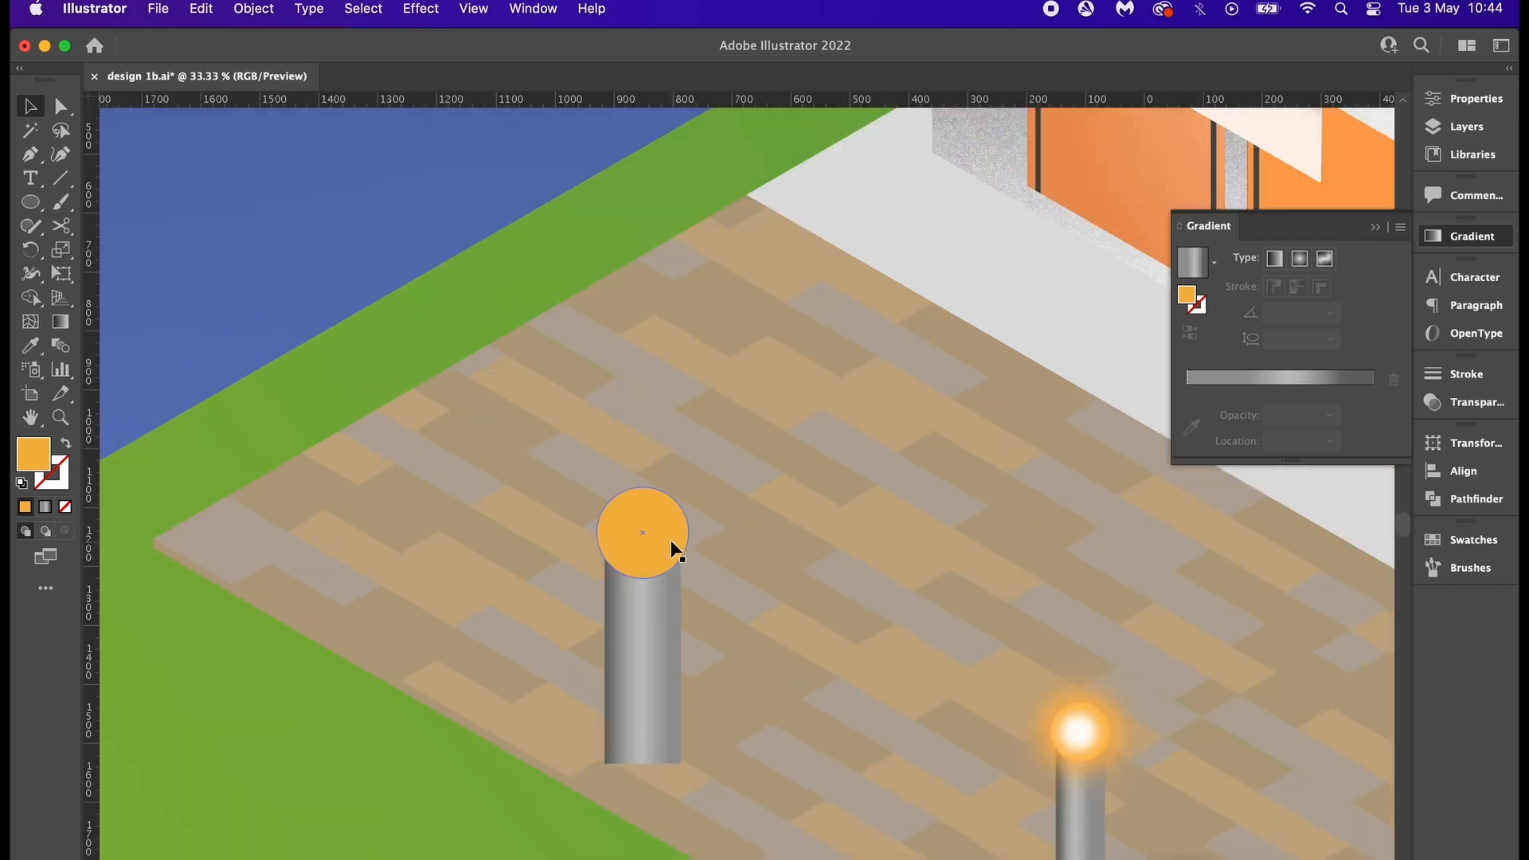
left_click(642, 533)
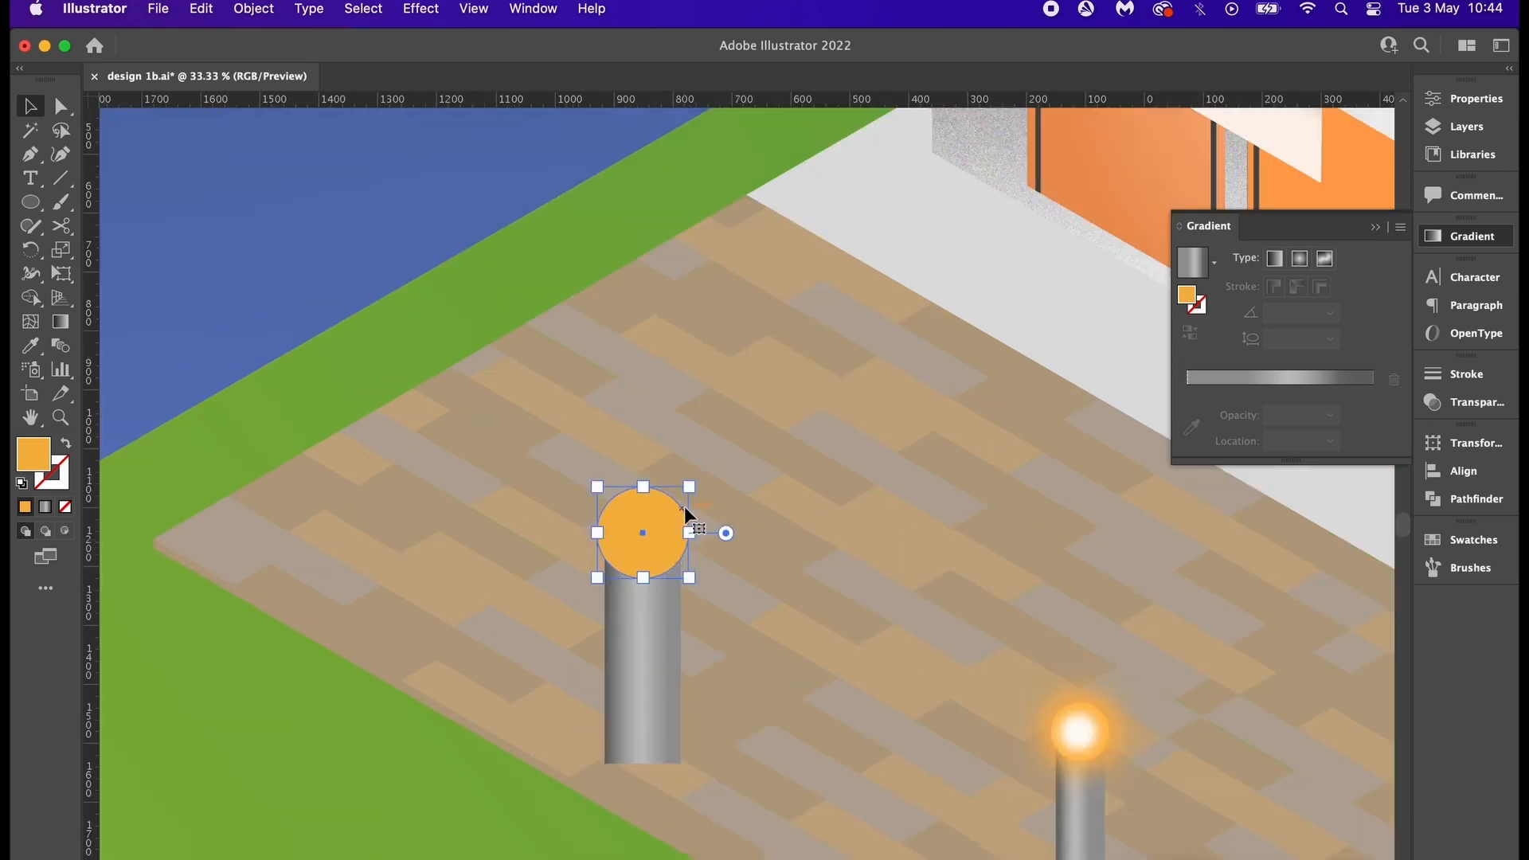
- Add a smaller white circle inside the lamp head and blur it into a glowing core
left_click_drag(690, 486, 668, 507)
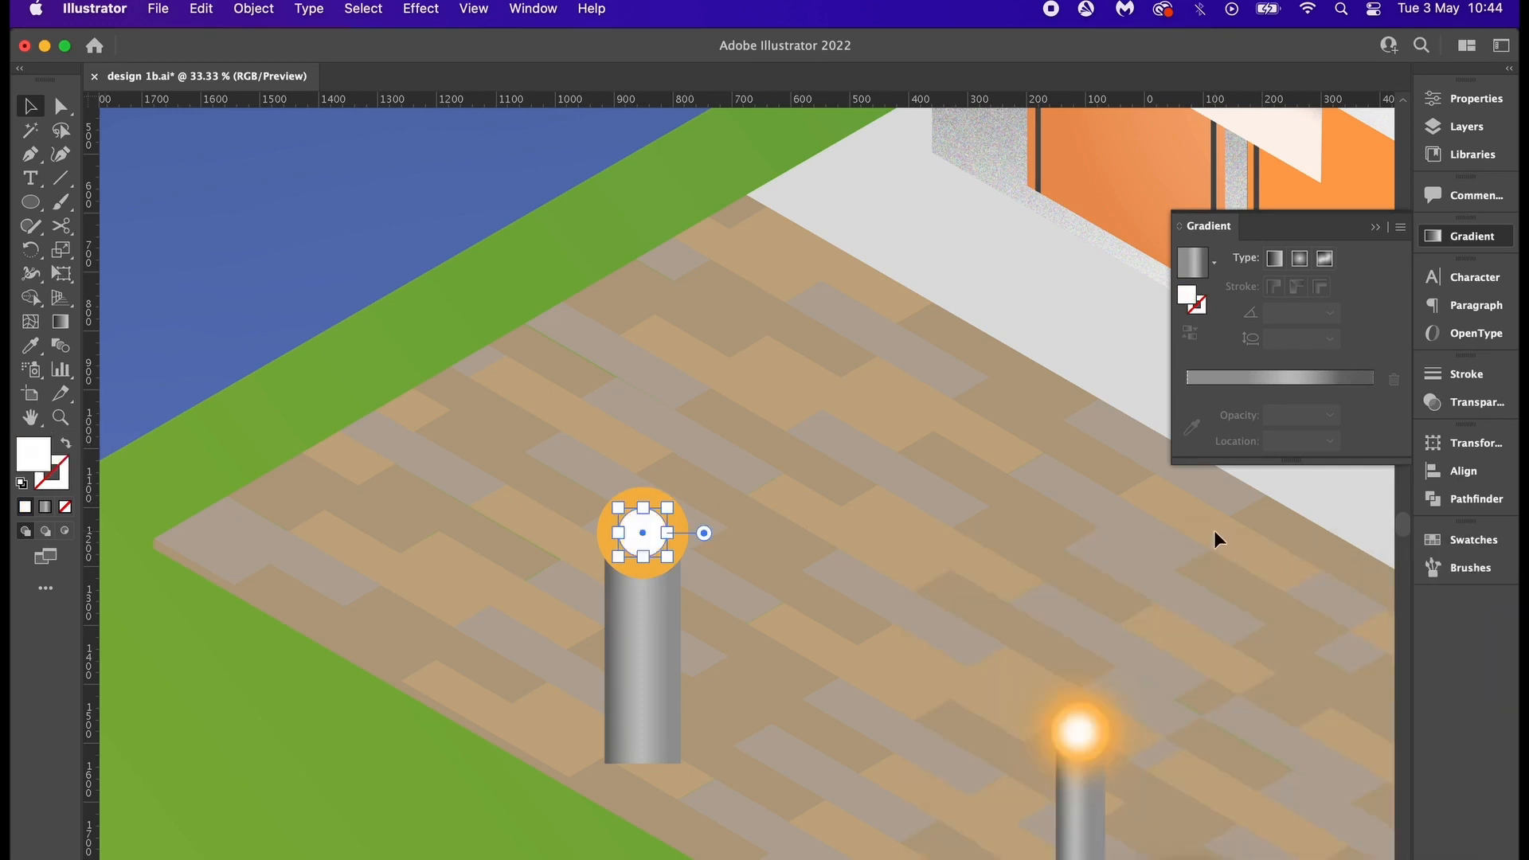
left_click(420, 9)
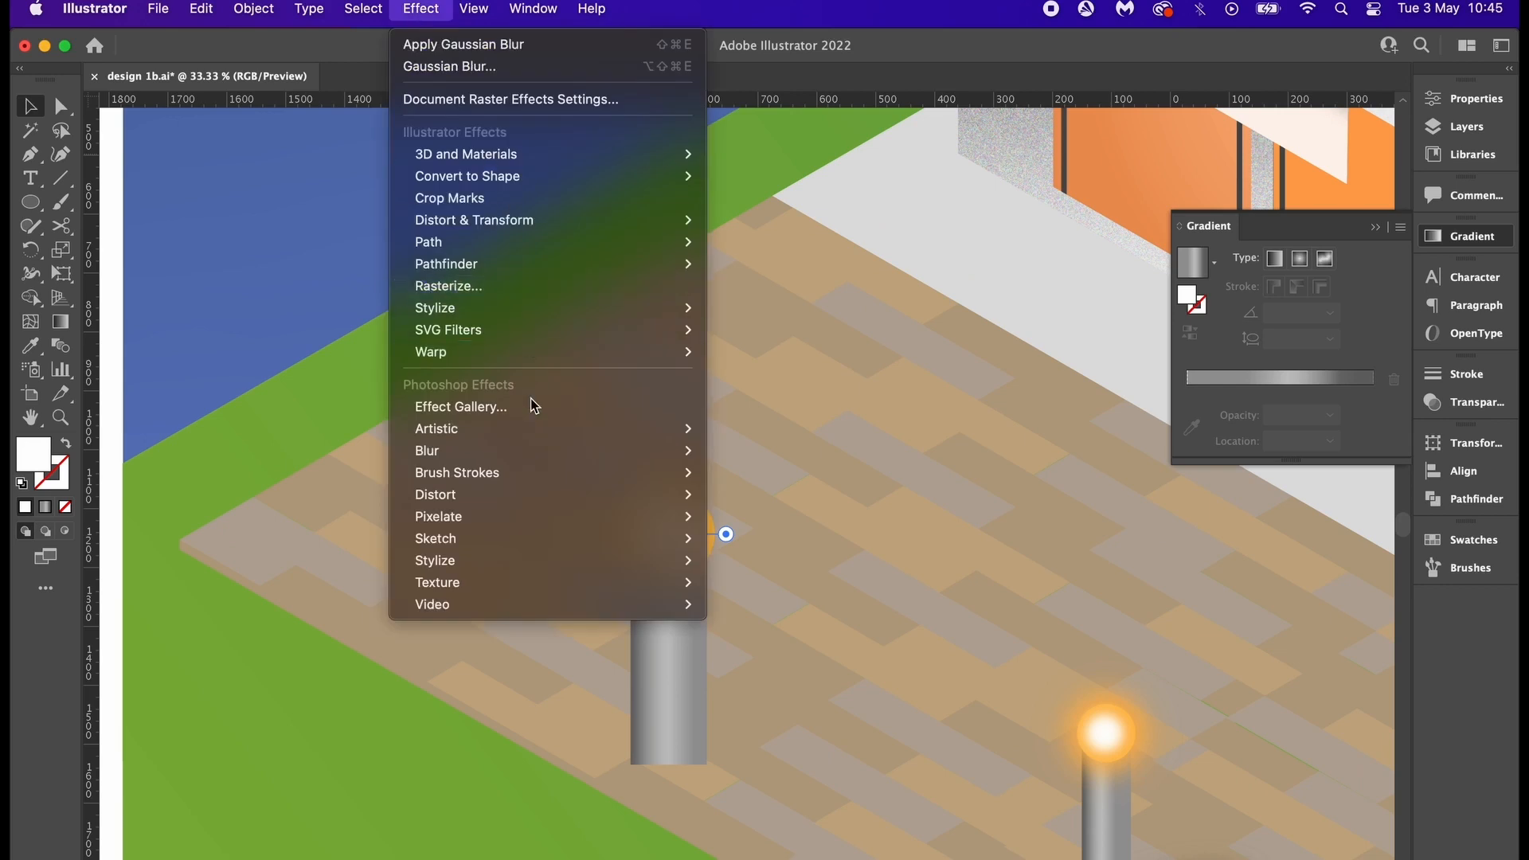
left_click(450, 66)
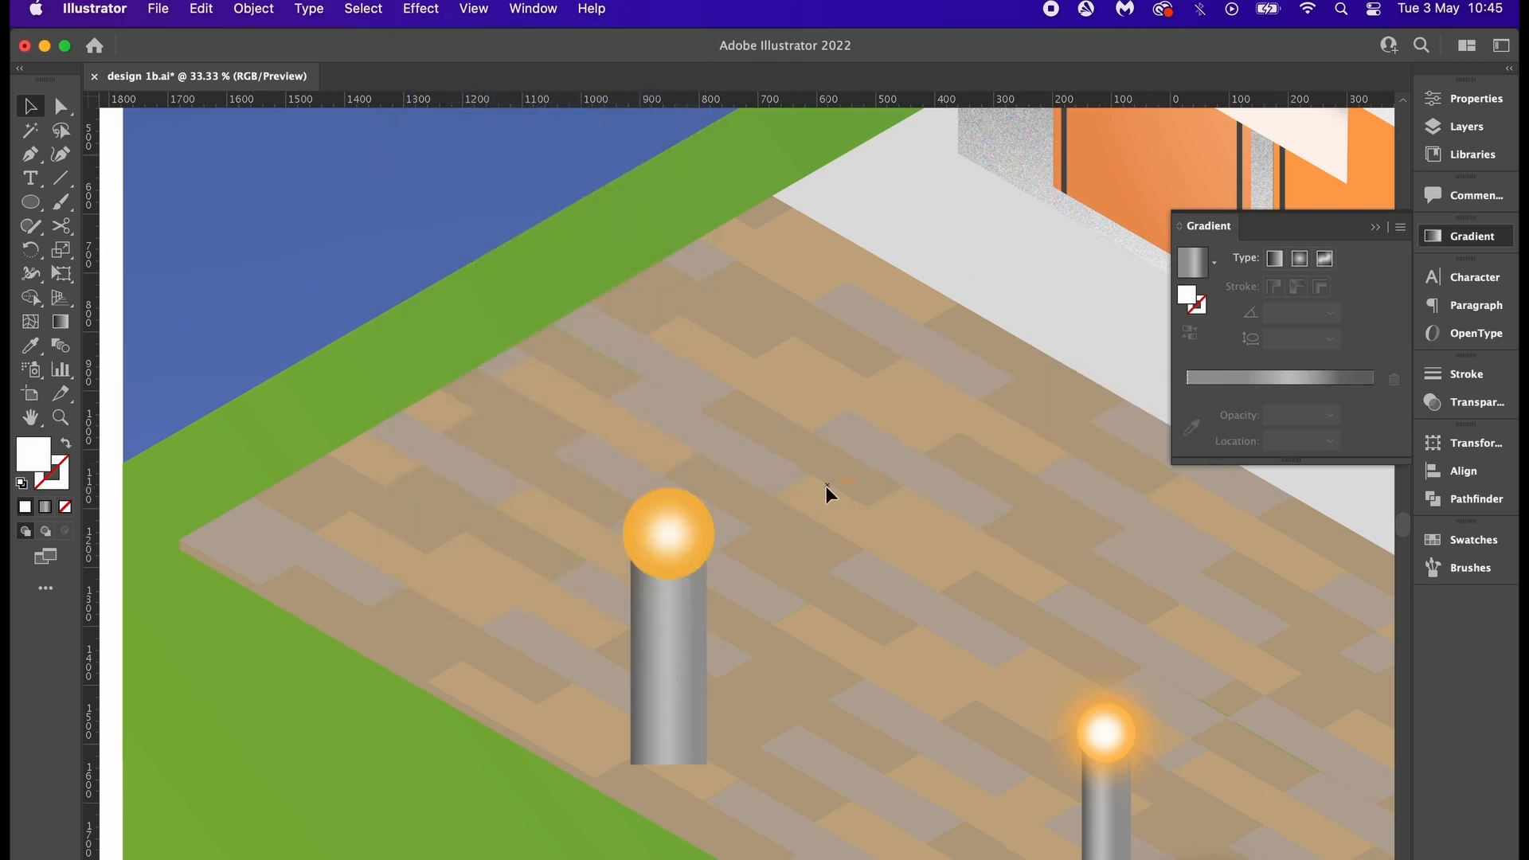
mouse_move(723, 533)
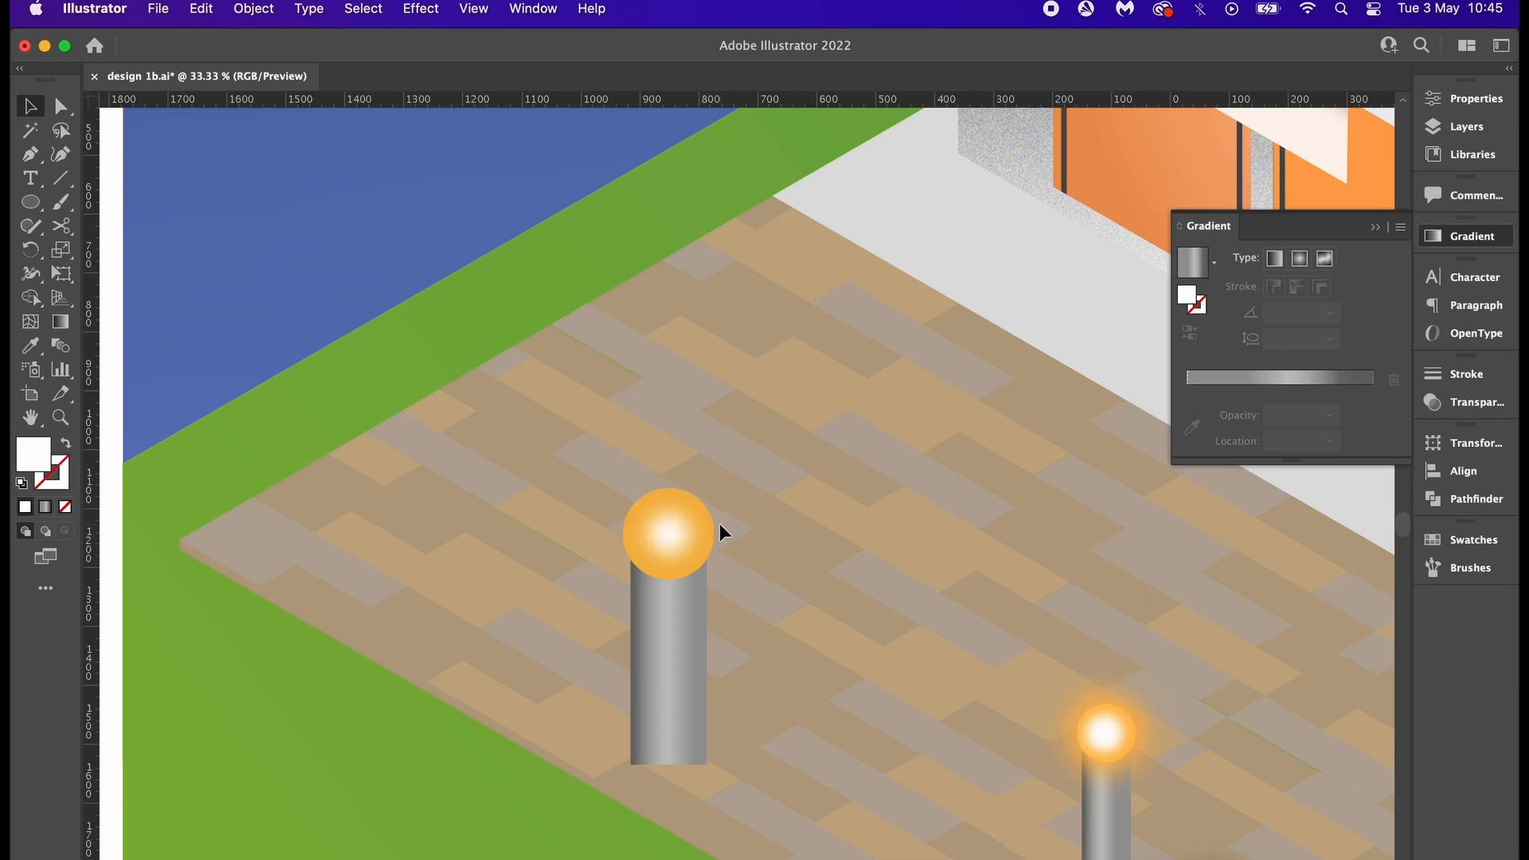
left_click(669, 533)
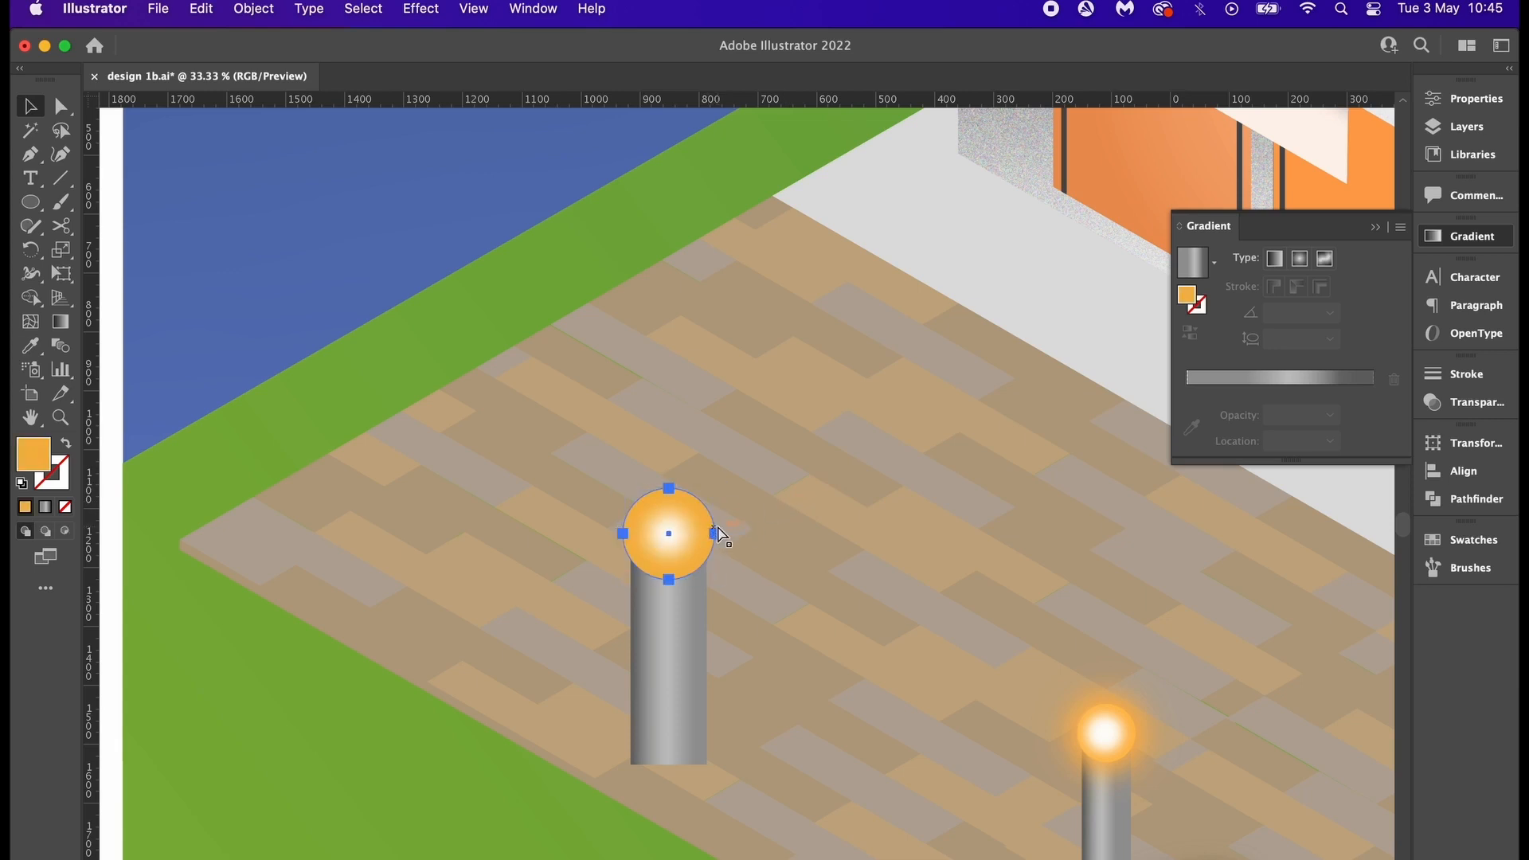
left_click(420, 9)
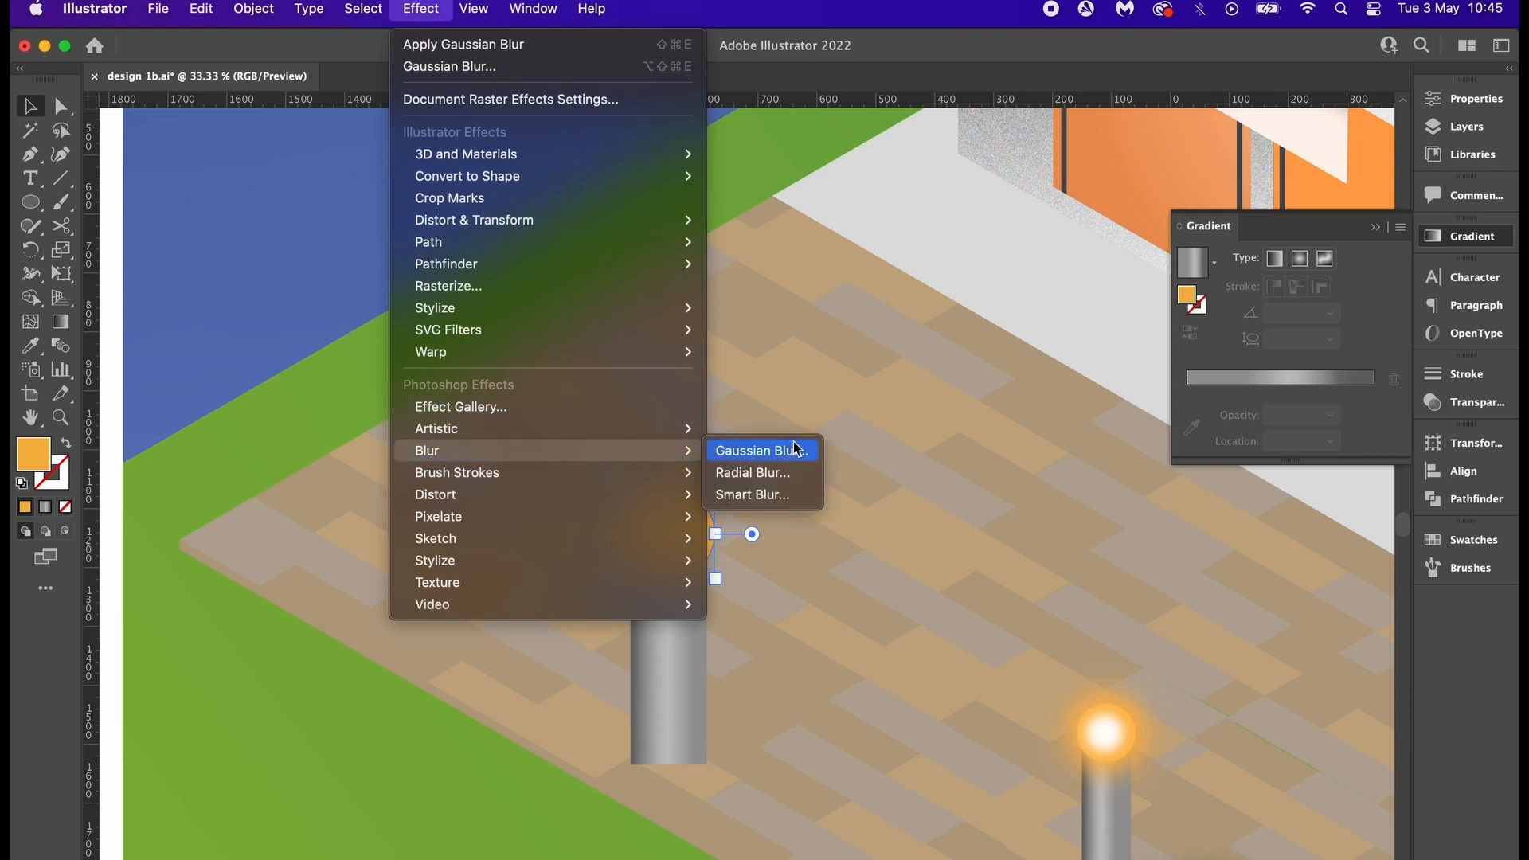
- Blur the orange lamp head with a ~58 px Gaussian Blur, deepen its orange, and move it onto the post
left_click(760, 449)
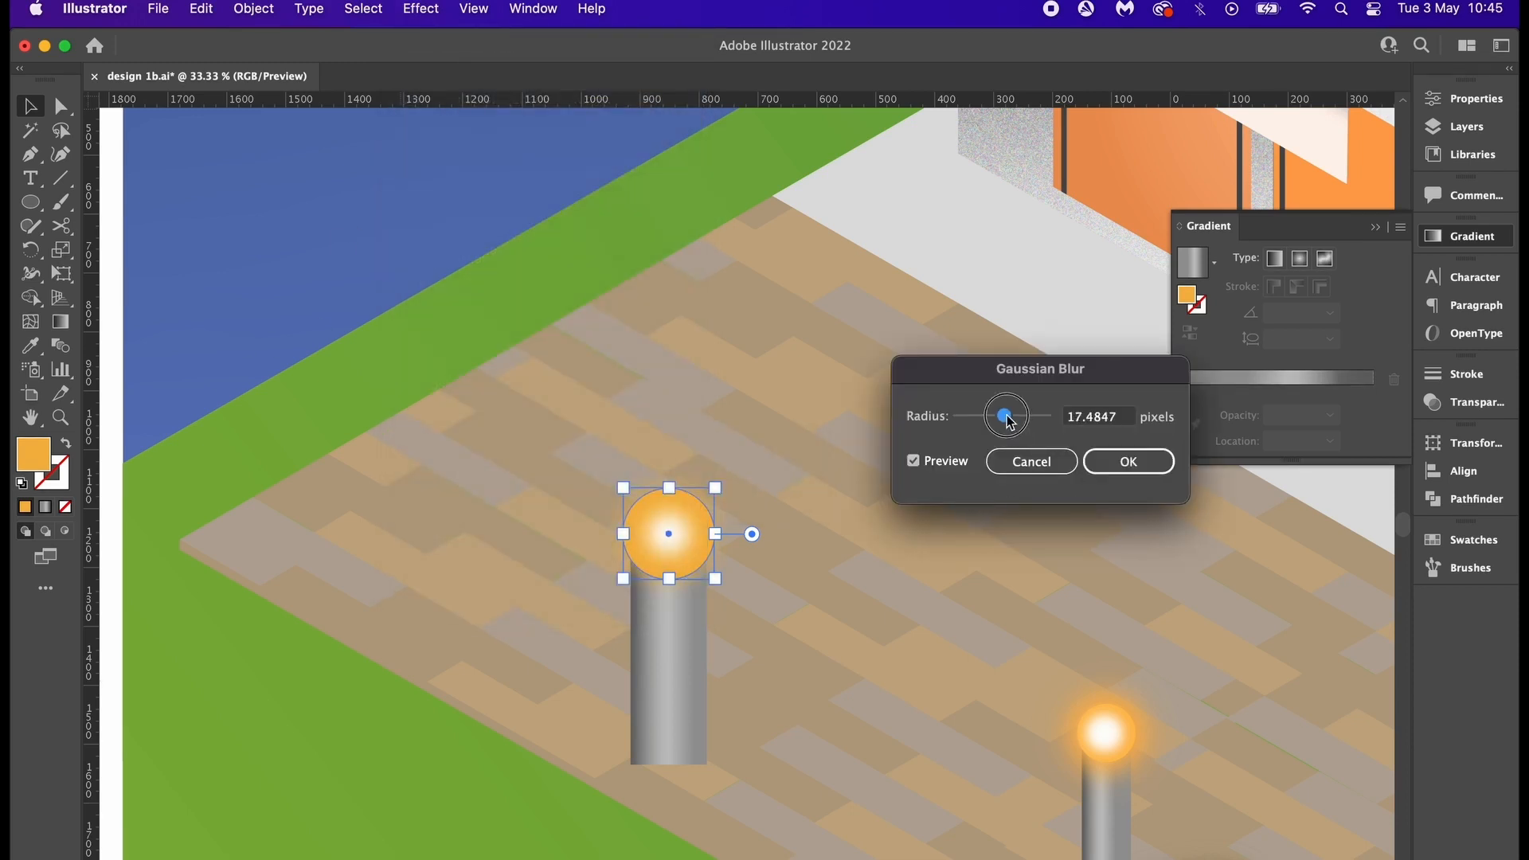
left_click_drag(1005, 416, 1022, 416)
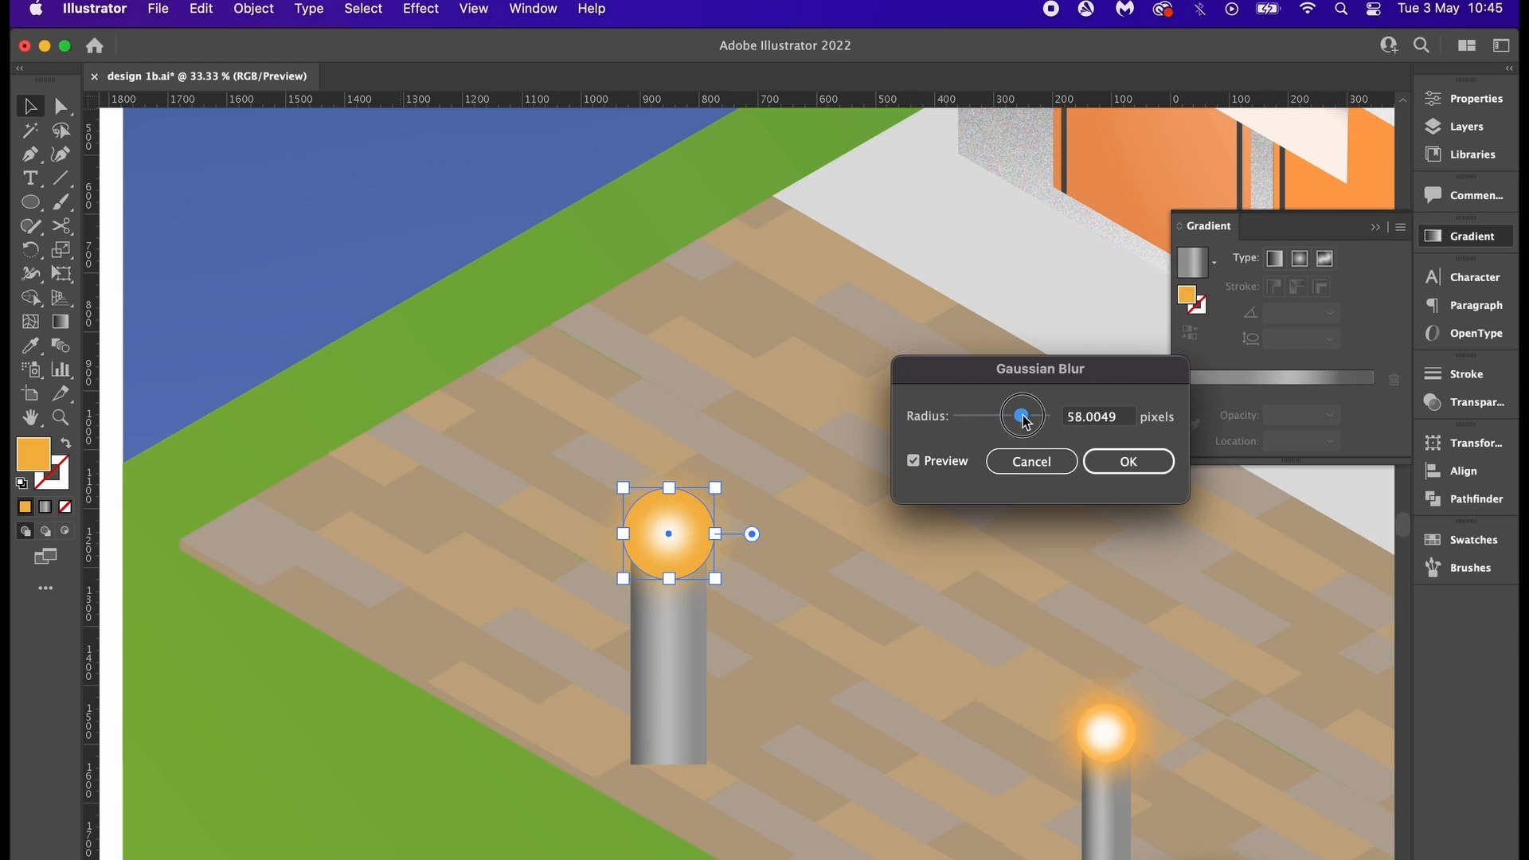
left_click_drag(1021, 416, 1009, 416)
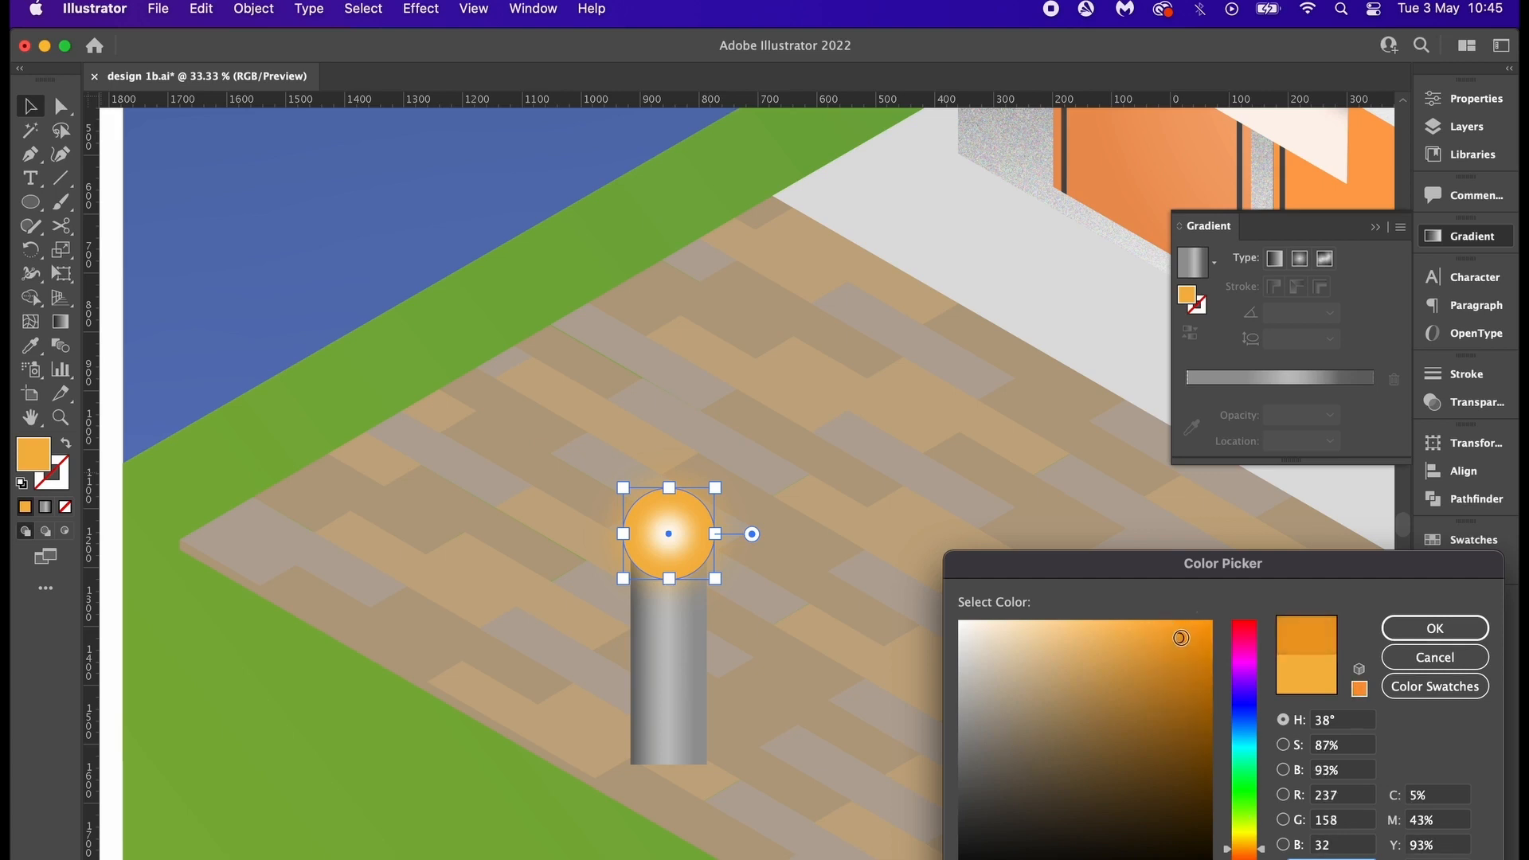
left_click(1173, 621)
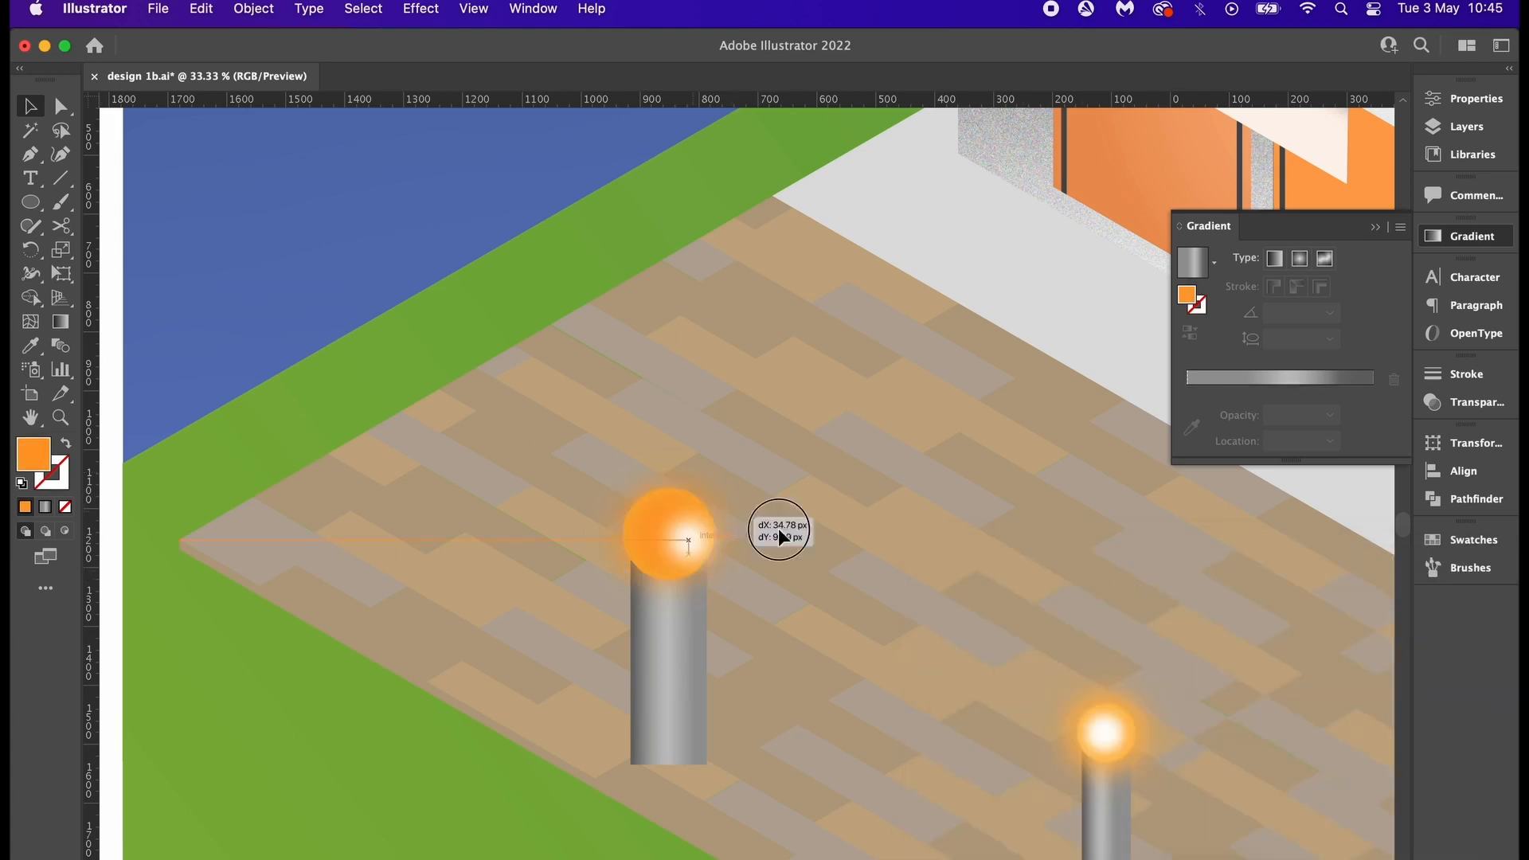
left_click_drag(780, 536, 721, 487)
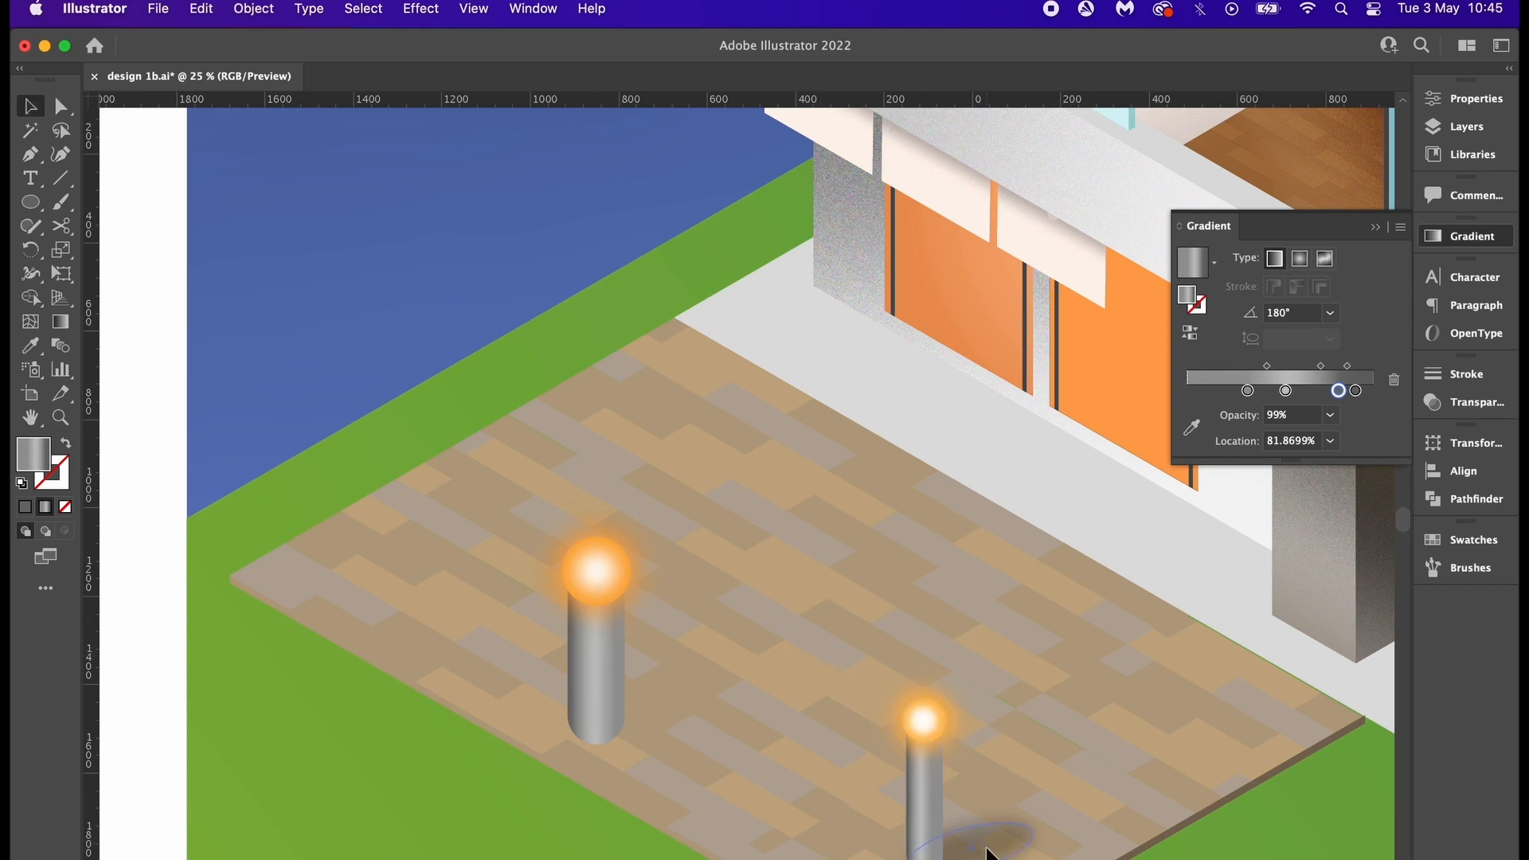
- Pan across the finished house scene showing the three bollard lamps
left_click_drag(921, 720, 655, 720)
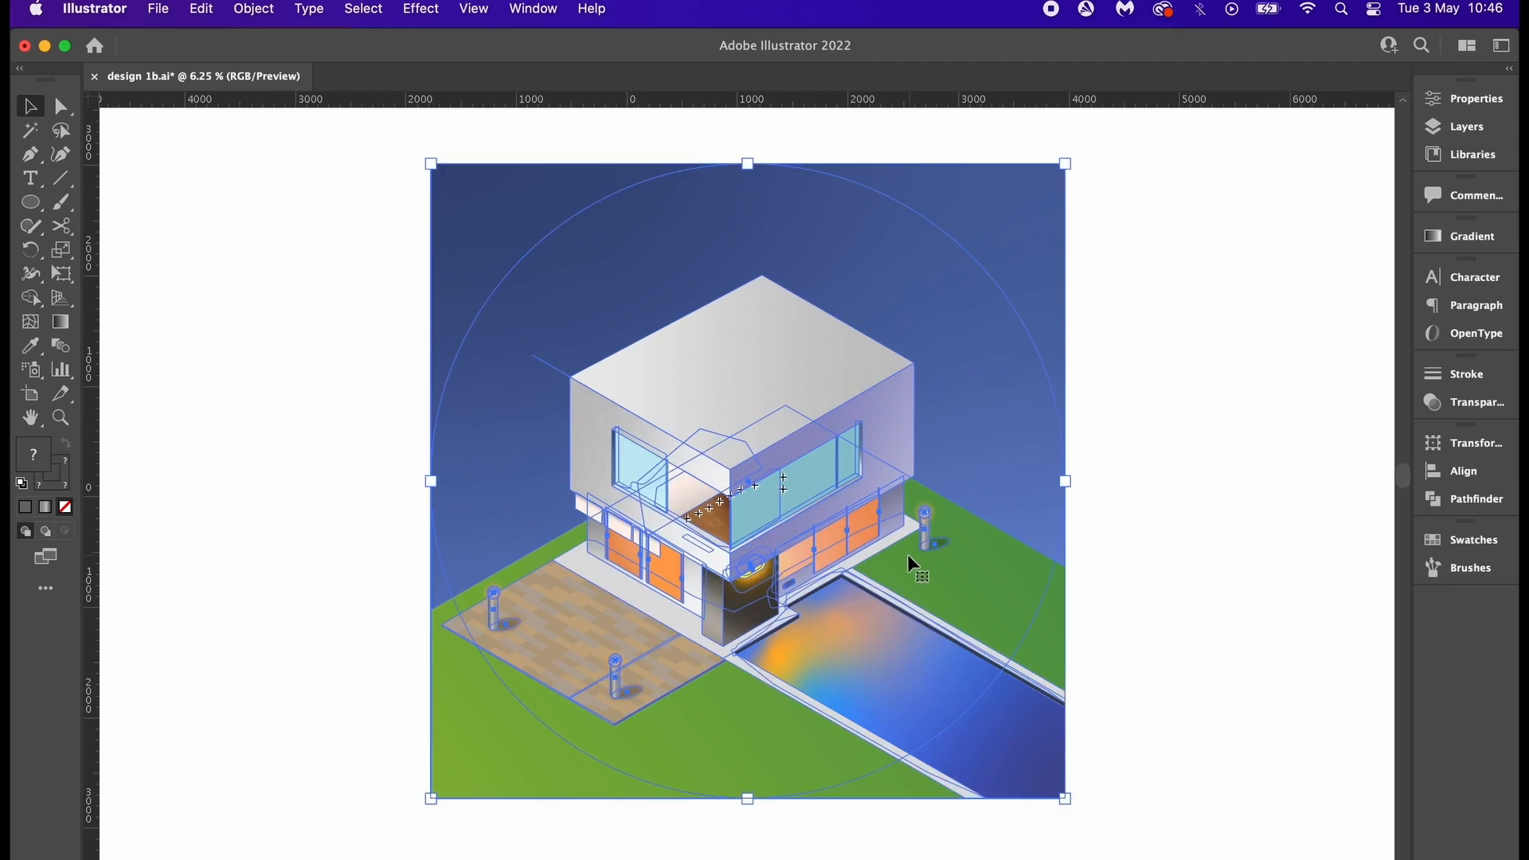
- Make a clipping mask from the selected artwork and circle, then deselect
right_click(912, 568)
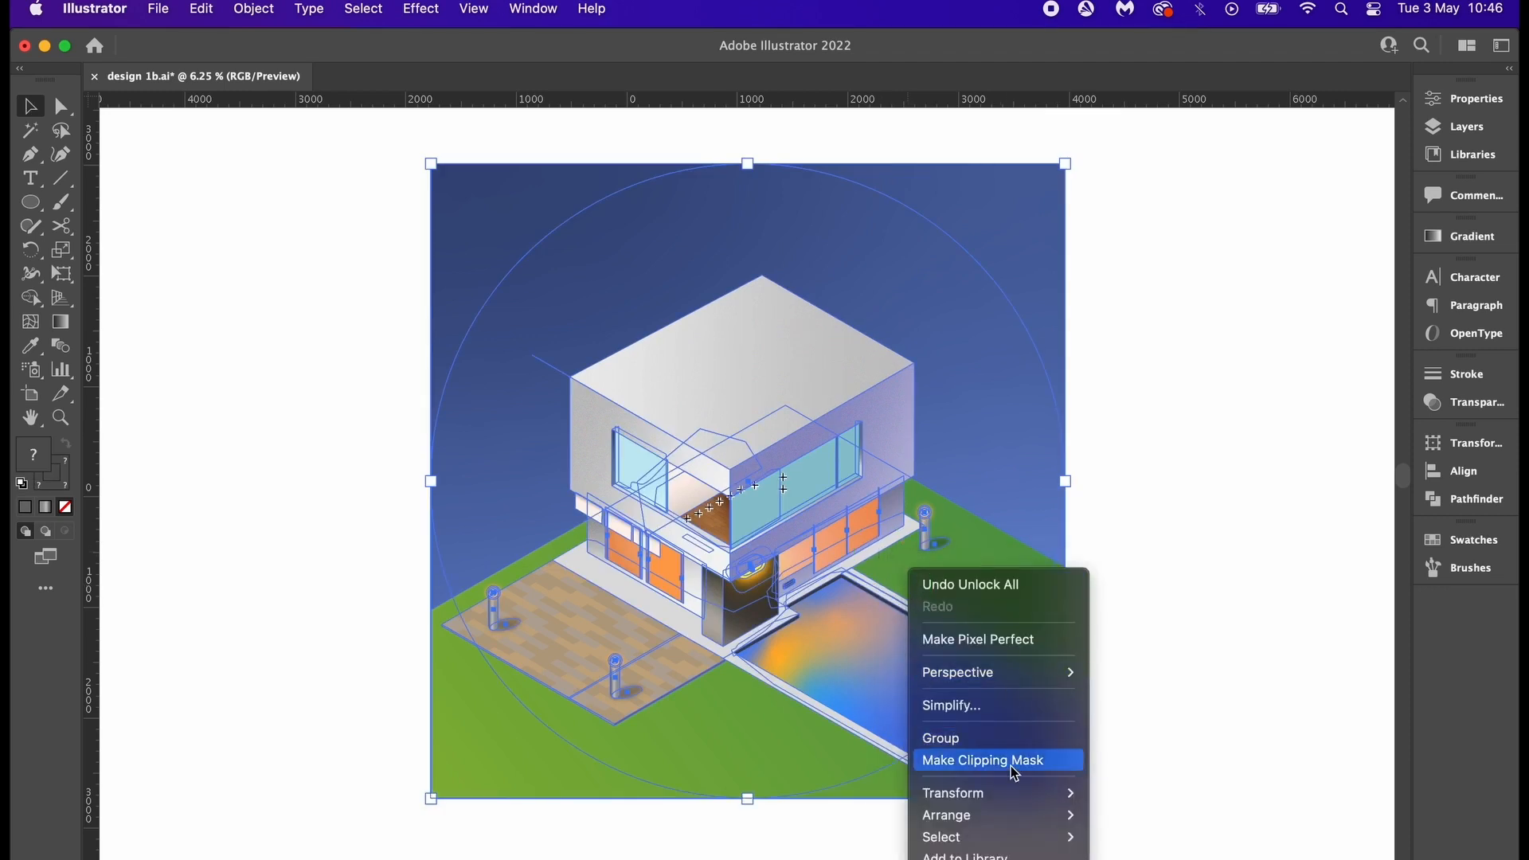
left_click(982, 760)
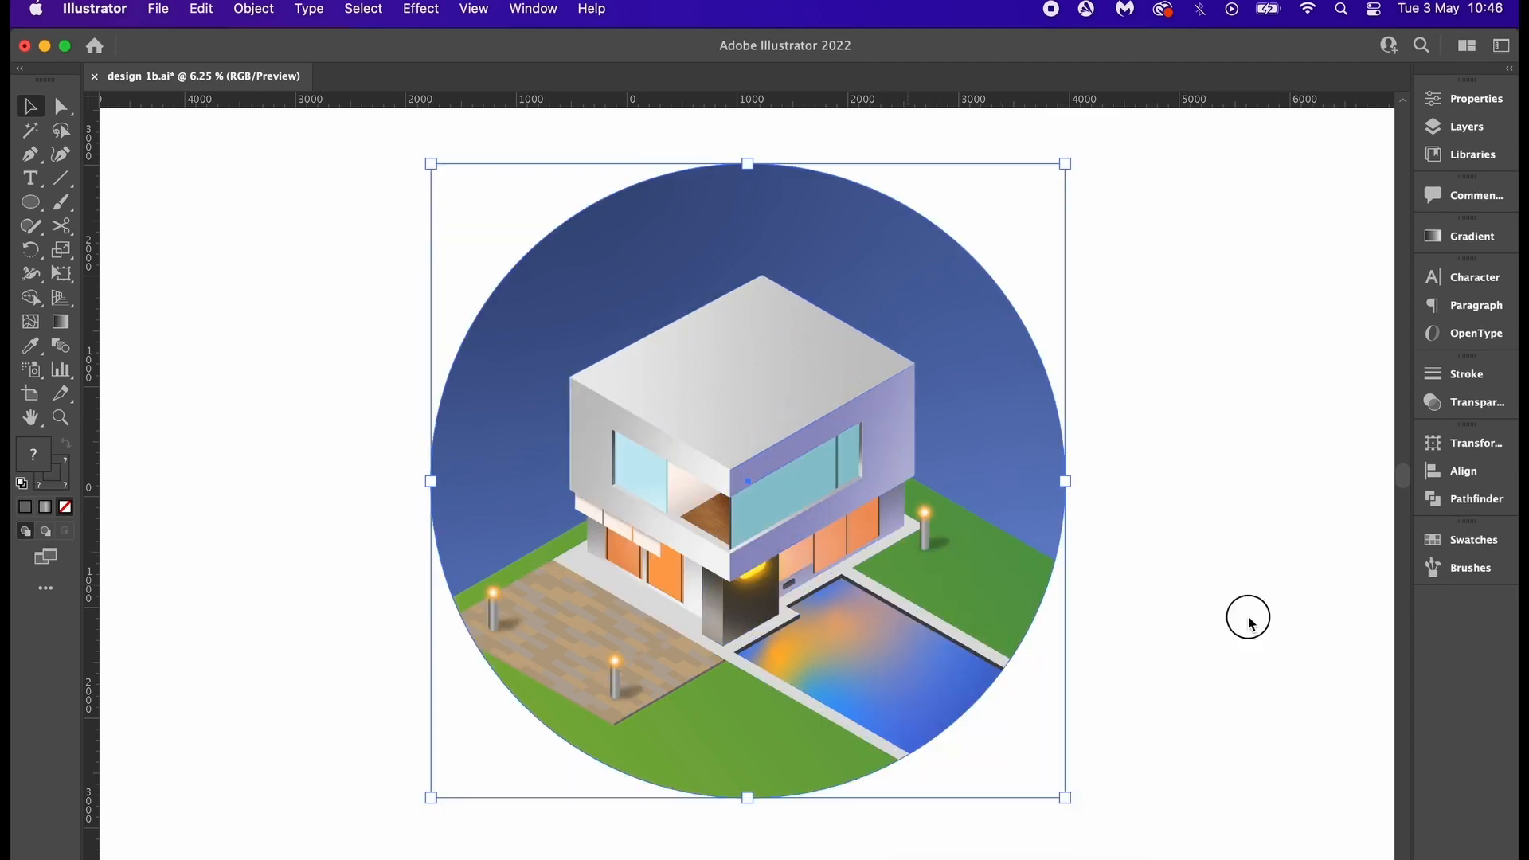
left_click(1248, 622)
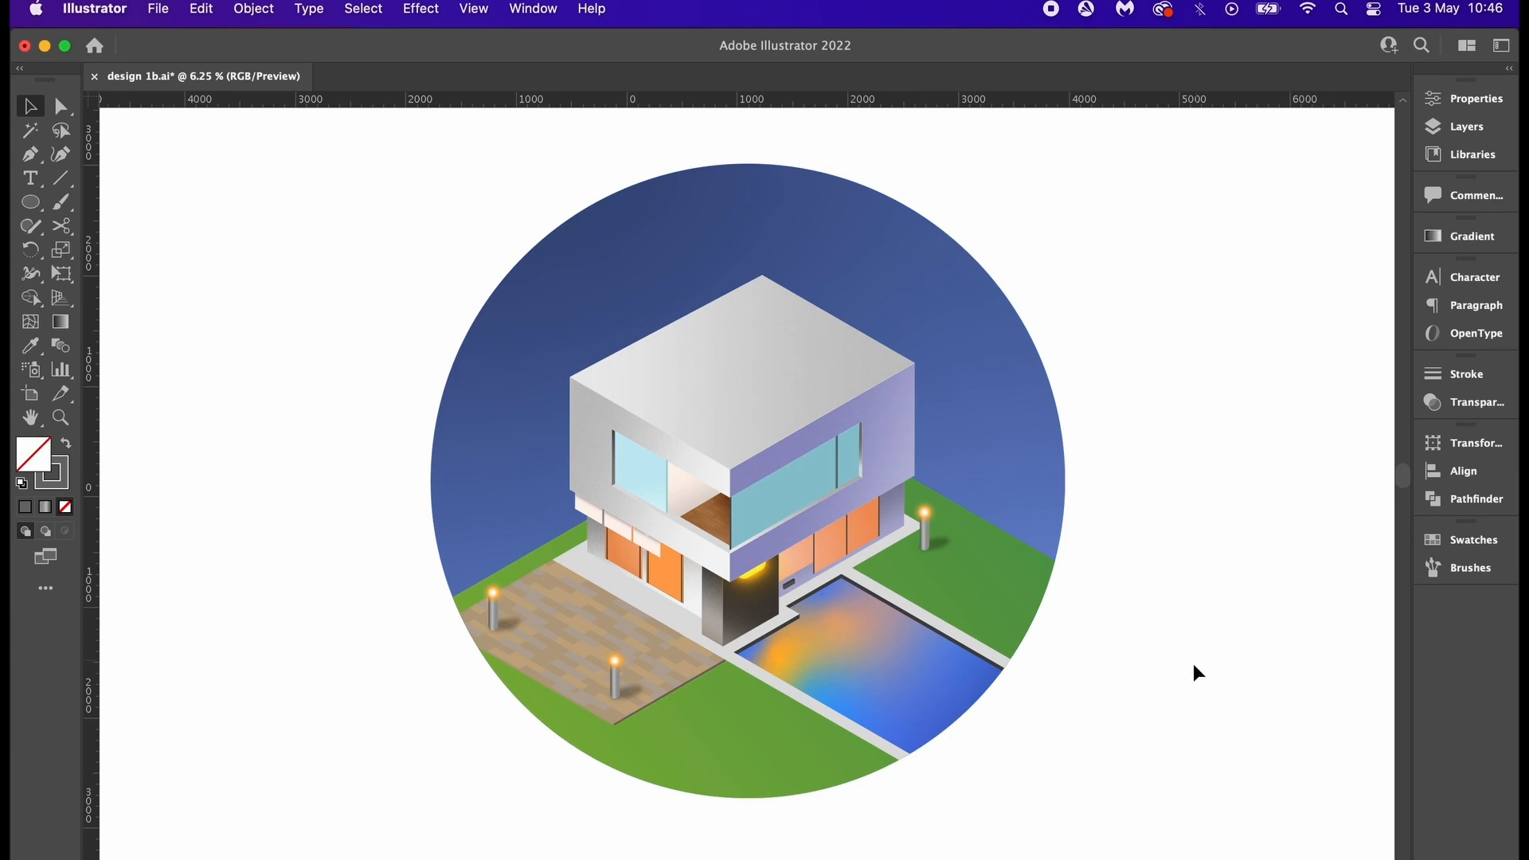